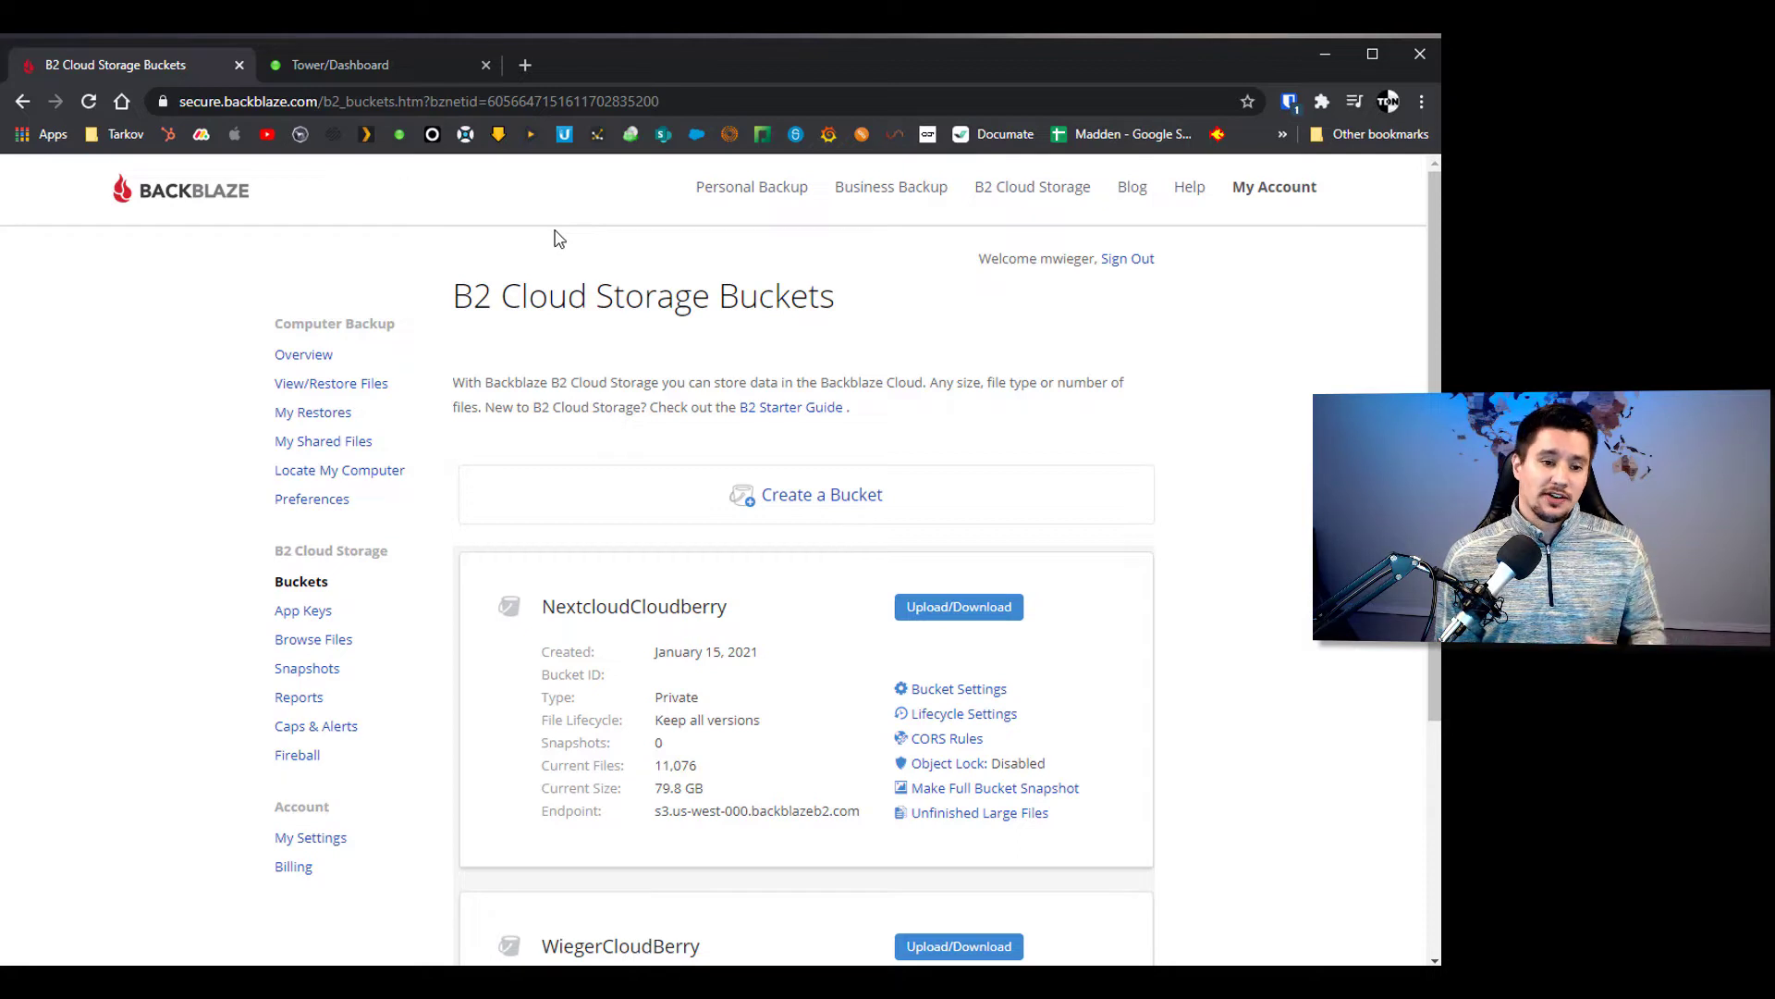
pyautogui.moveTo(474, 253)
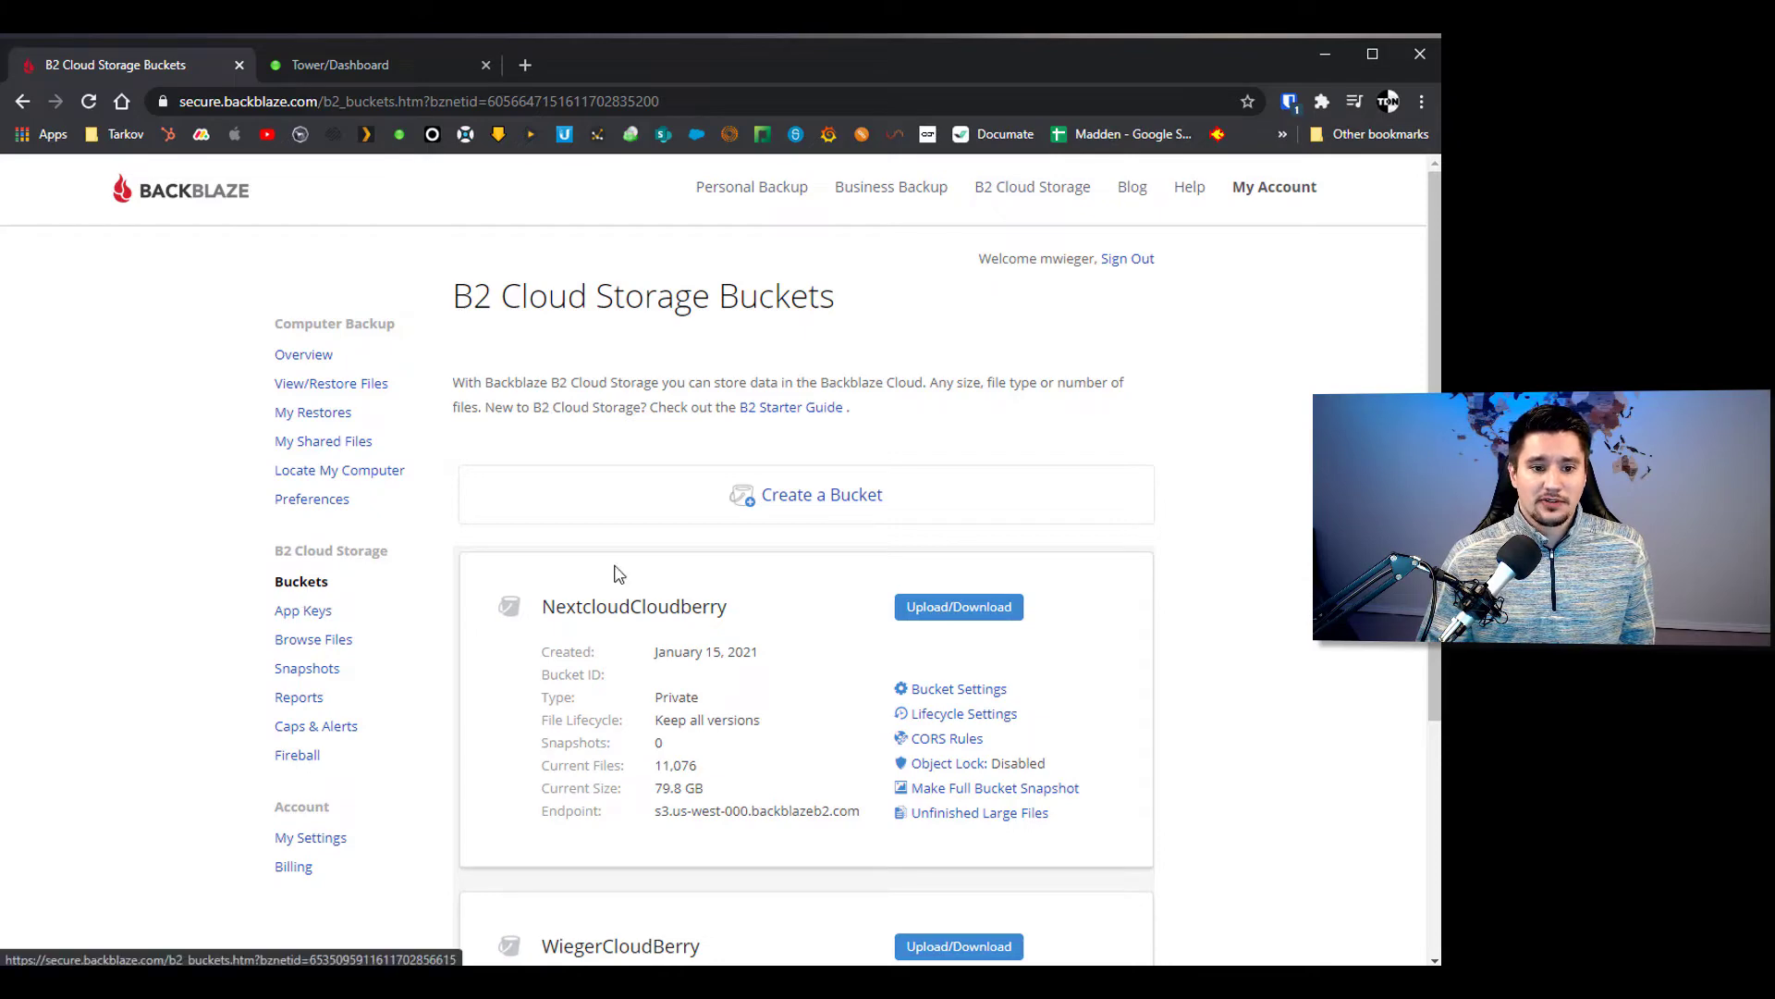
pyautogui.moveTo(821, 494)
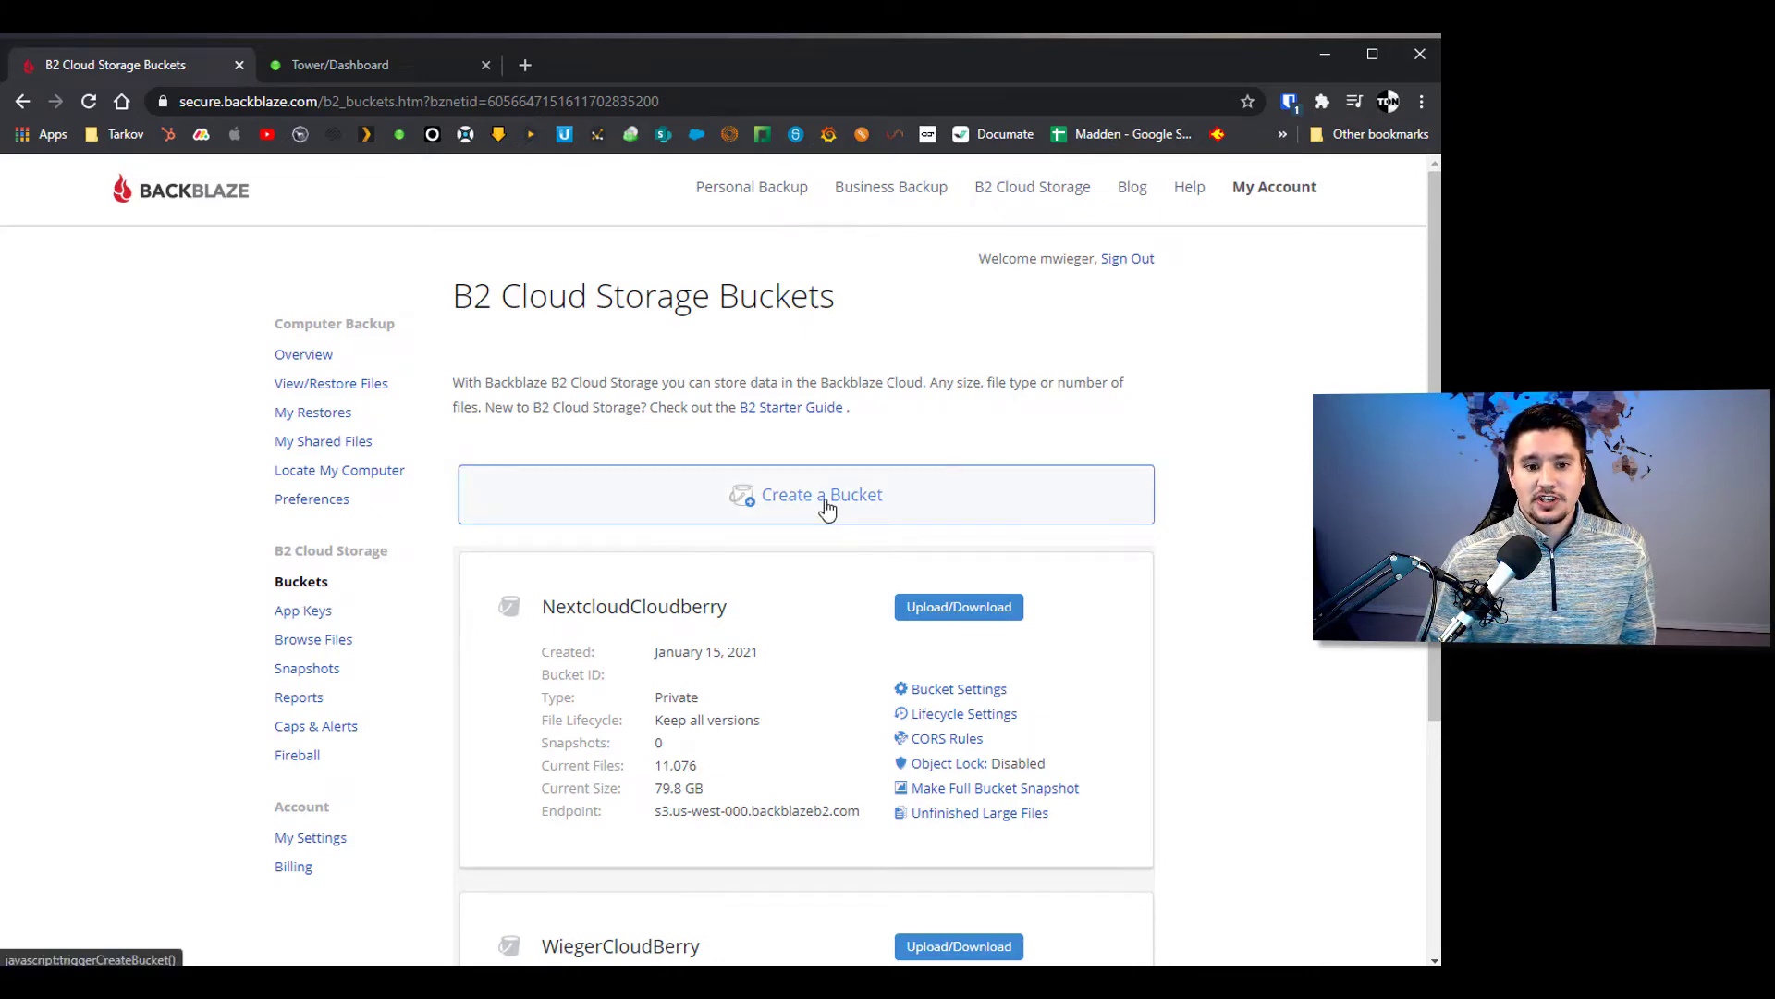
# Step: Create the private bucket TestBackupTheDadNerd, renaming it after the first name was taken
pyautogui.click(821, 495)
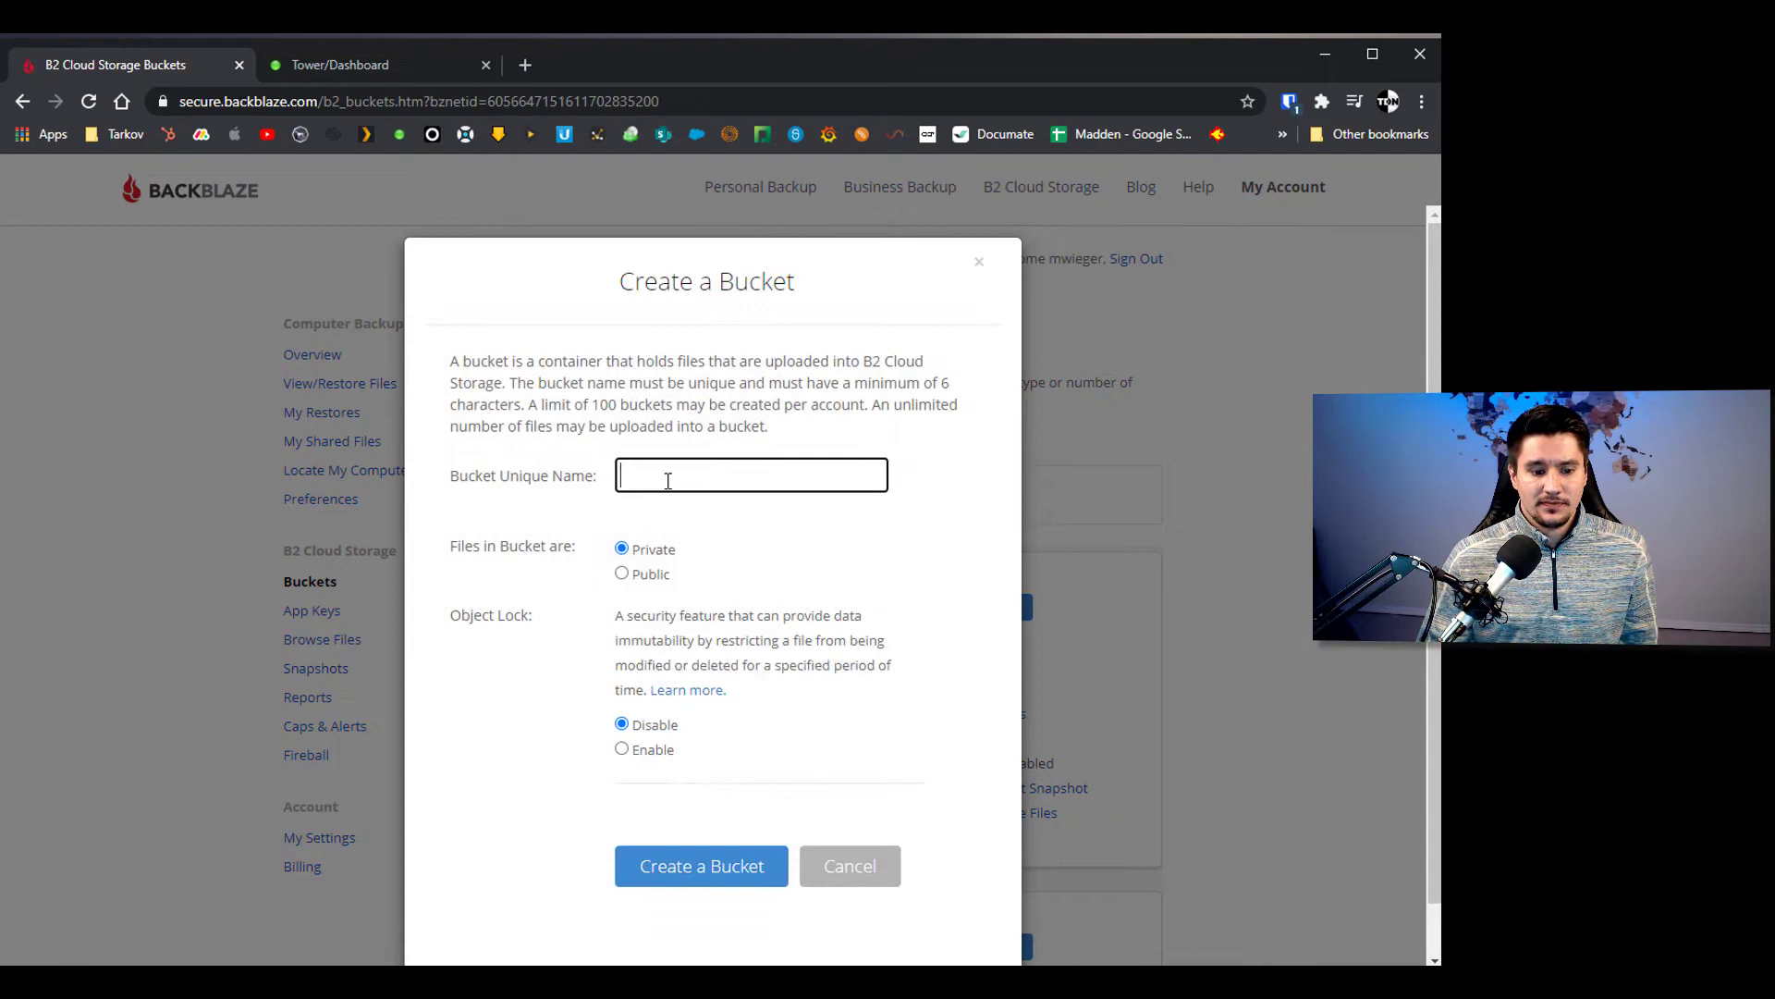
pyautogui.write('TestBackupB')
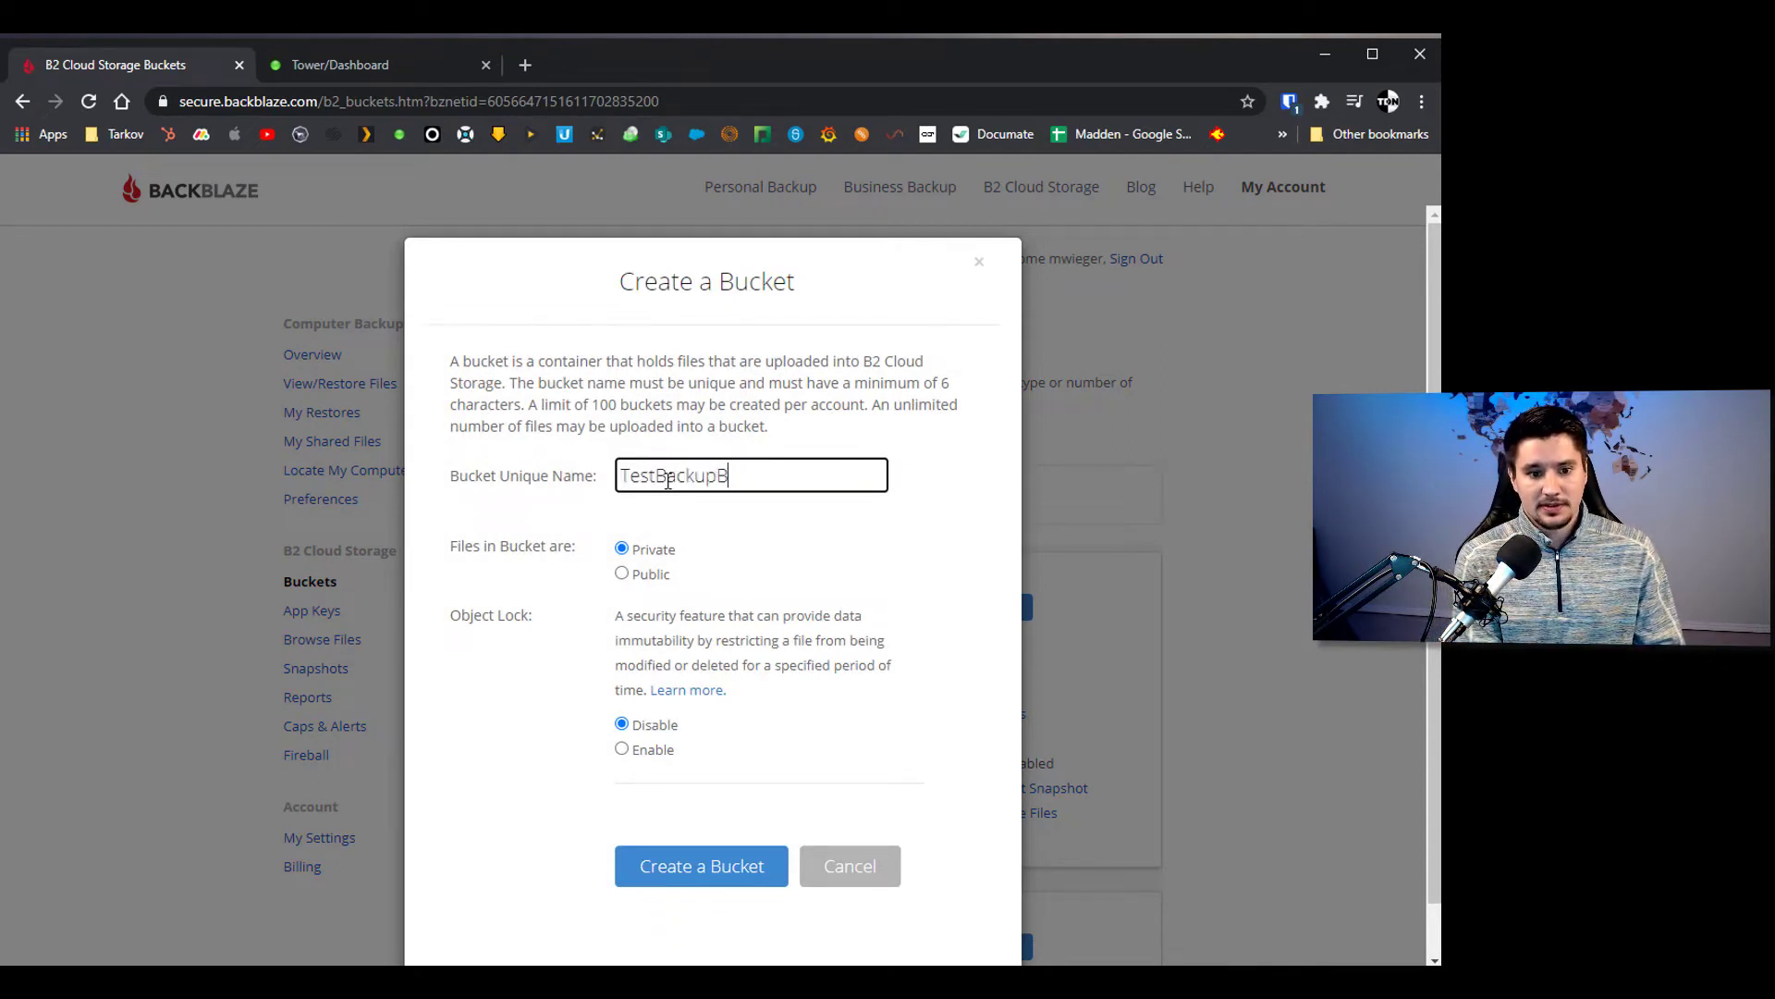
pyautogui.write('ucket')
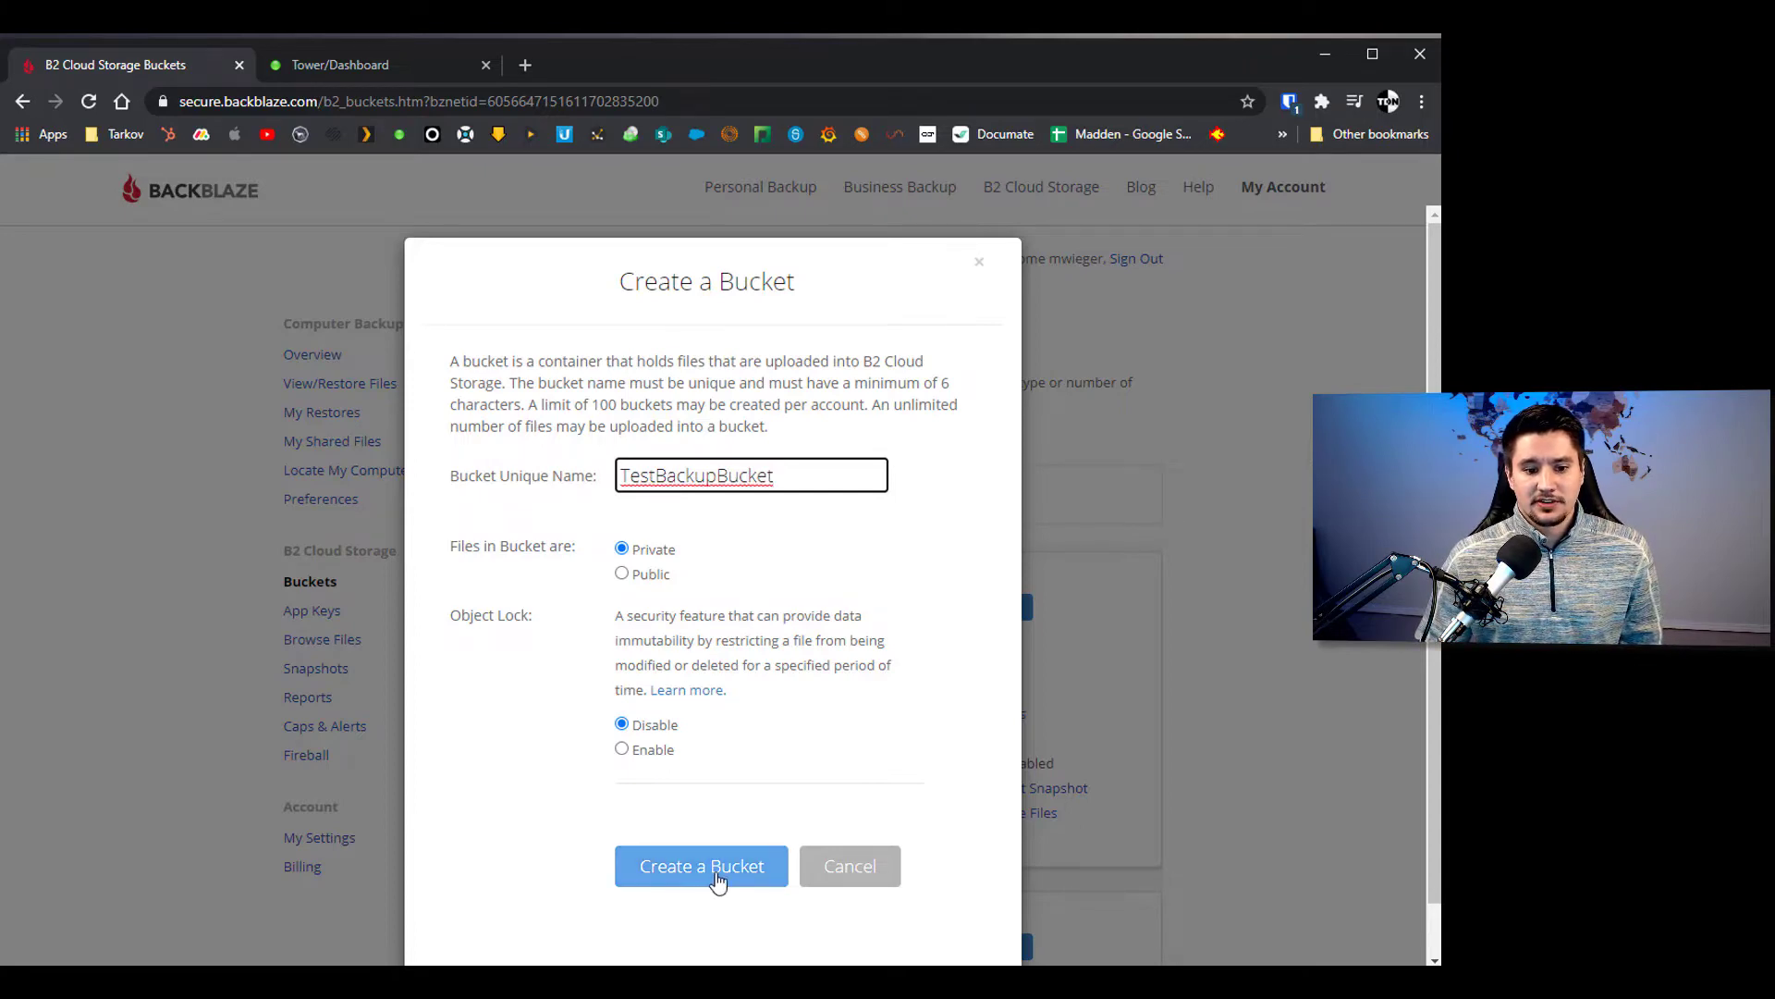
pyautogui.click(701, 865)
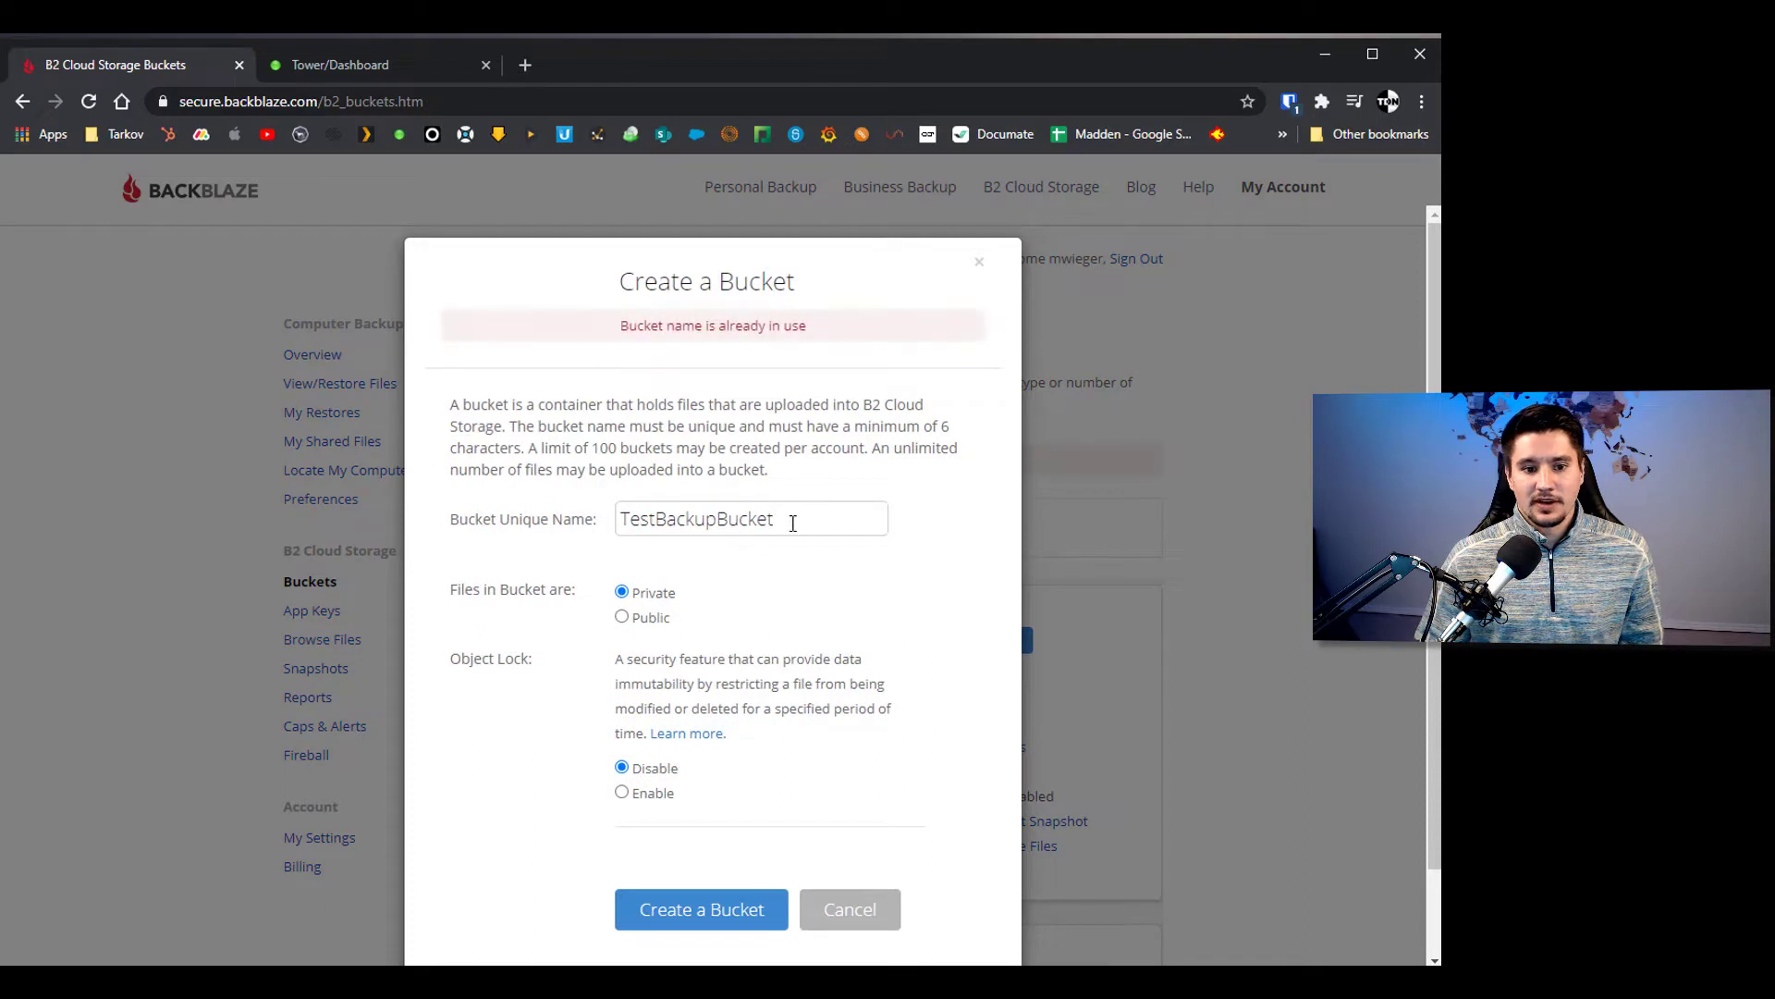
pyautogui.doubleClick(750, 518)
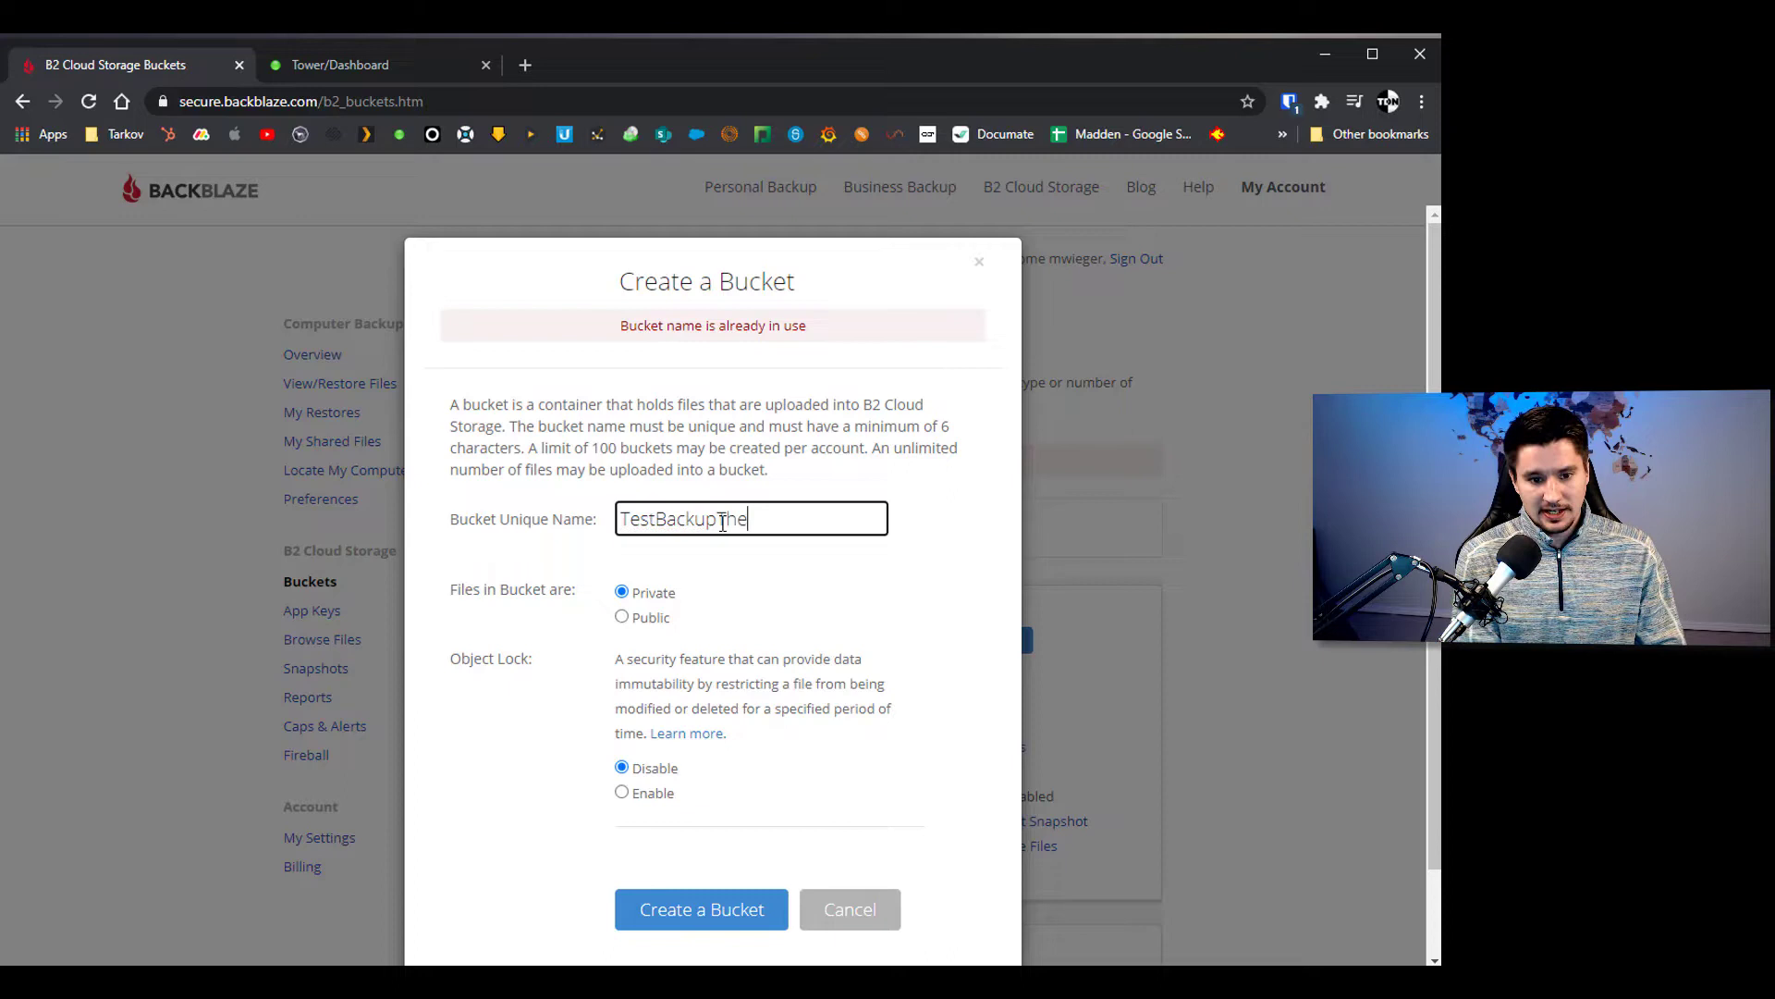
pyautogui.write('DadNerd')
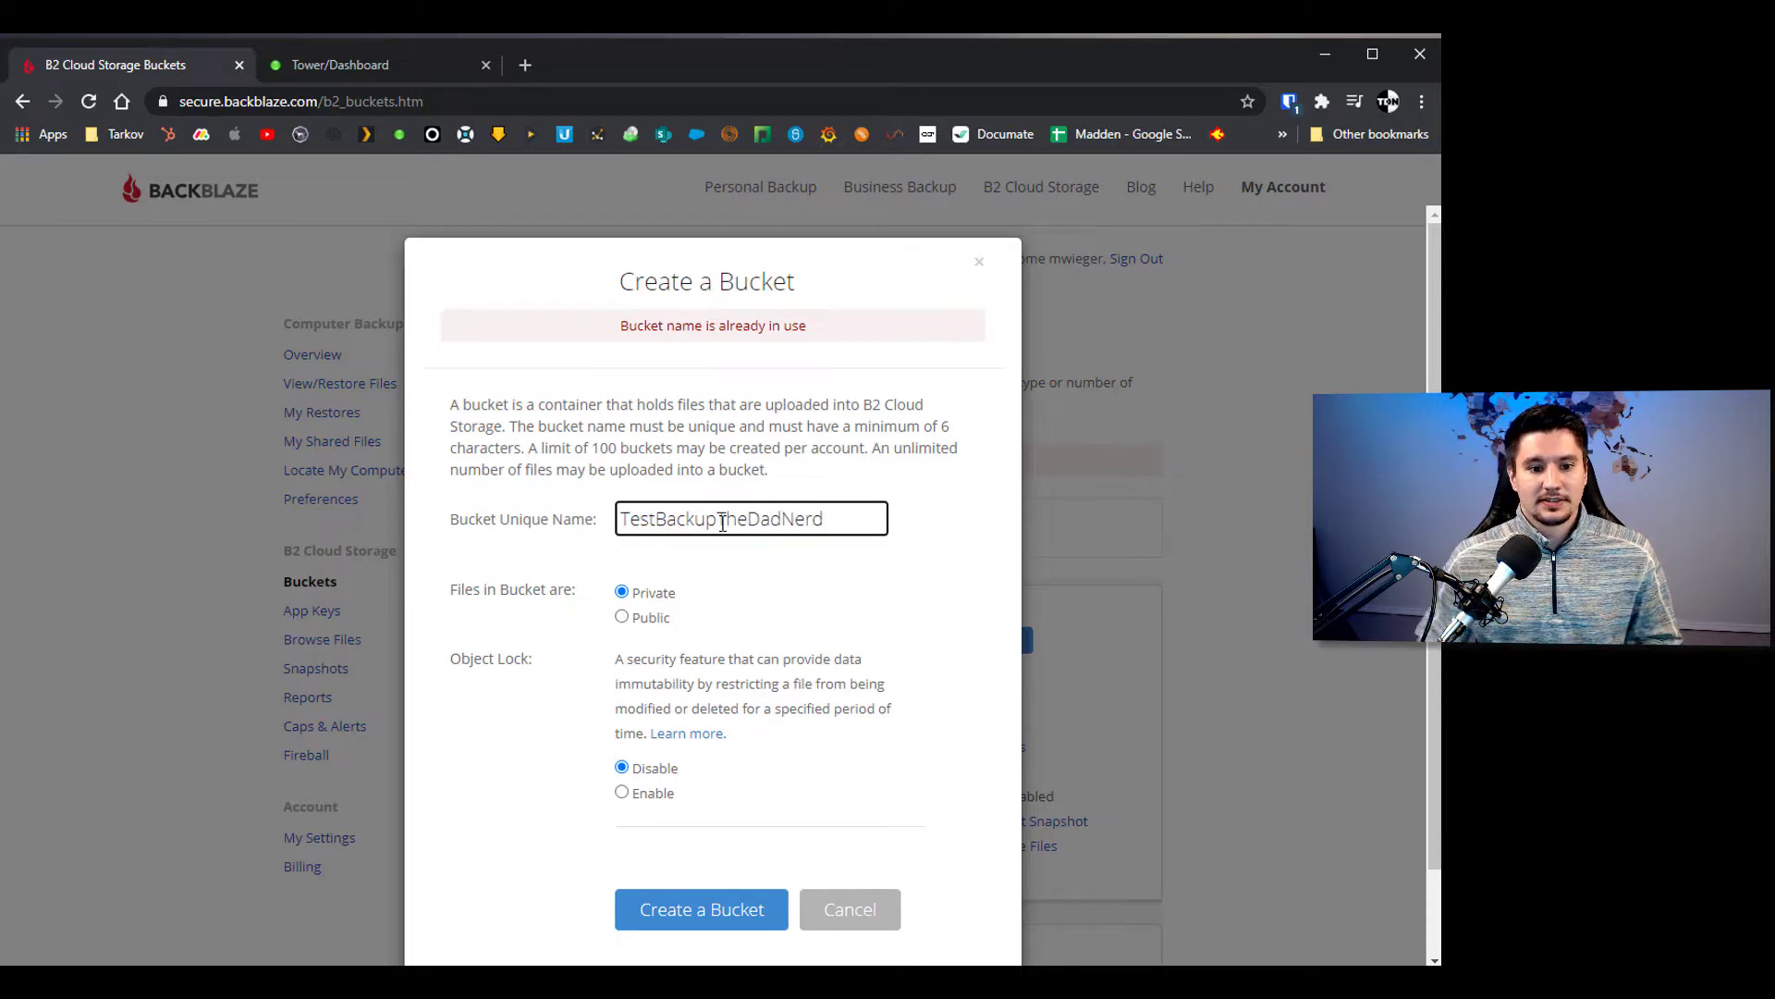
pyautogui.click(701, 909)
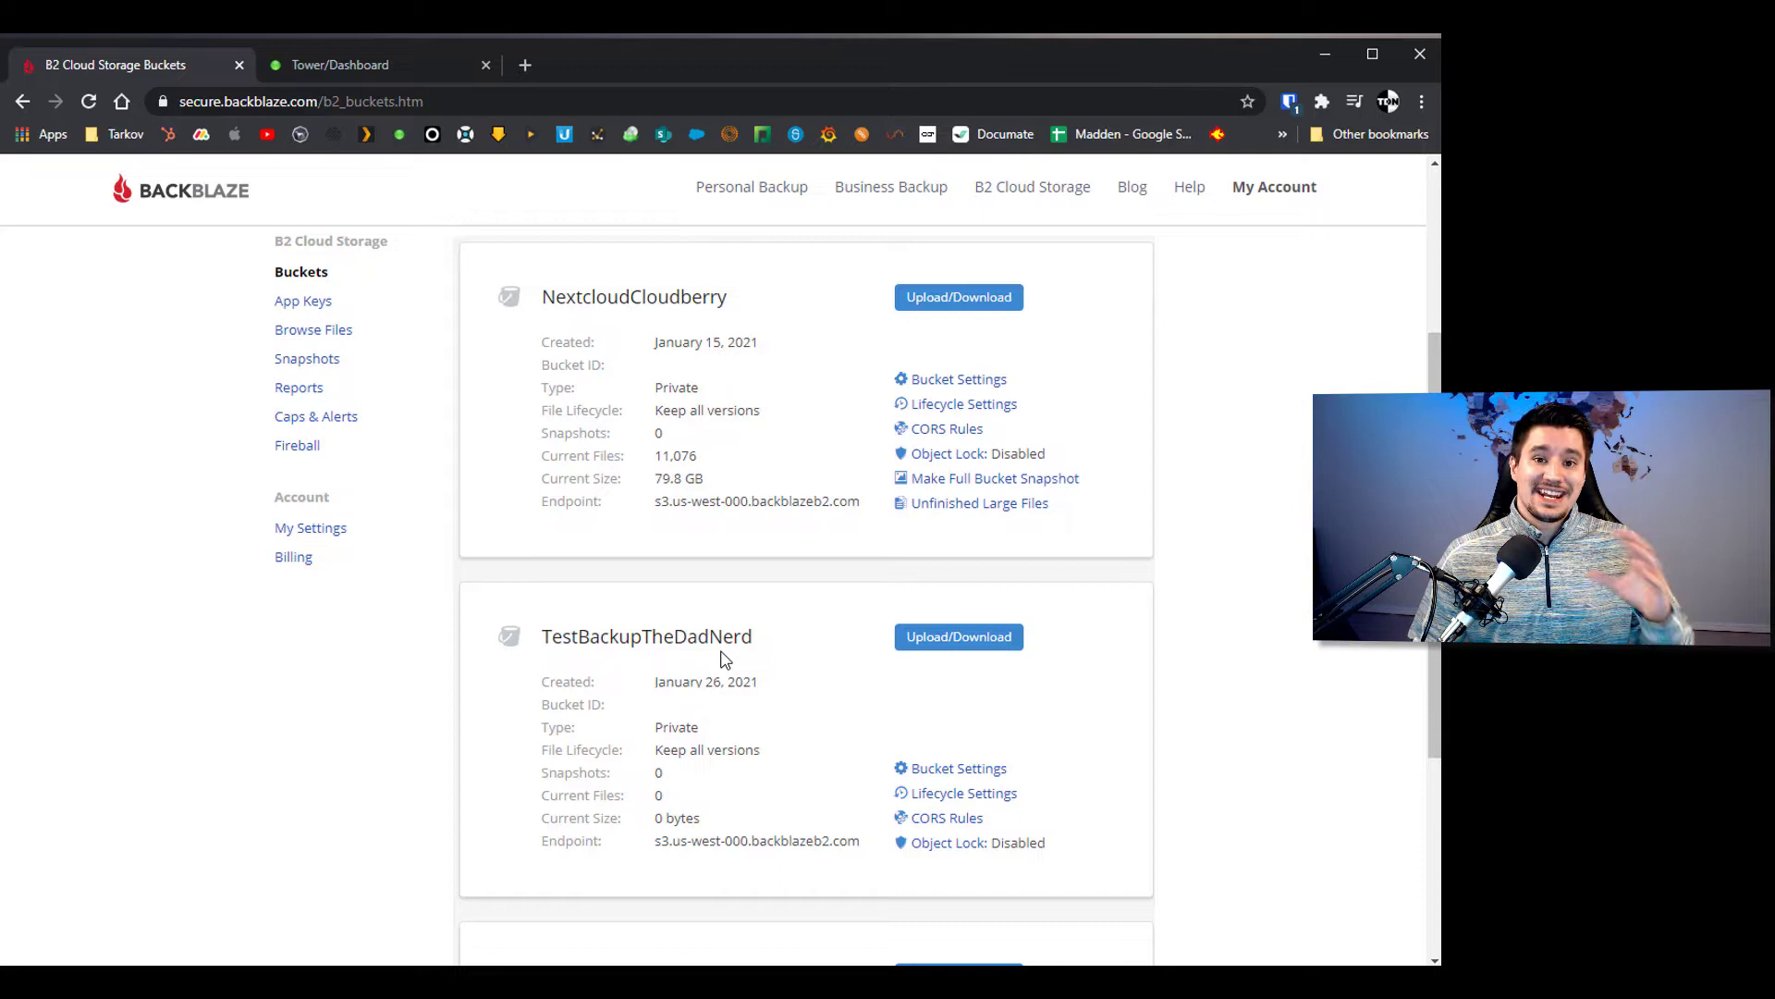
pyautogui.moveTo(303, 299)
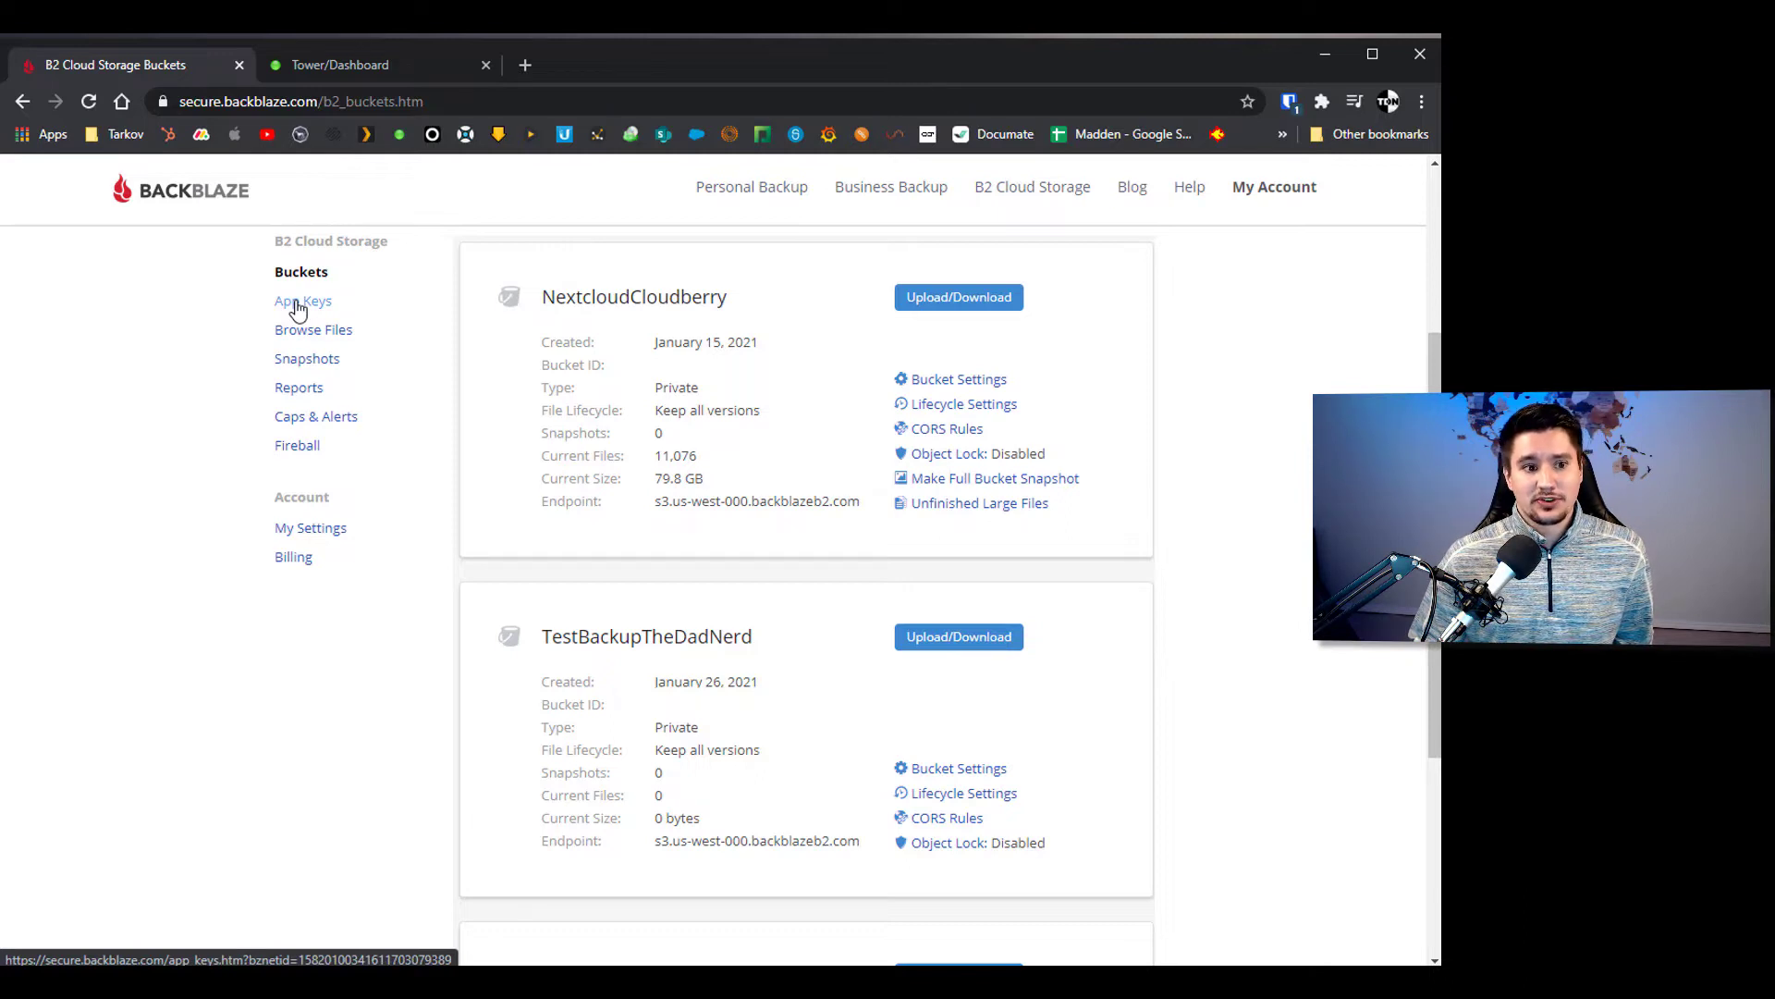
# Step: Add application key TestKey with read and write access to all buckets
pyautogui.click(302, 300)
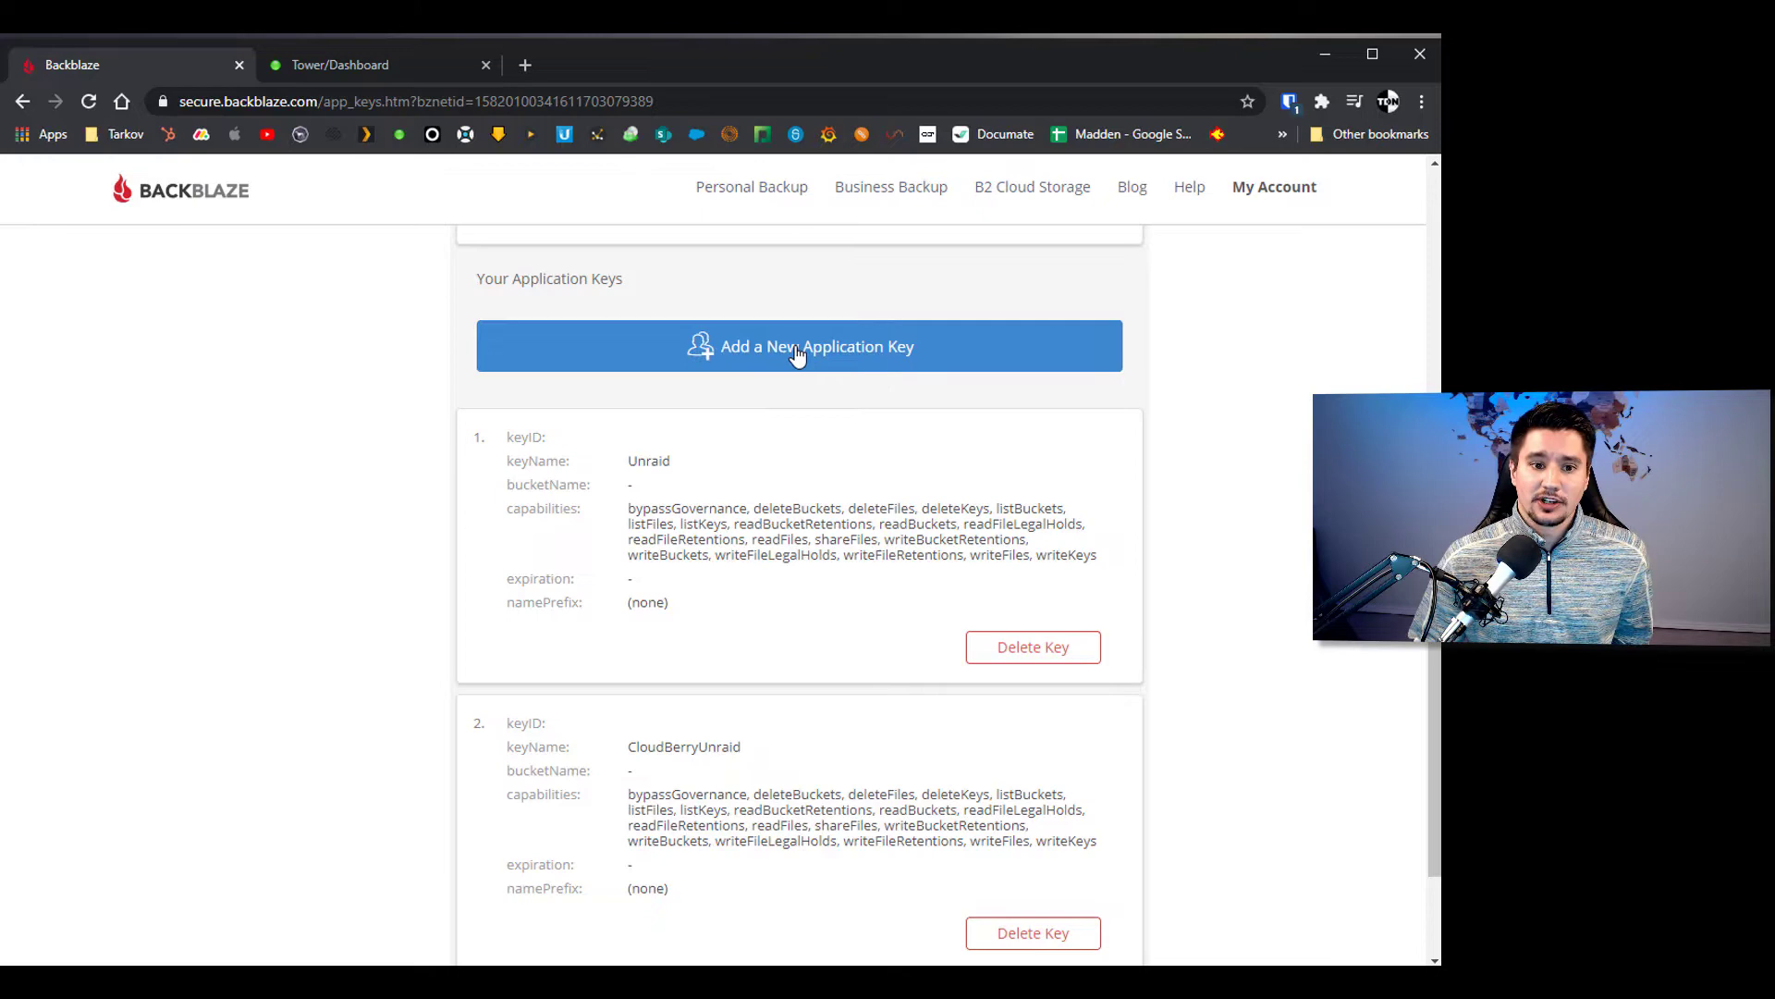
pyautogui.click(799, 345)
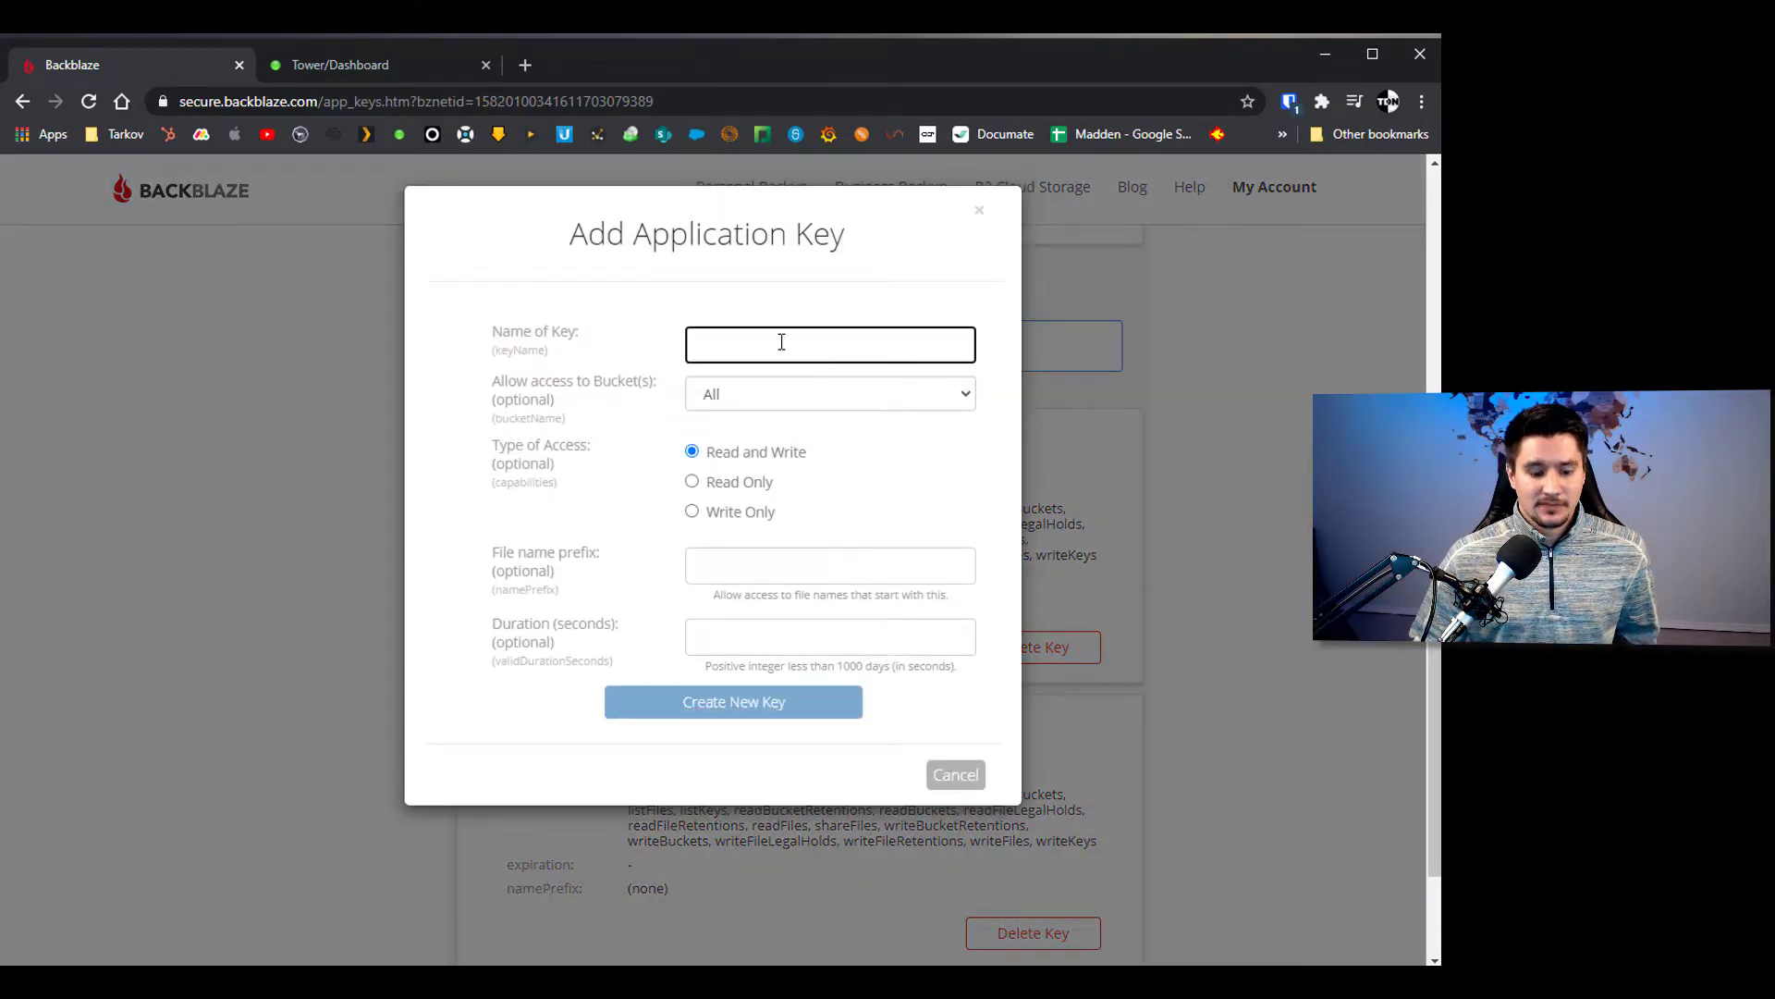
pyautogui.write('TestKey')
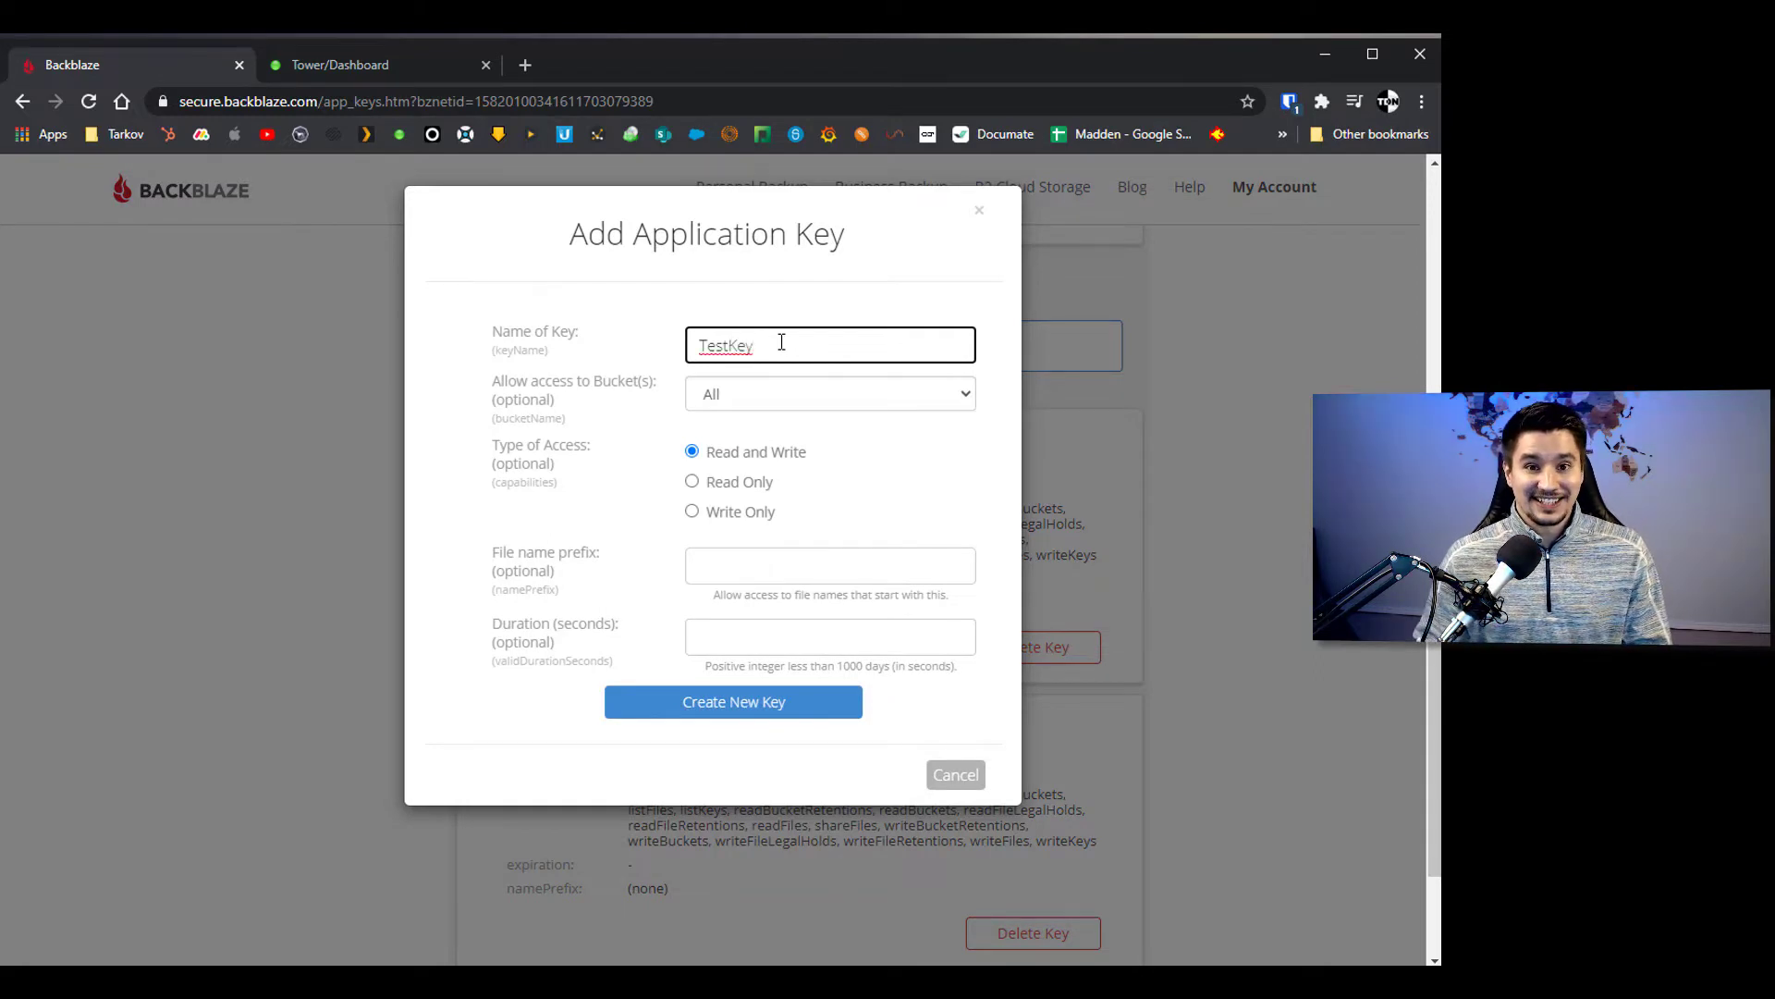
pyautogui.moveTo(757, 404)
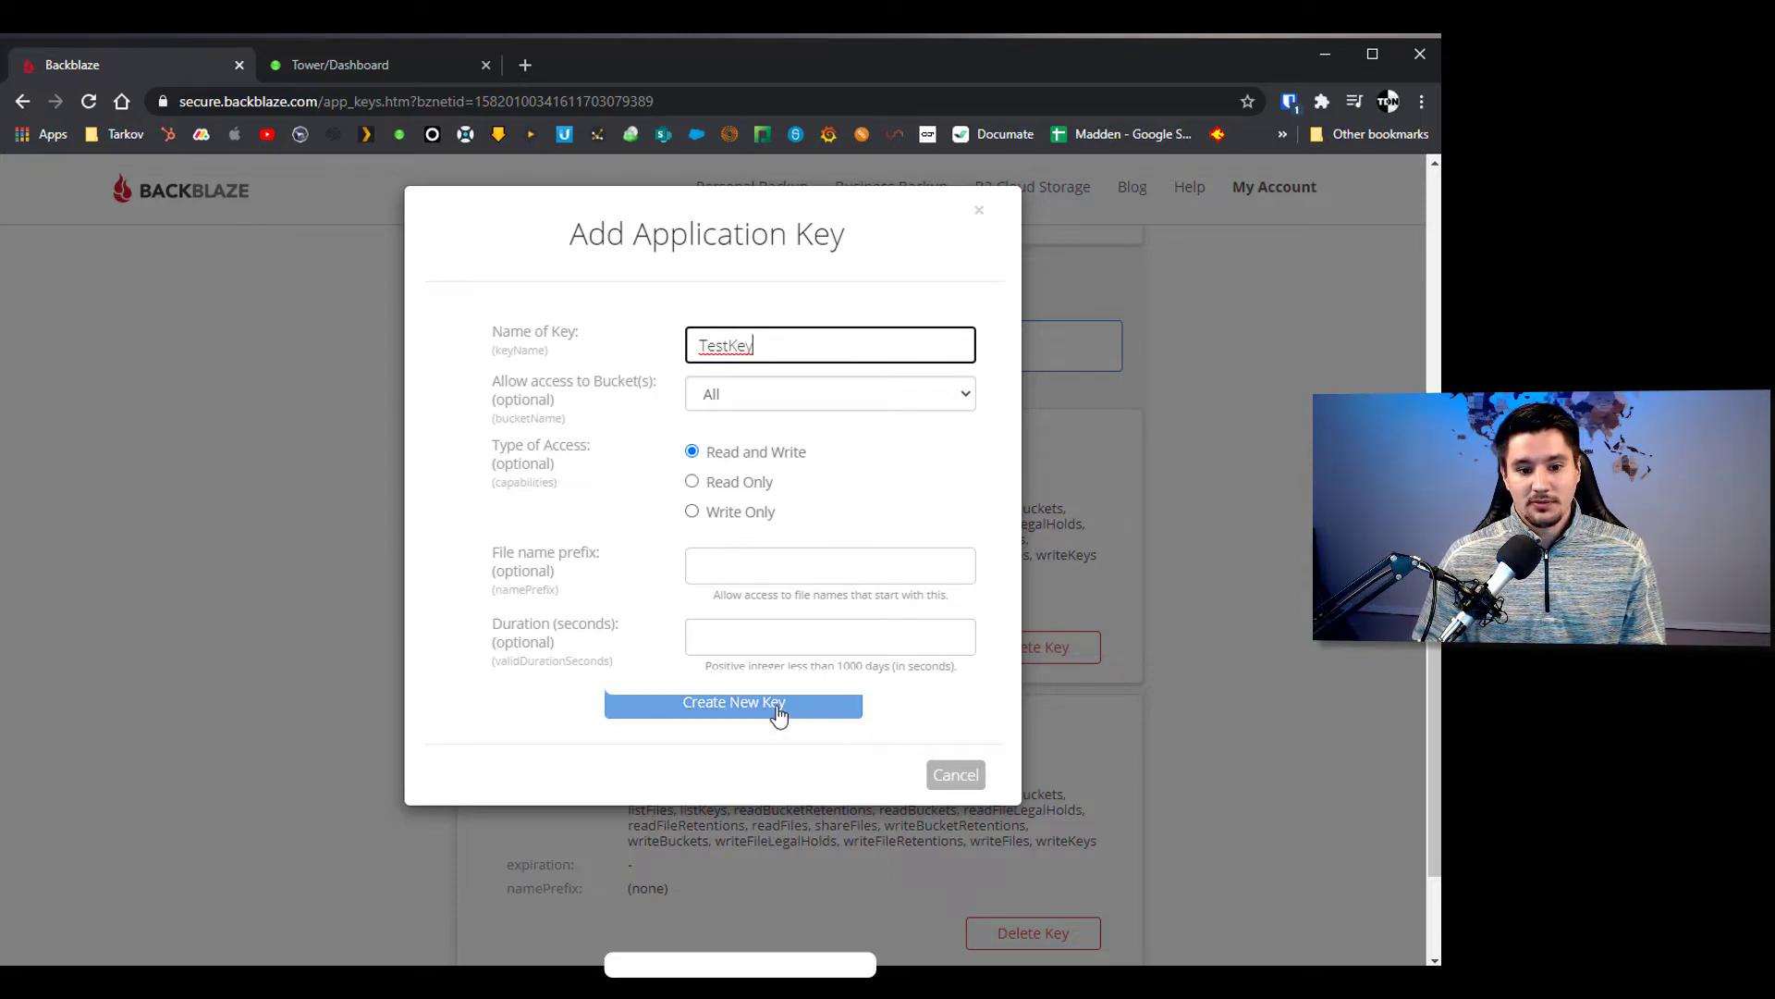
pyautogui.click(733, 701)
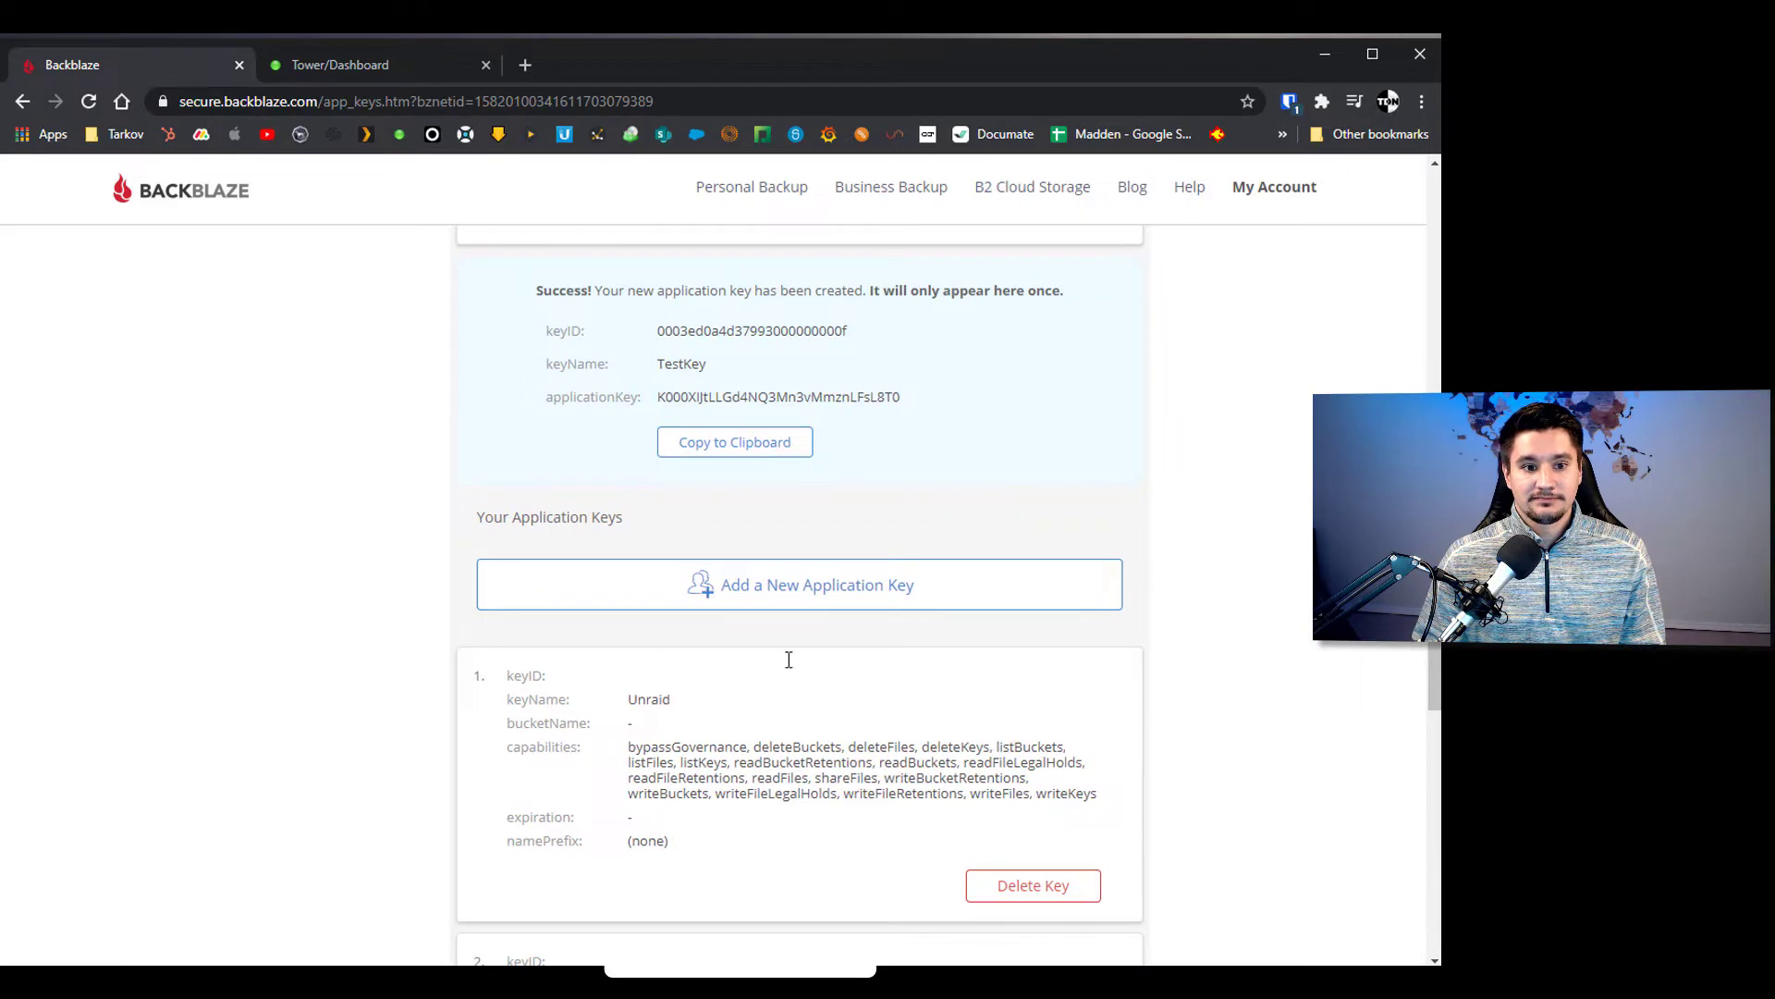
pyautogui.moveTo(877, 362)
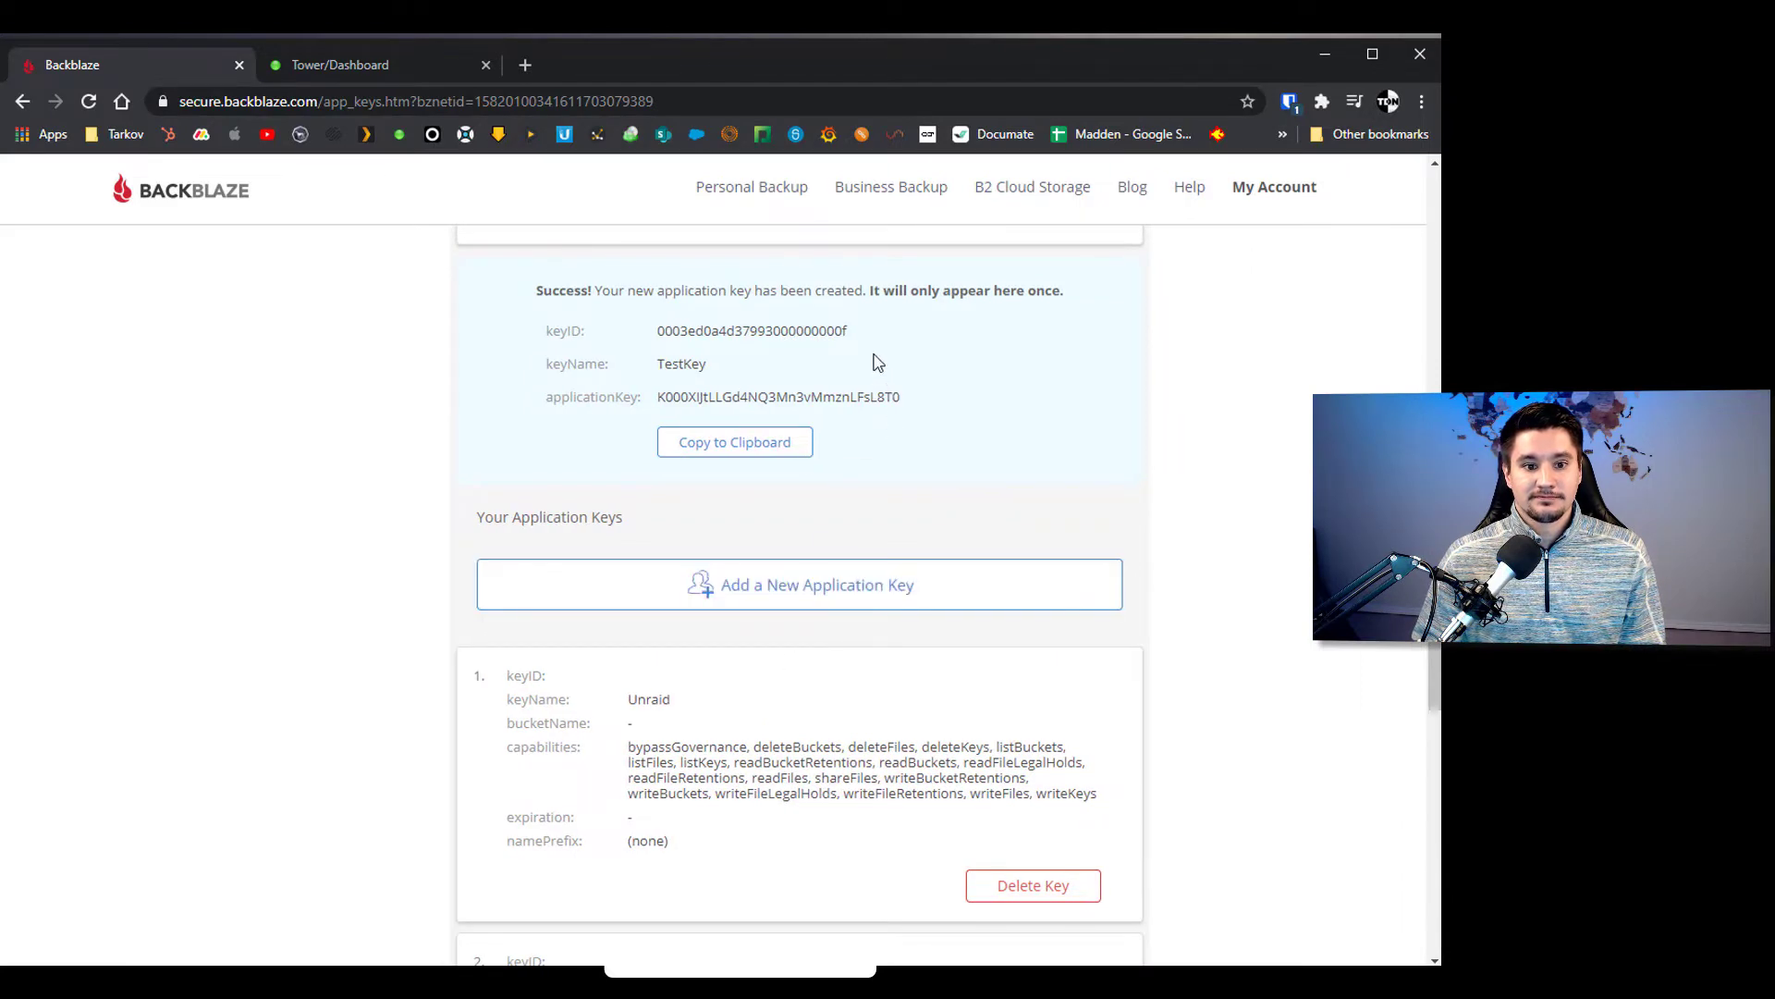
pyautogui.moveTo(846, 360)
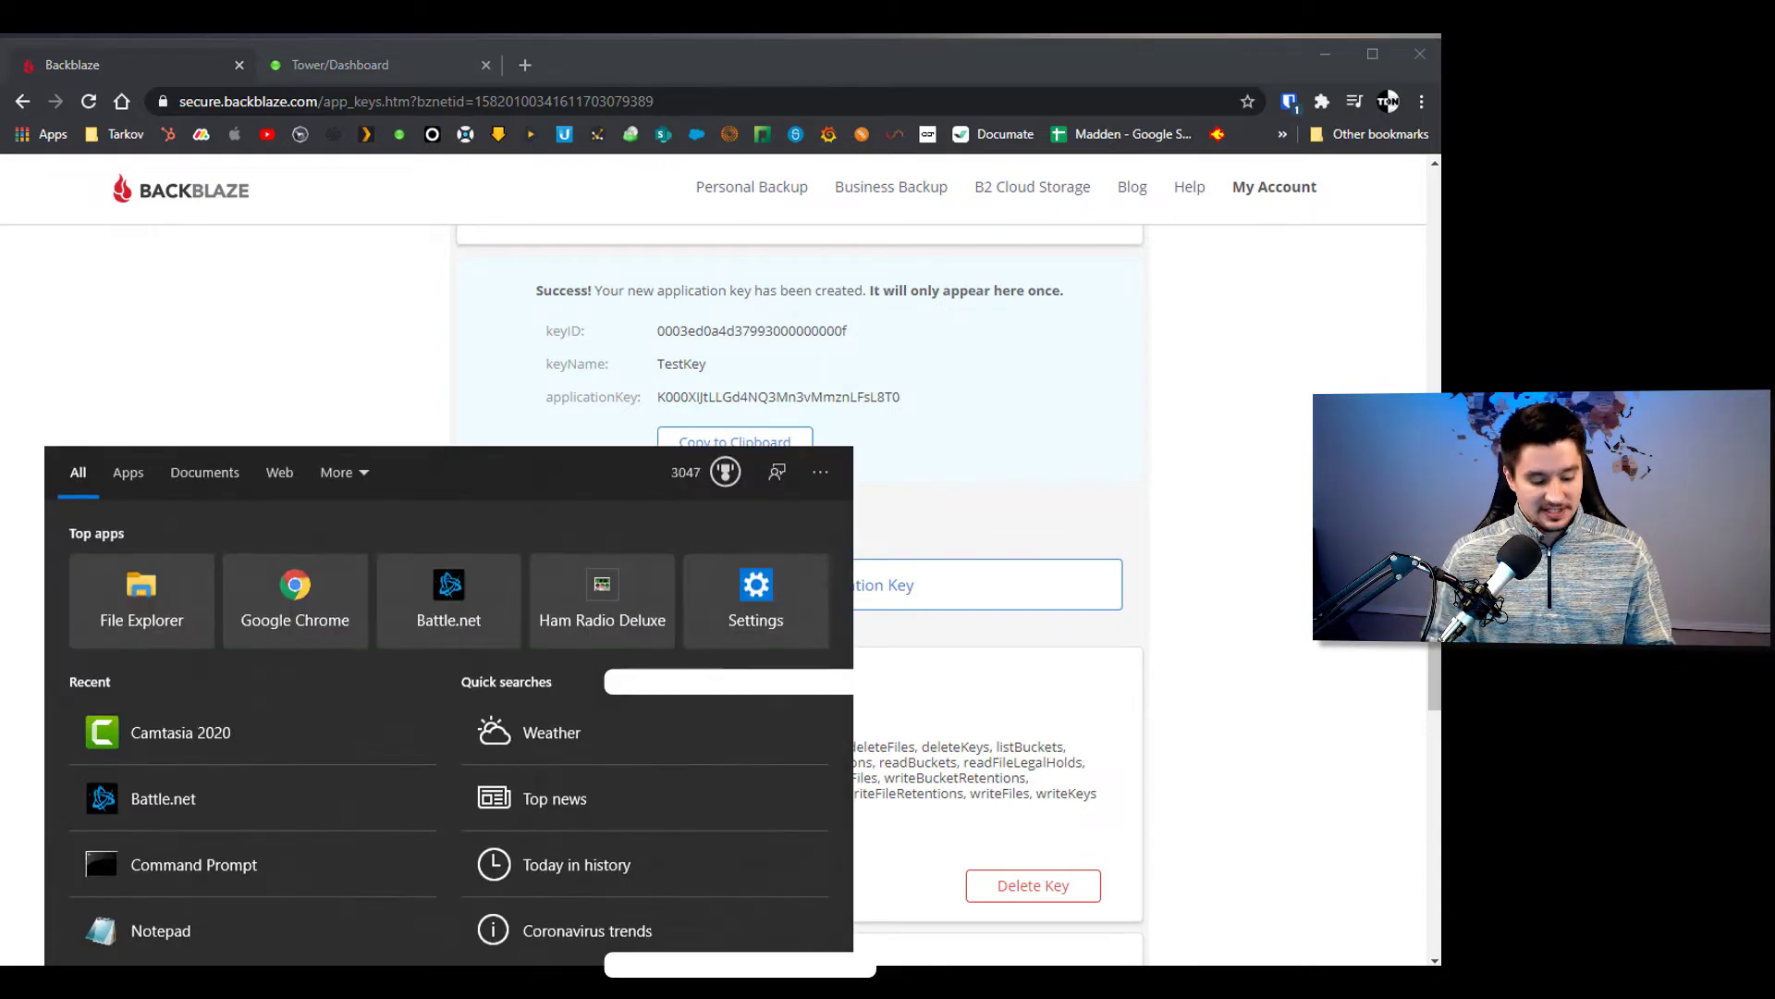
# Step: Record the key ID under a 'keyid:' label in a new Notepad note
pyautogui.click(160, 929)
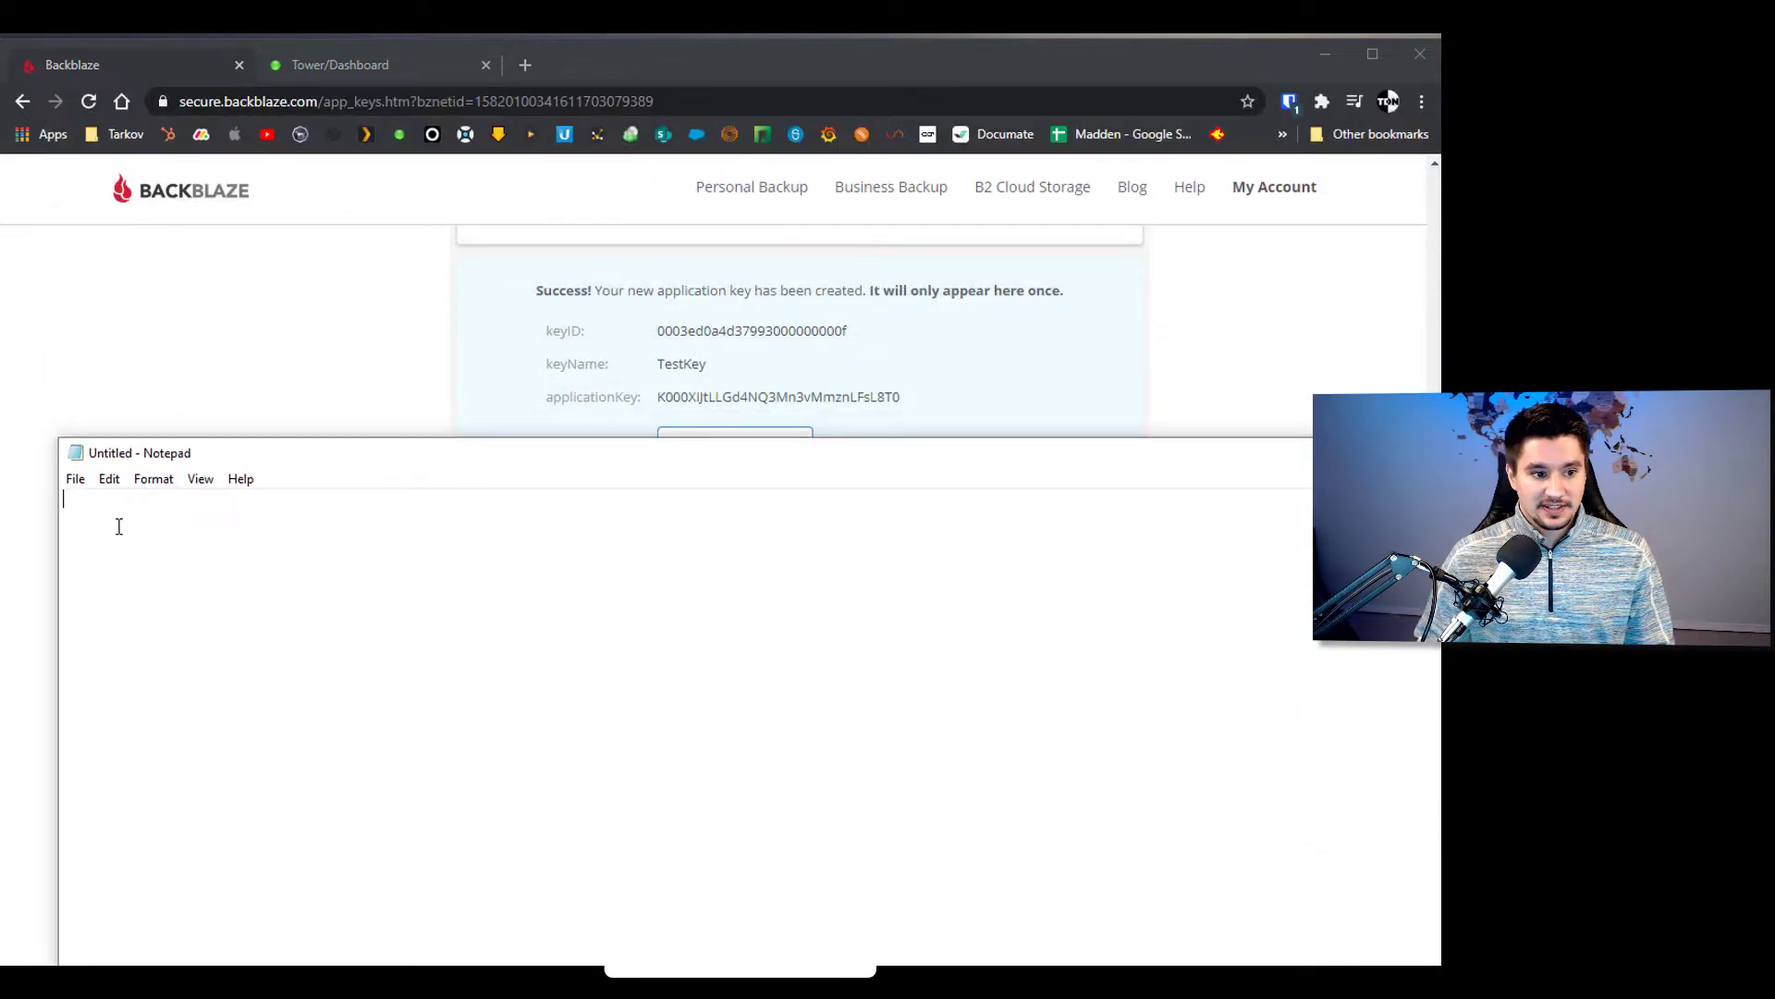
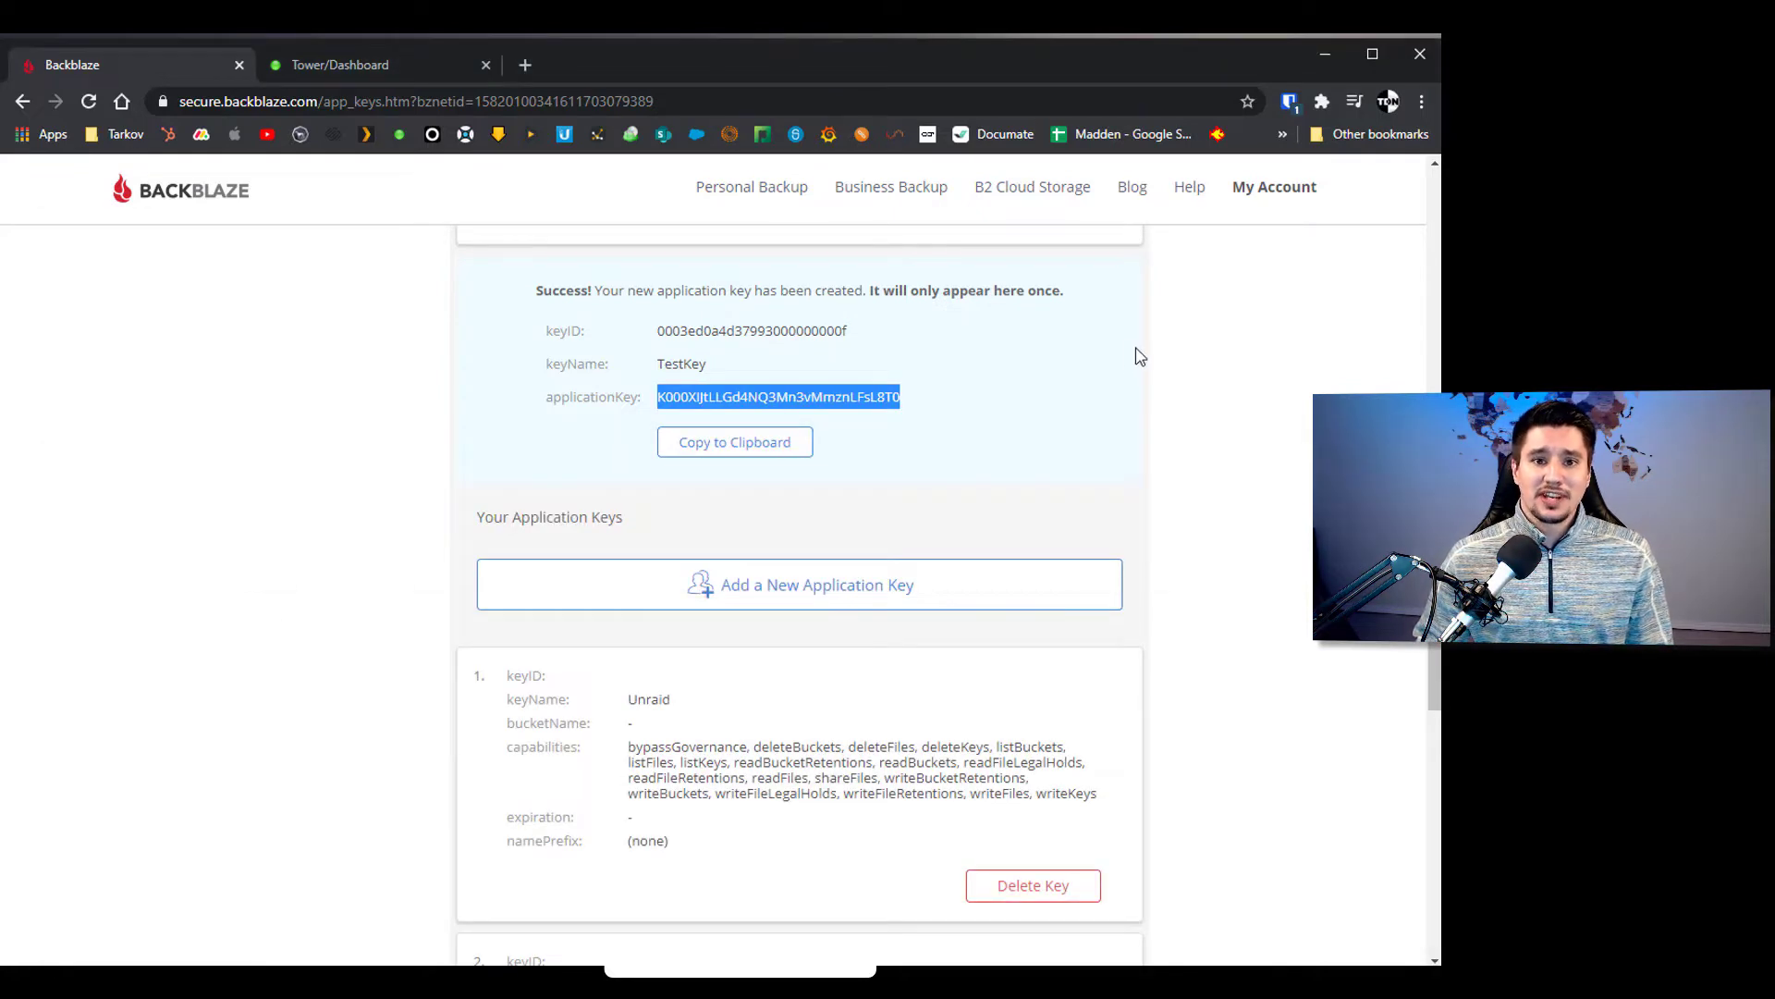
pyautogui.moveTo(890, 342)
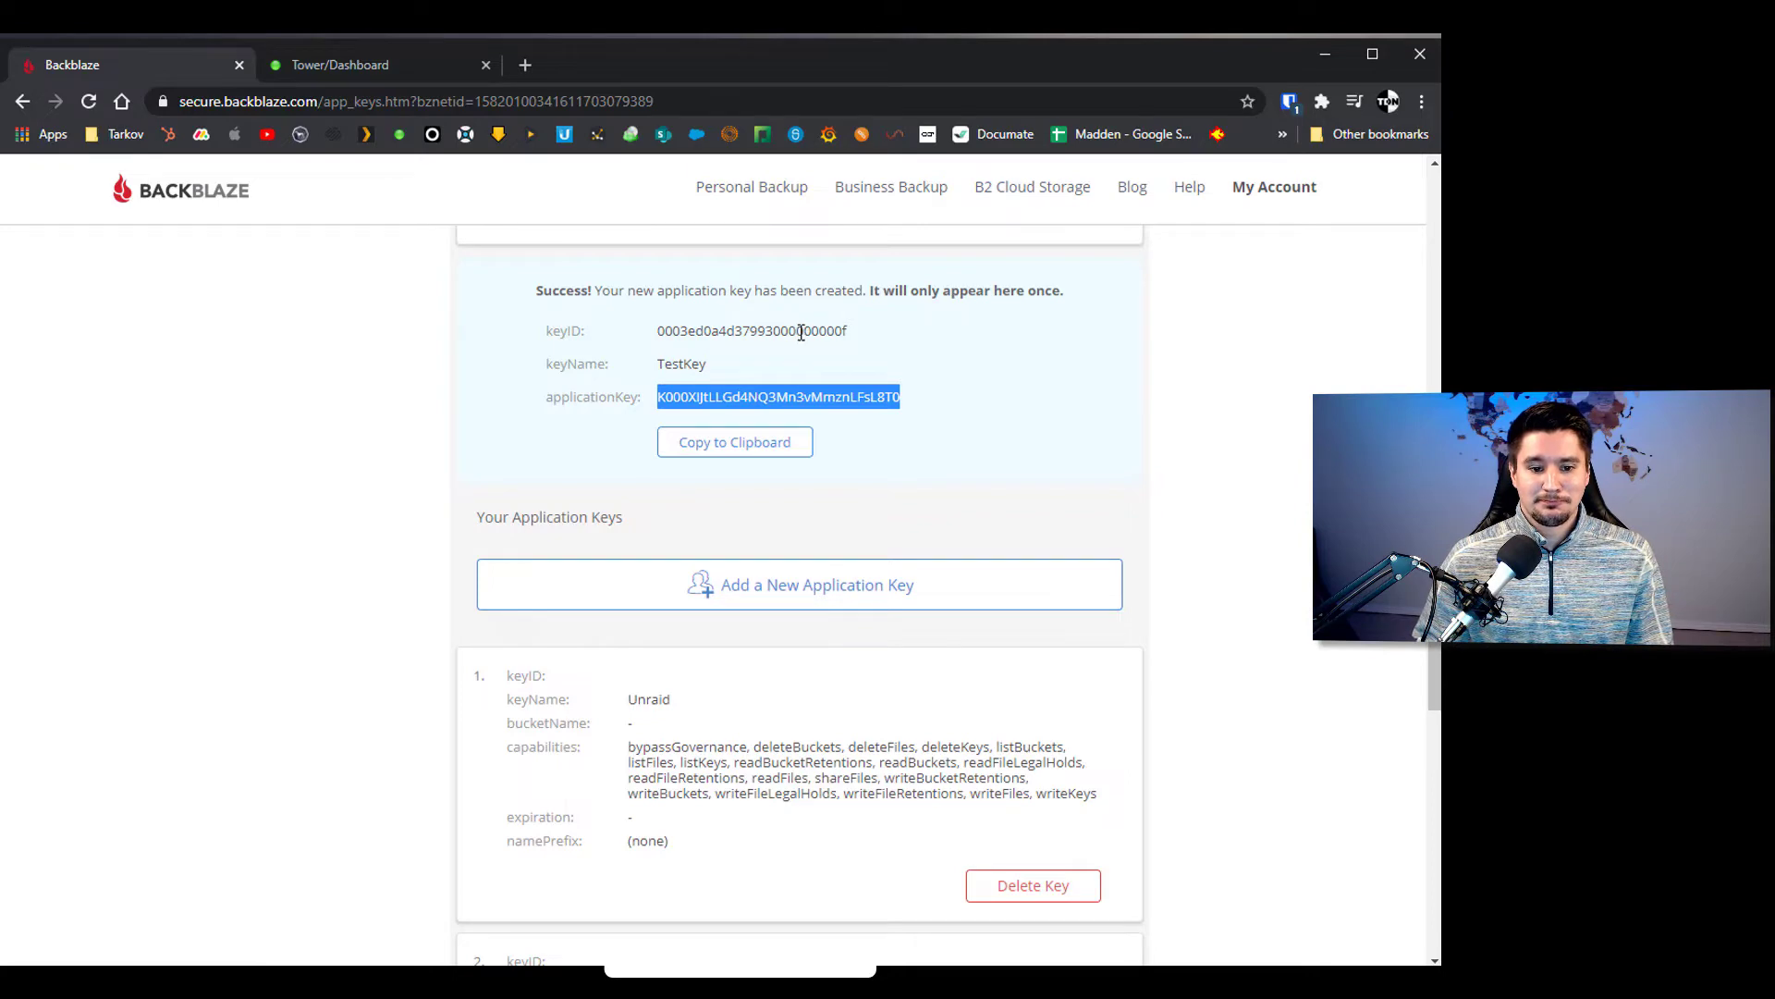
pyautogui.click(378, 65)
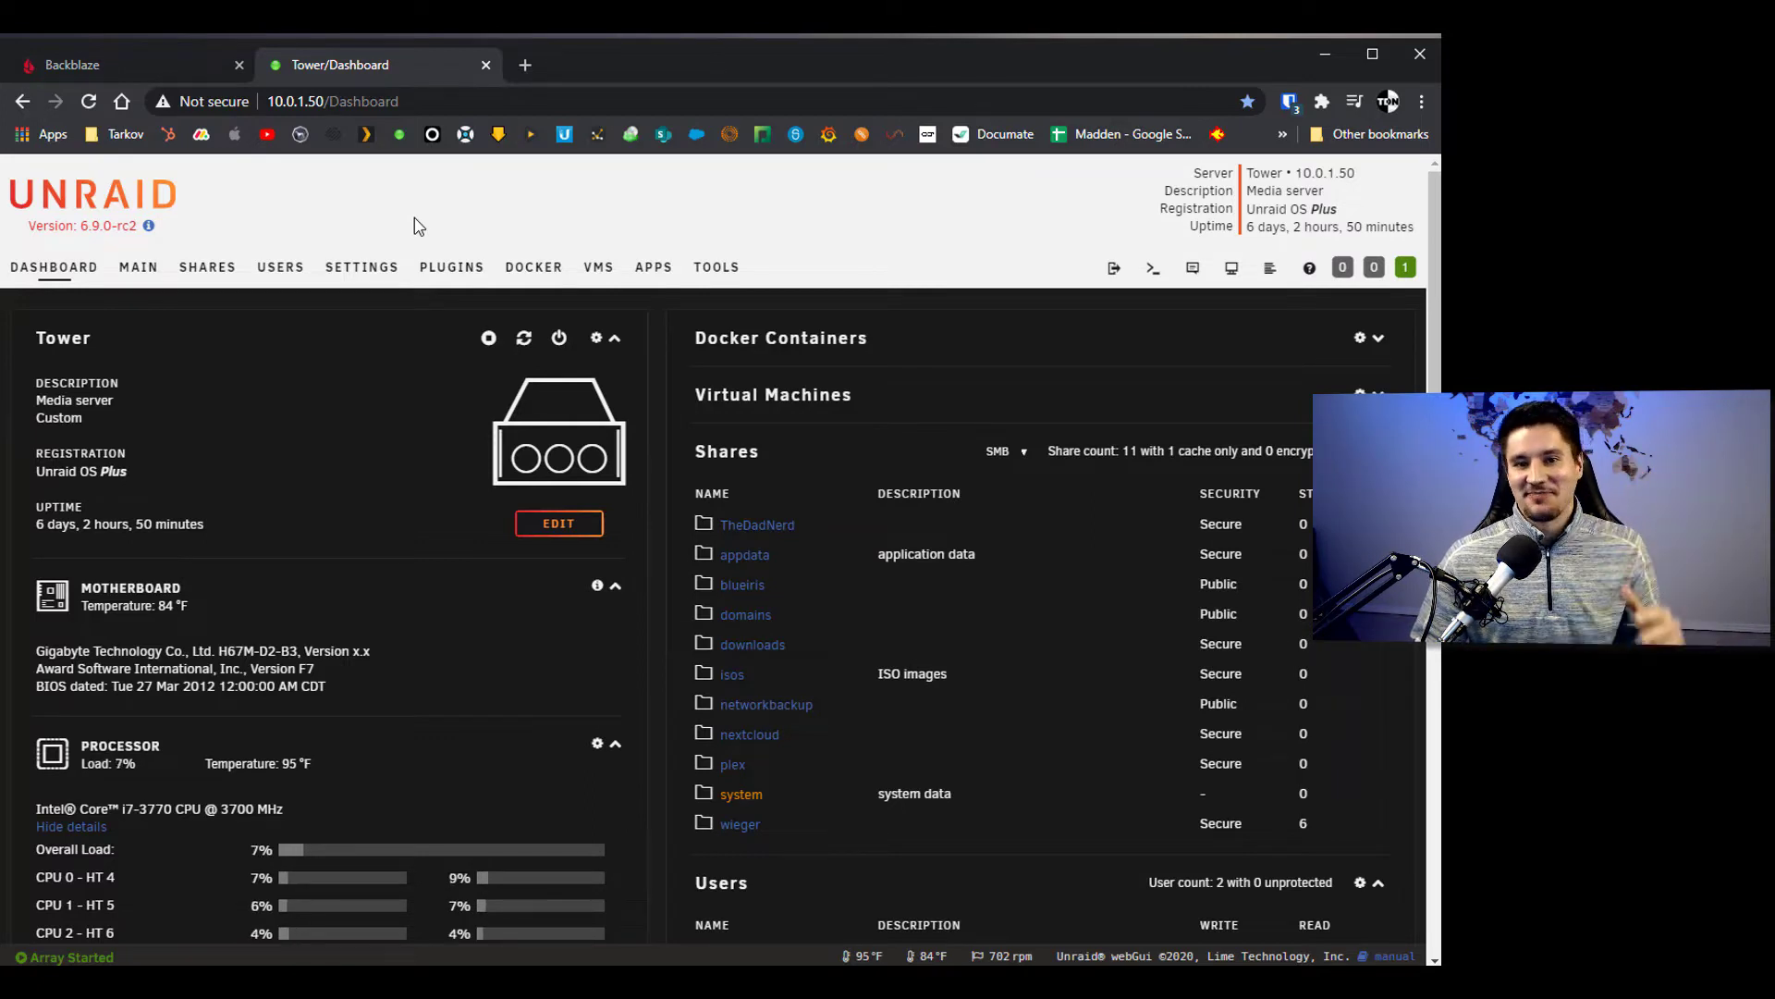
pyautogui.moveTo(598, 267)
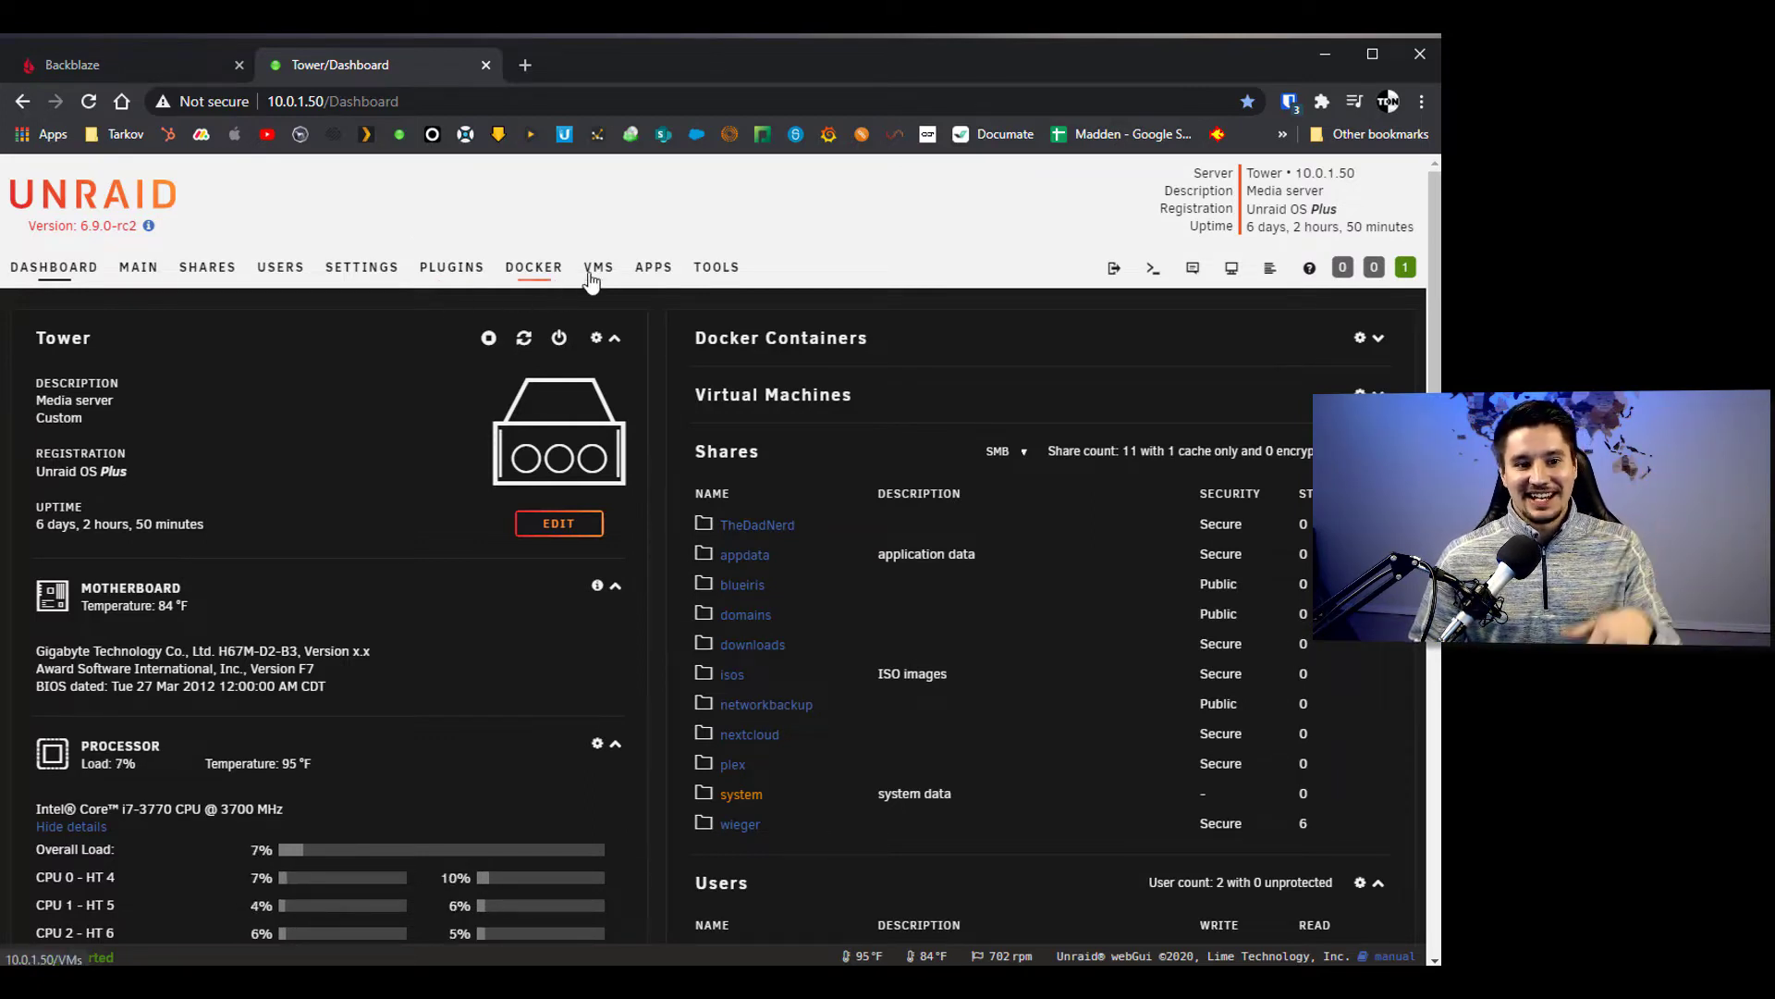
# Step: Search Community Applications for cloudberrybackup and open its container setup form
pyautogui.click(654, 267)
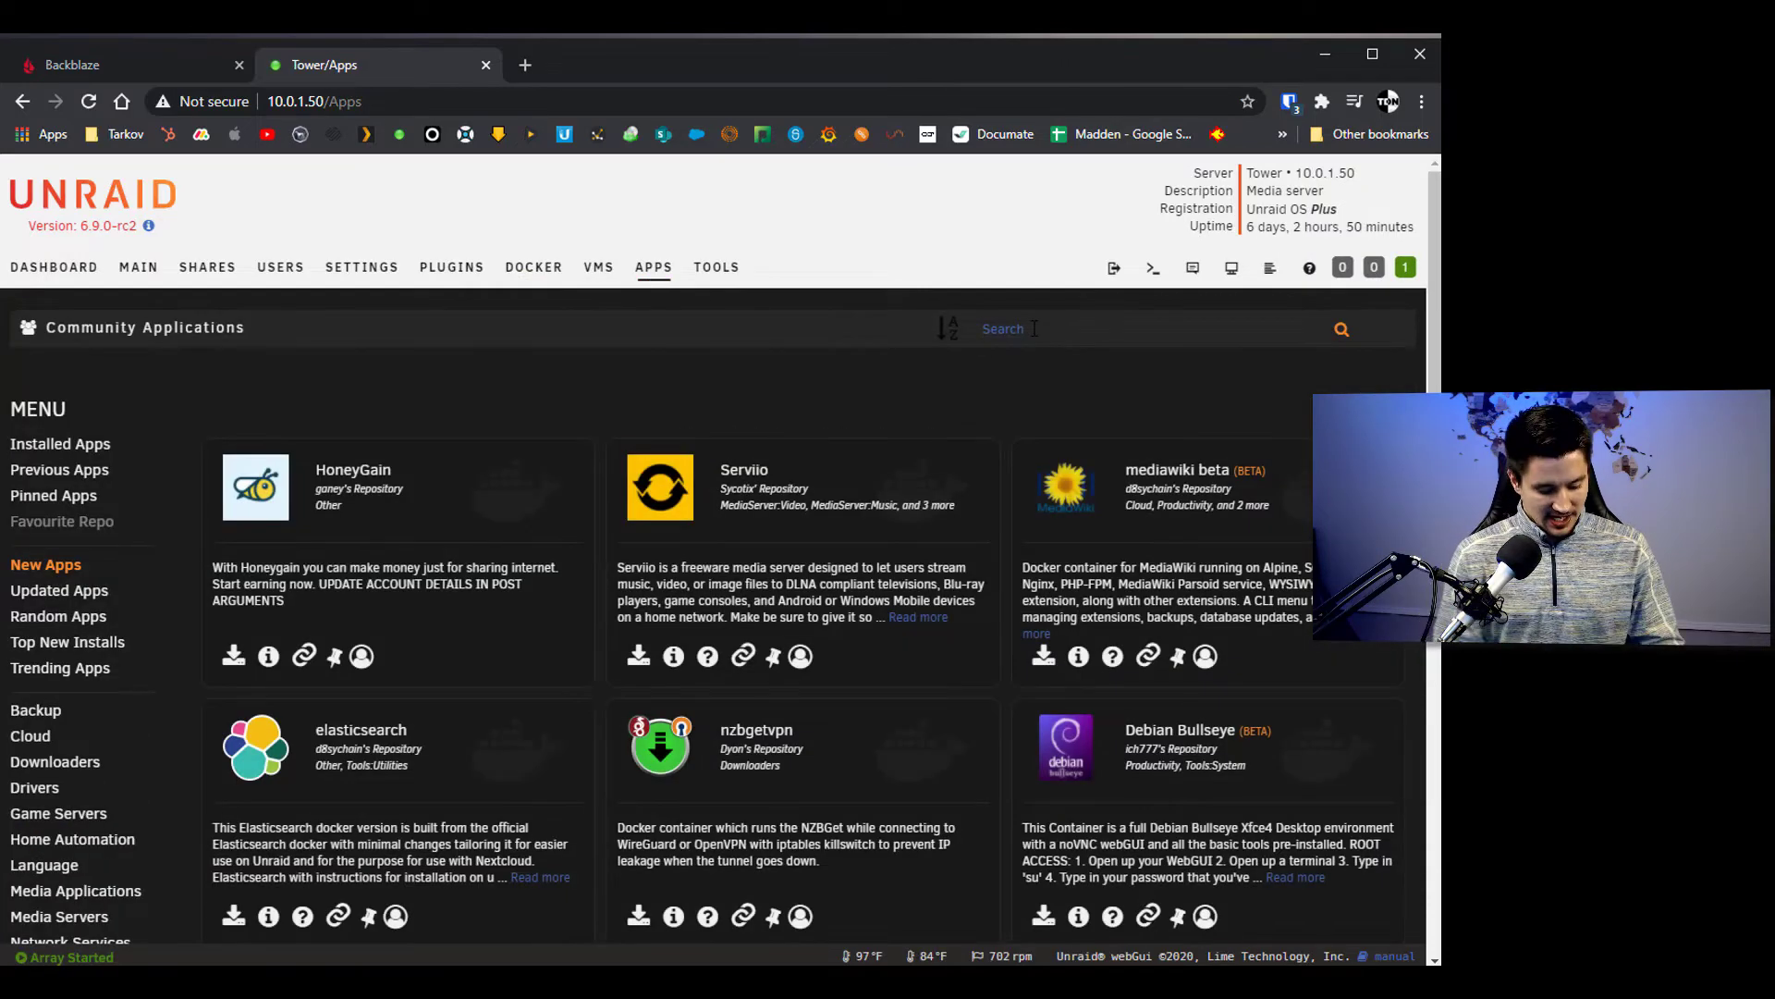
pyautogui.write('cloudb')
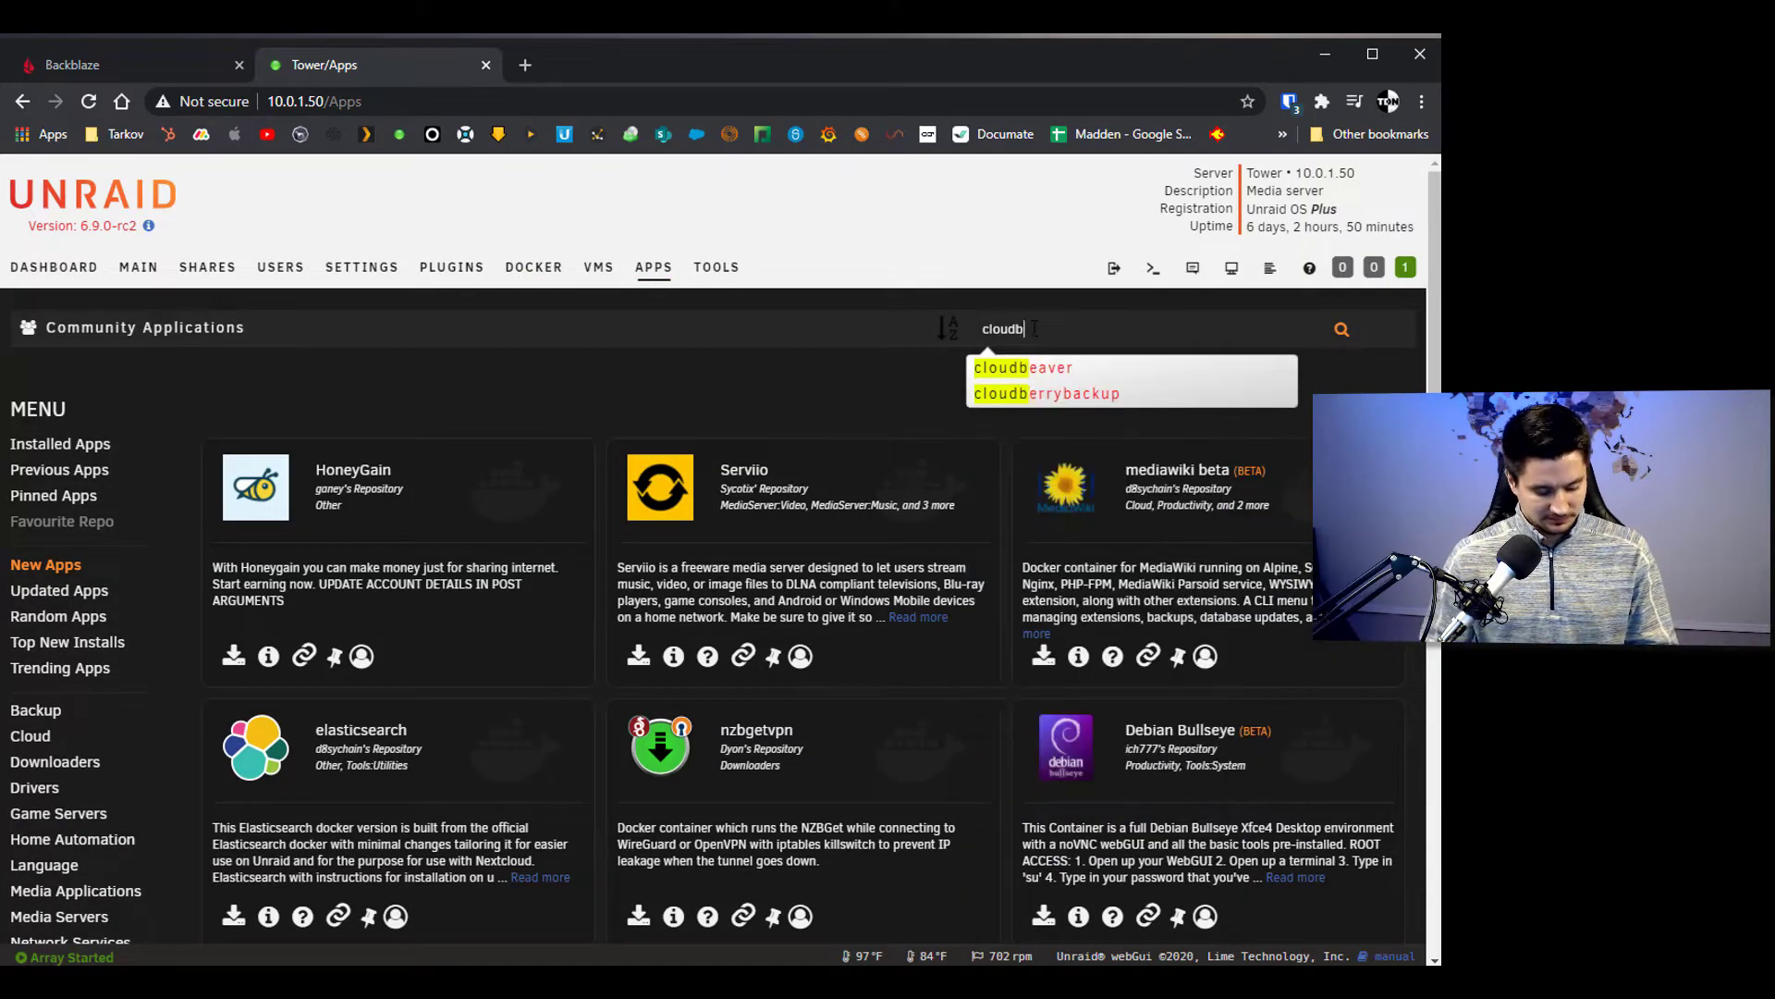
pyautogui.click(1045, 393)
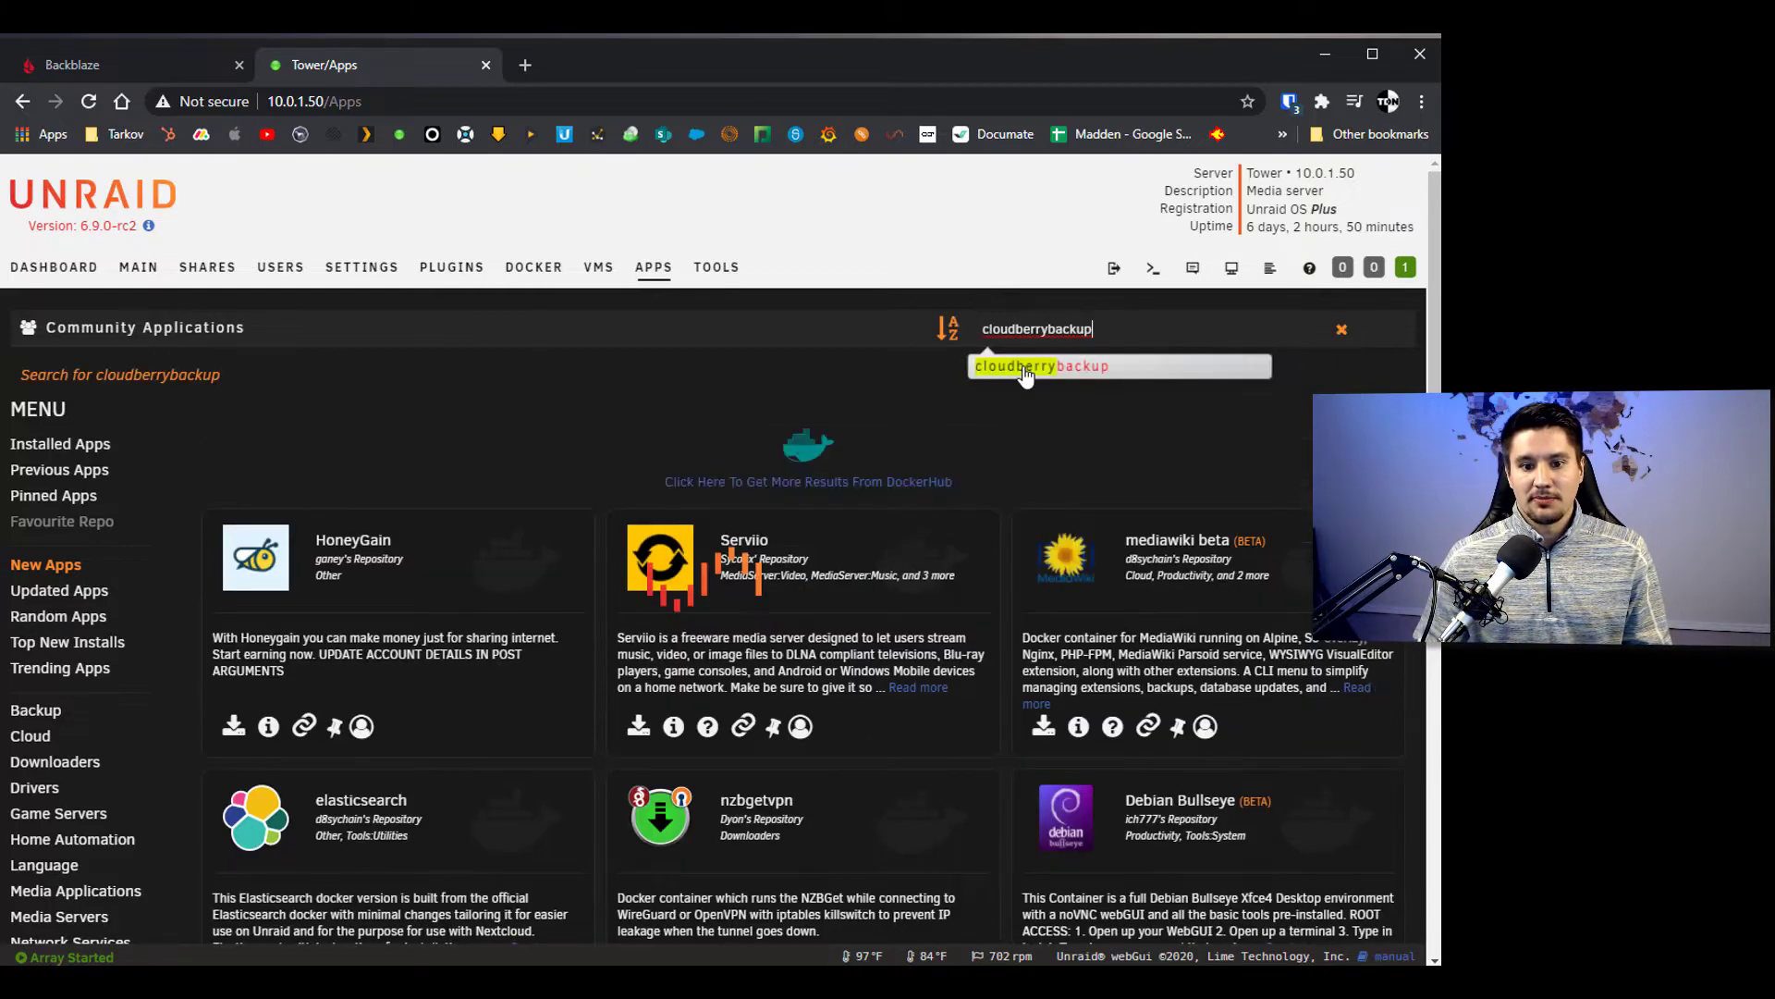
pyautogui.click(1040, 365)
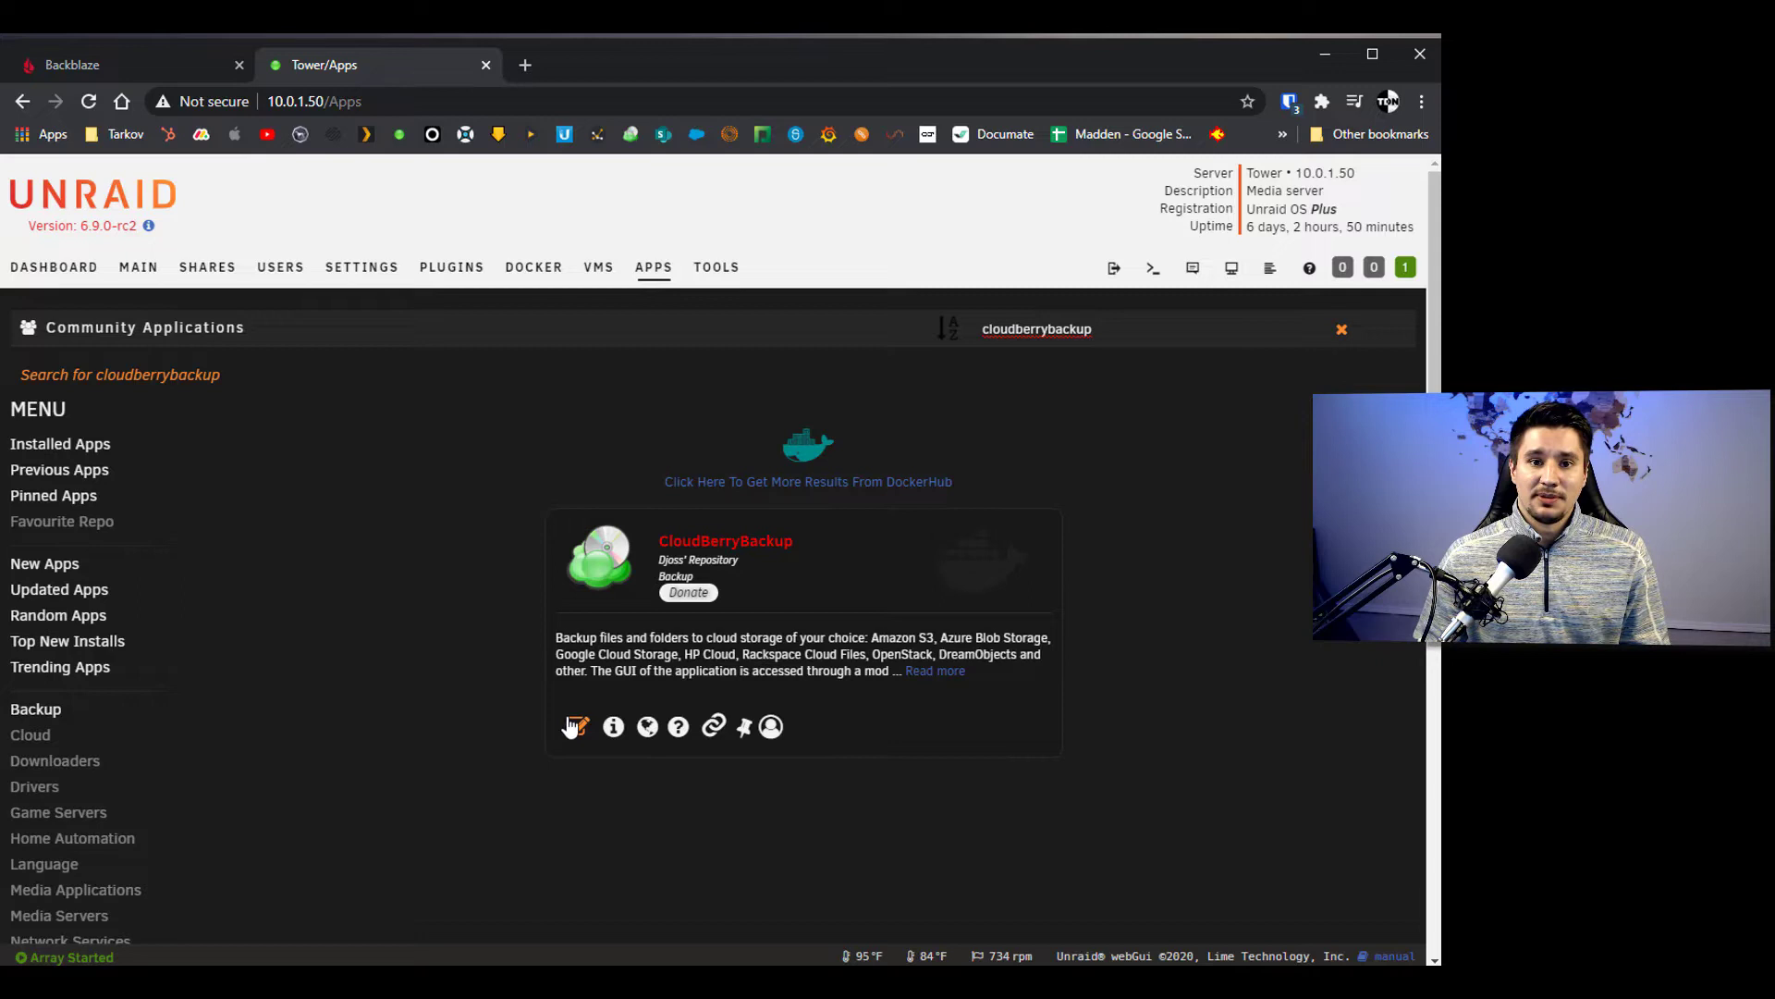
pyautogui.moveTo(575, 725)
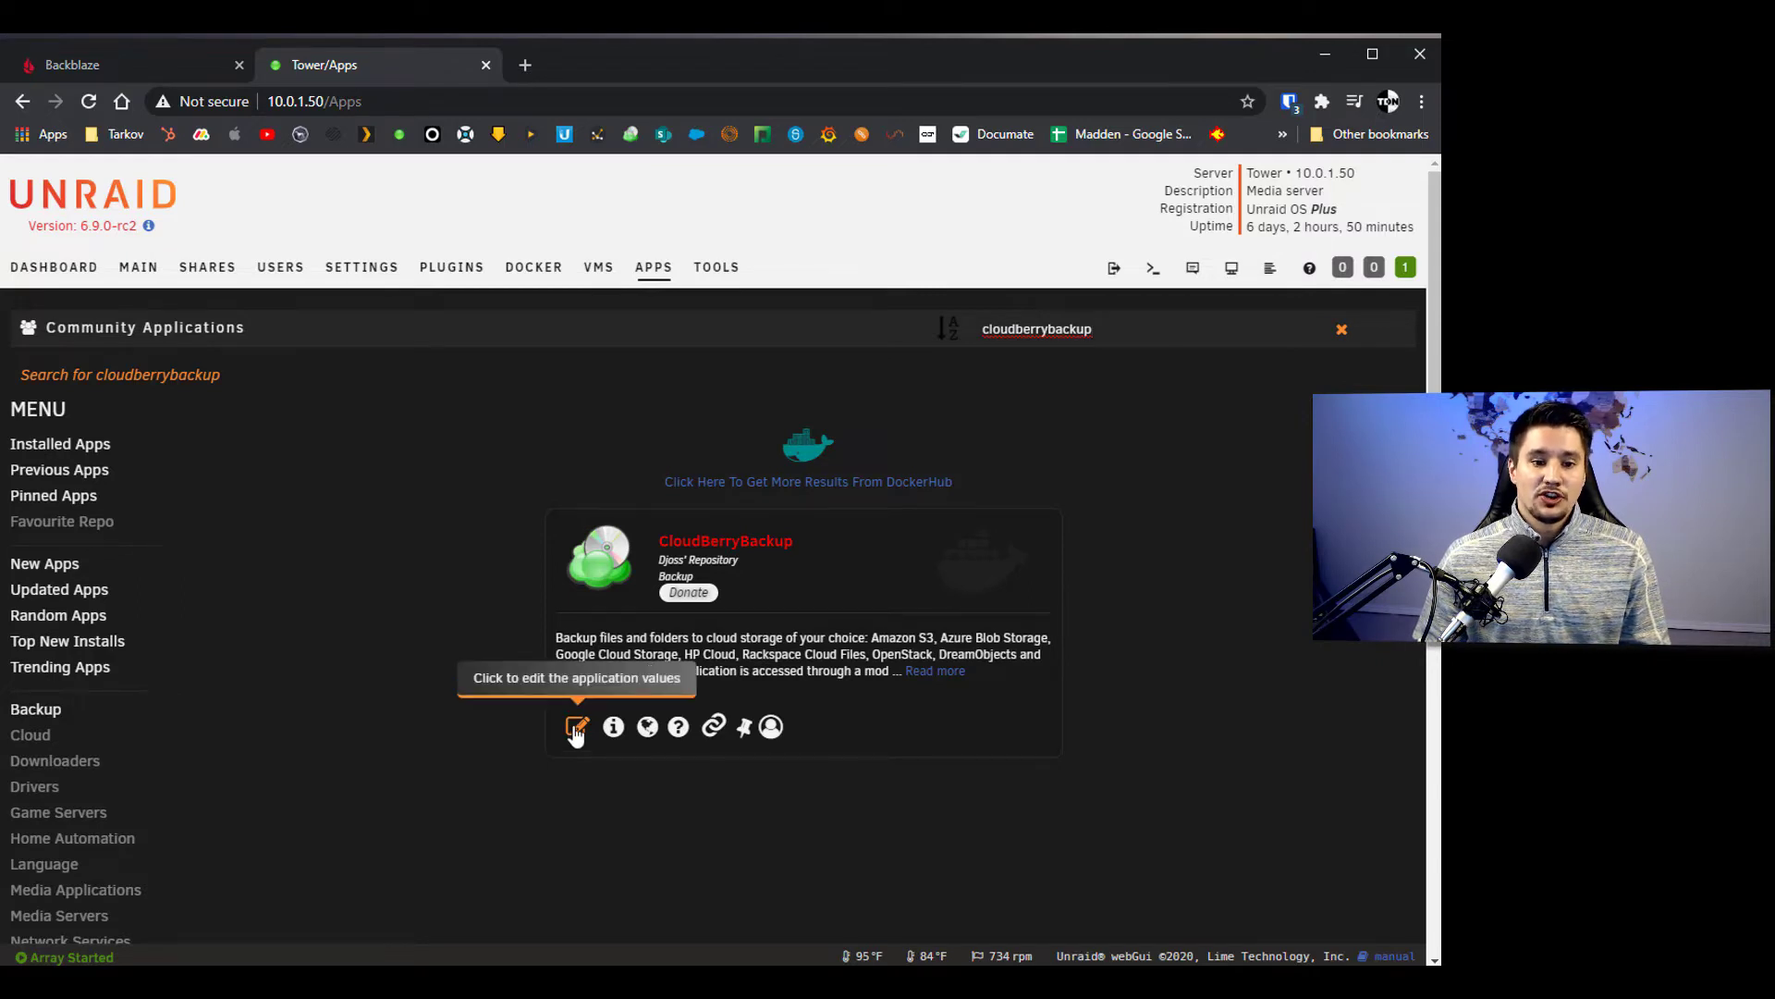
pyautogui.click(576, 725)
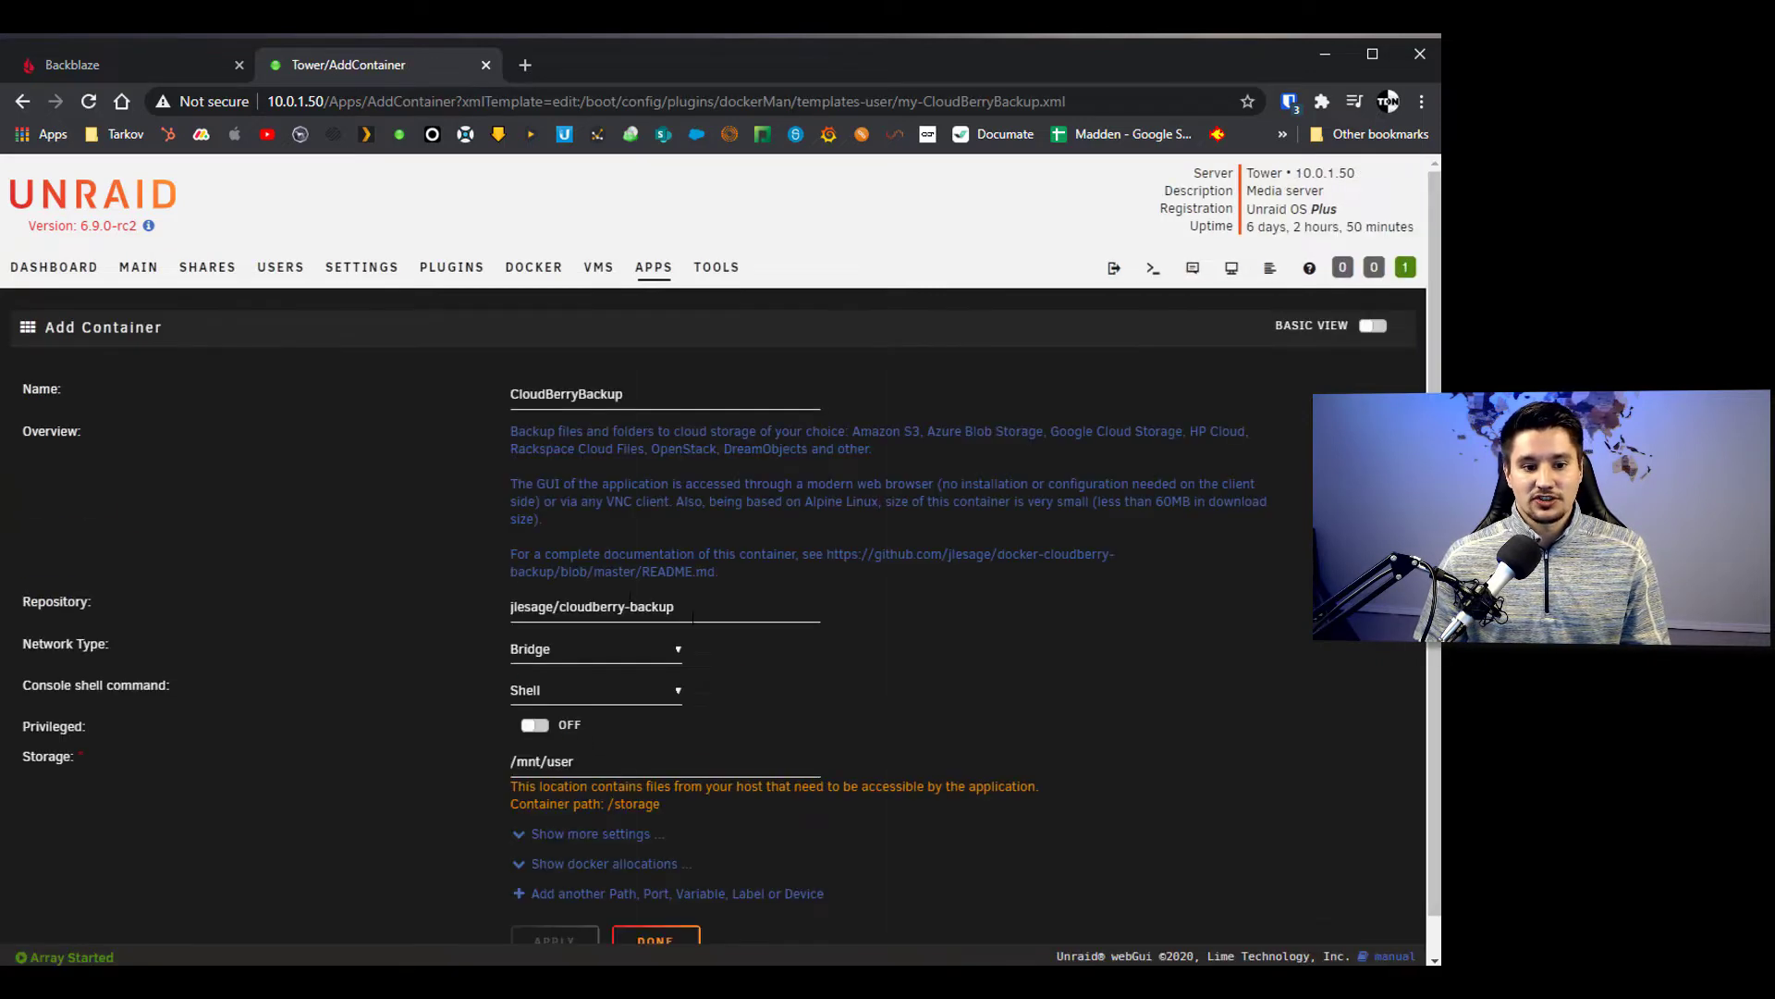
# Step: Scroll through the CloudBerryBackup container form's default settings
pyautogui.scroll(-3)
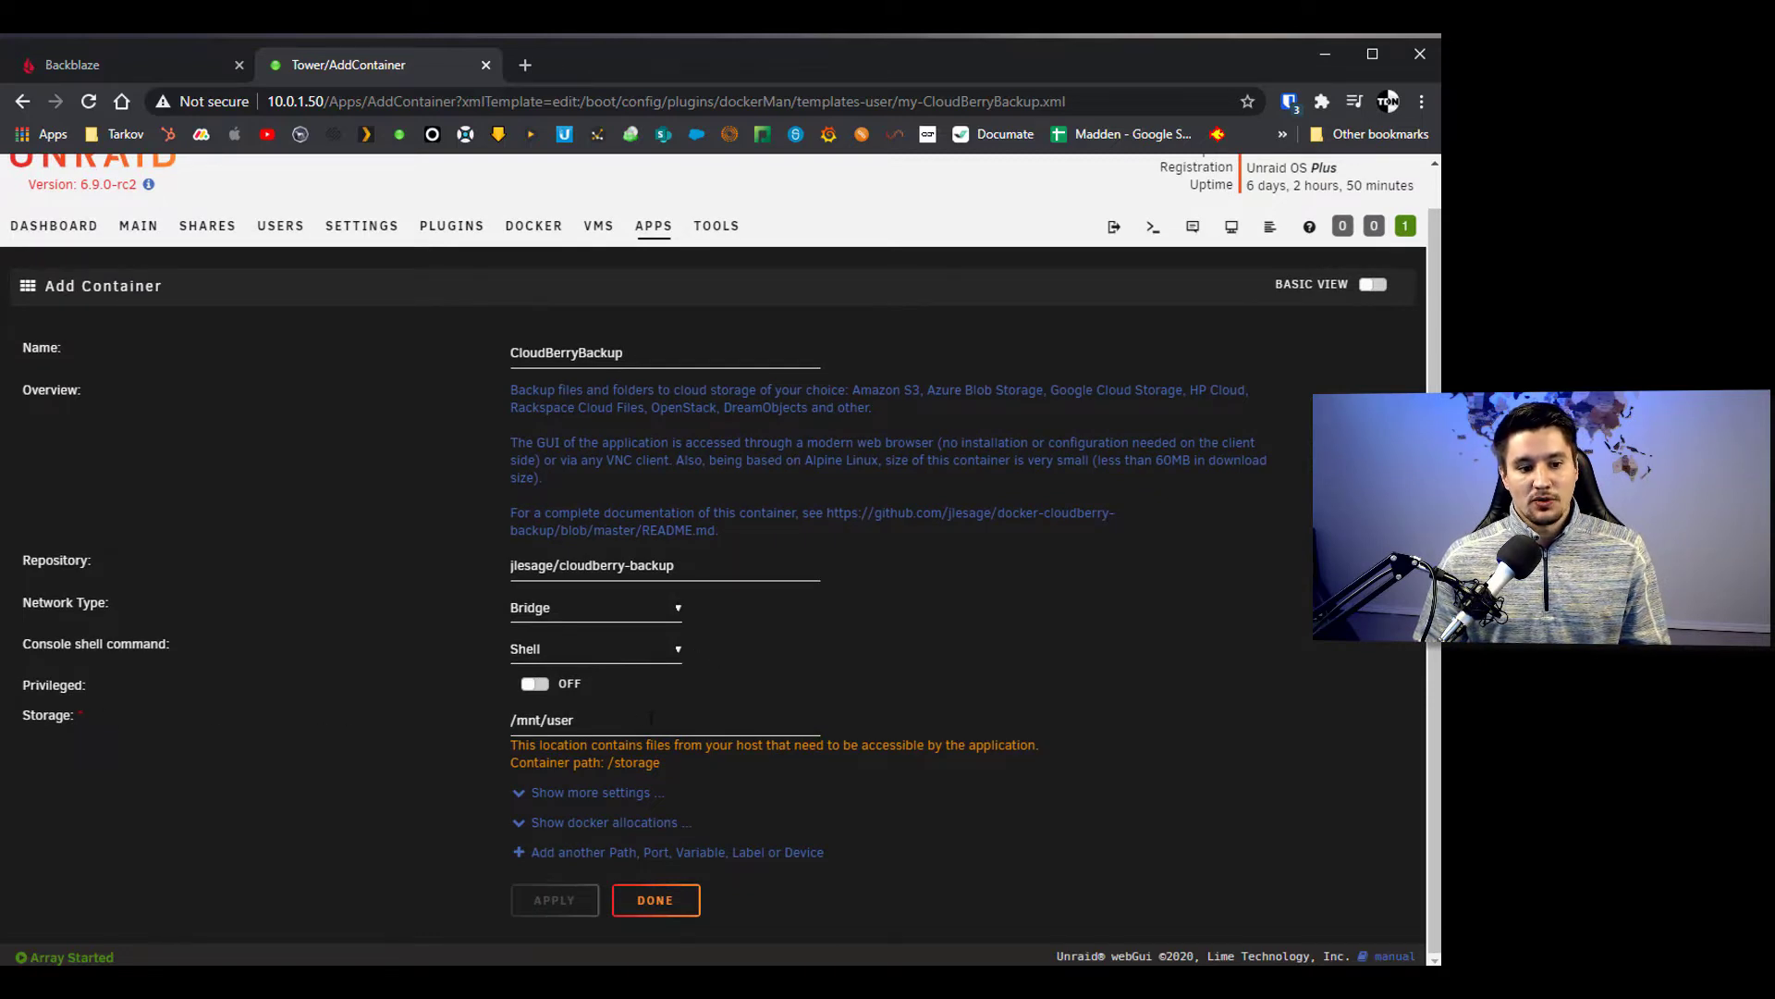
pyautogui.moveTo(79, 730)
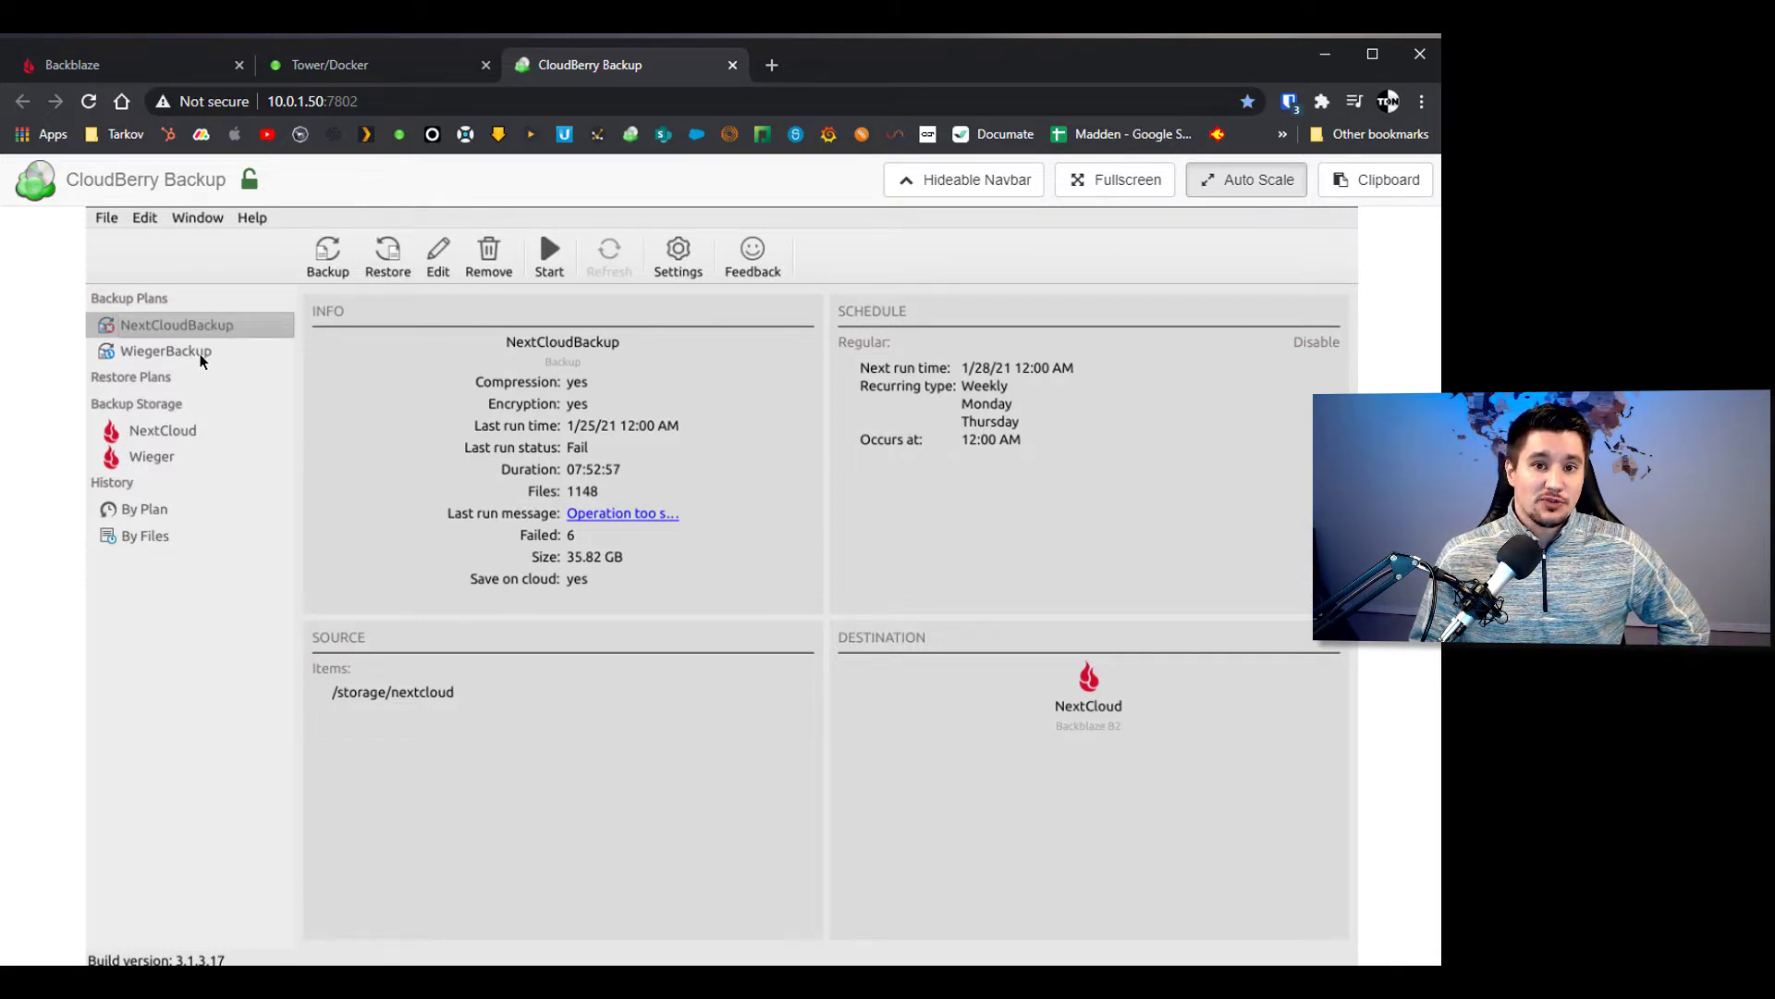
pyautogui.moveTo(193, 355)
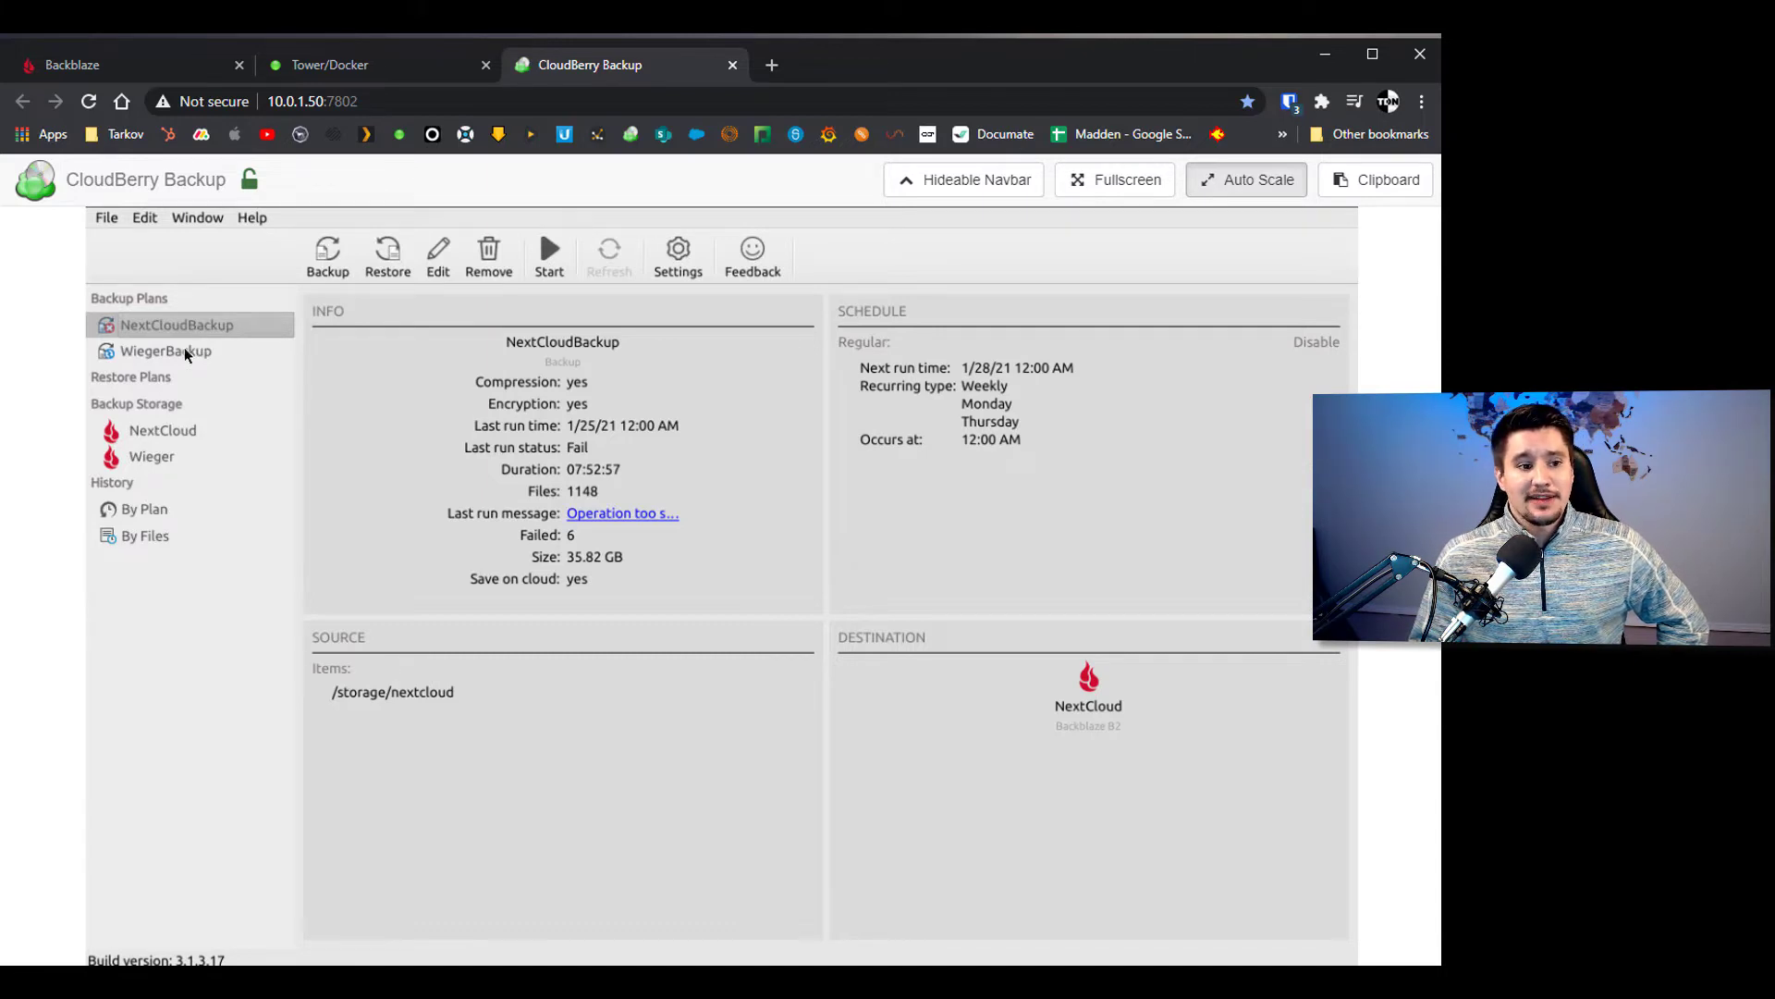
# Step: Create a backup plan from the File menu and pick Backblaze B2 as the new storage account
pyautogui.click(106, 217)
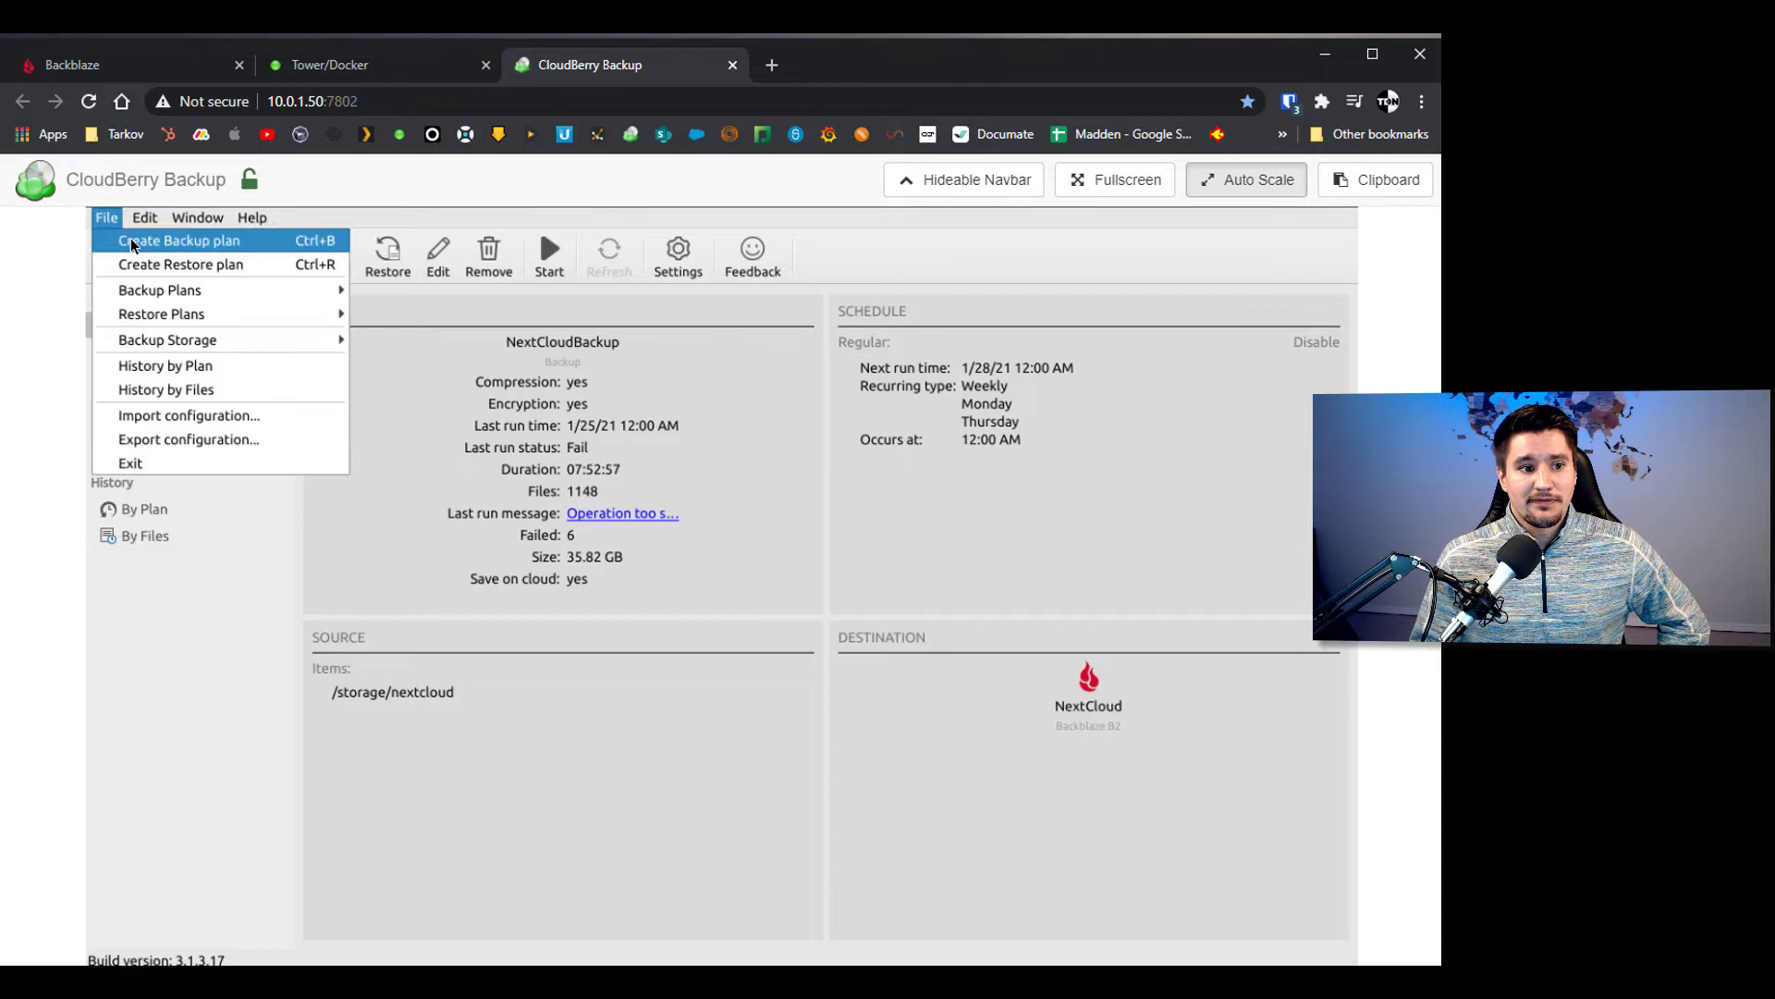
pyautogui.click(178, 240)
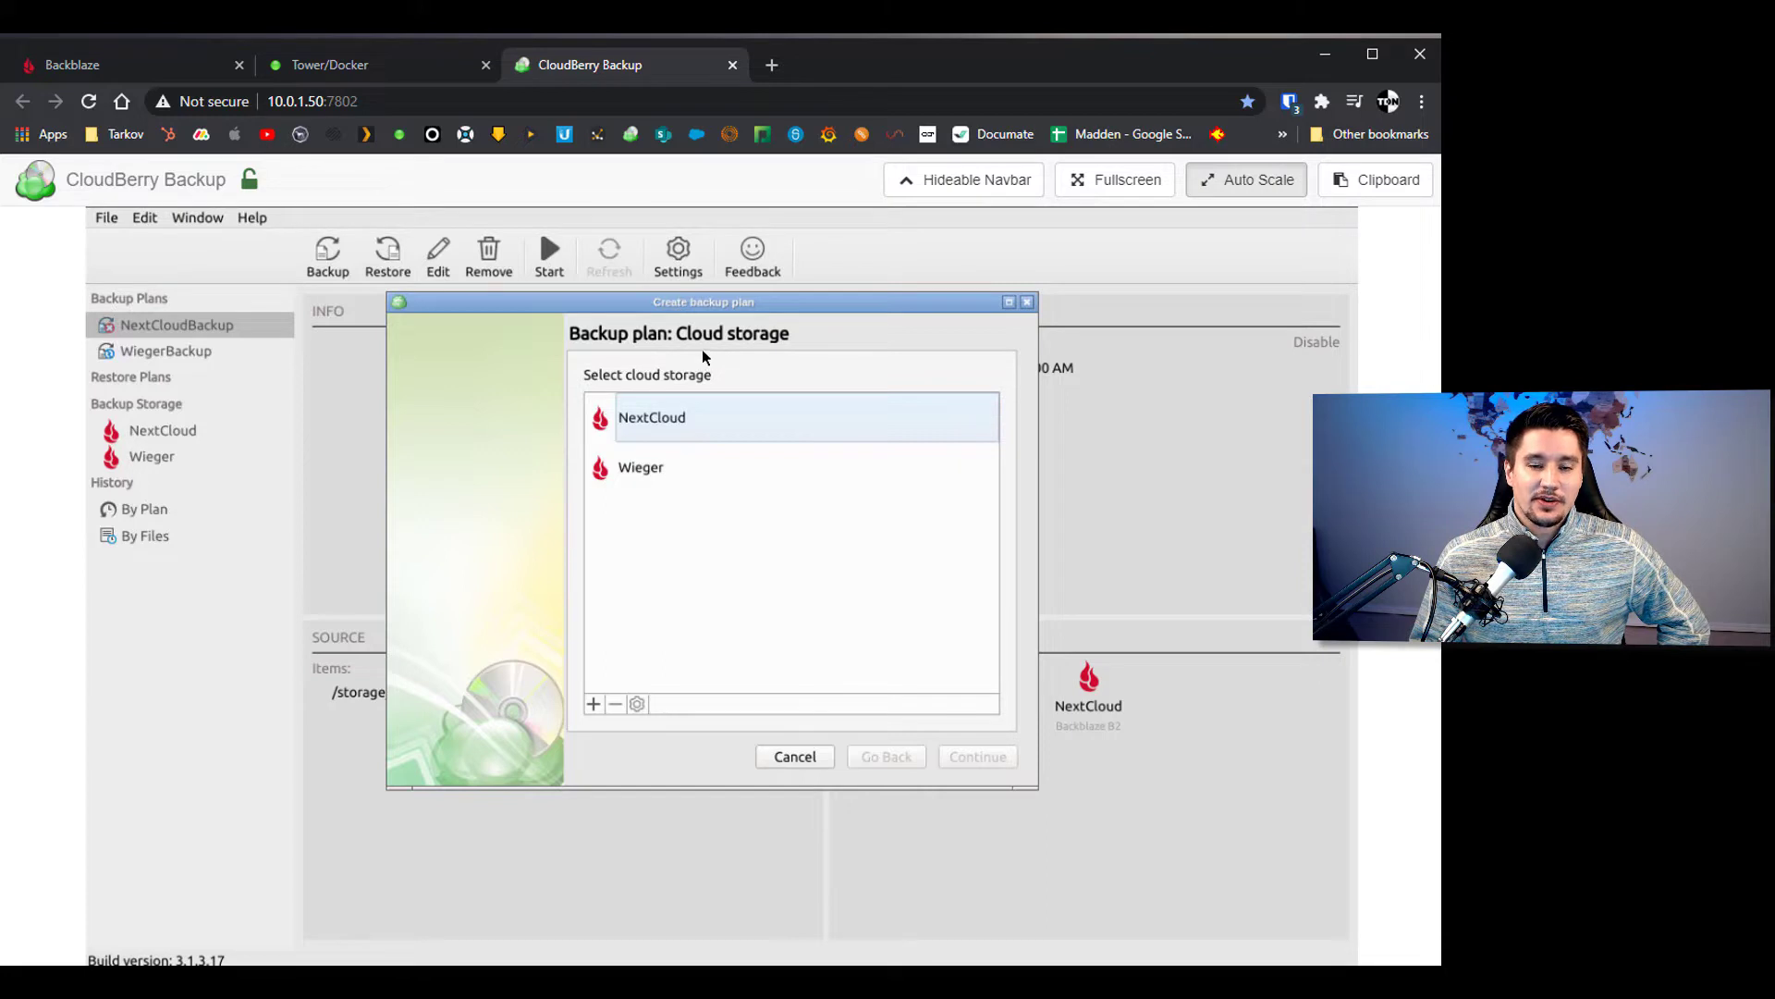
pyautogui.moveTo(656, 413)
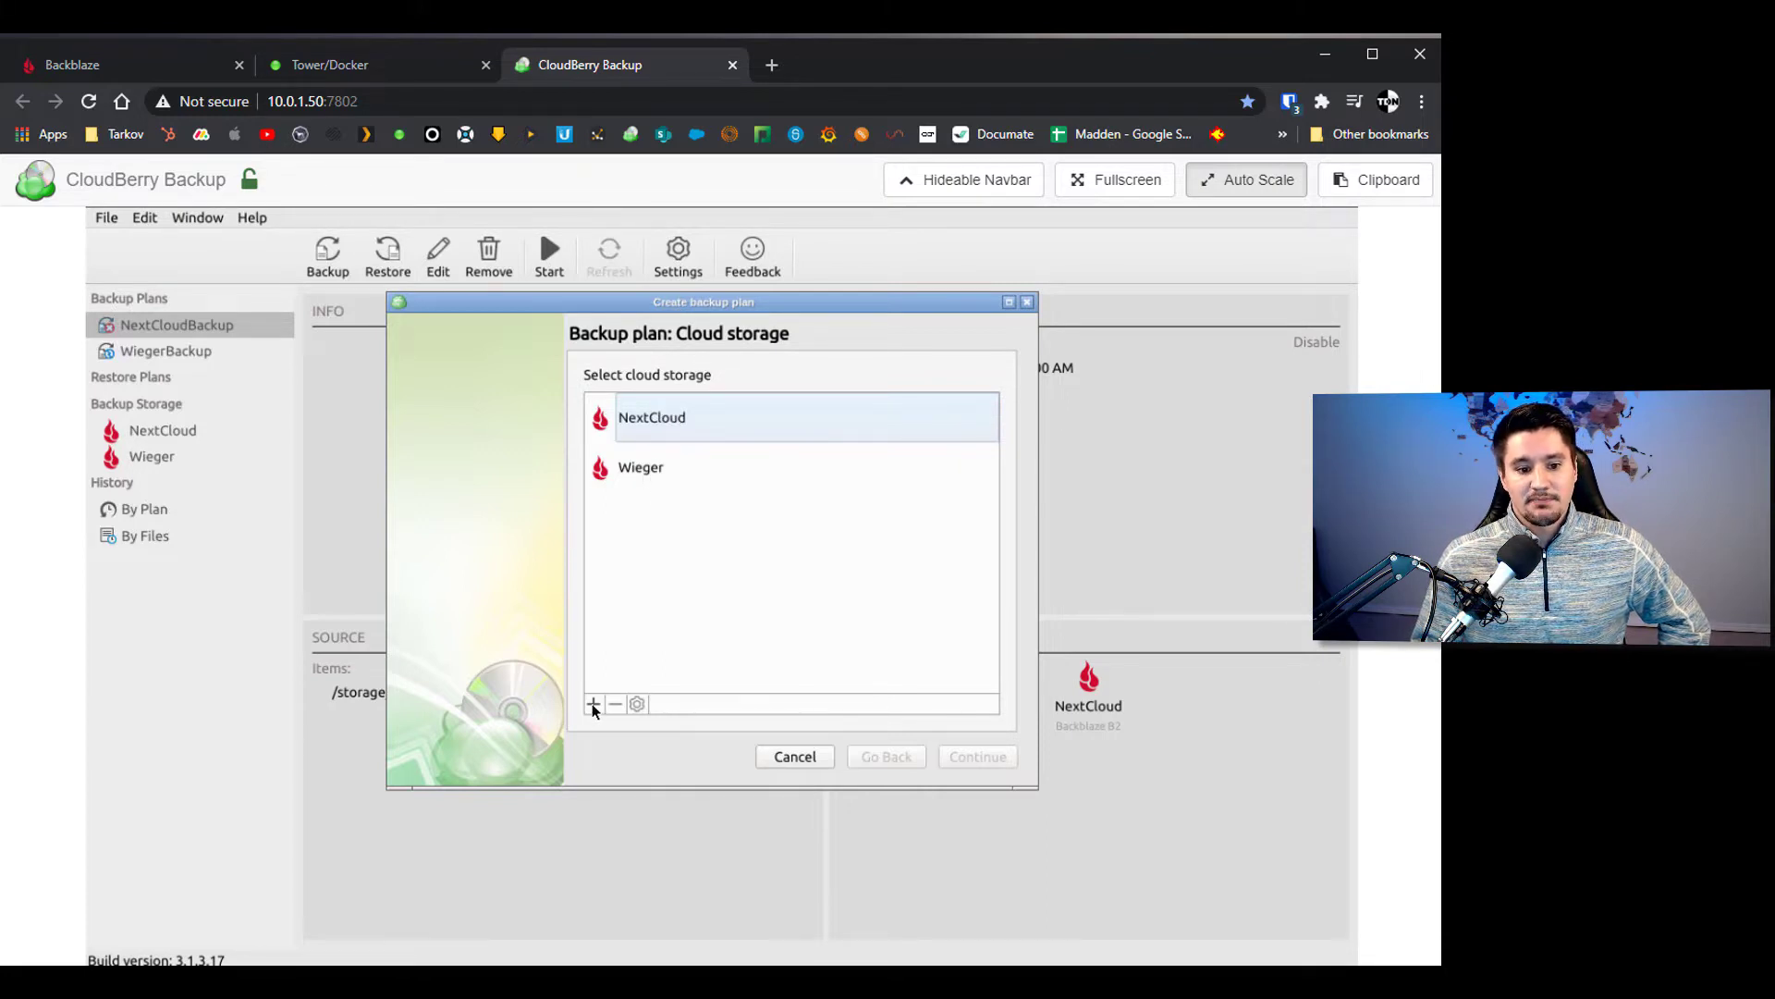
pyautogui.click(594, 702)
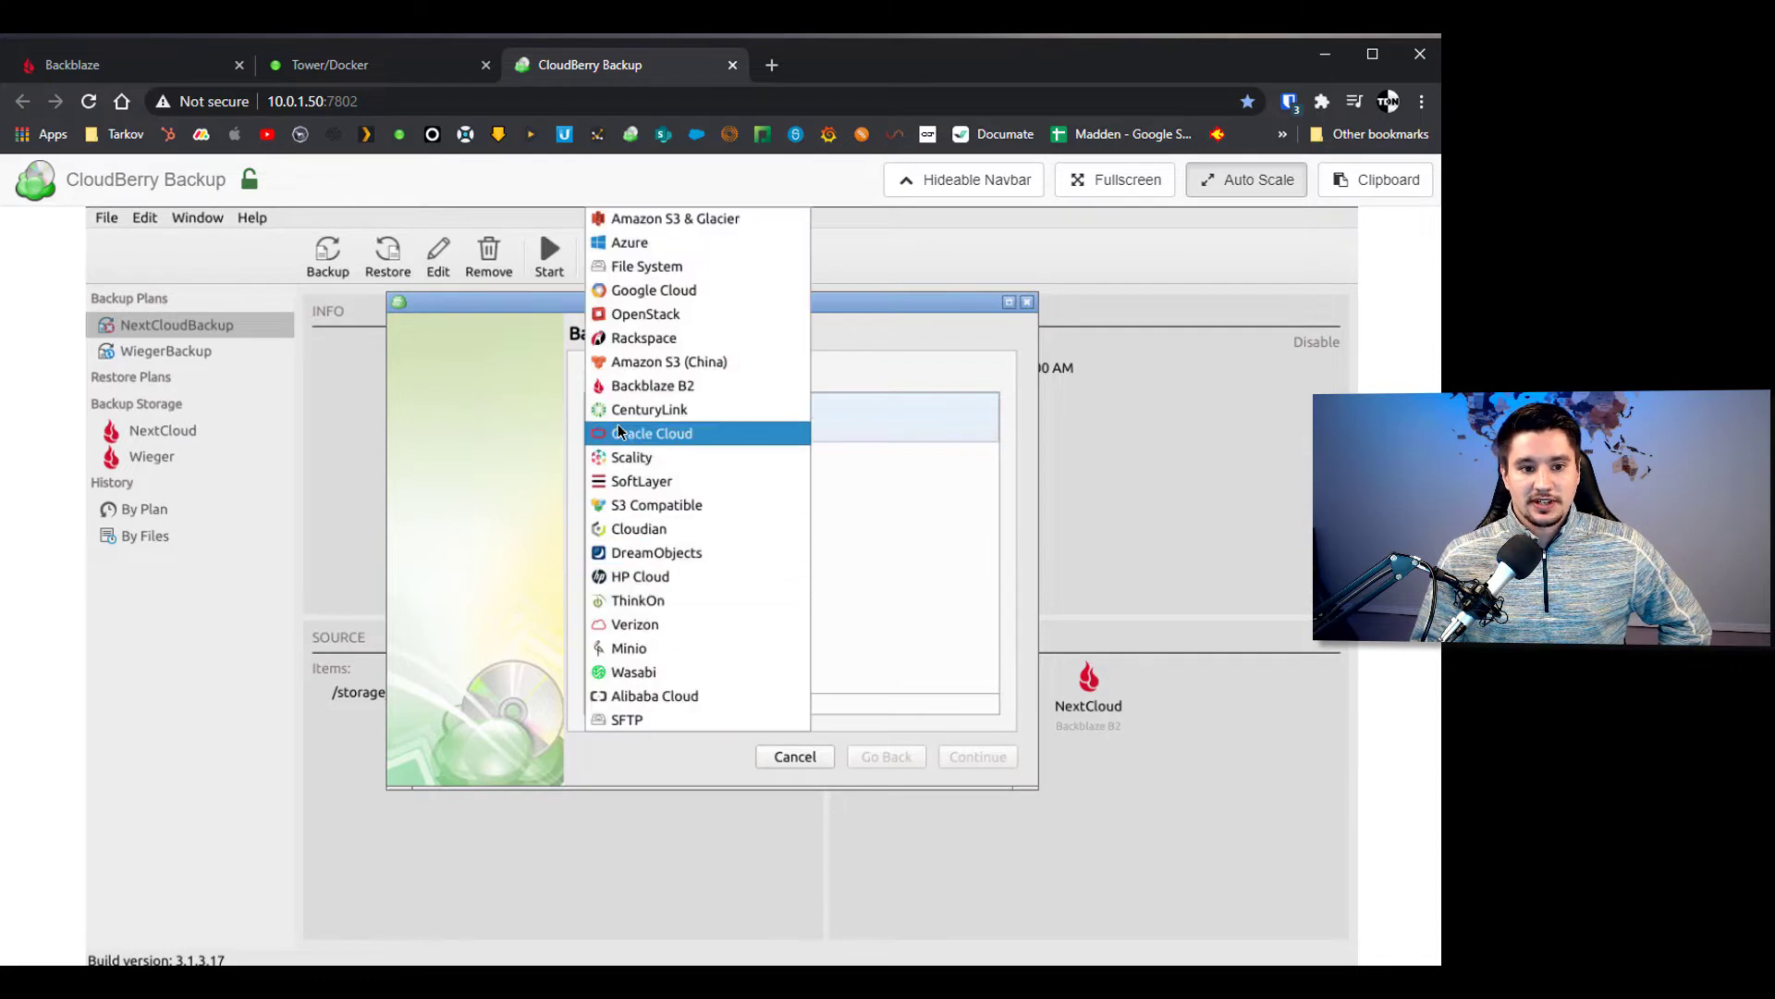
pyautogui.moveTo(646, 393)
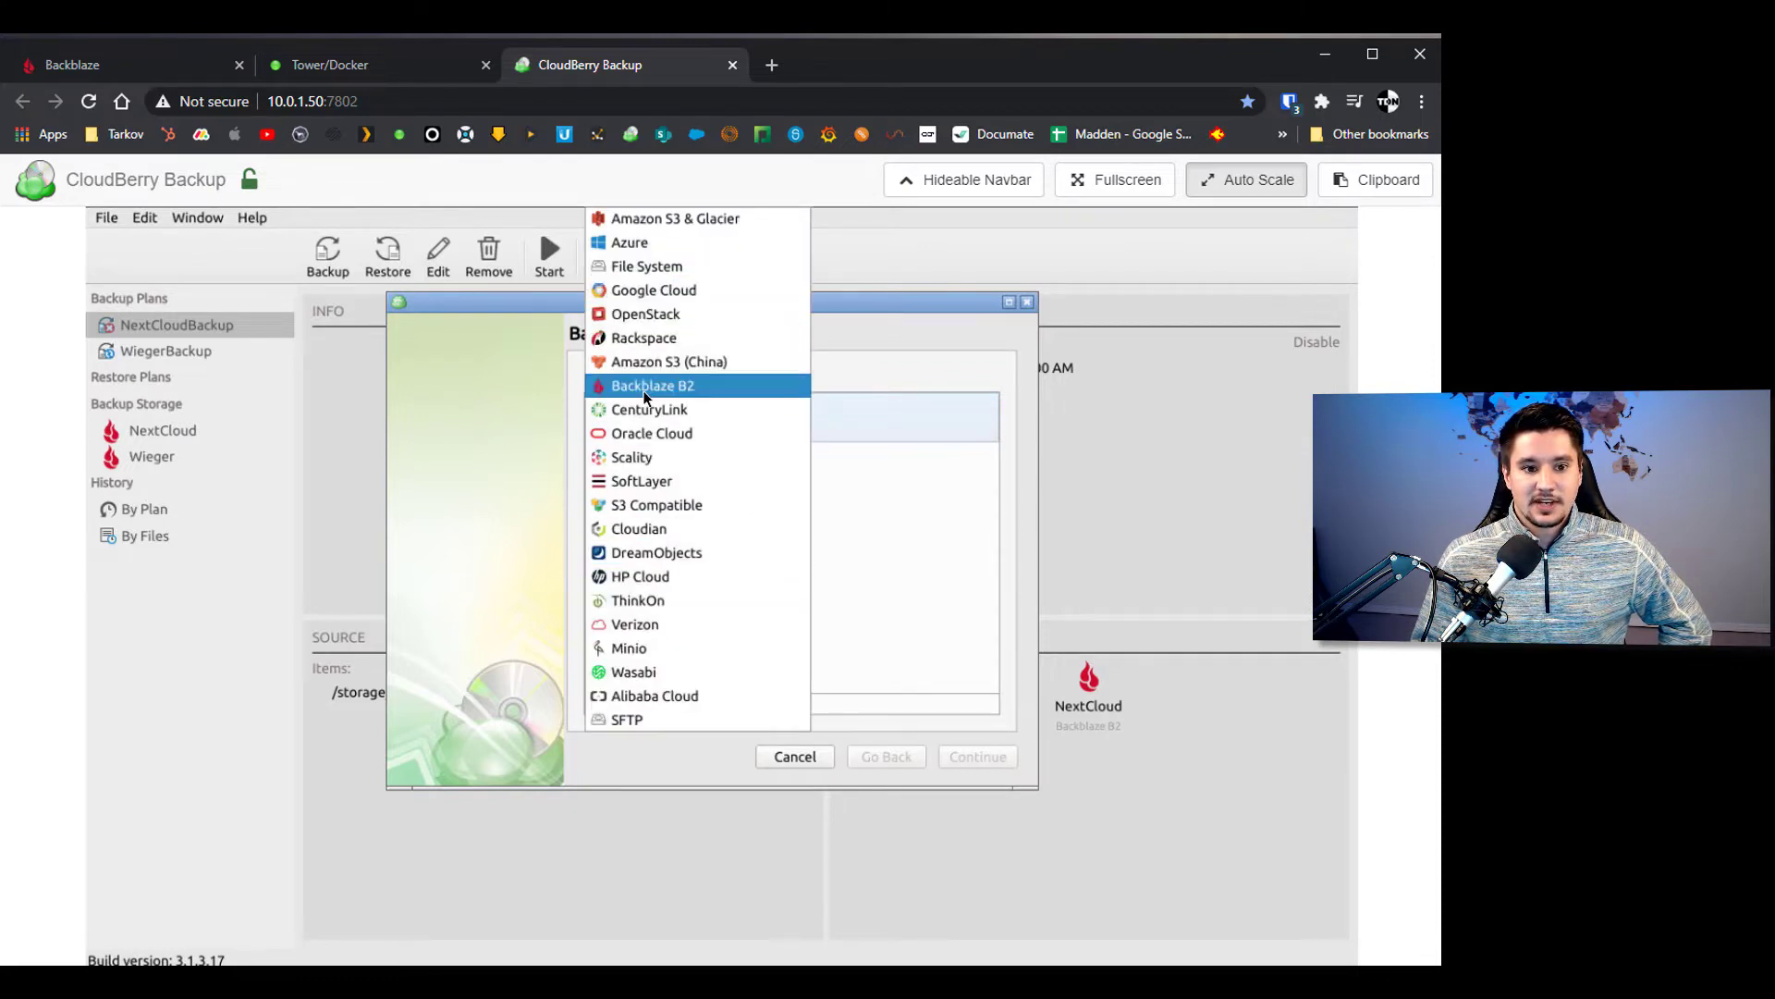
pyautogui.click(651, 385)
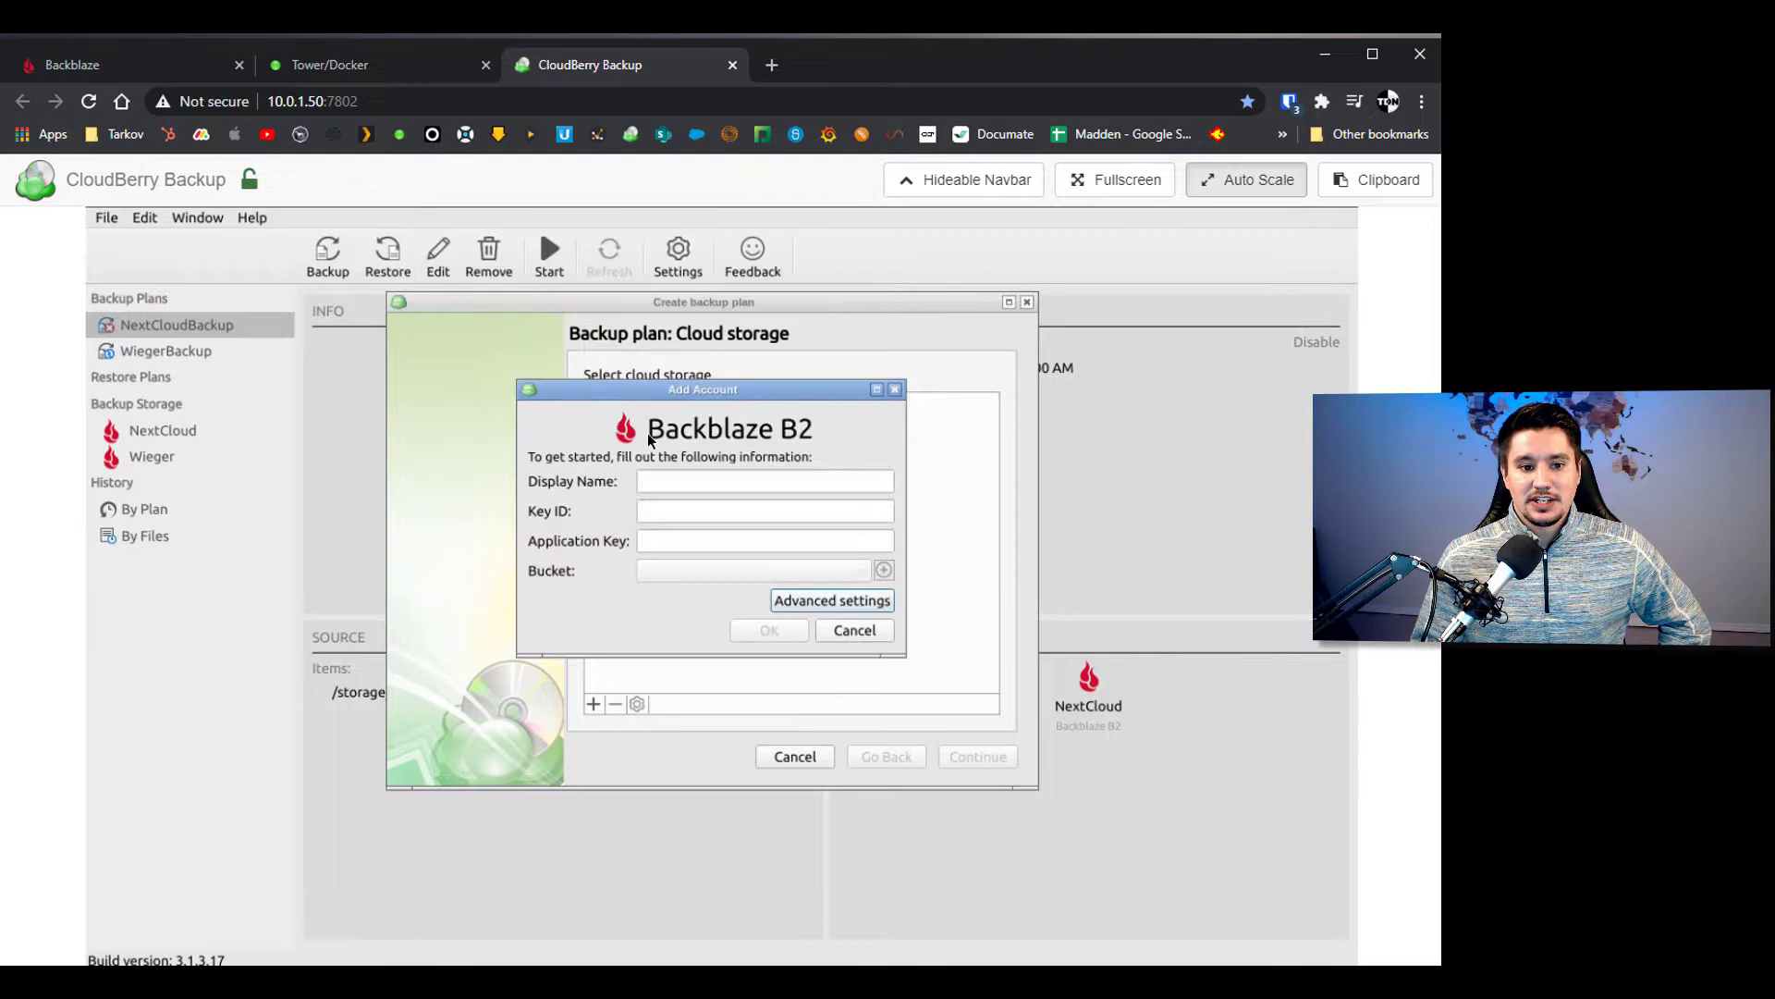
# Step: Name the account TestBackupTheDadNerd and paste in the key ID from the notes
pyautogui.click(764, 480)
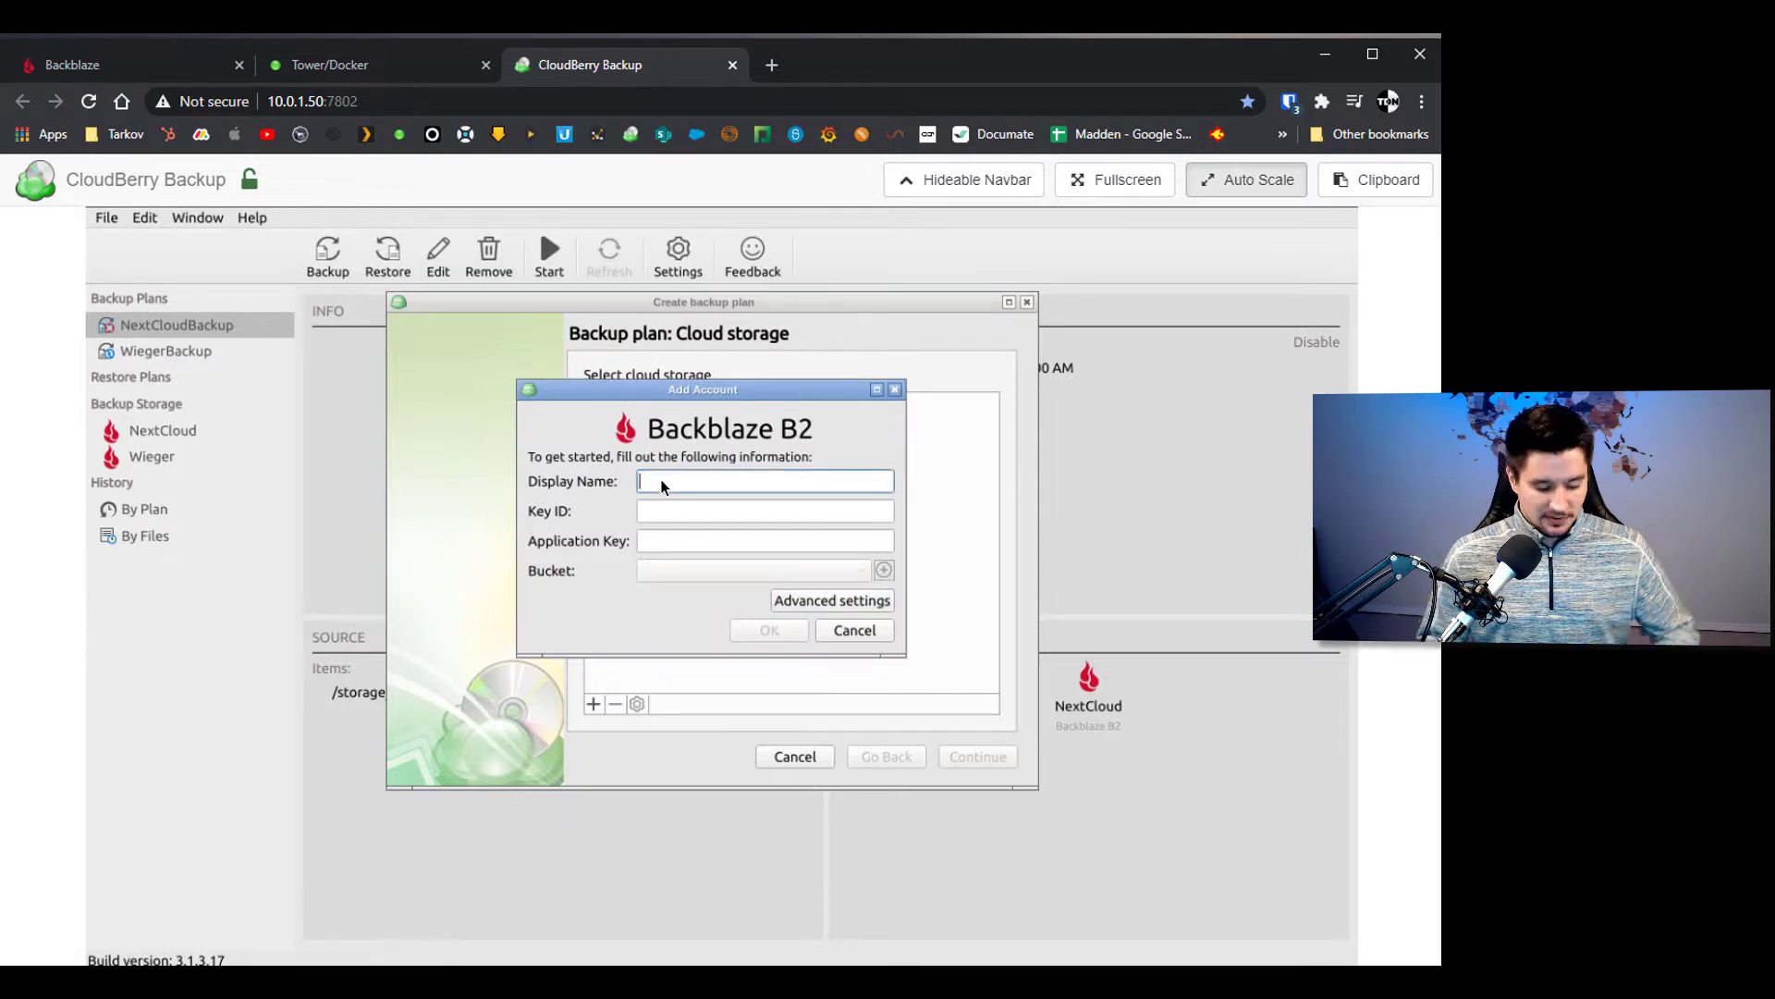
pyautogui.write('TestBacku')
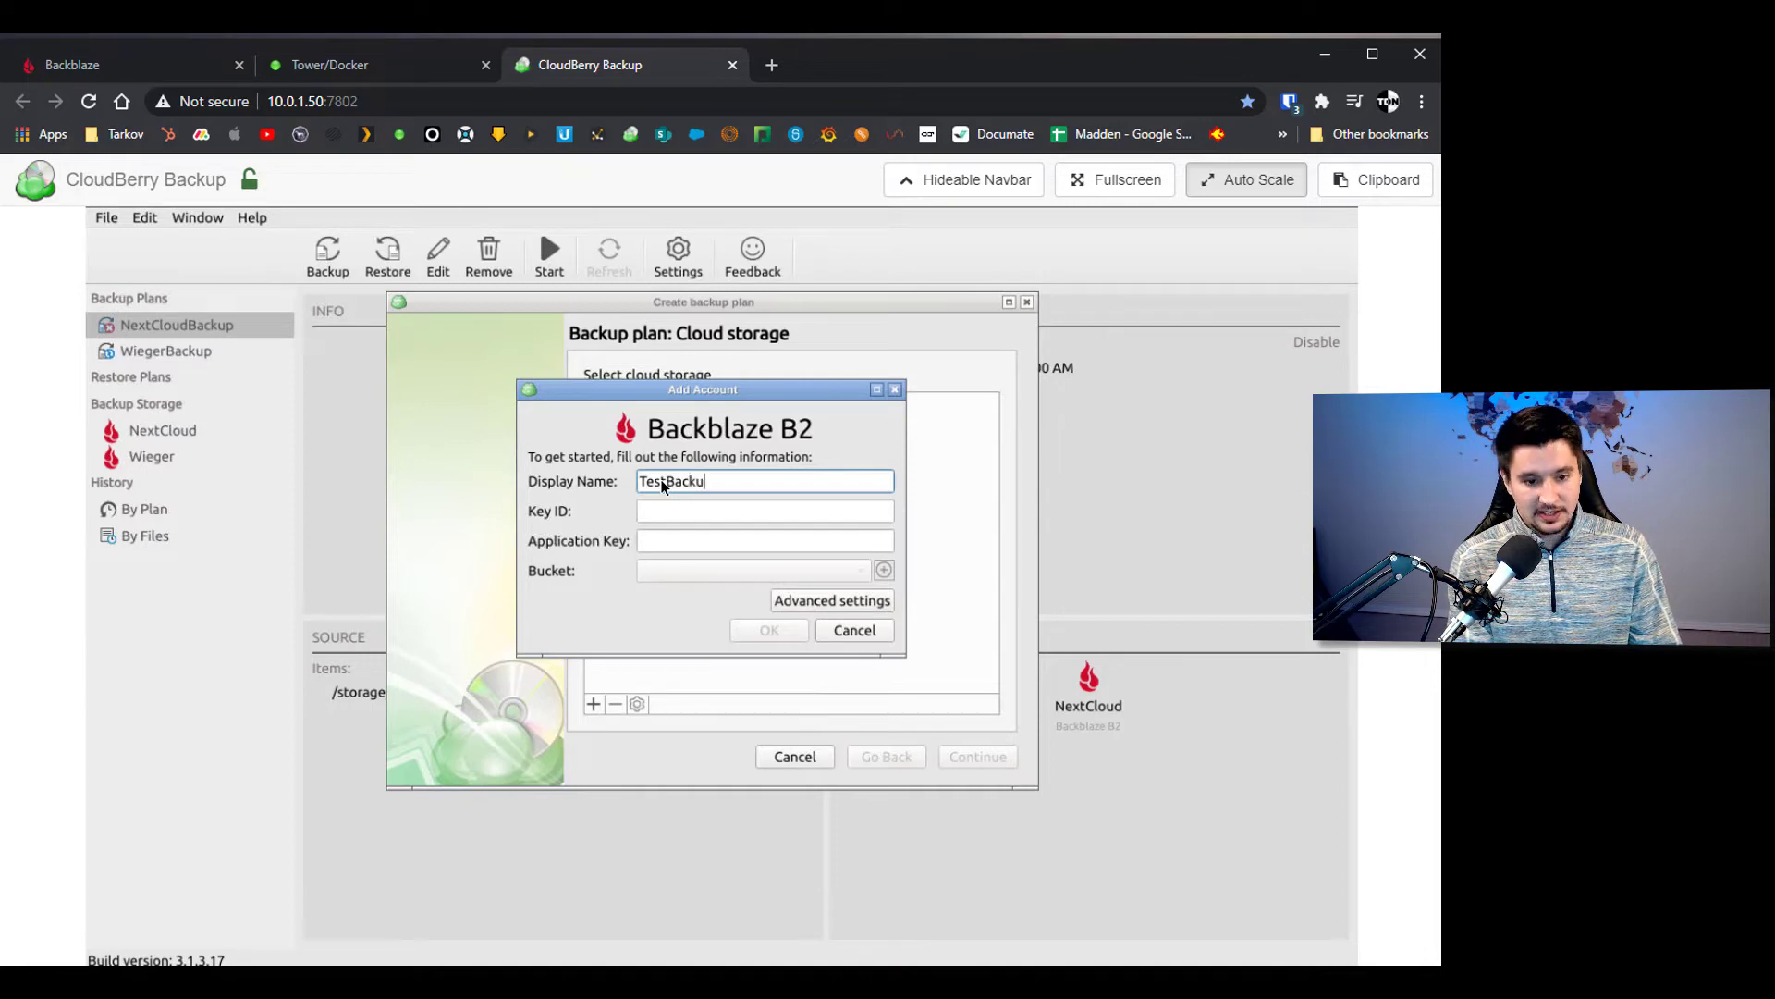
pyautogui.write('TheDad')
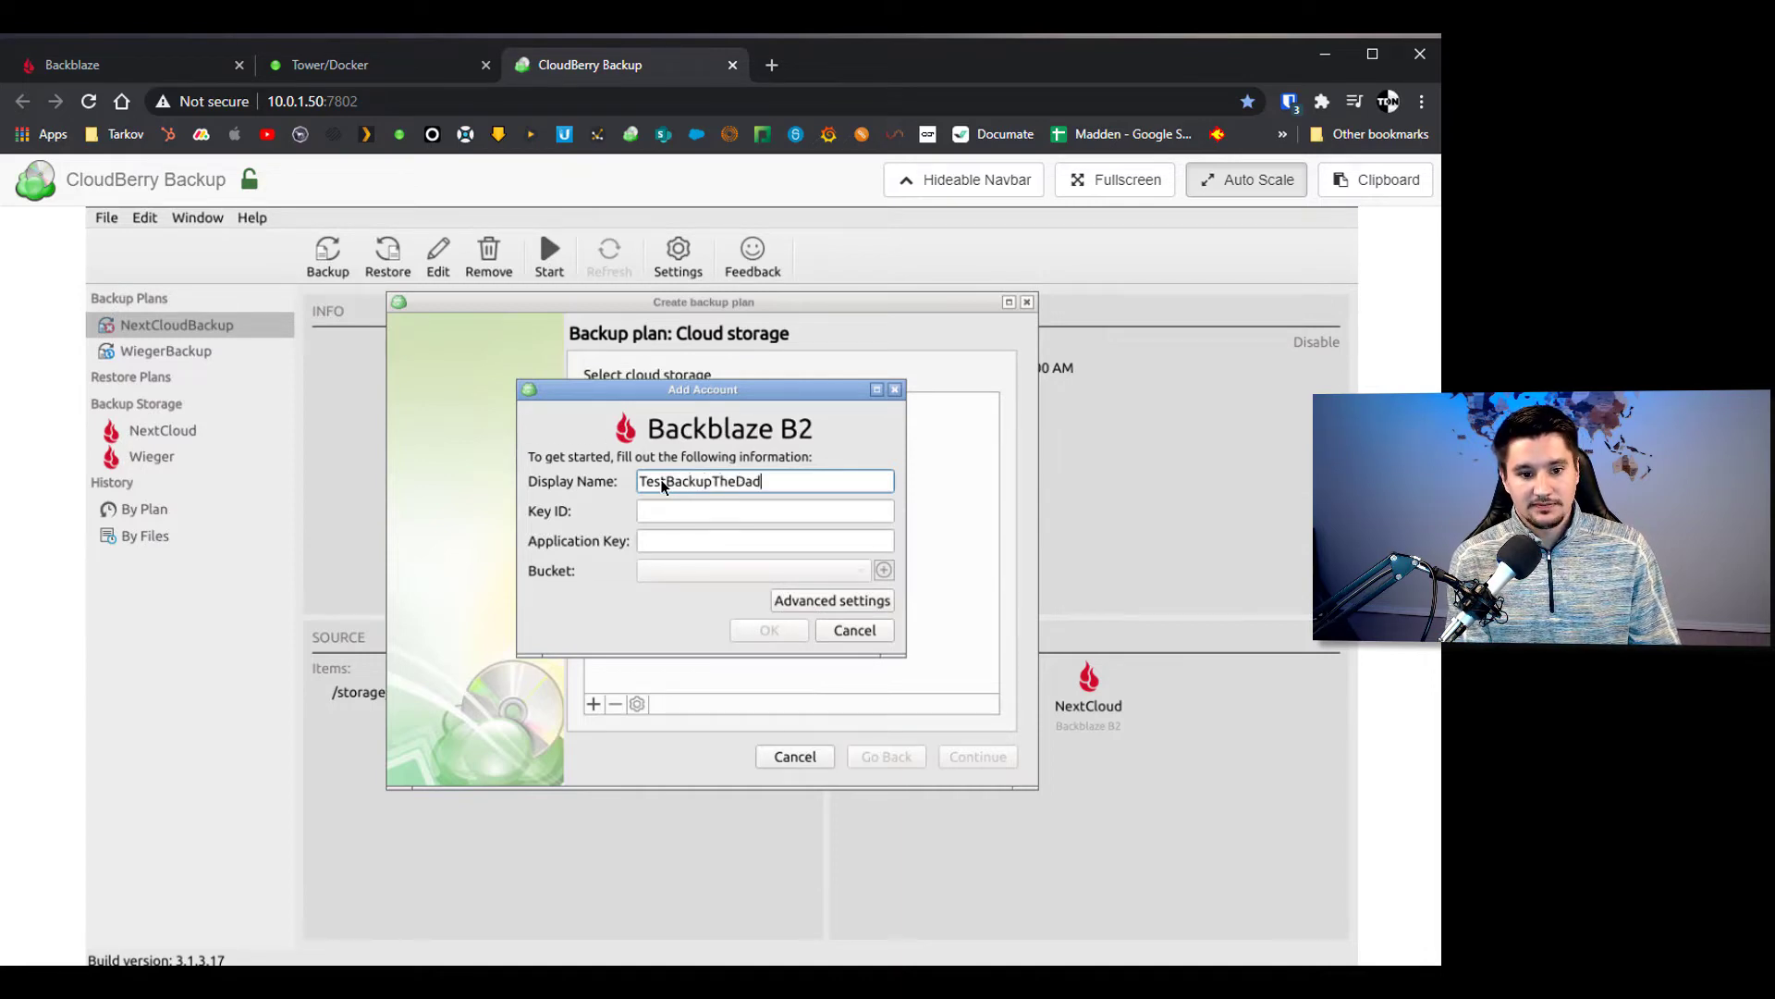
pyautogui.write('Nerd')
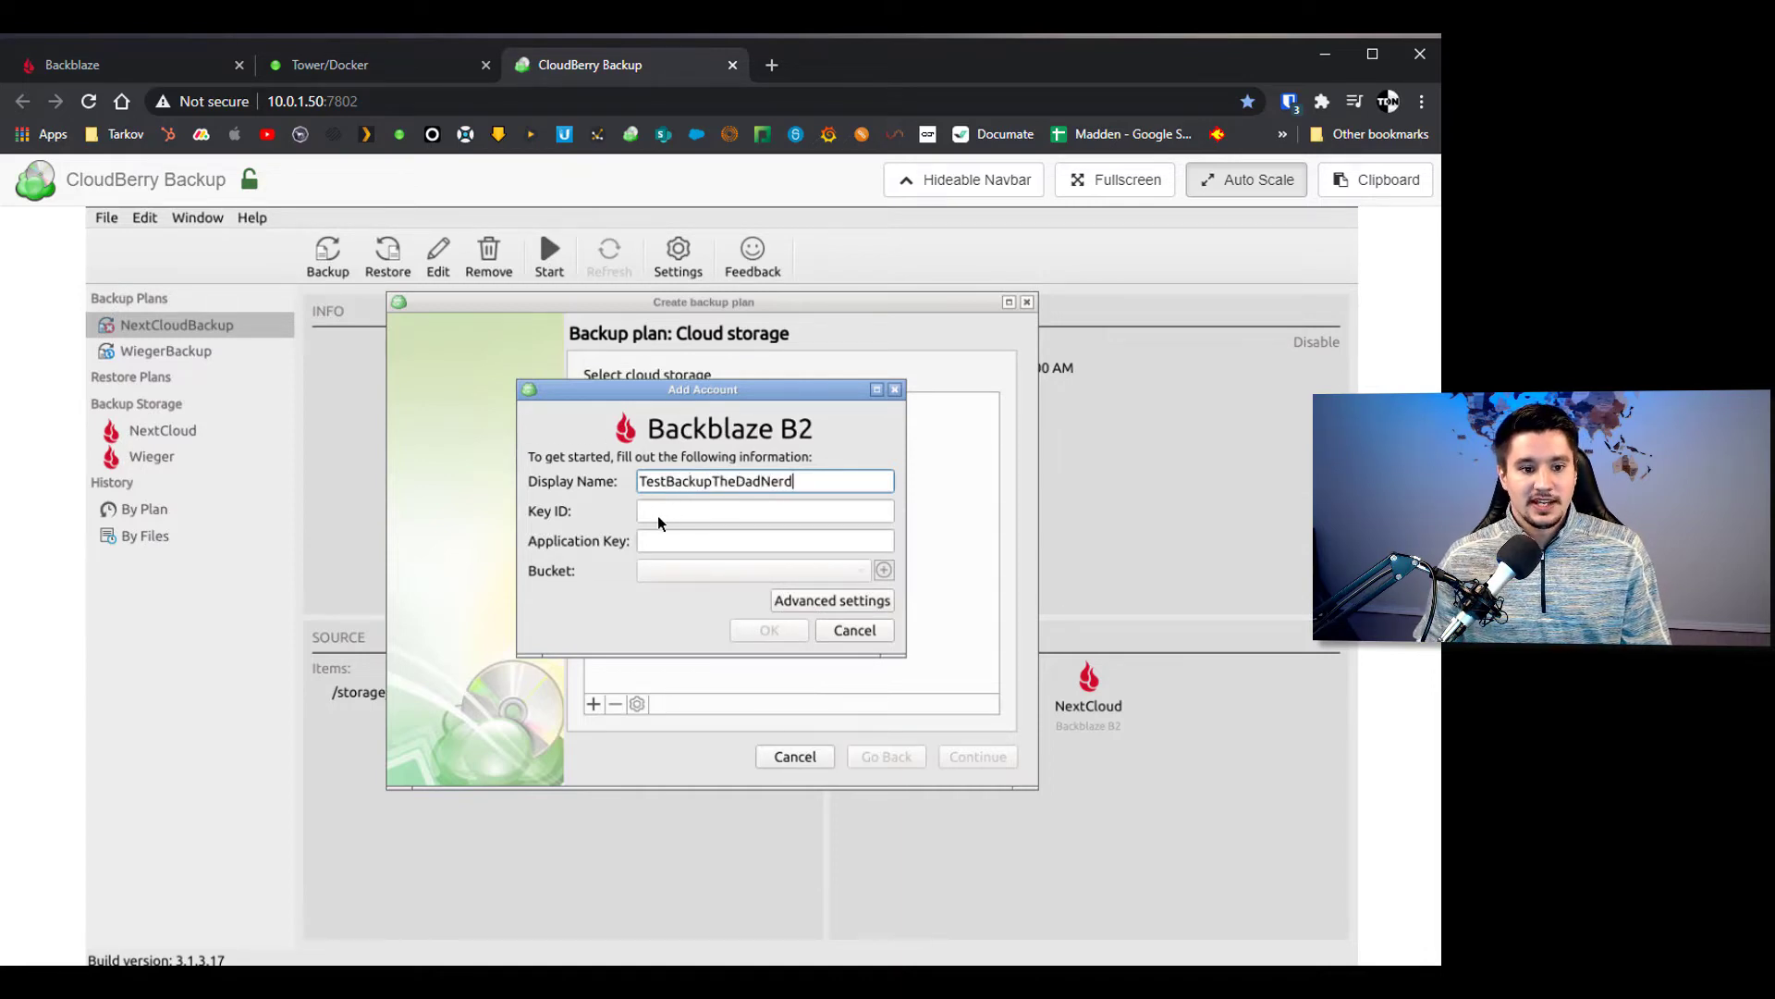
pyautogui.click(765, 510)
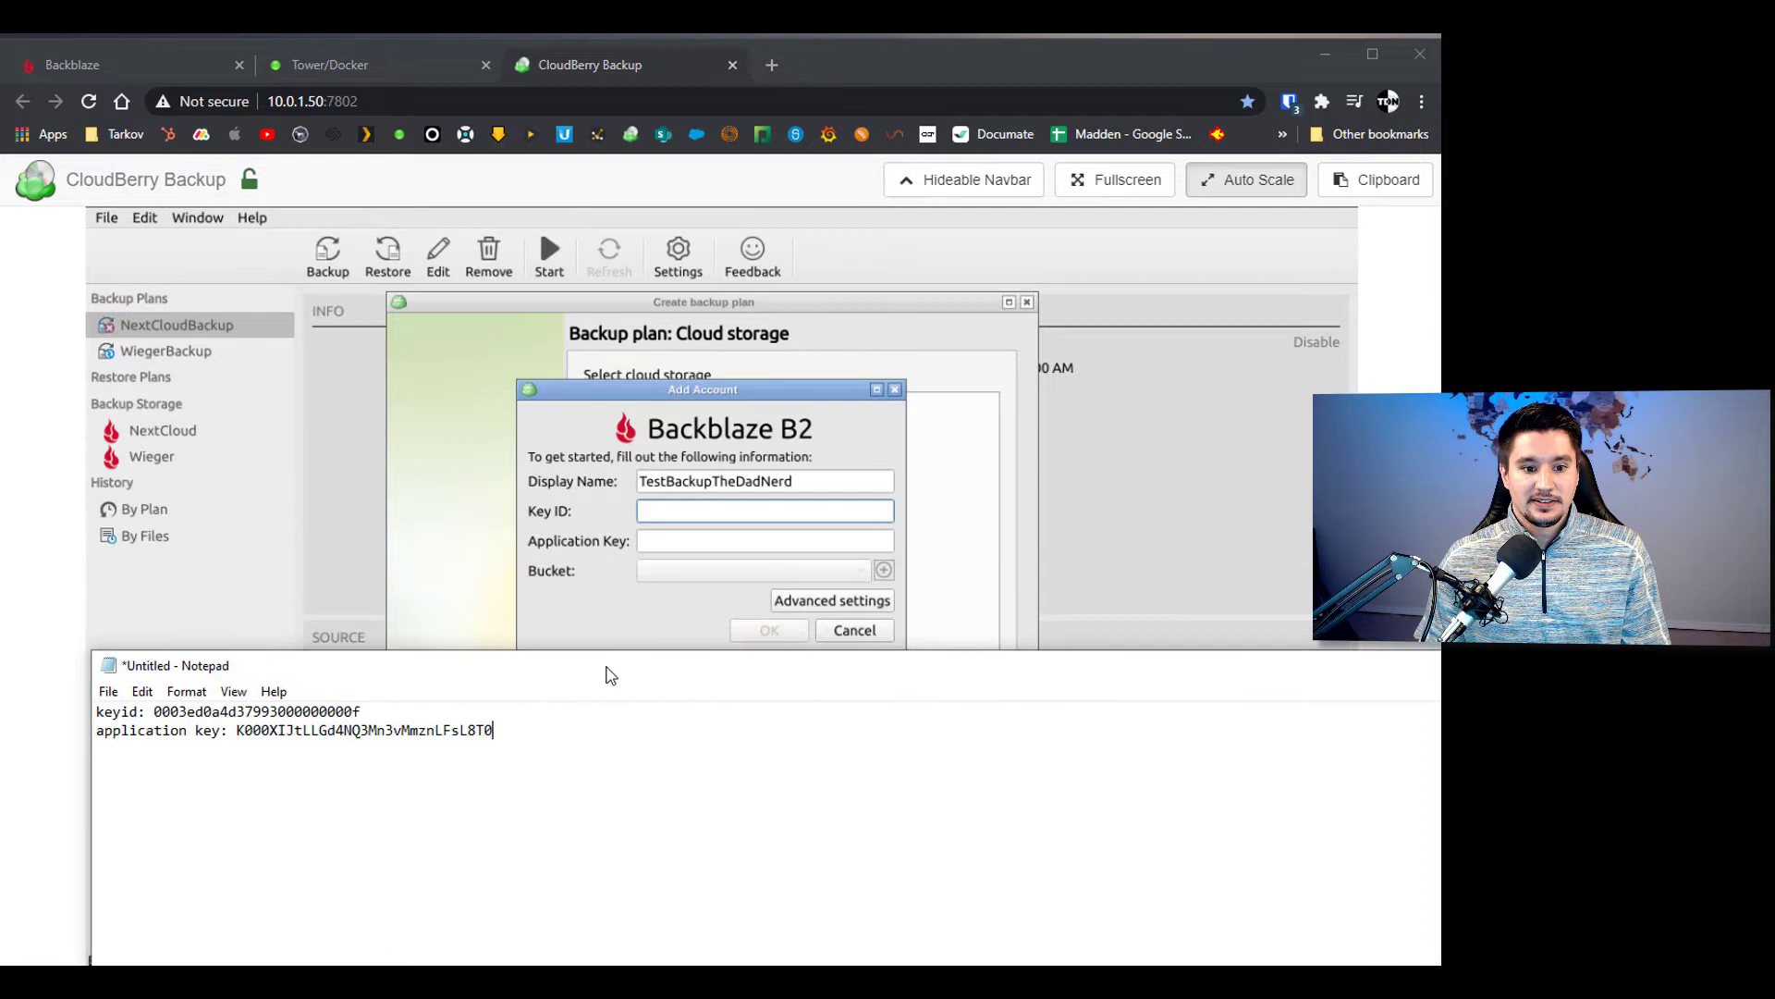
pyautogui.doubleClick(257, 711)
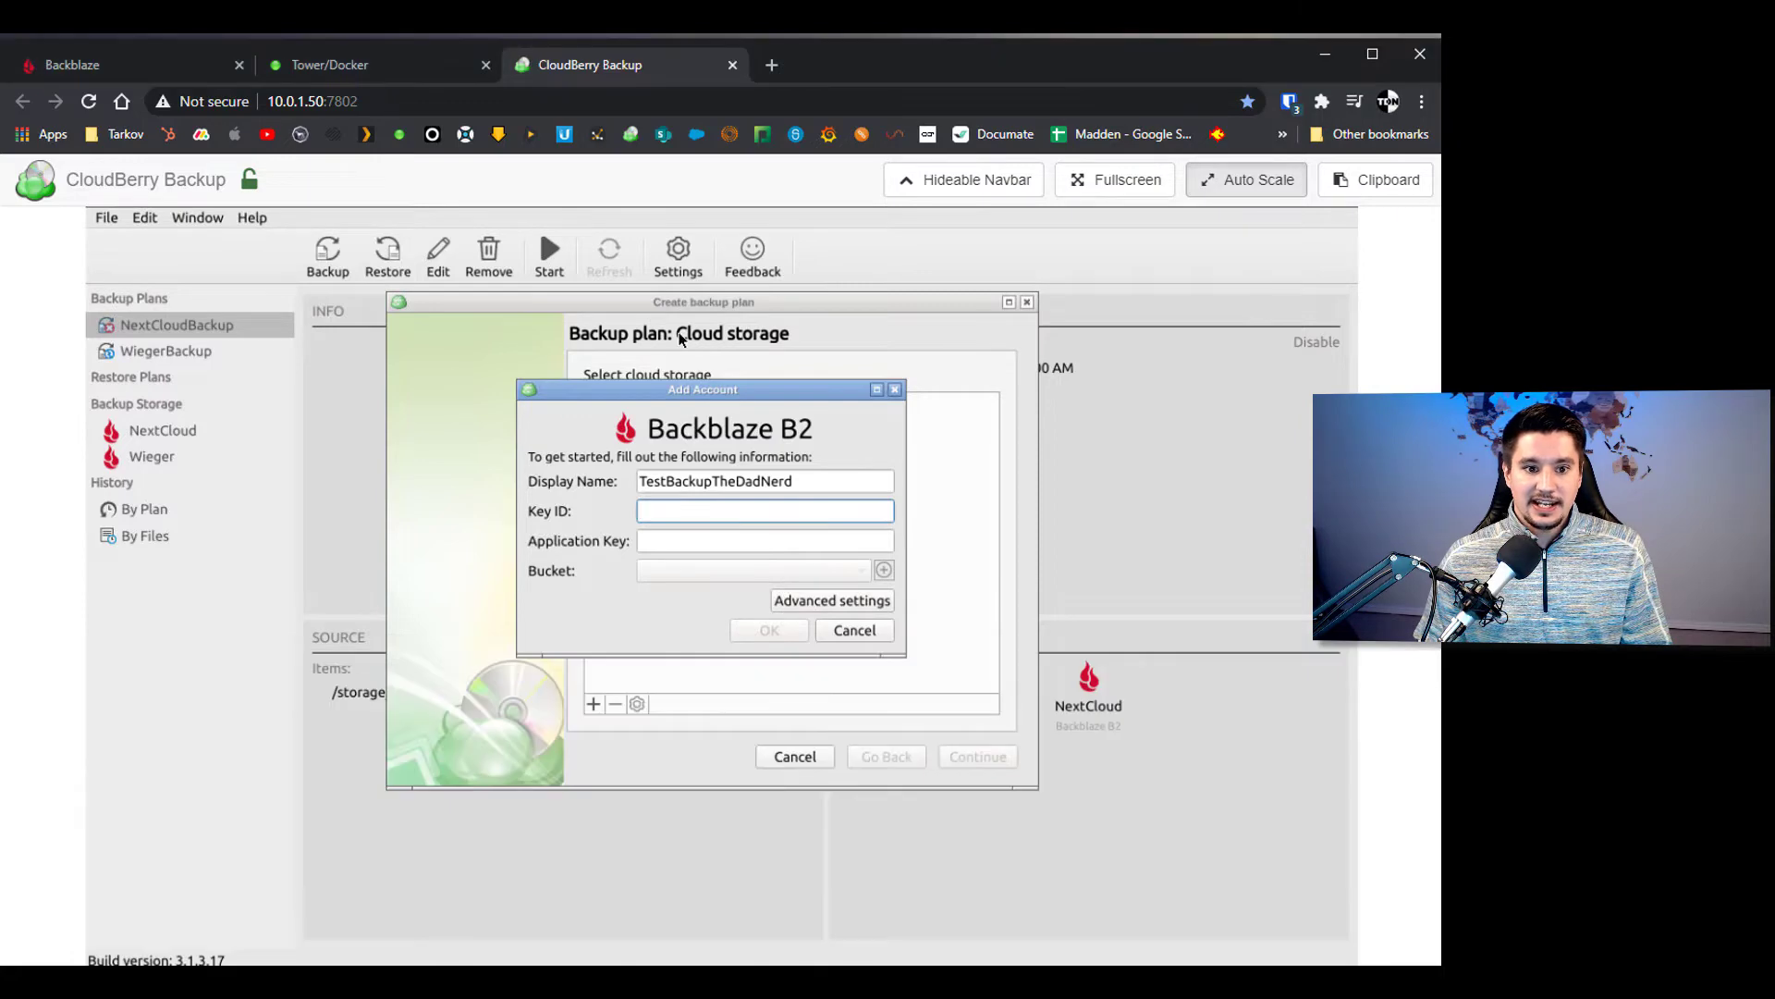
pyautogui.moveTo(965, 403)
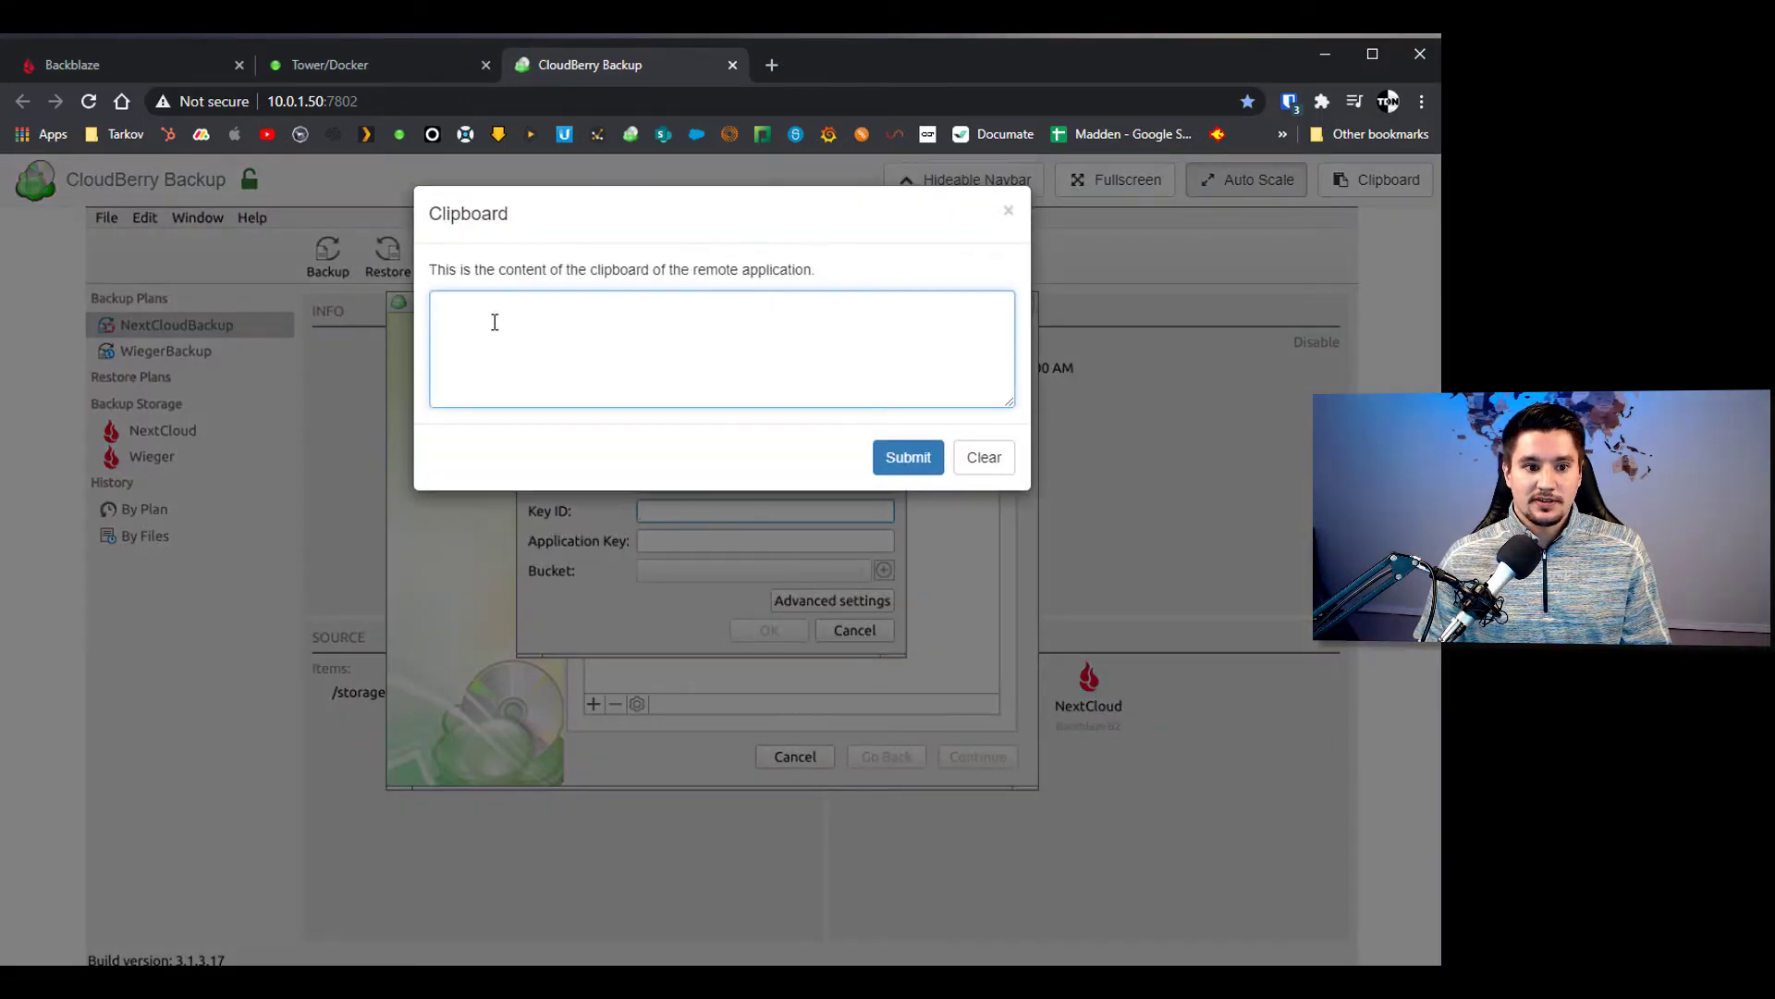
pyautogui.click(907, 456)
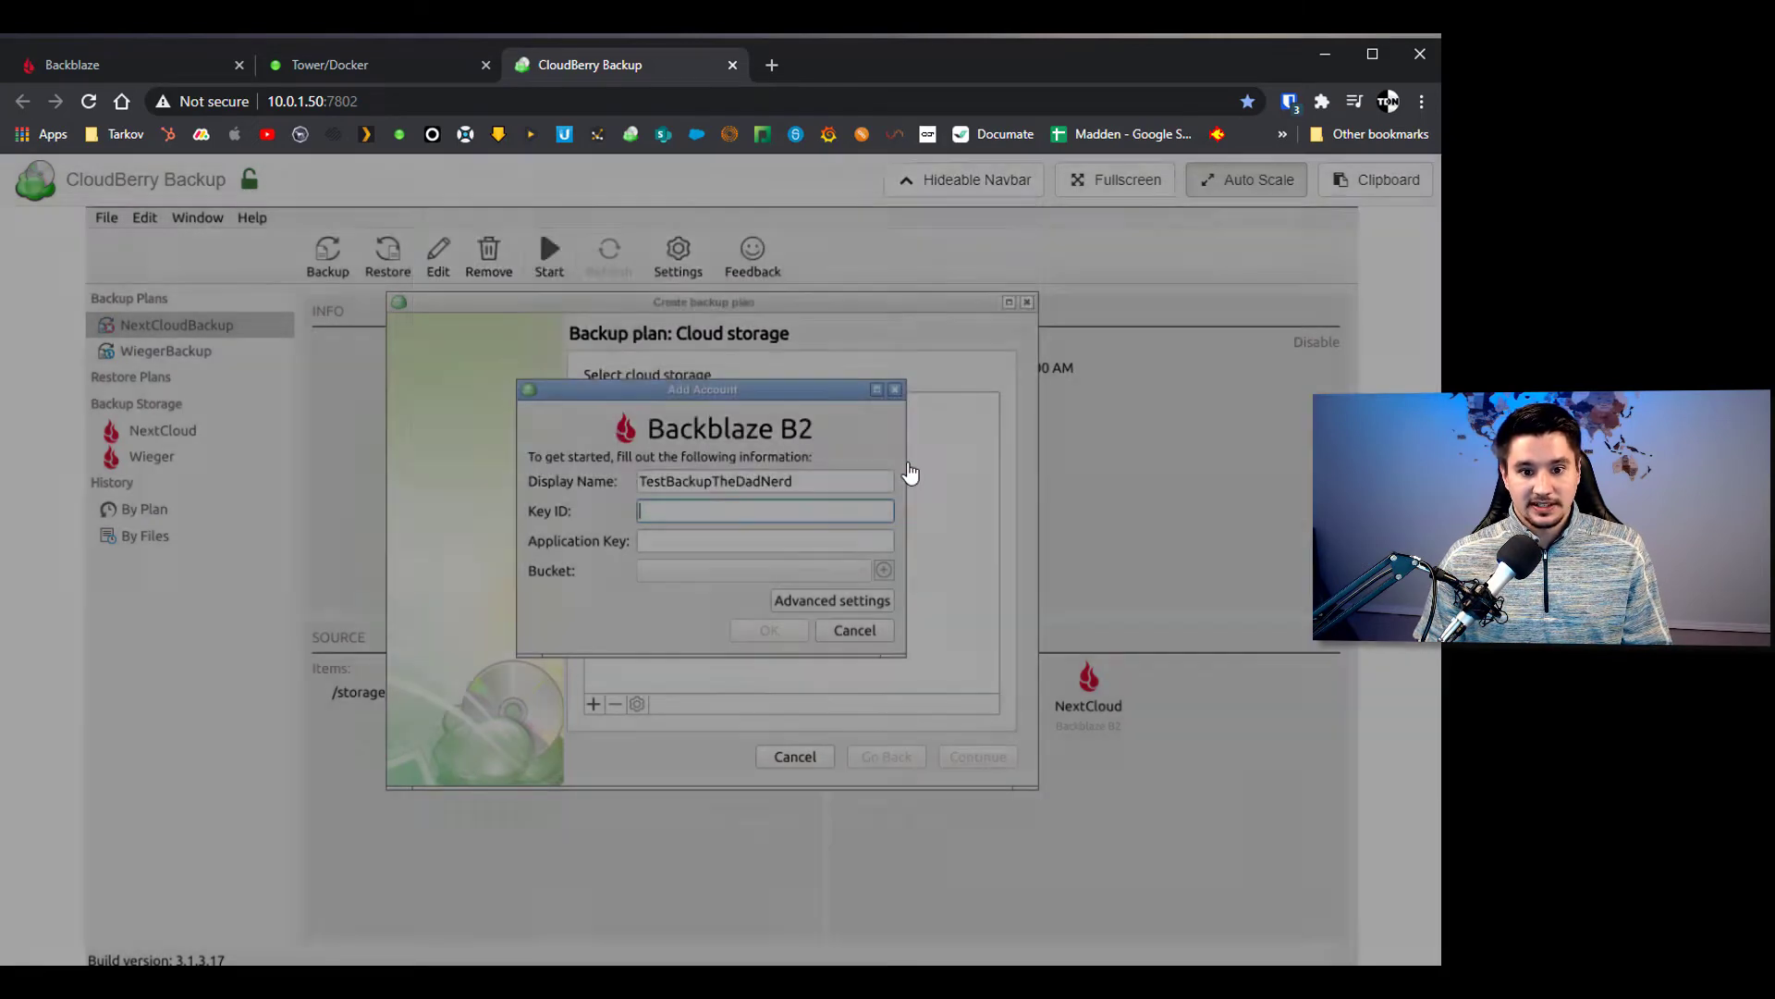
pyautogui.rightClick(766, 510)
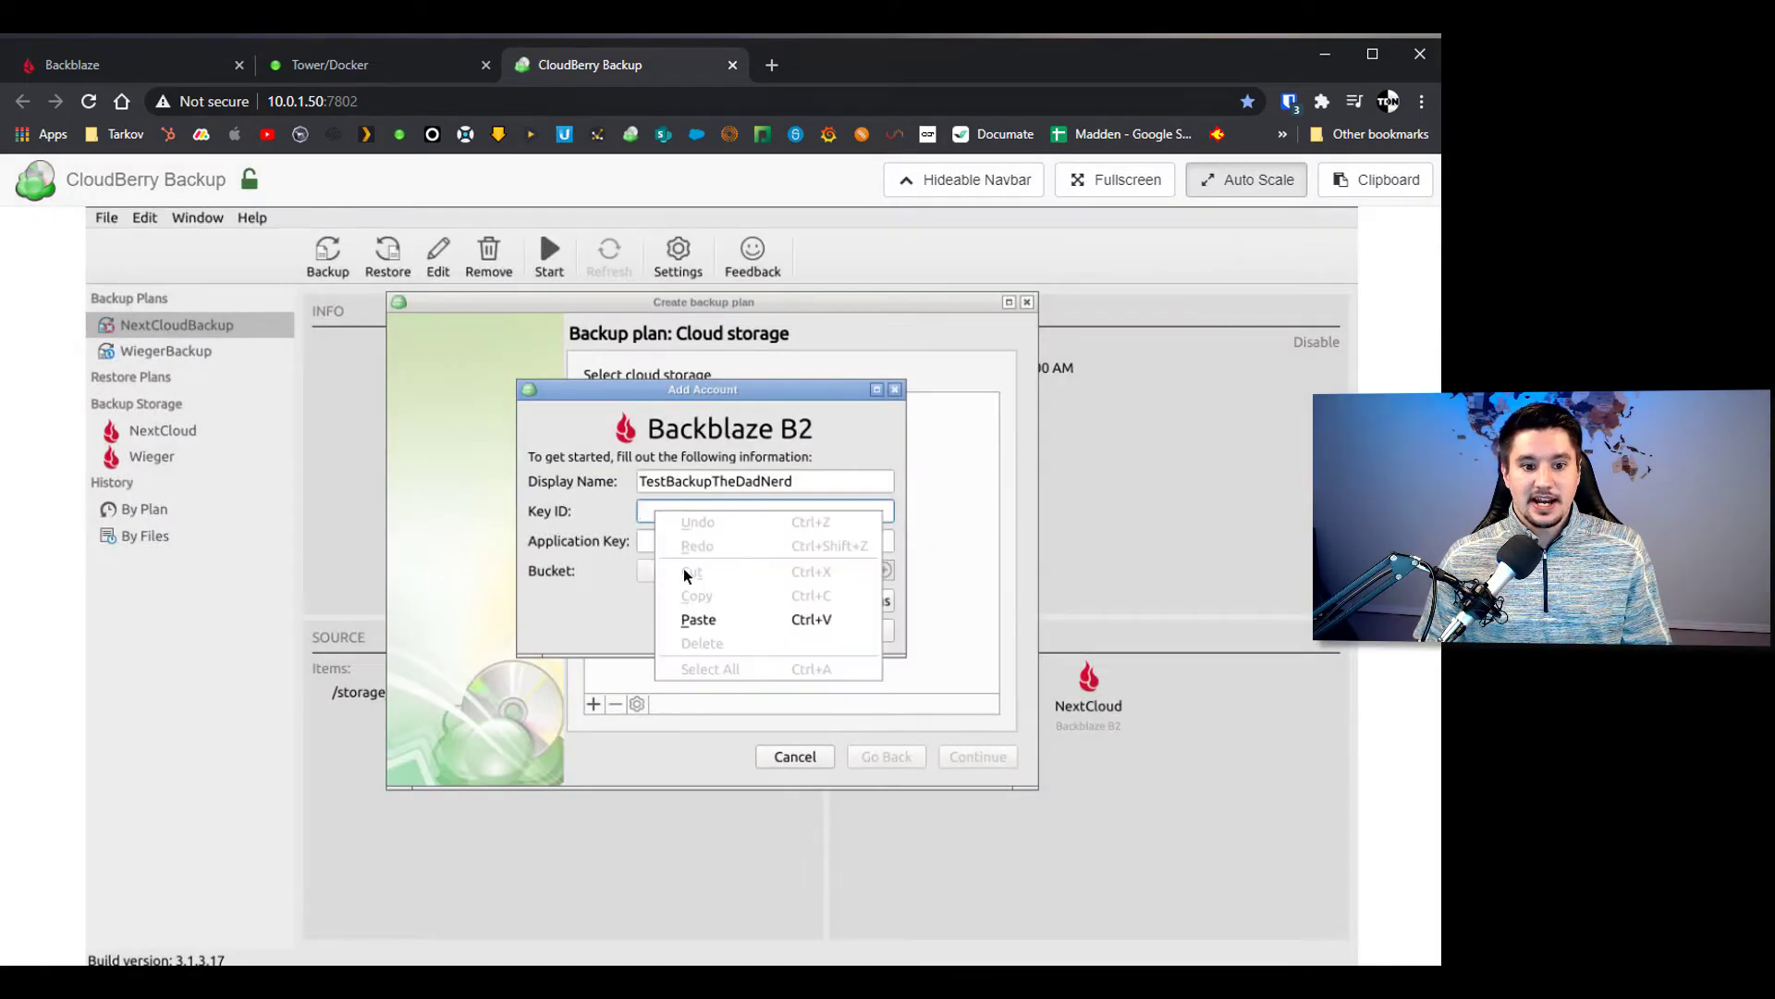
pyautogui.click(698, 620)
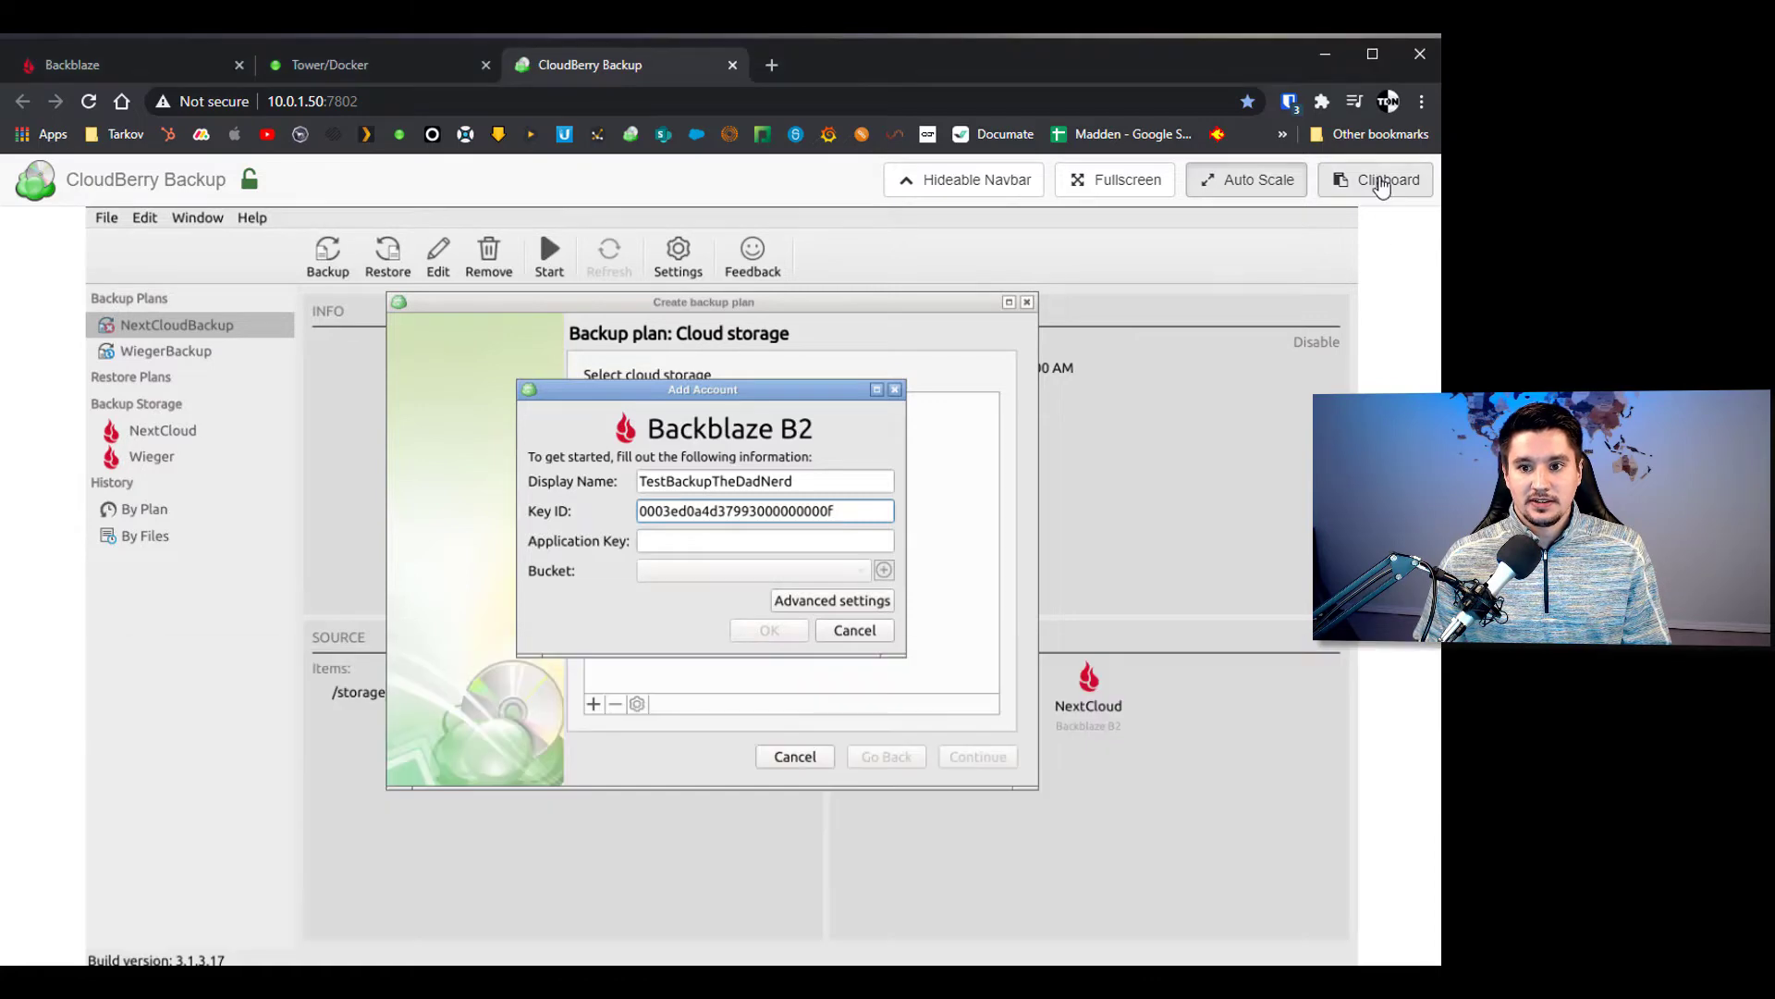
# Step: Transfer the application key, select the TestBackupTheDadNerd bucket, and save the account
pyautogui.click(1375, 178)
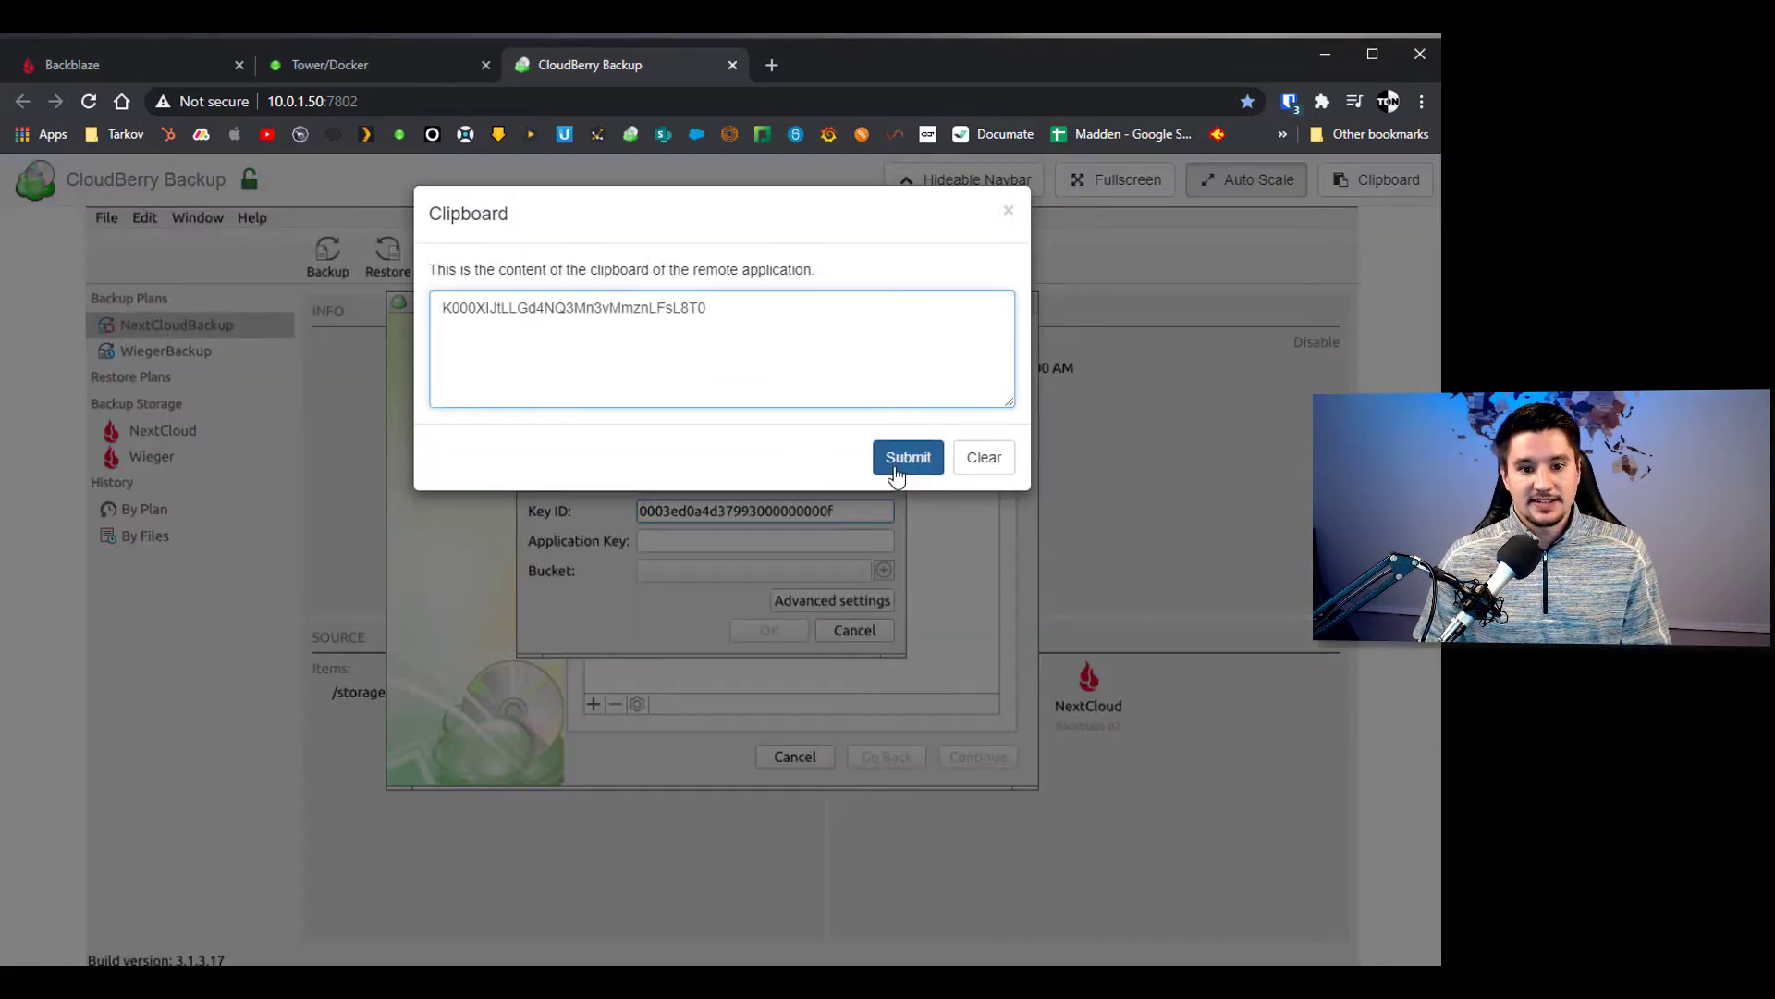
pyautogui.click(907, 455)
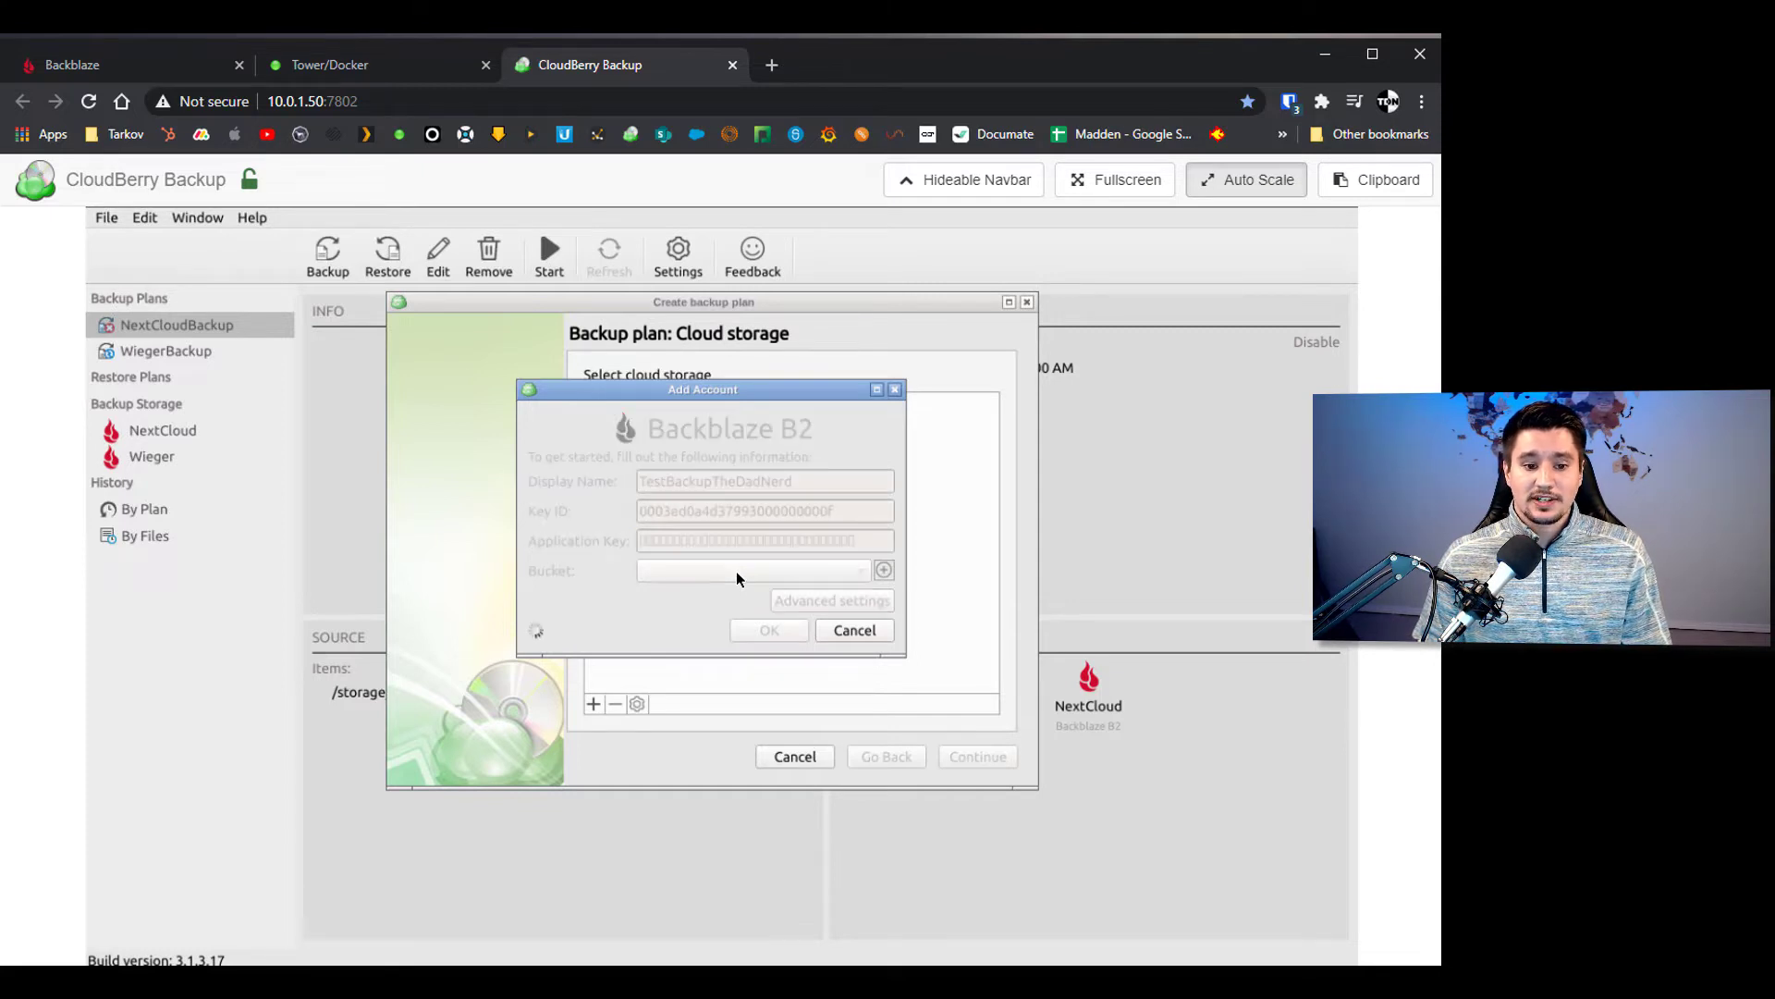
pyautogui.click(759, 569)
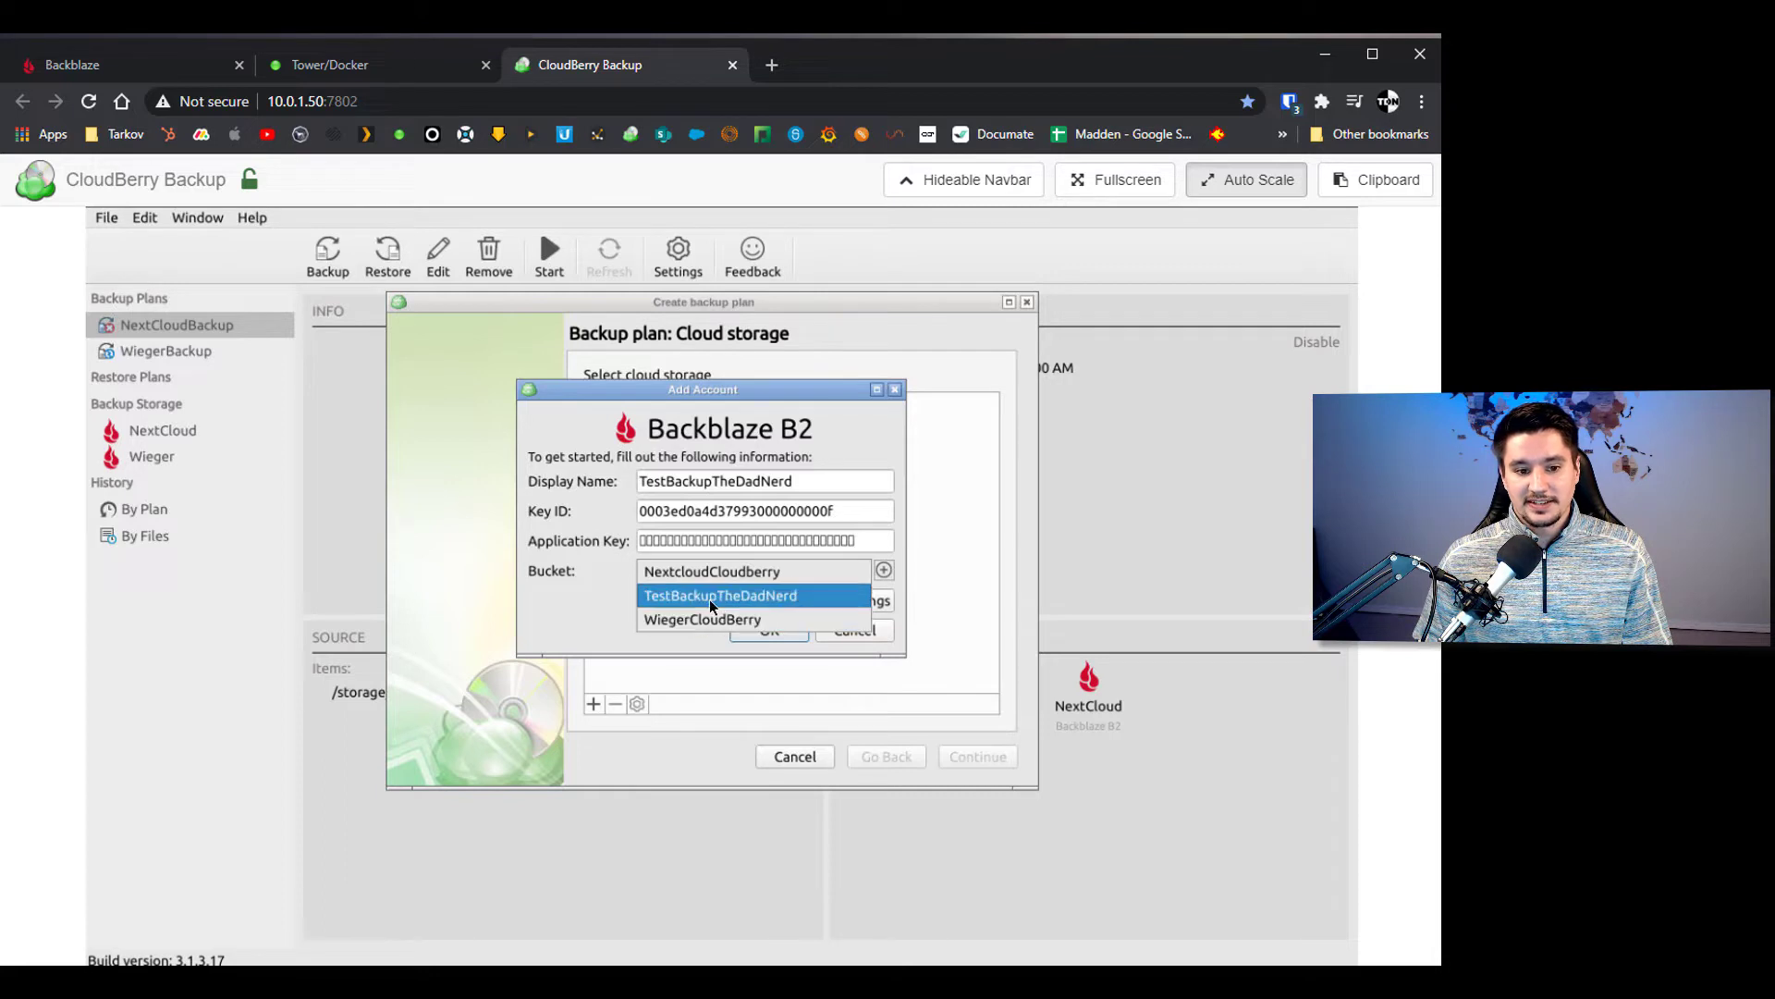
pyautogui.click(721, 595)
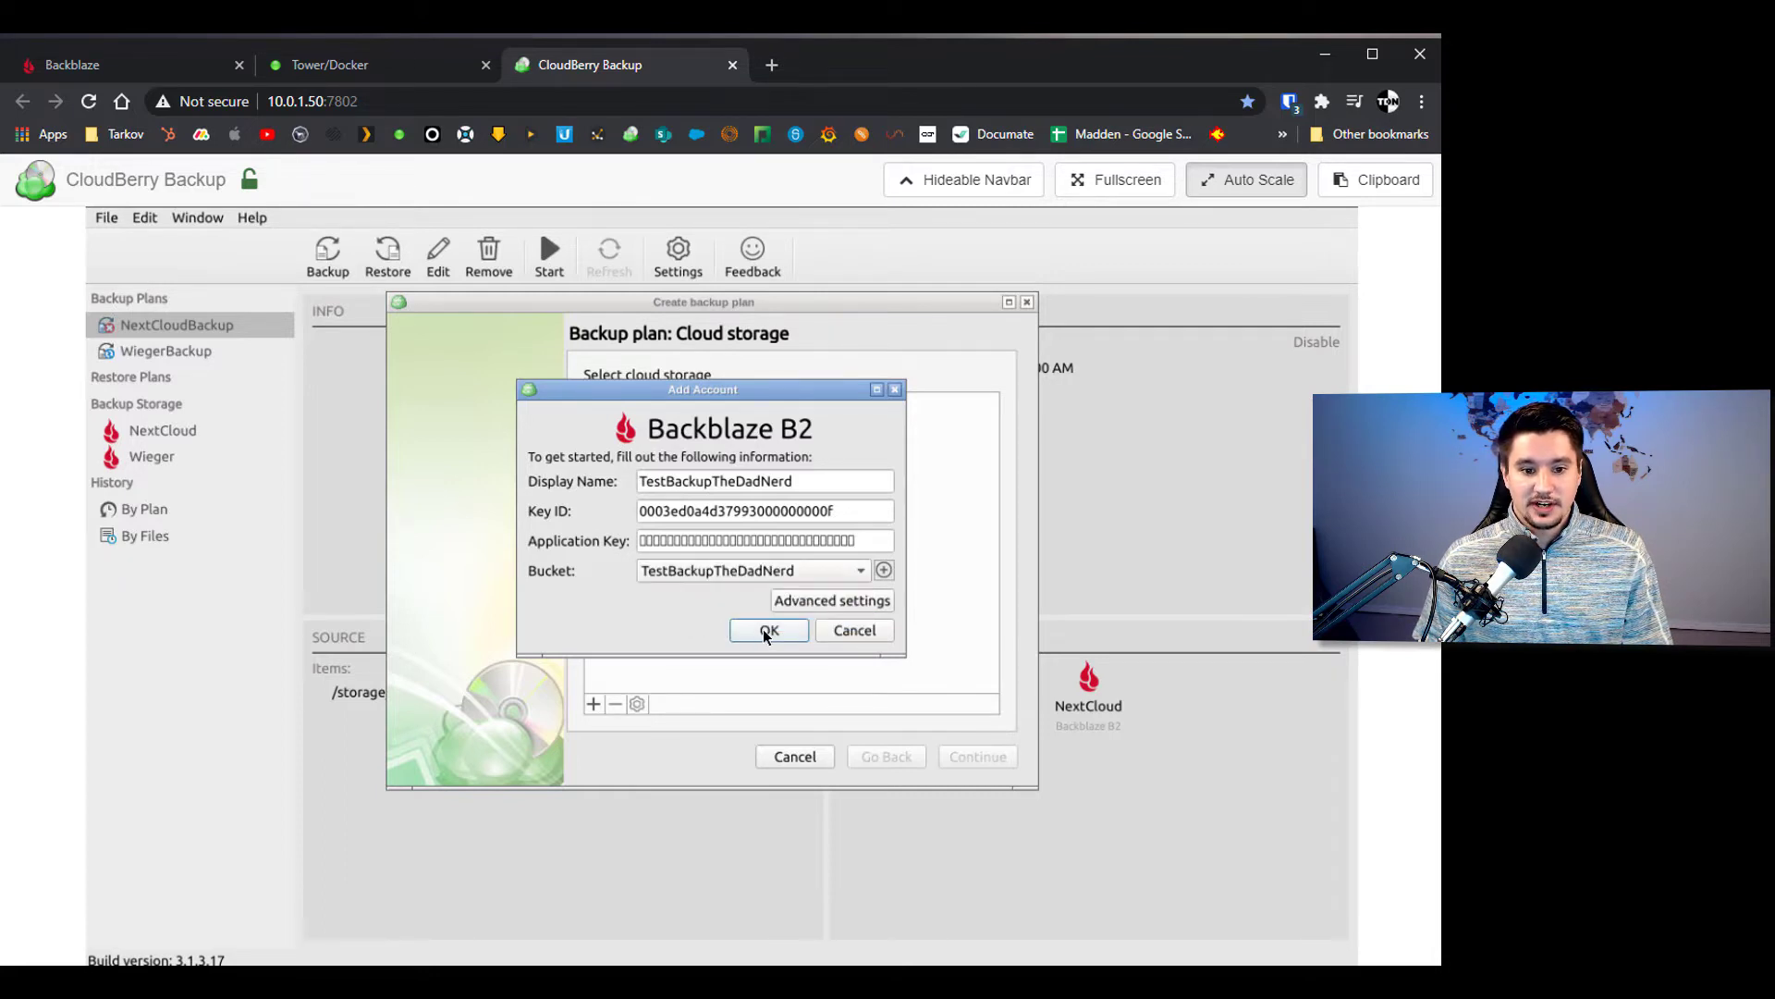
pyautogui.click(768, 630)
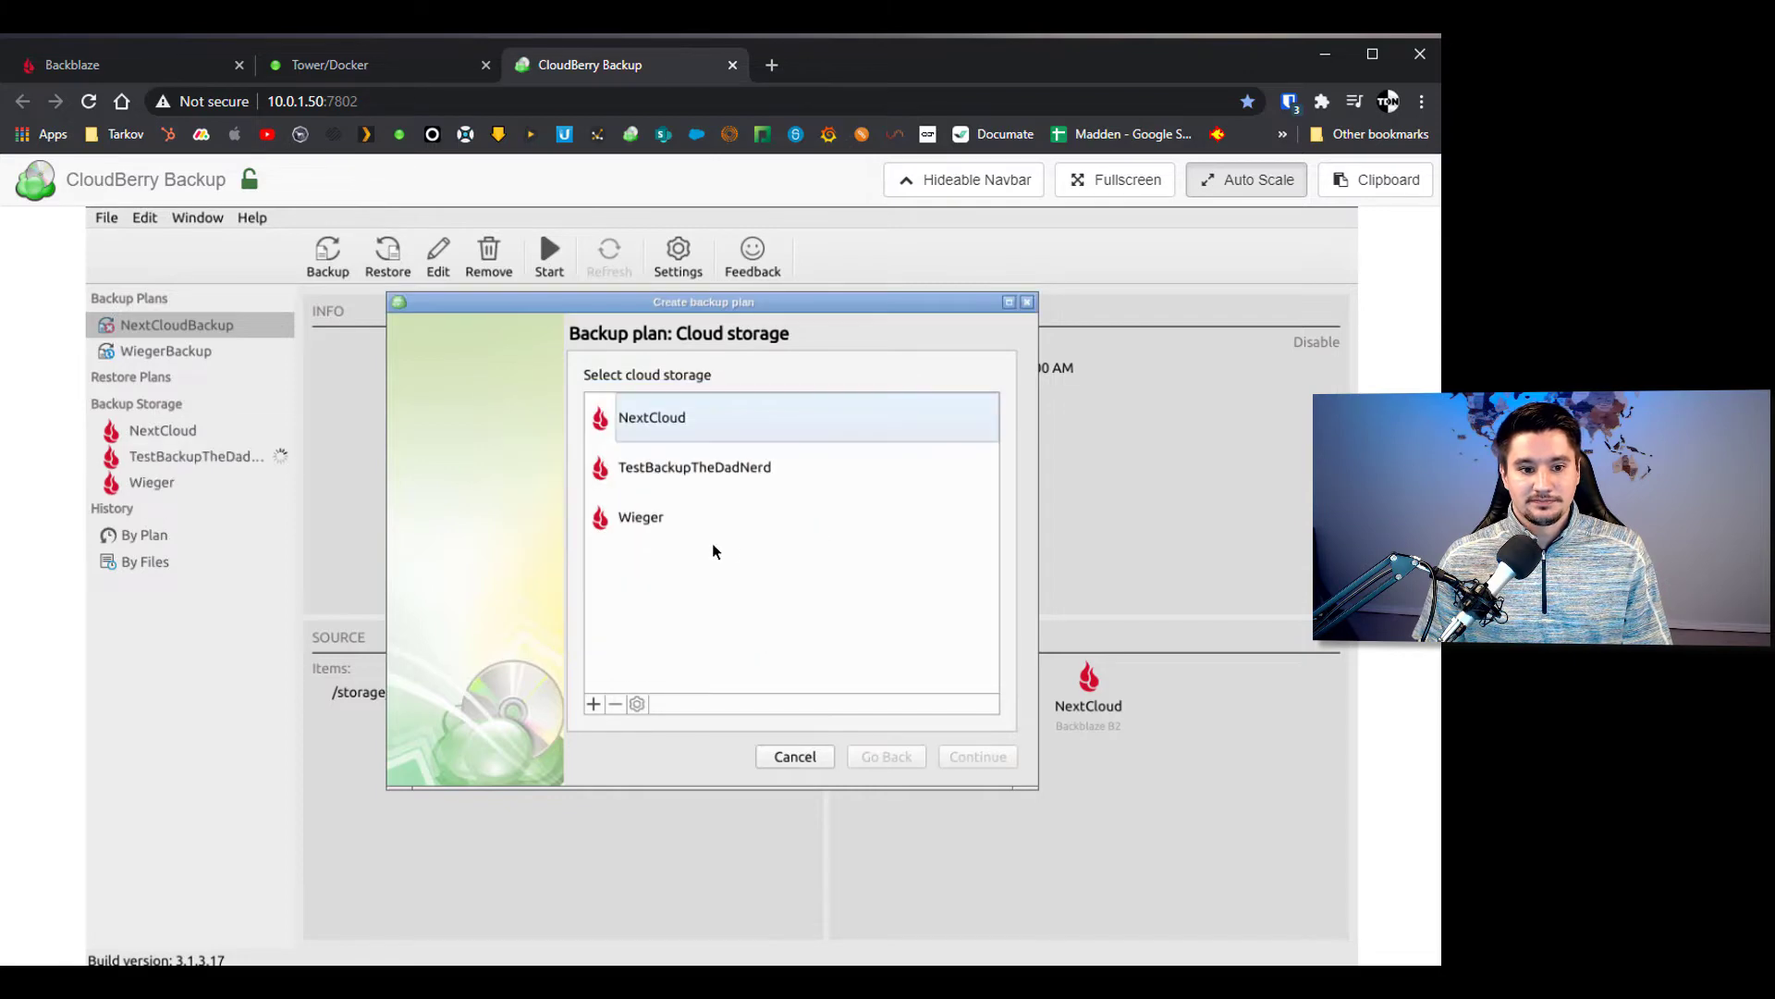
# Step: Use TestBackupTheDadNerd as the destination and keep the default plan name
pyautogui.click(694, 466)
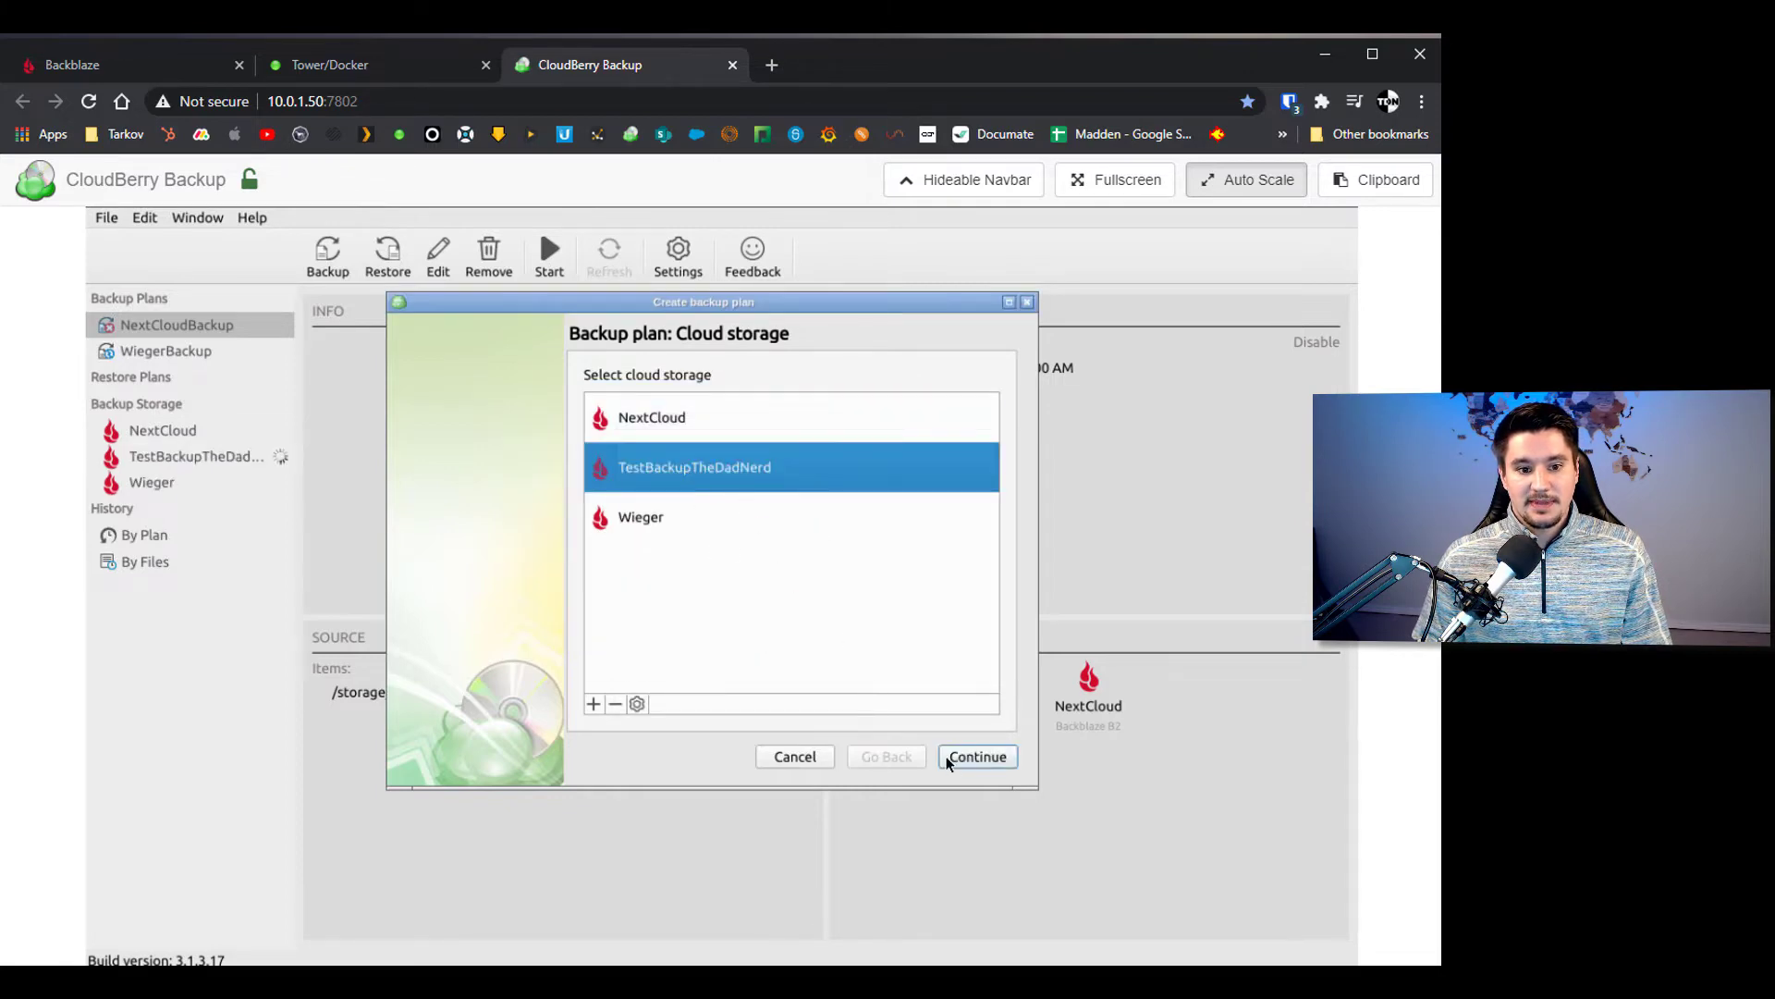
pyautogui.click(976, 756)
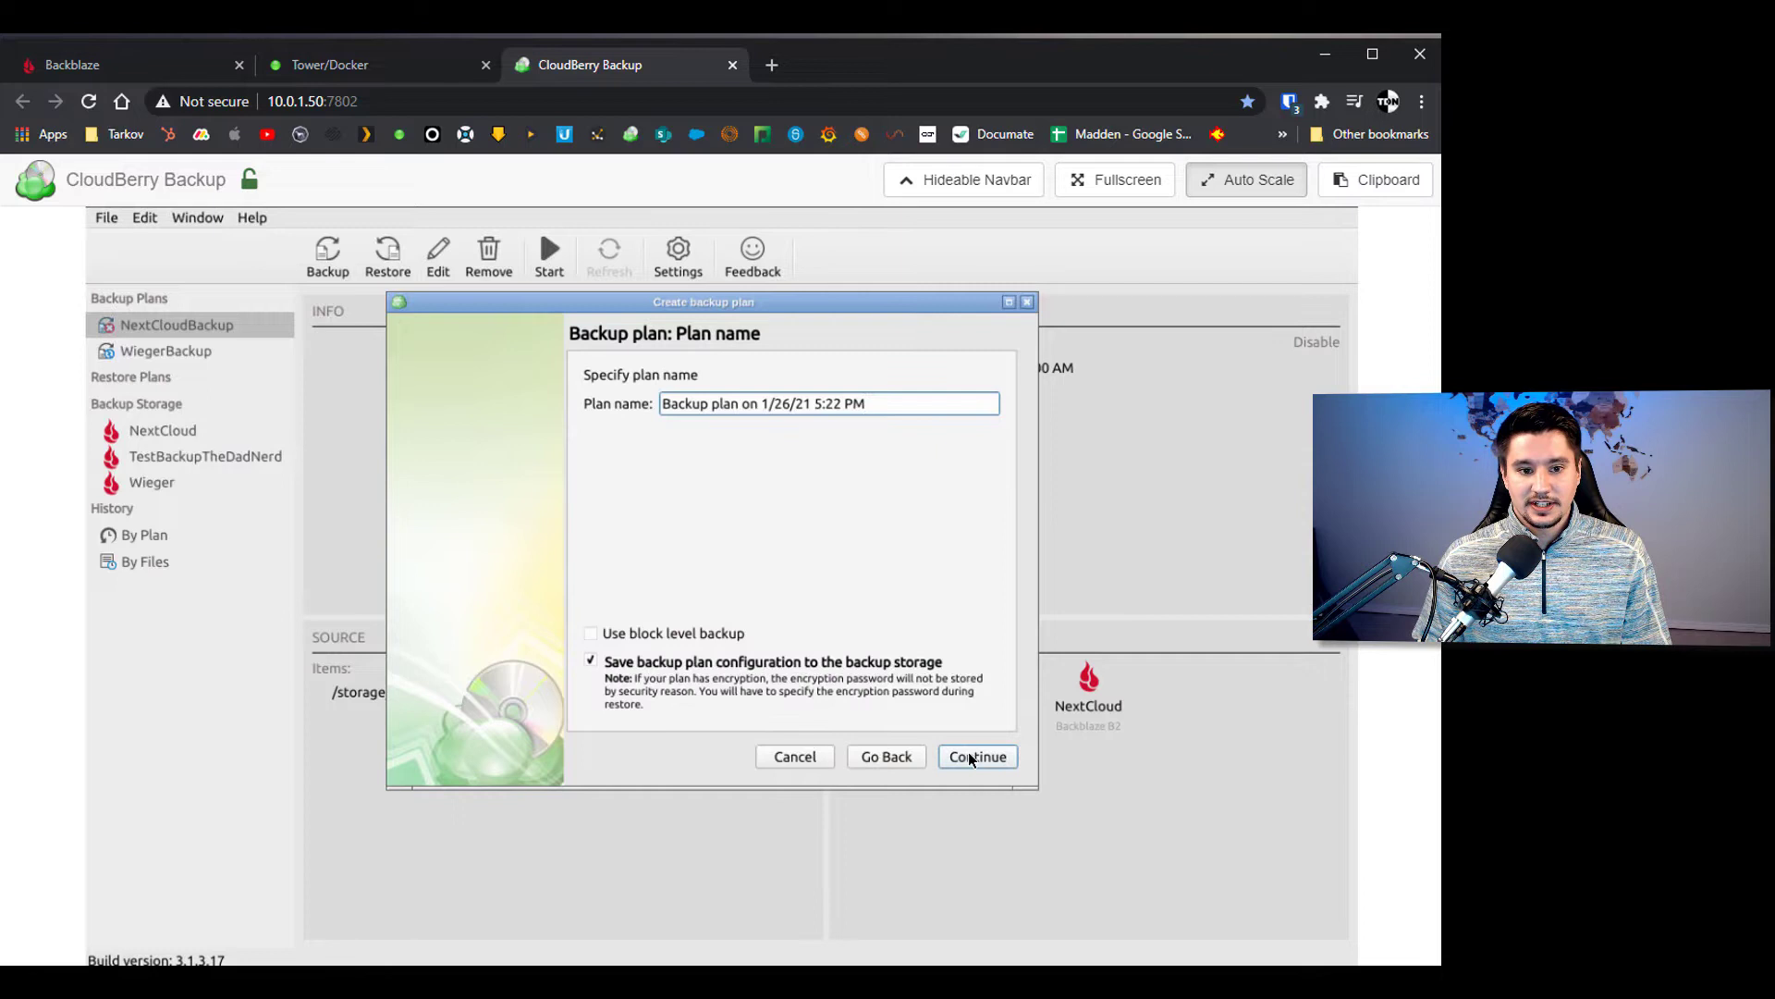
pyautogui.moveTo(778, 555)
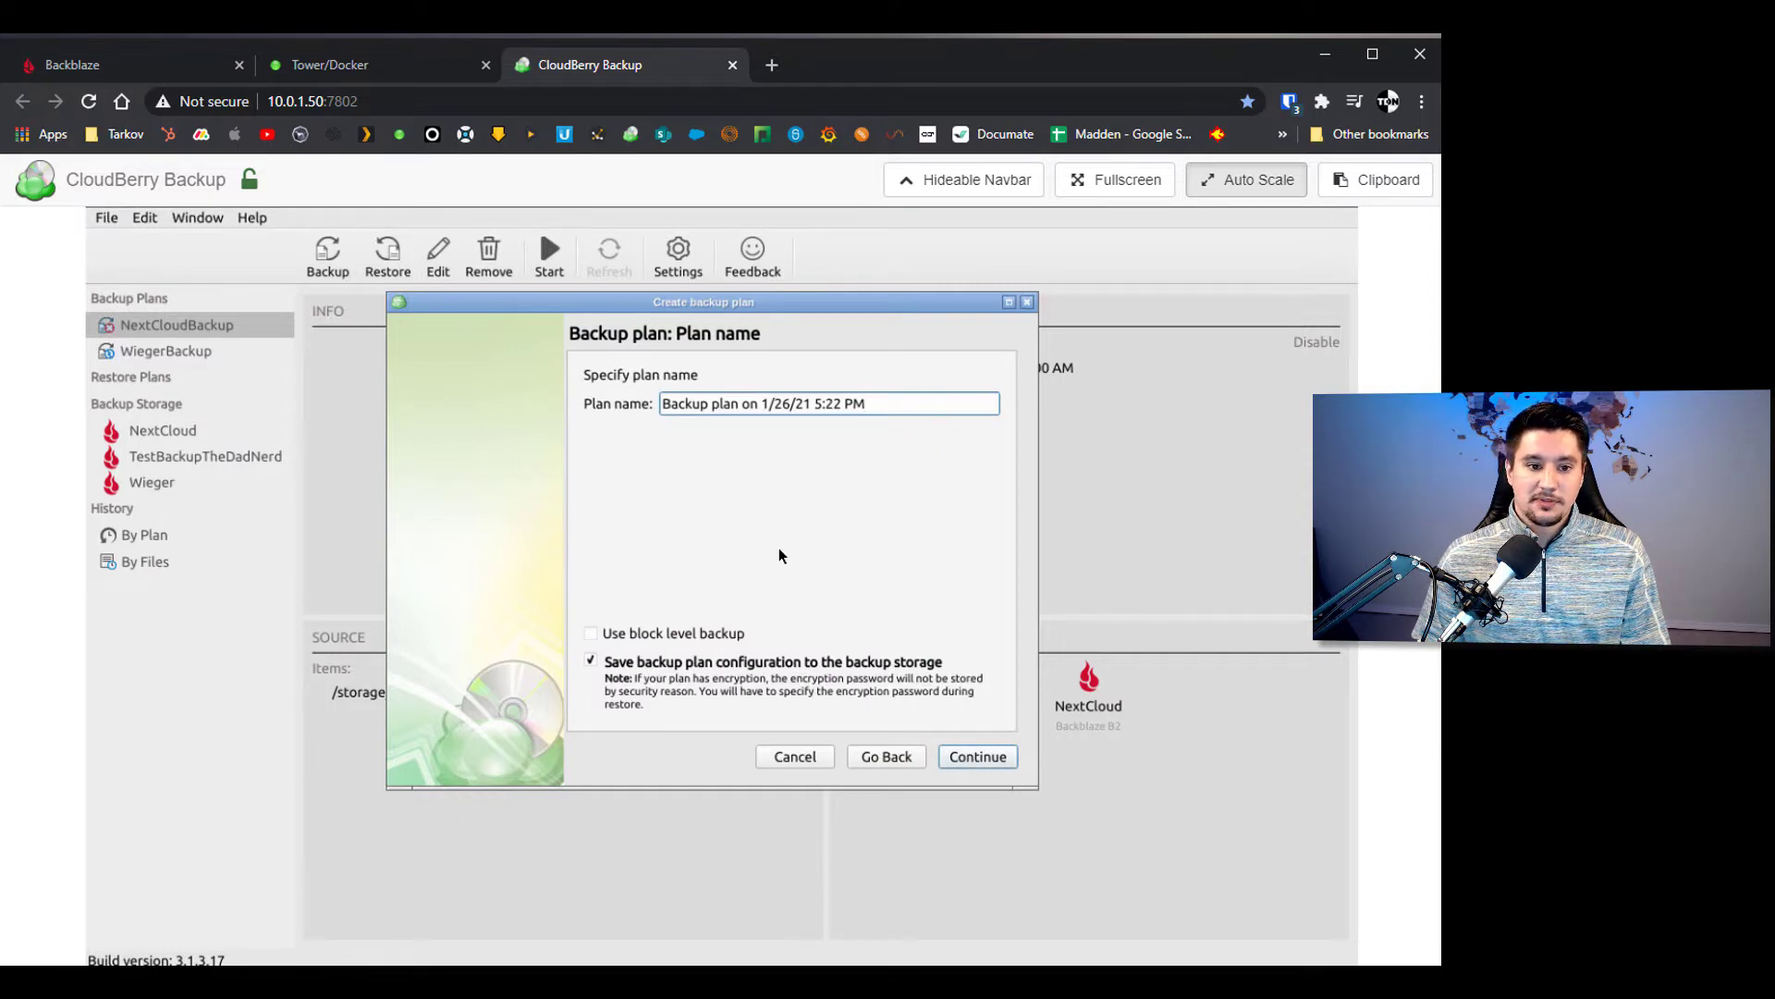
pyautogui.moveTo(976, 756)
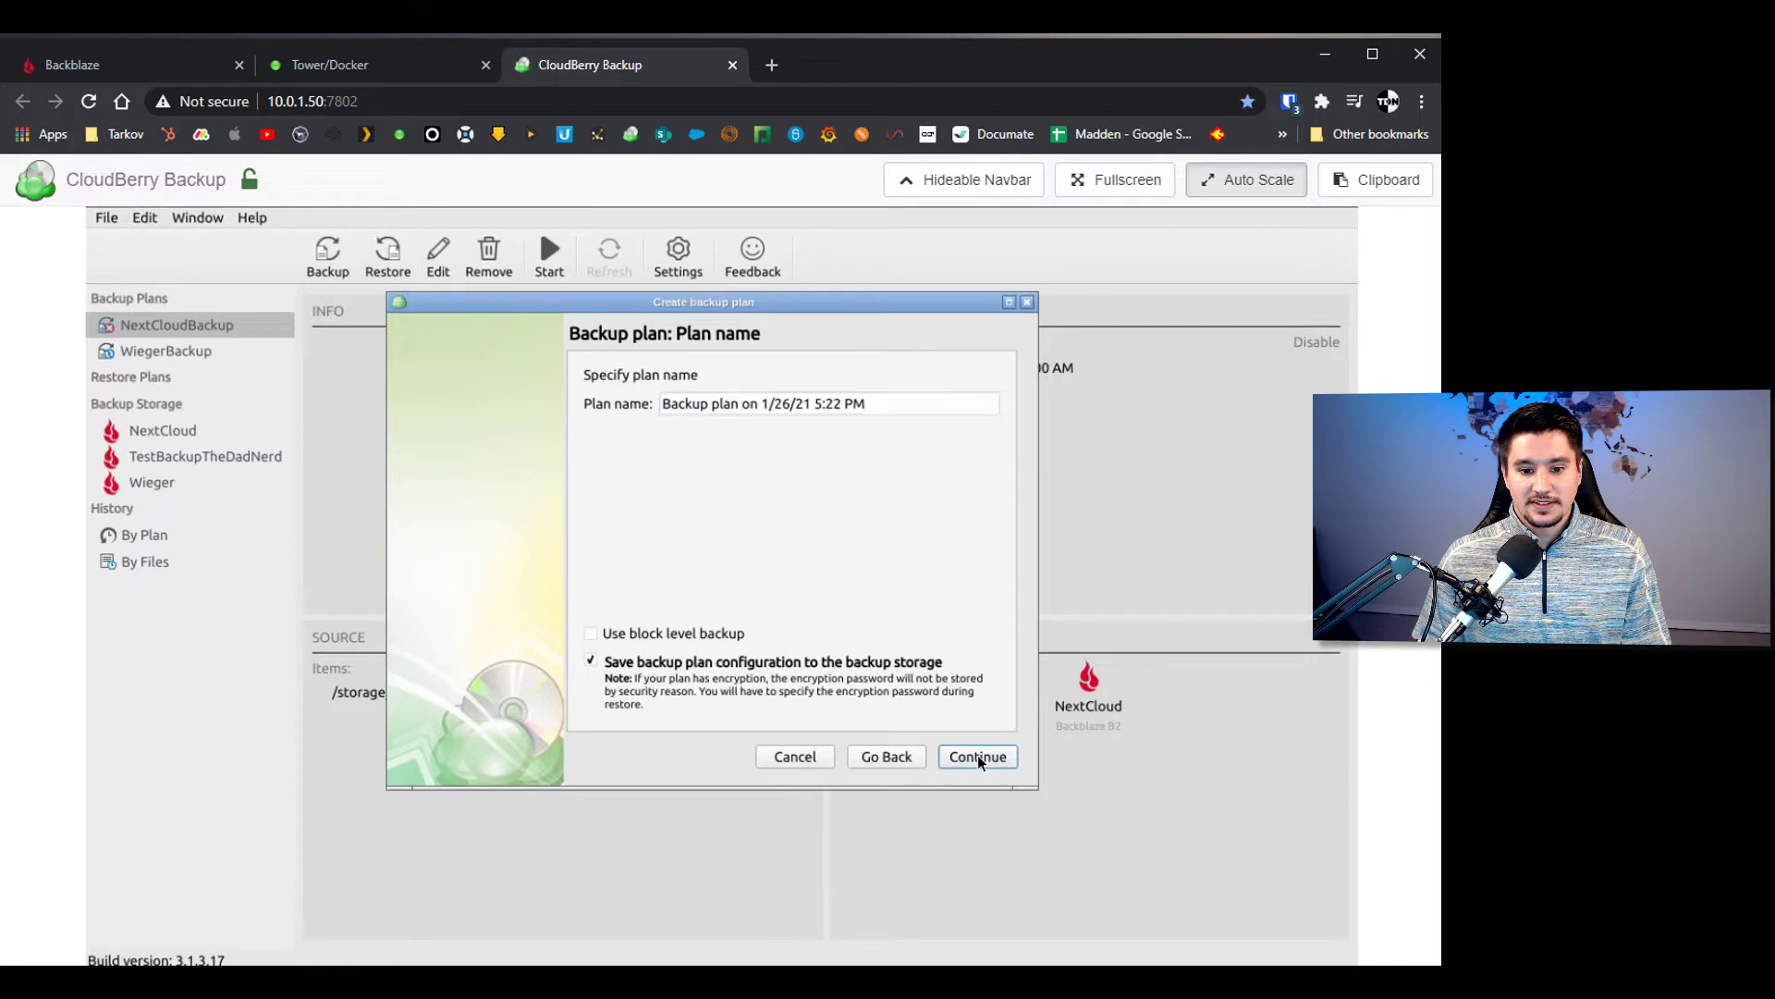
pyautogui.click(976, 756)
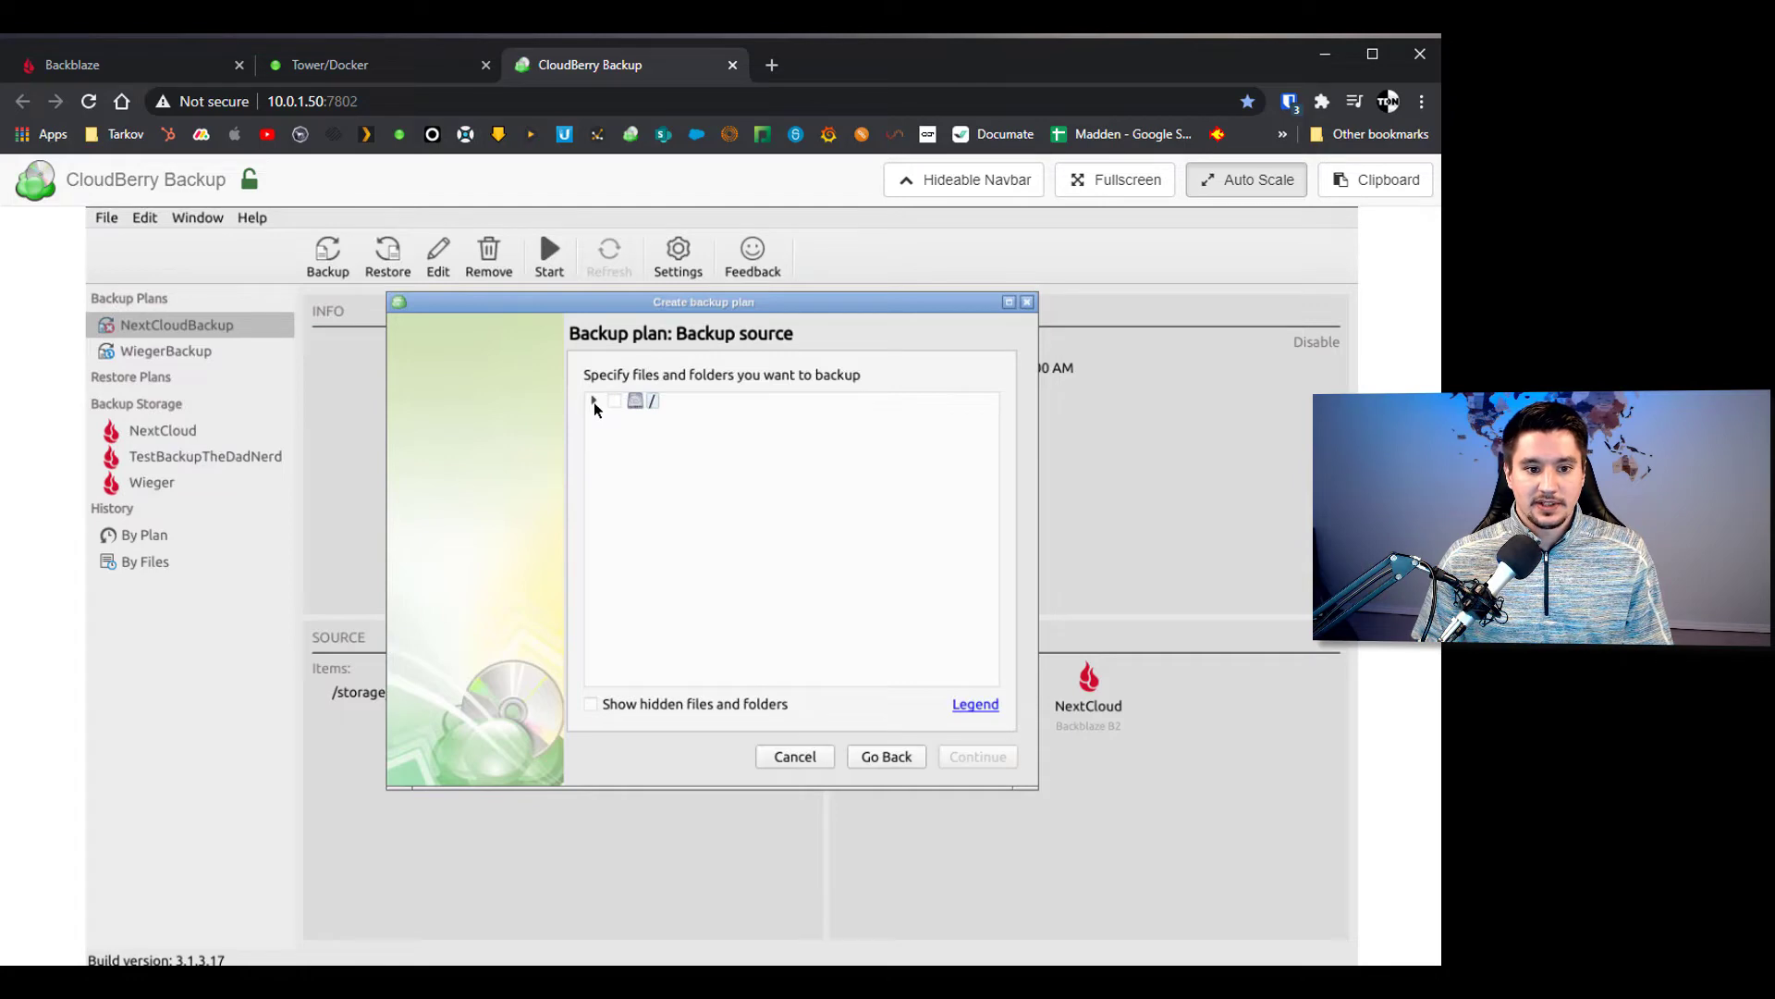
# Step: Tick storage/domains as the only backup source and continue to filters
pyautogui.click(614, 401)
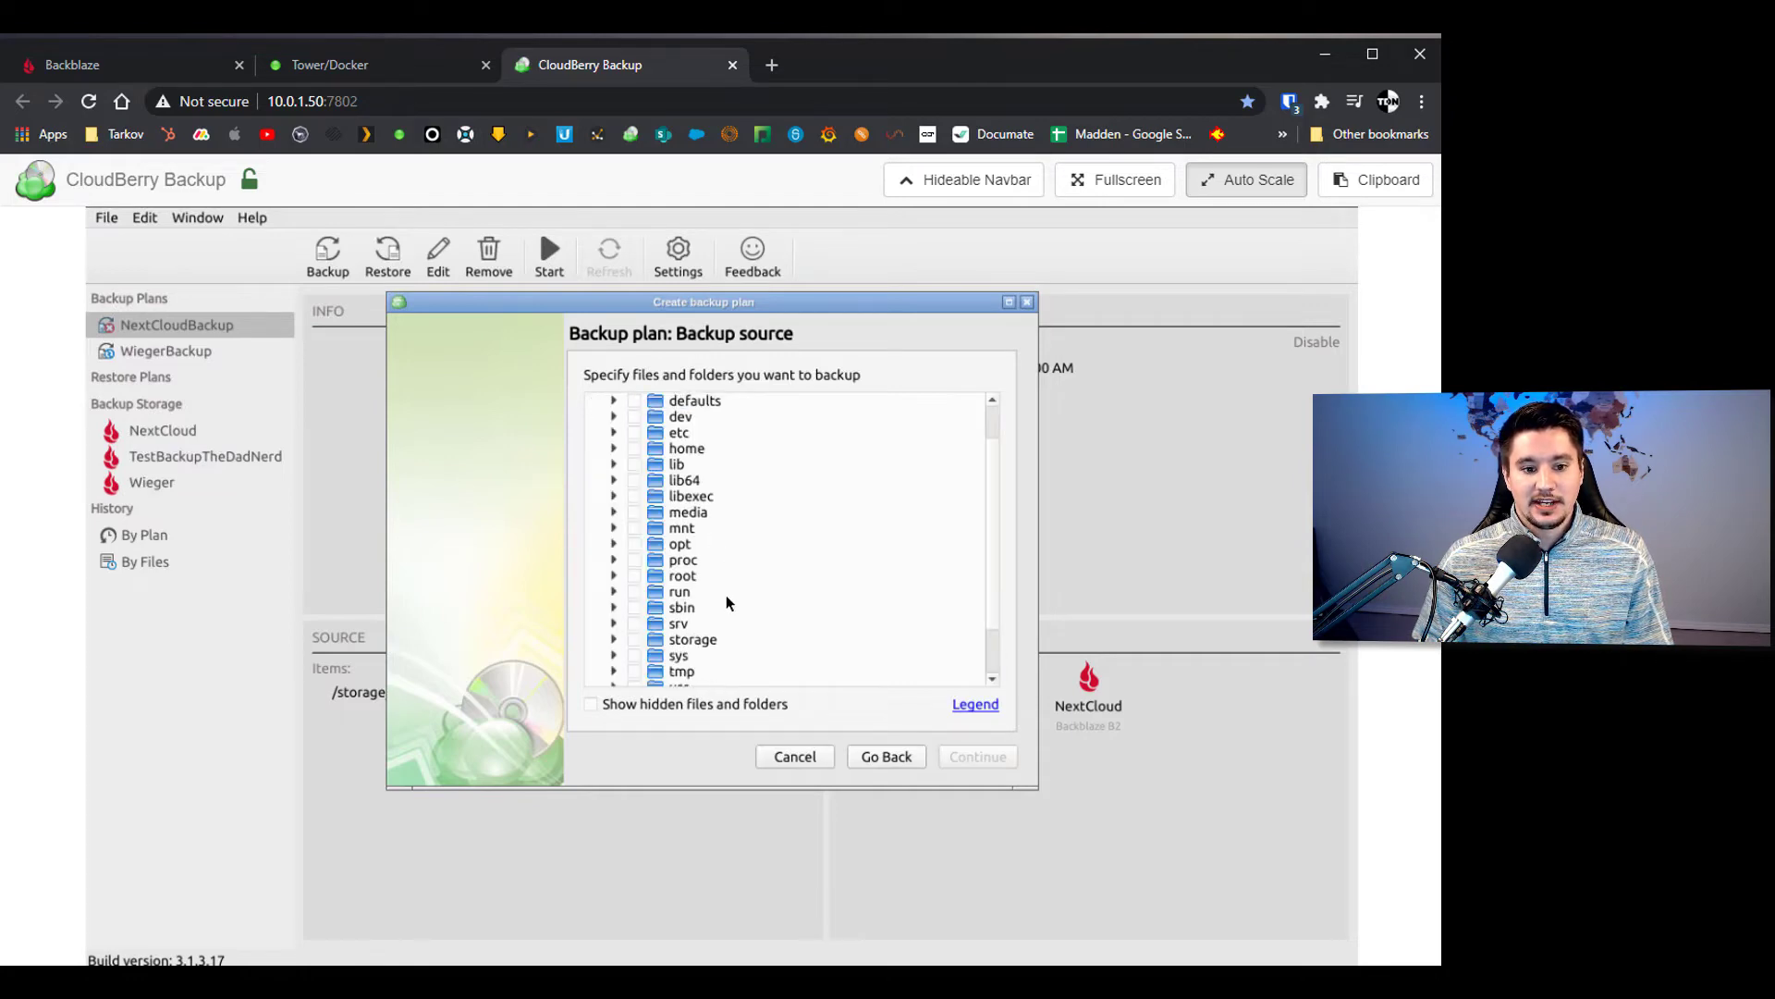
pyautogui.moveTo(611, 644)
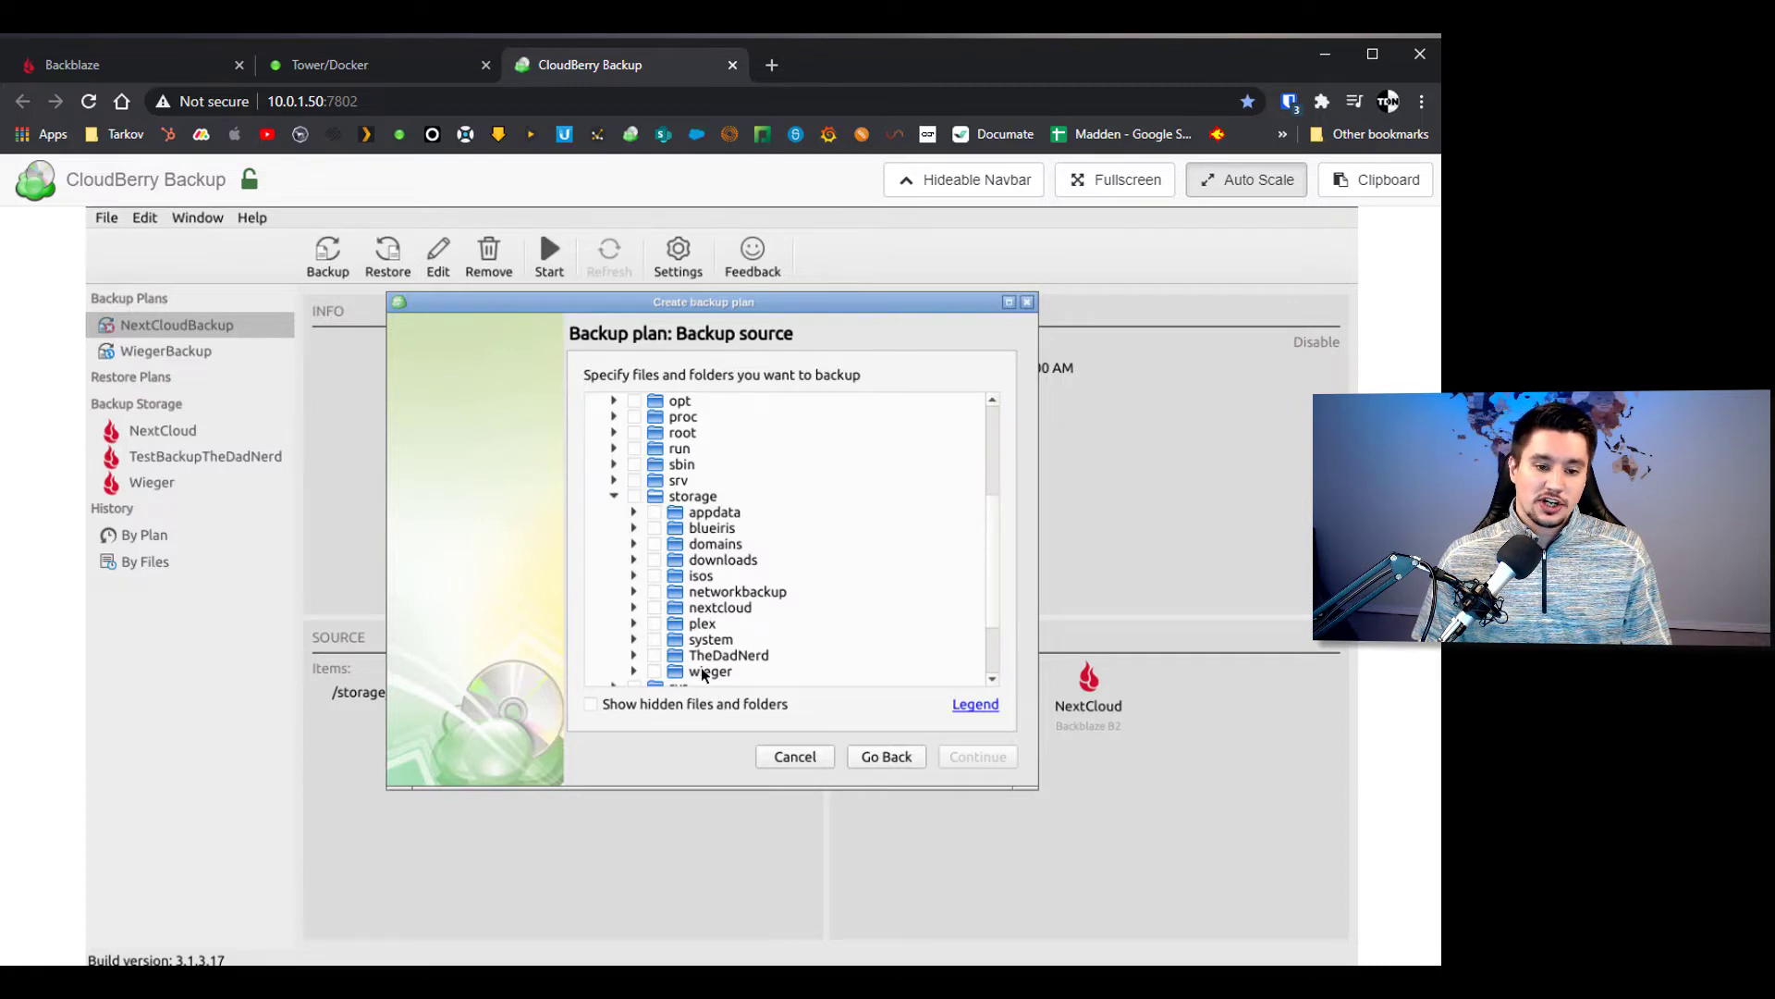
pyautogui.moveTo(654, 549)
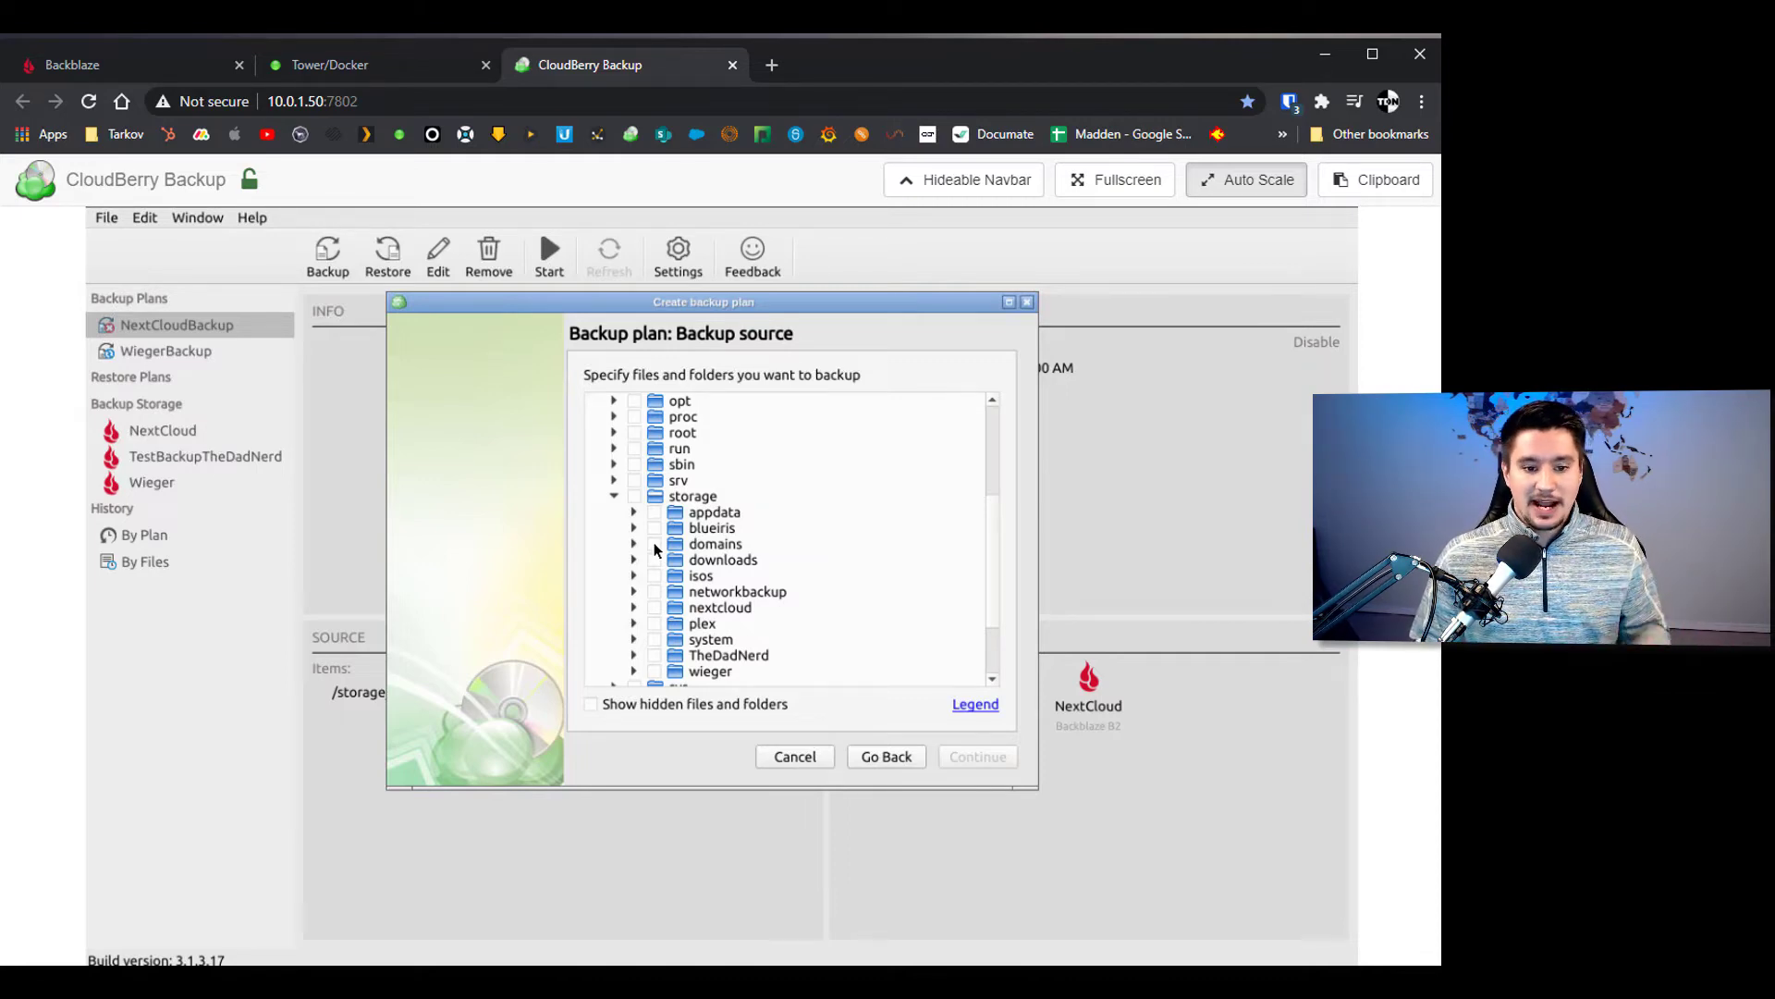
pyautogui.moveTo(652, 620)
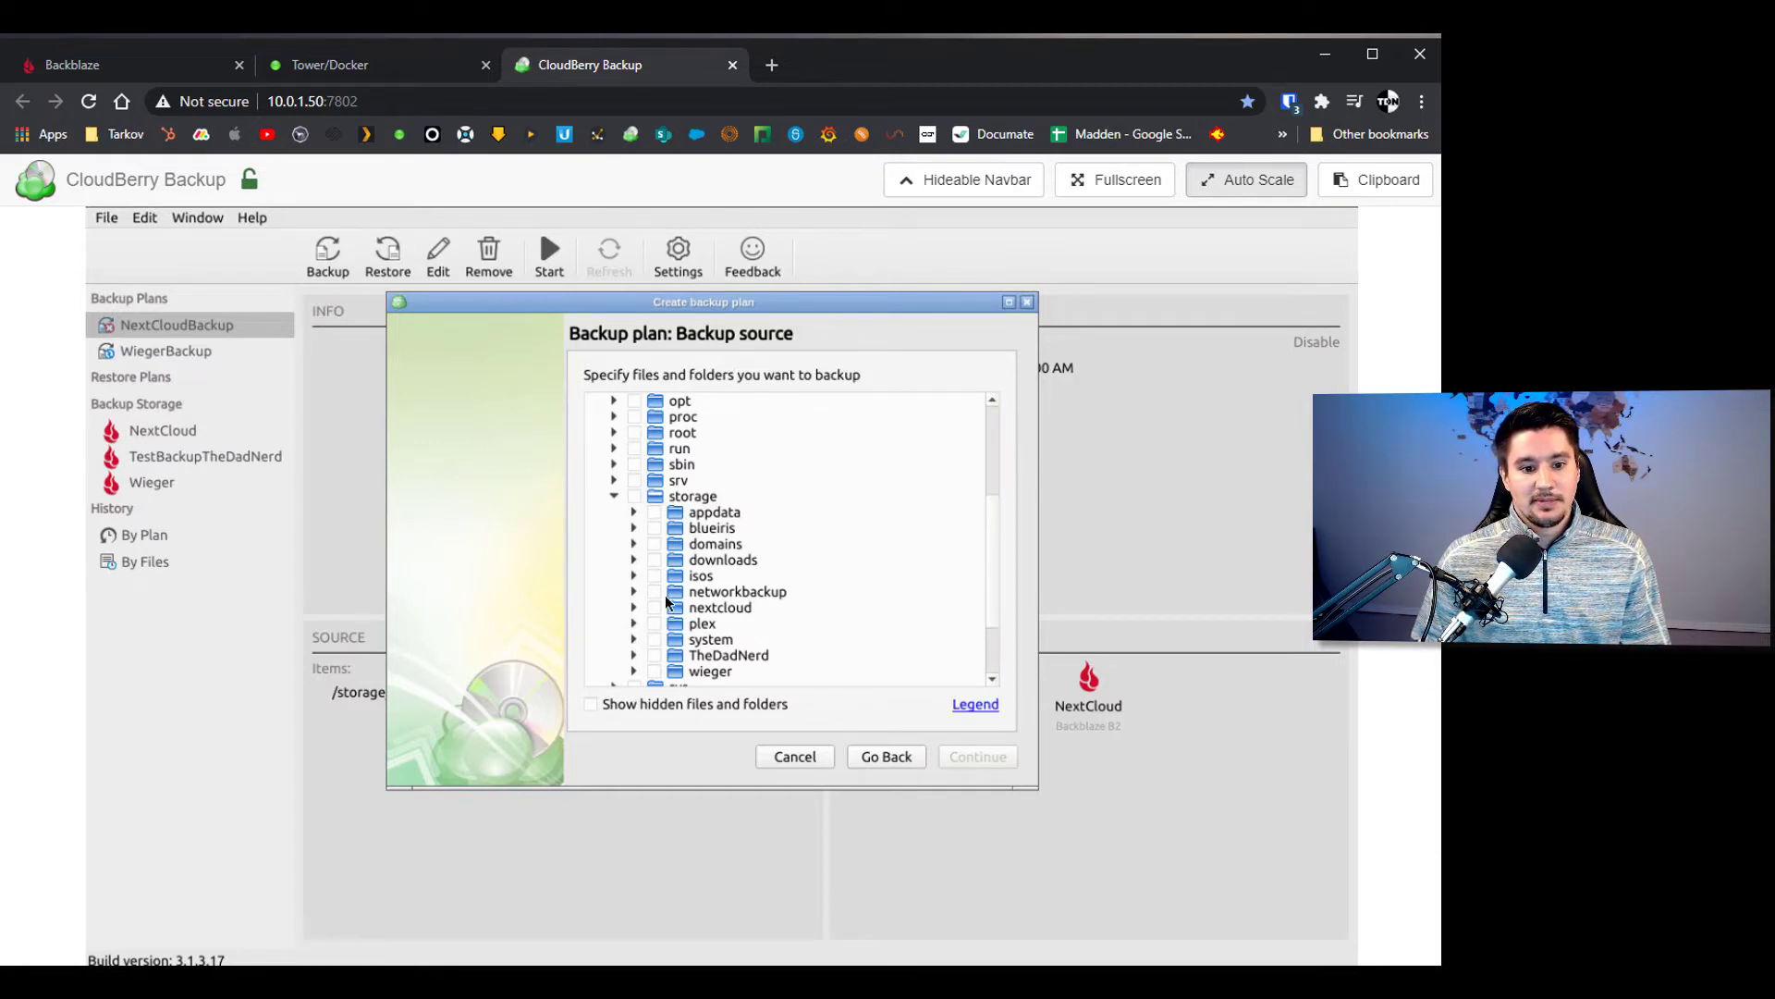
pyautogui.moveTo(654, 554)
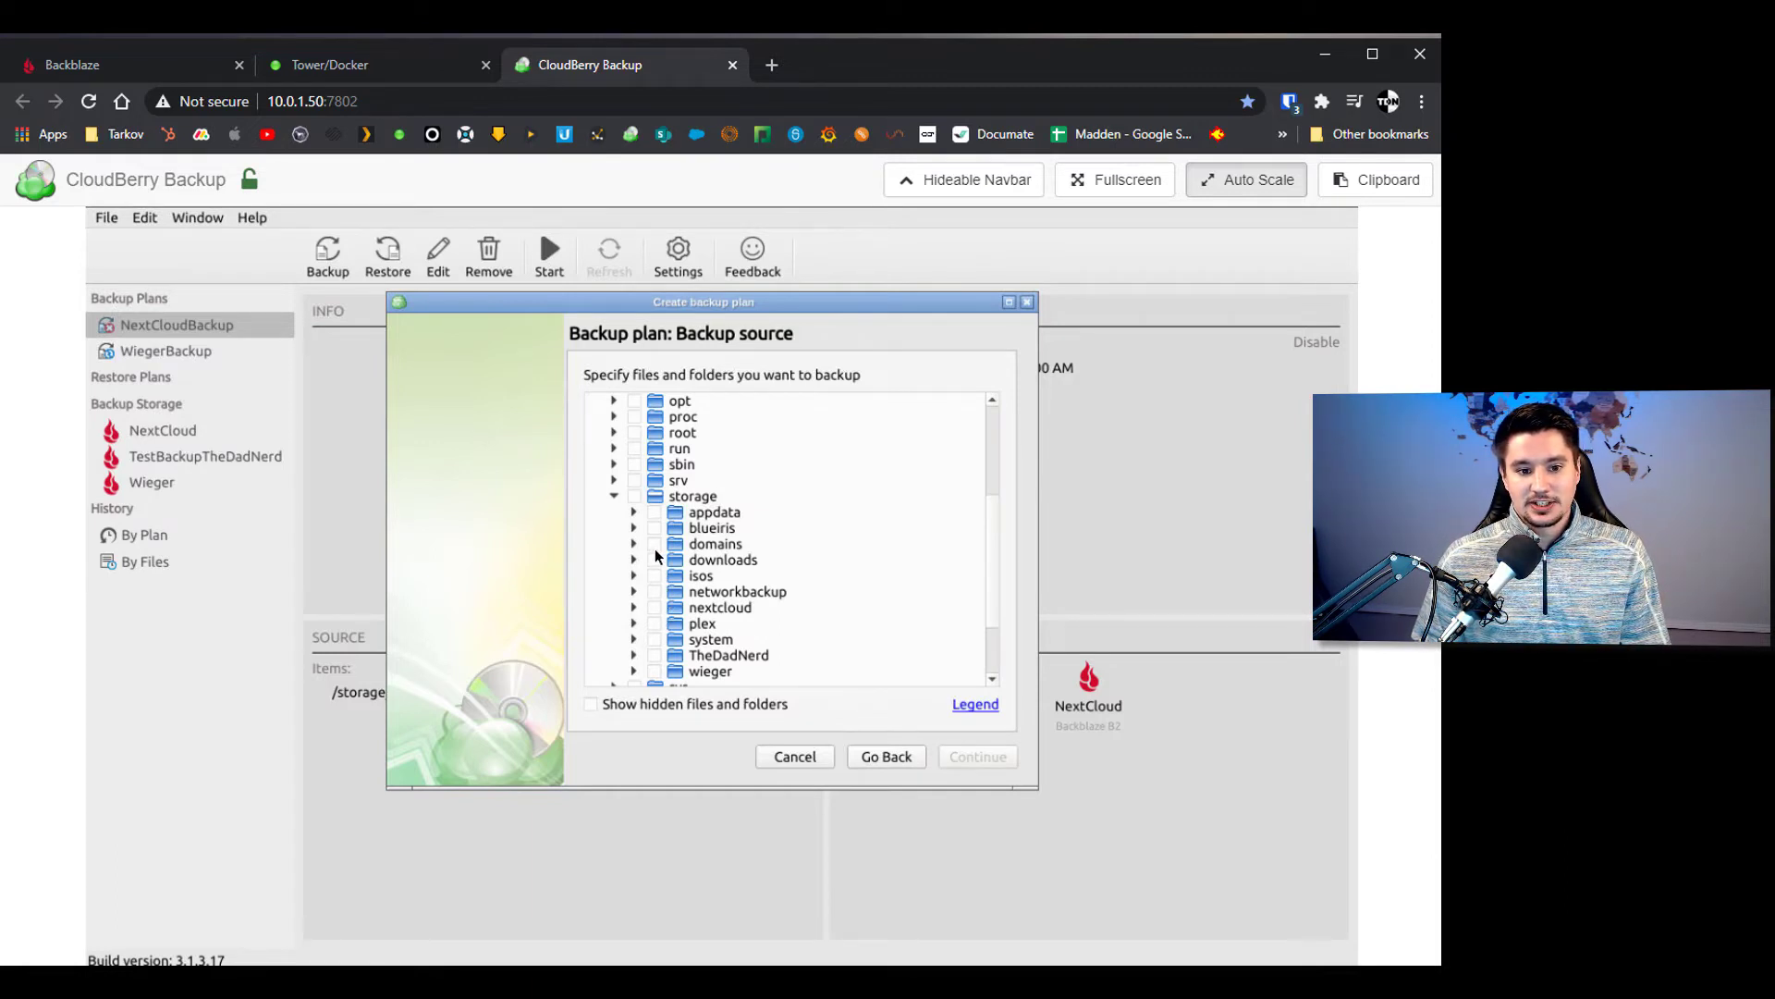
pyautogui.click(653, 543)
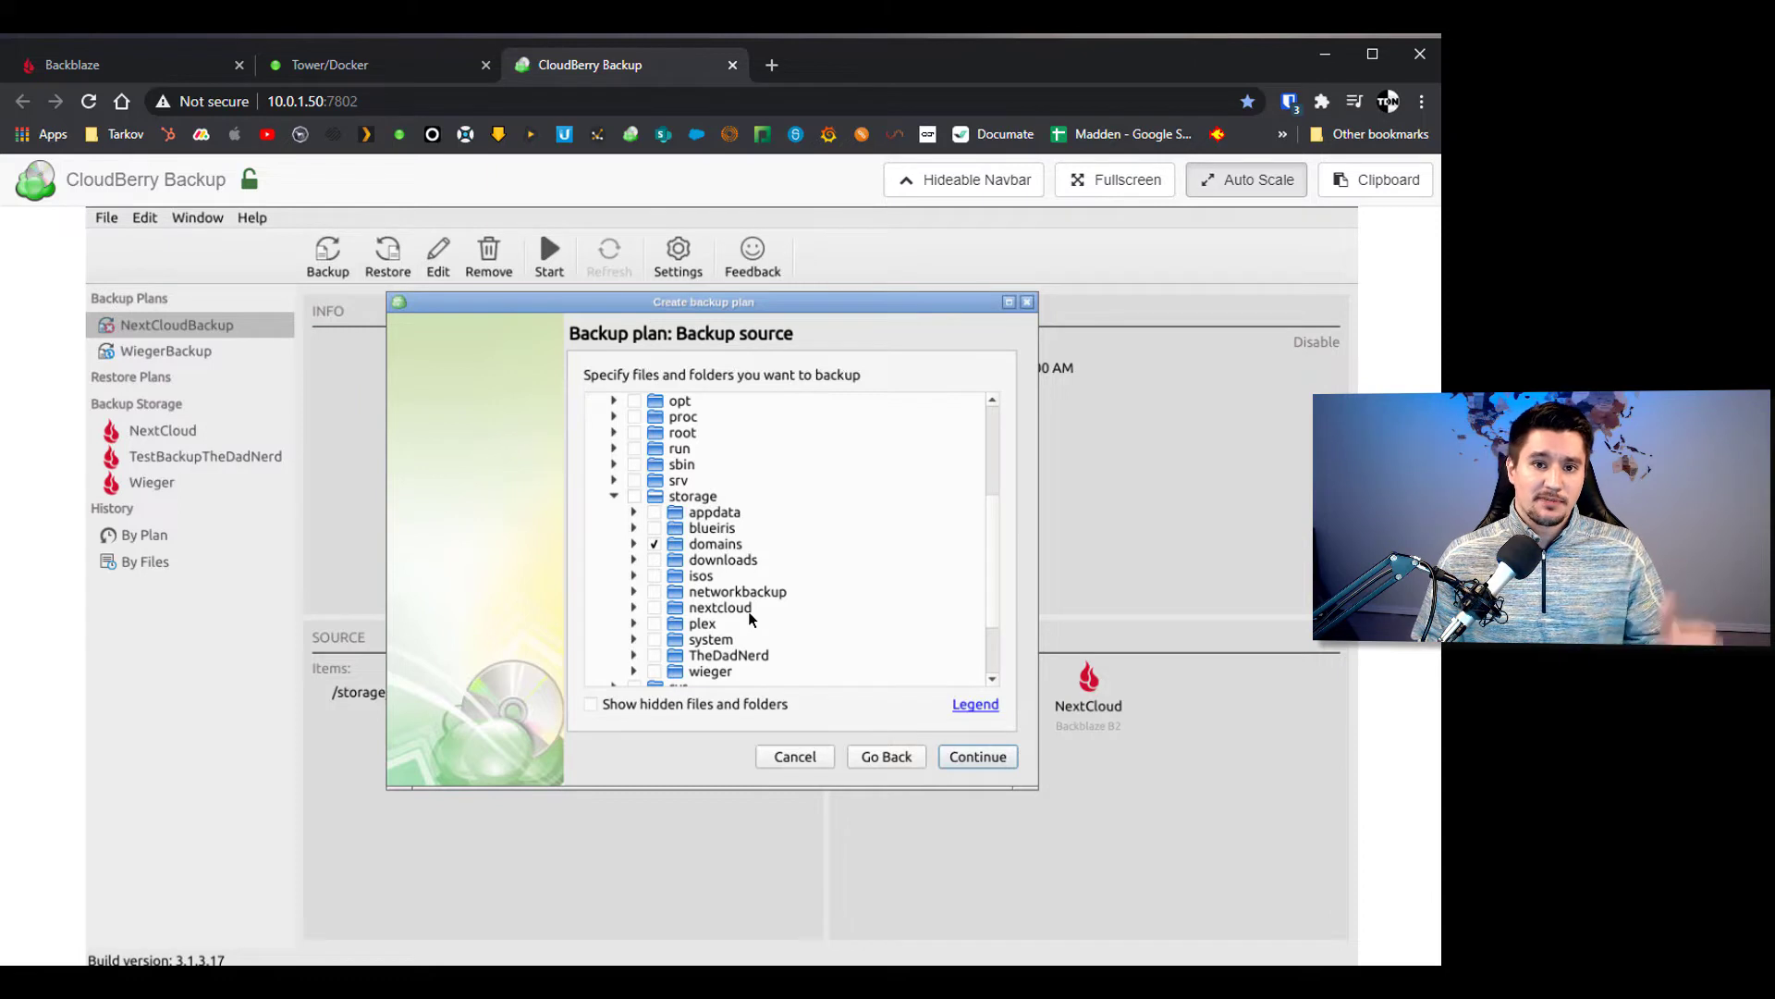
pyautogui.click(654, 544)
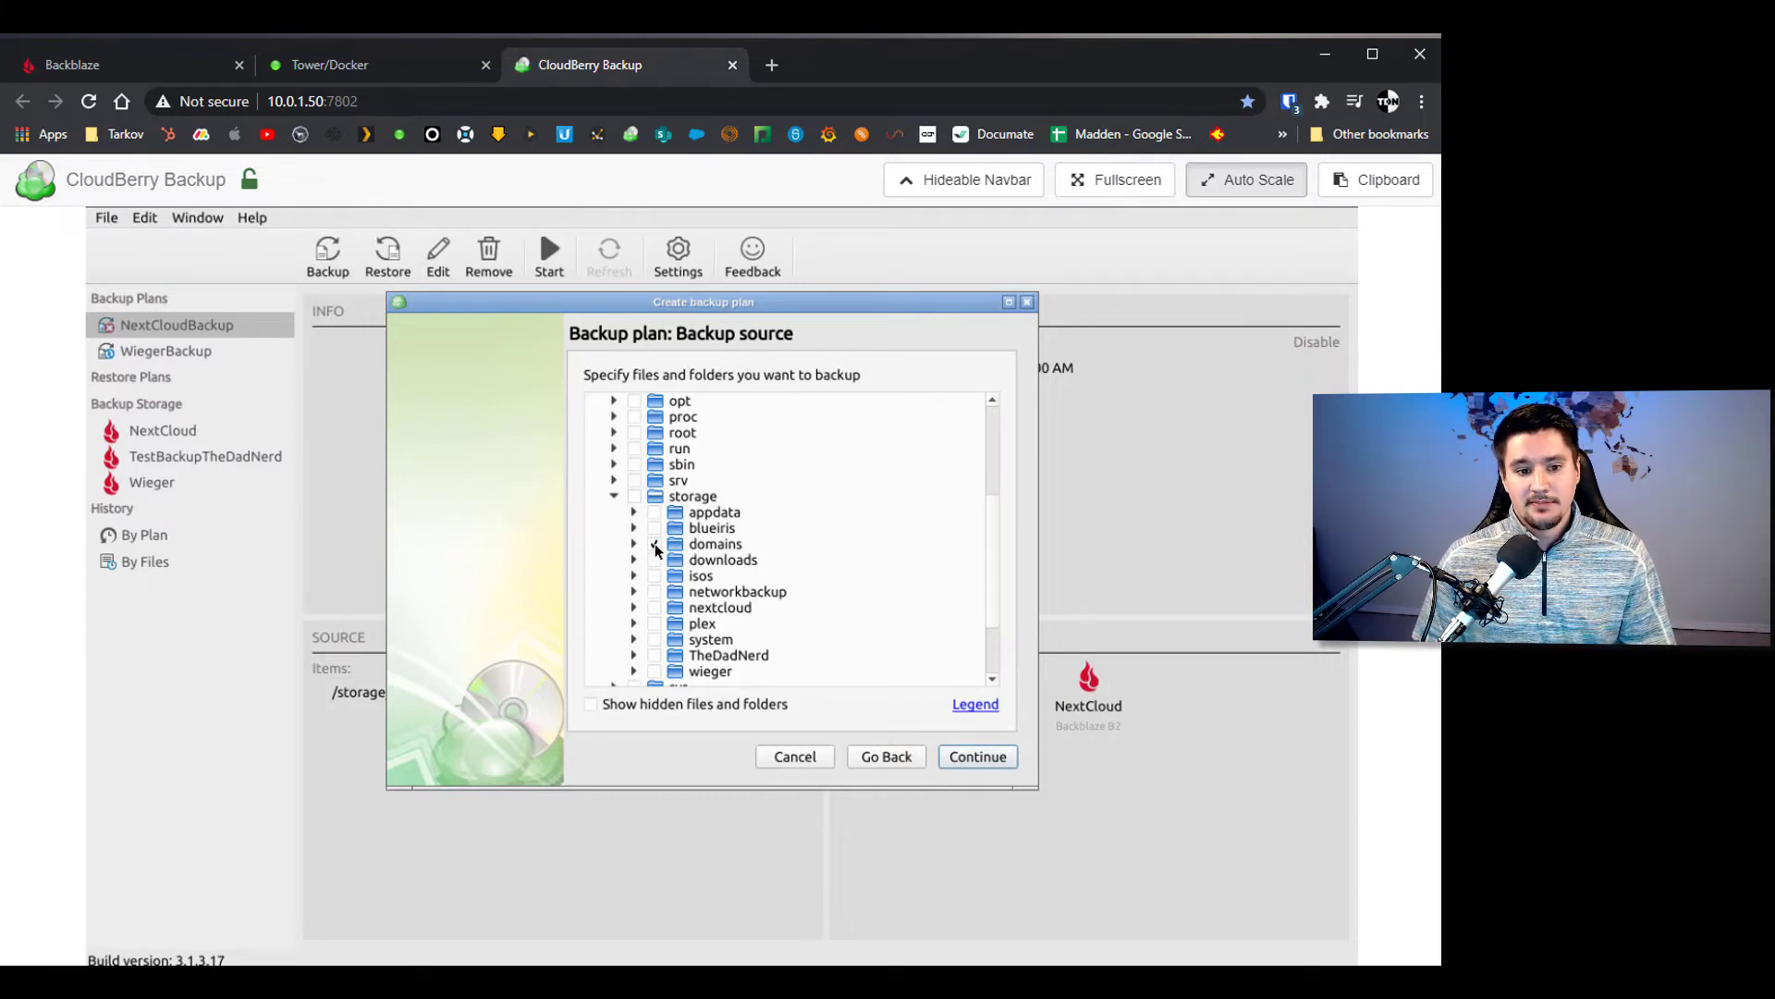
pyautogui.click(653, 544)
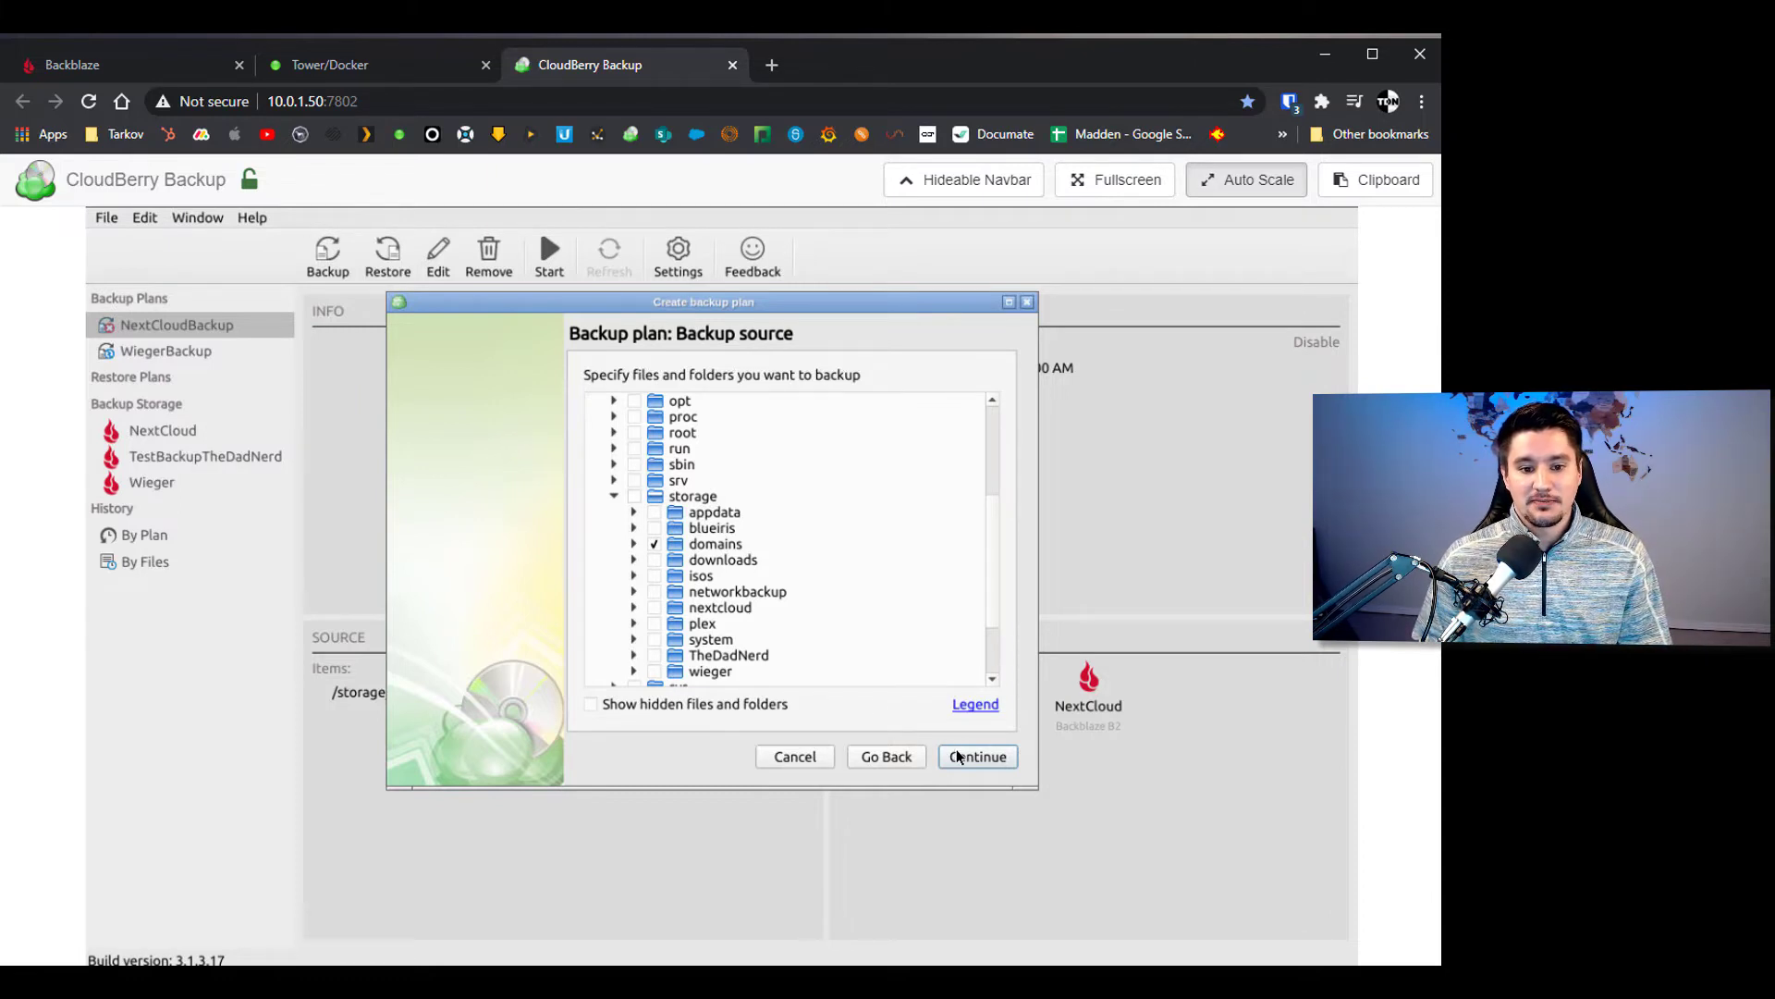
pyautogui.click(977, 756)
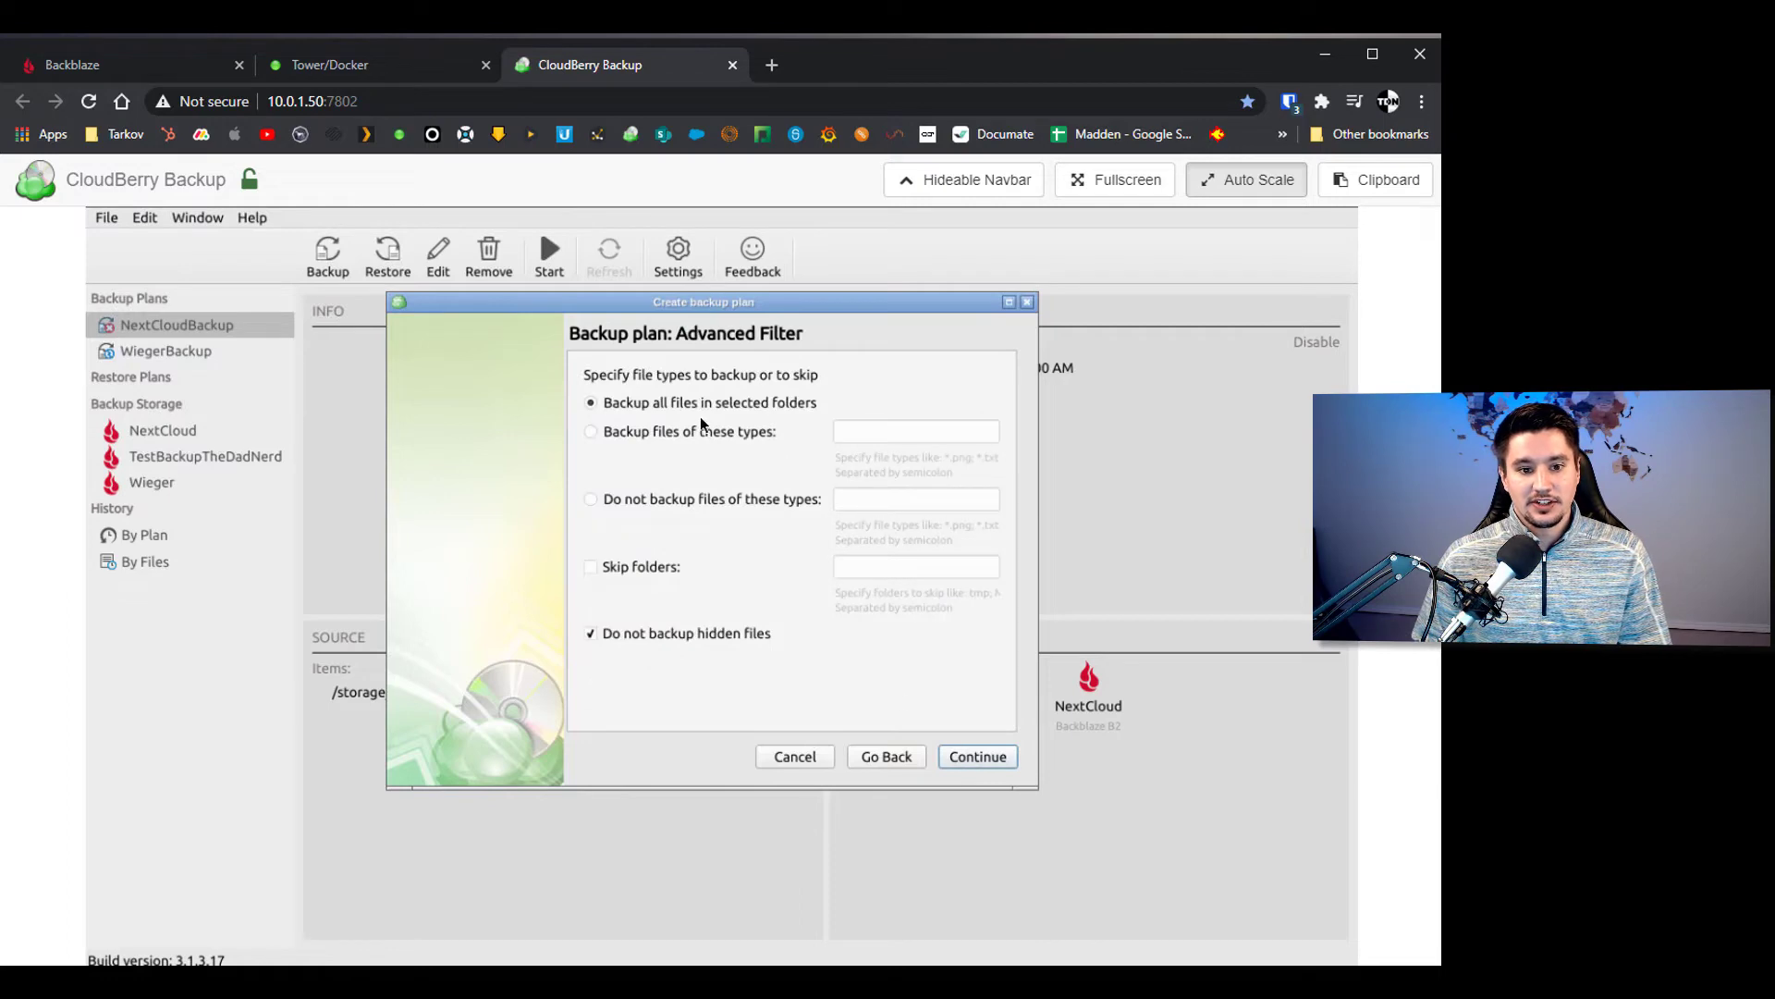
pyautogui.moveTo(661, 546)
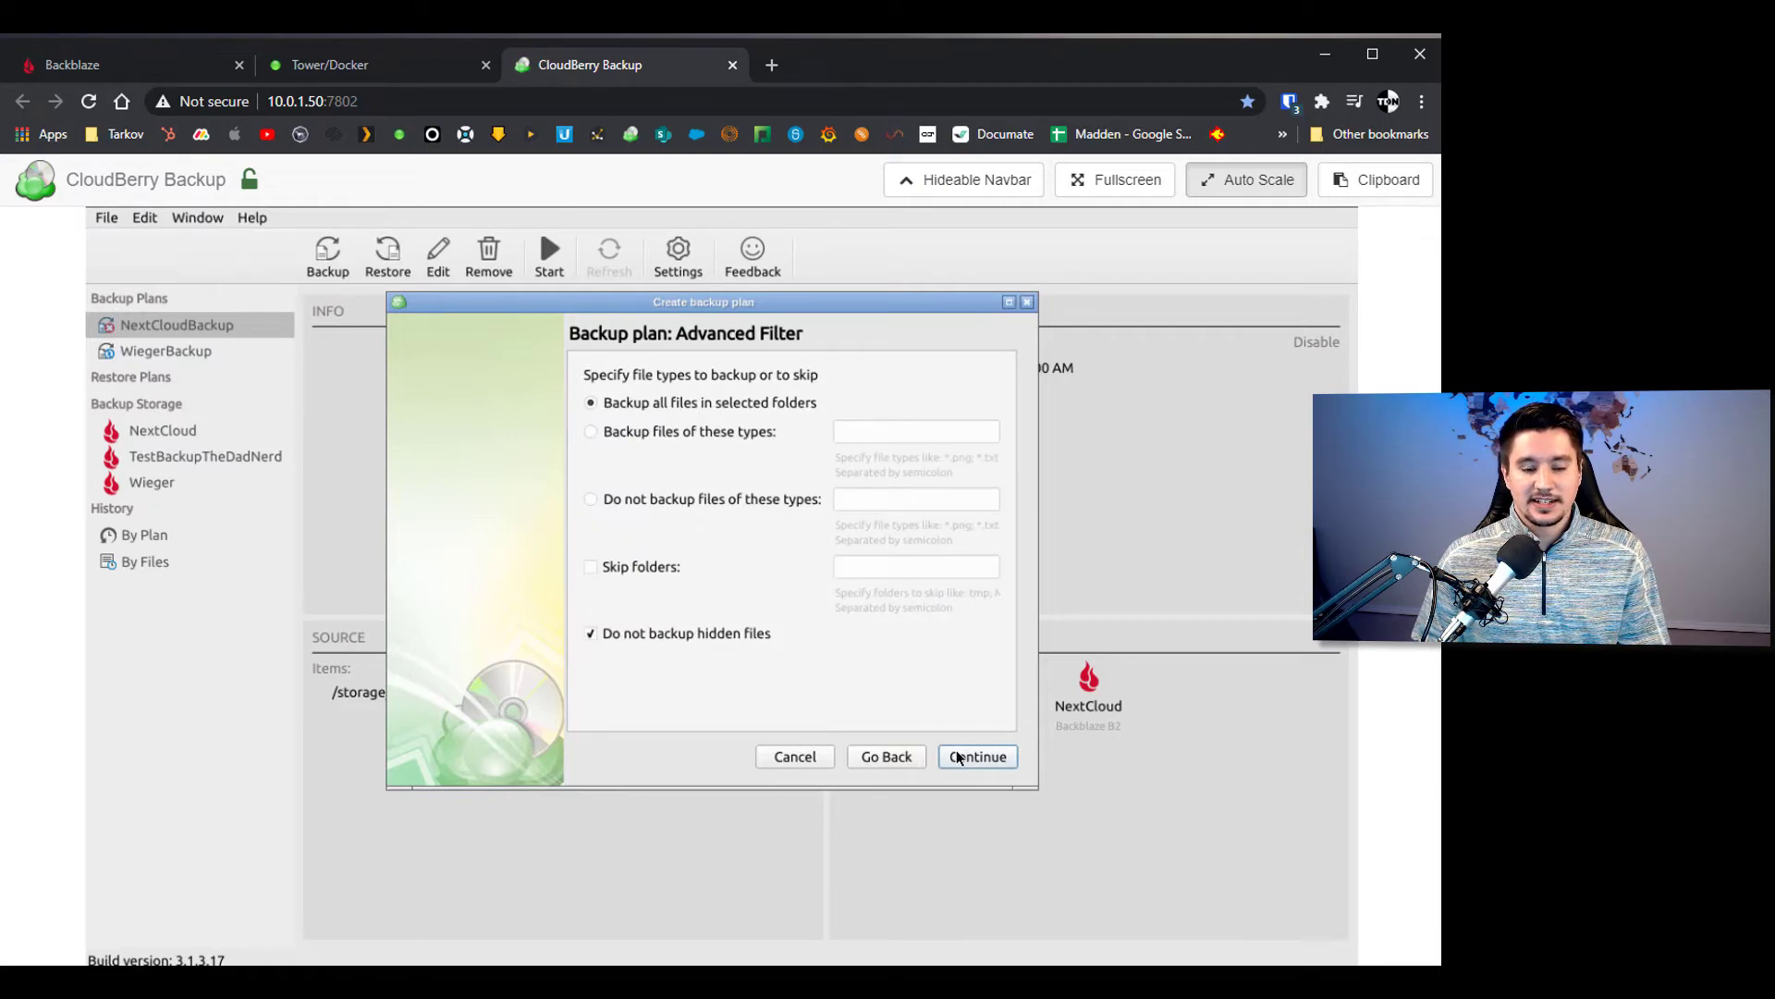
# Step: Keep 'Backup all files in selected folders' and continue to compression and encryption
pyautogui.click(977, 756)
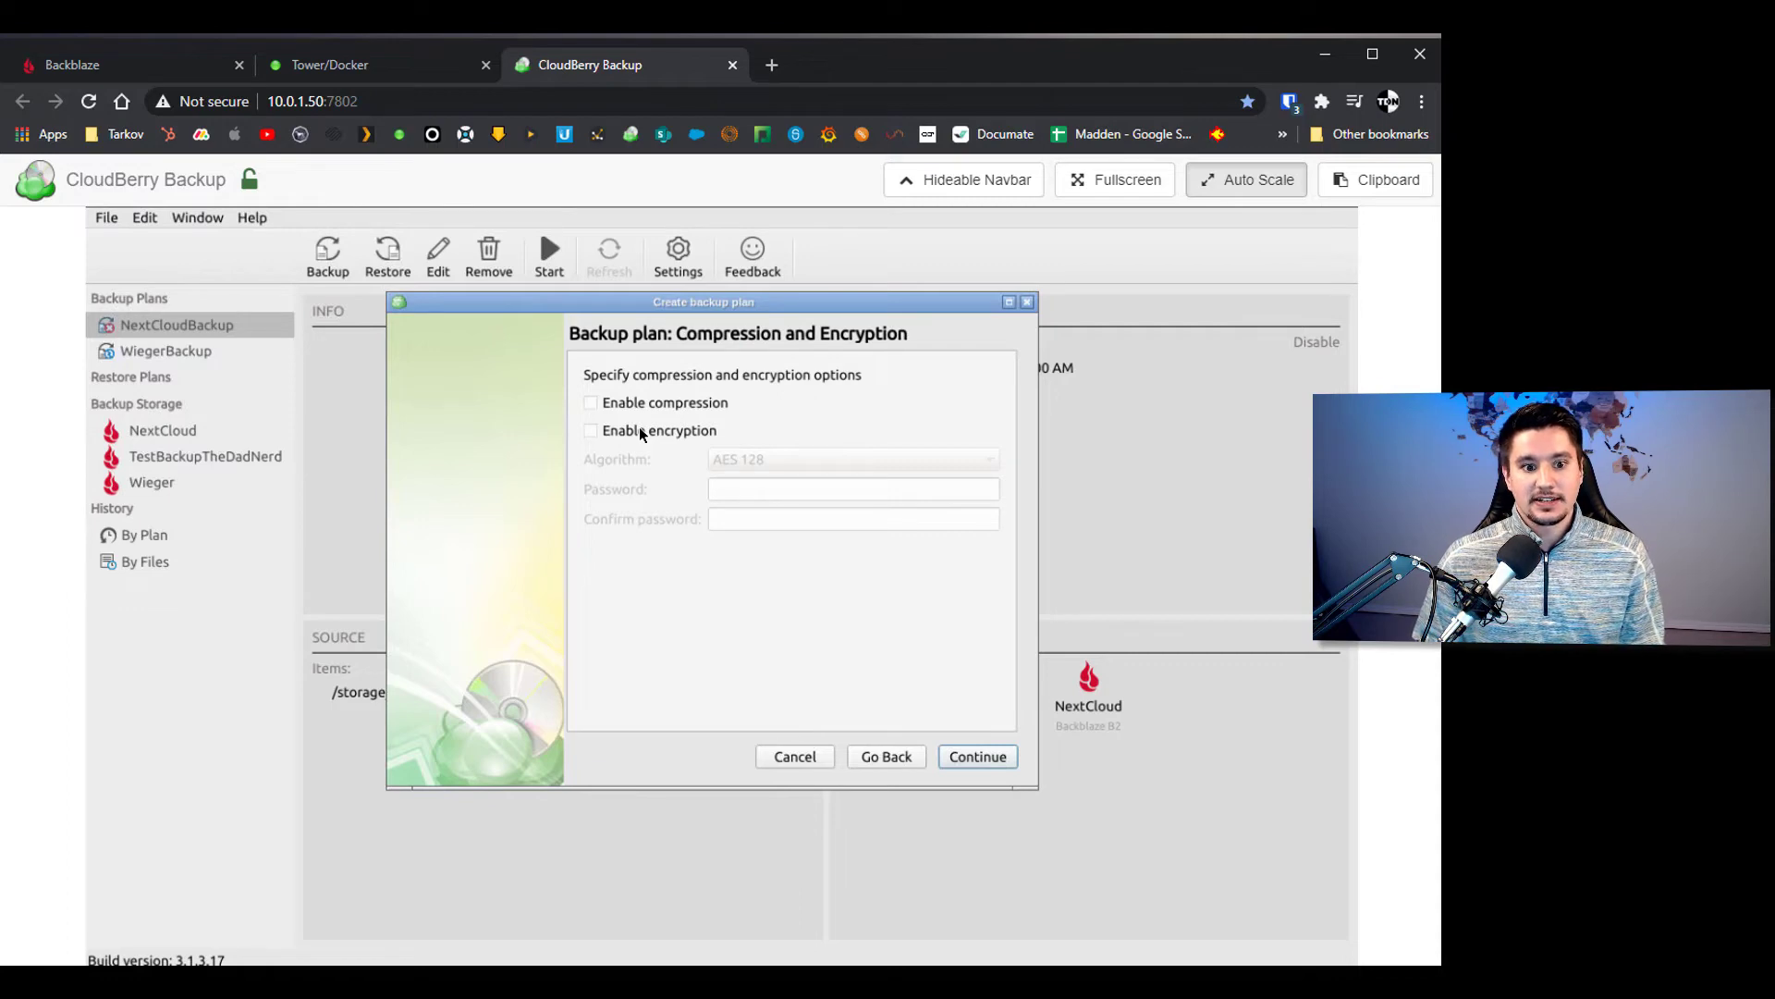
pyautogui.moveTo(644, 413)
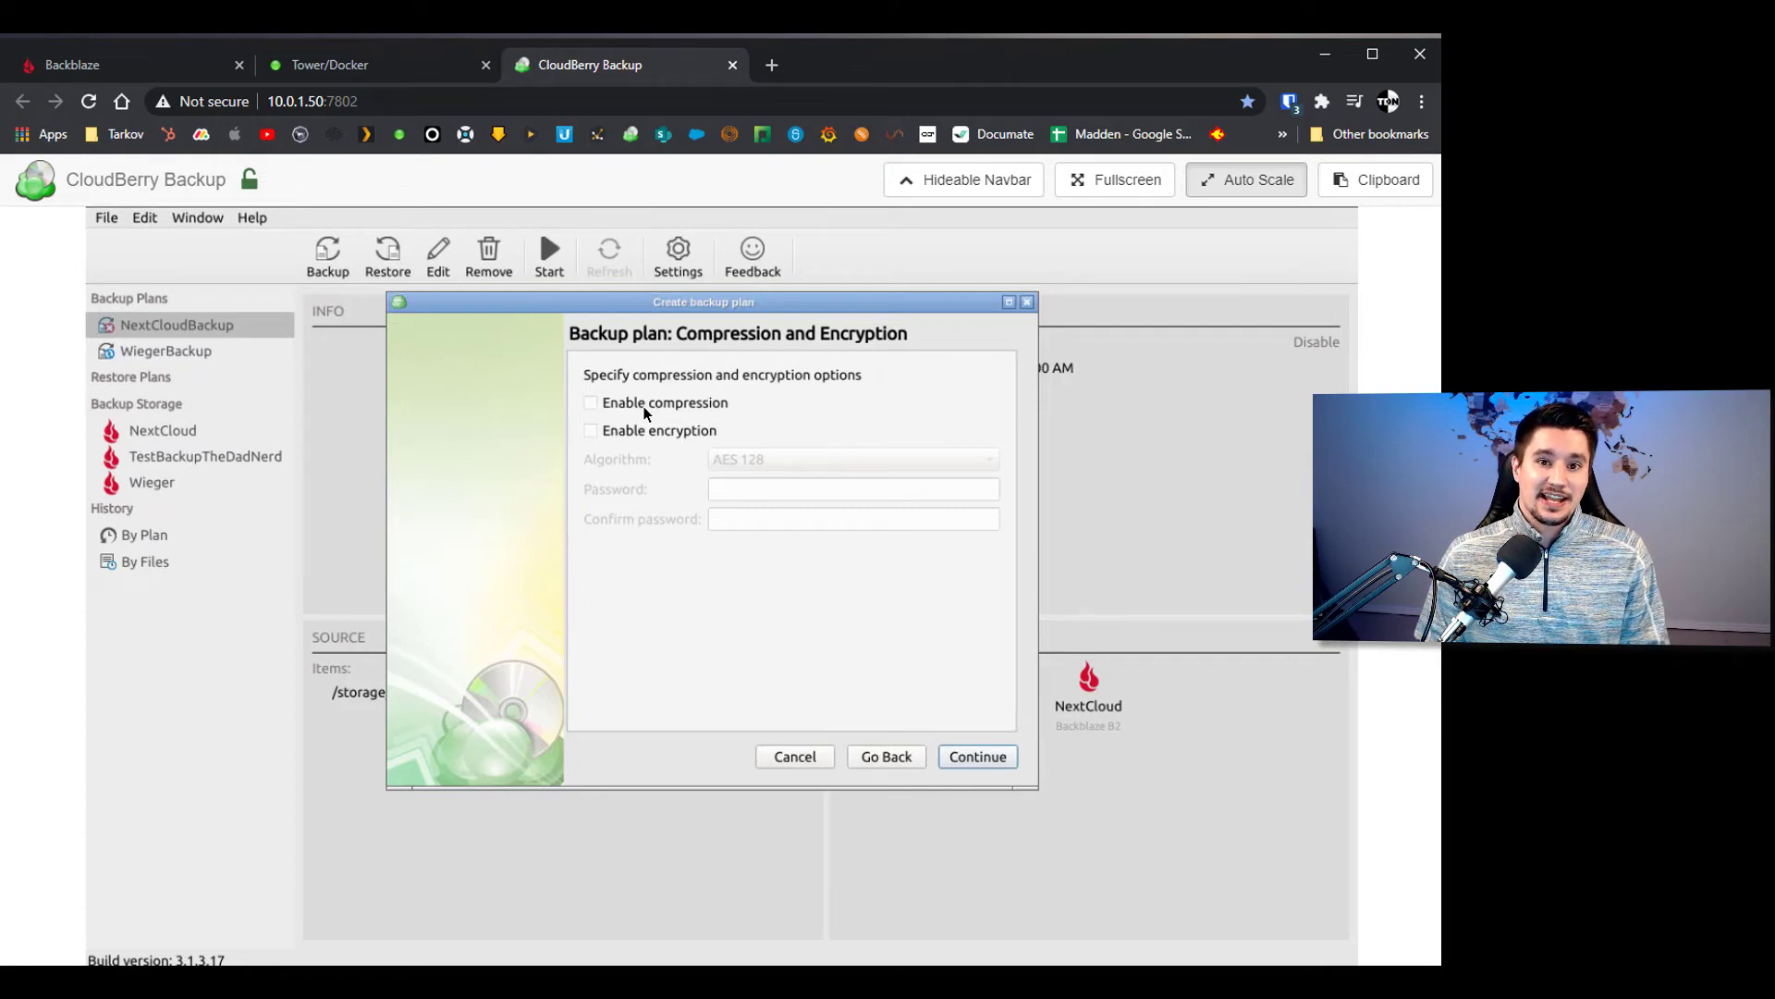
# Step: Enable compression and AES 256 encryption with a password, and acknowledge the password warning
pyautogui.click(590, 402)
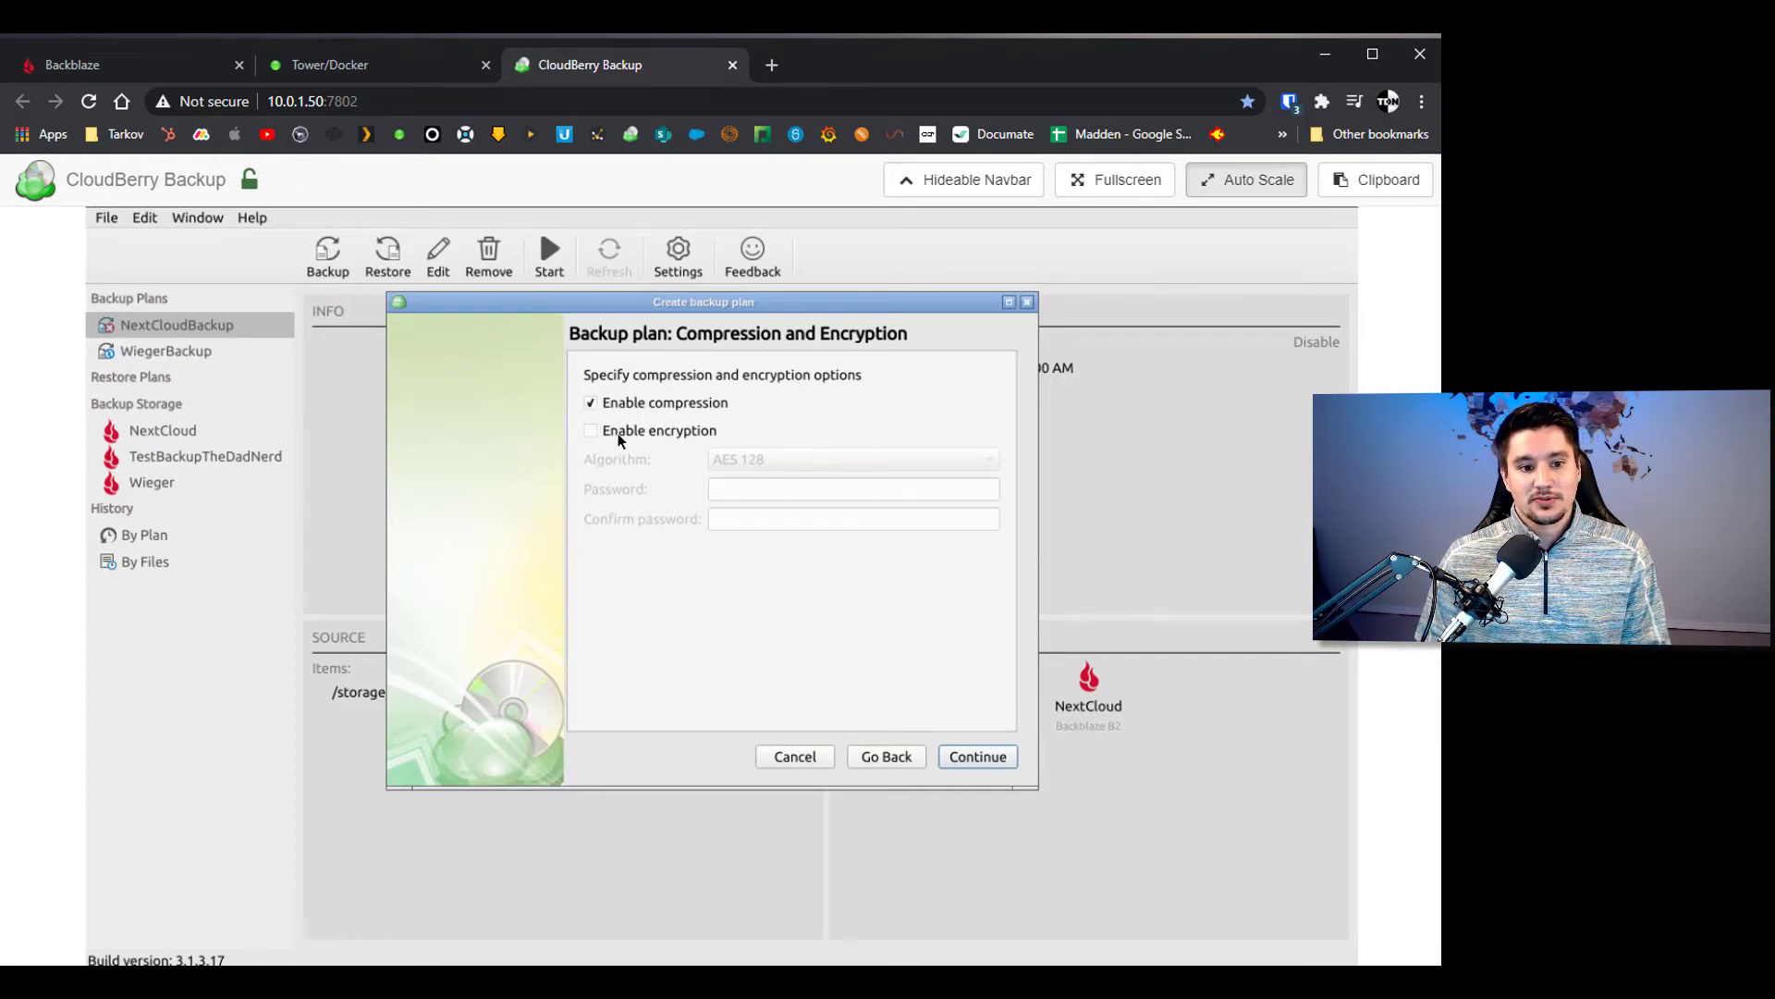
pyautogui.click(590, 430)
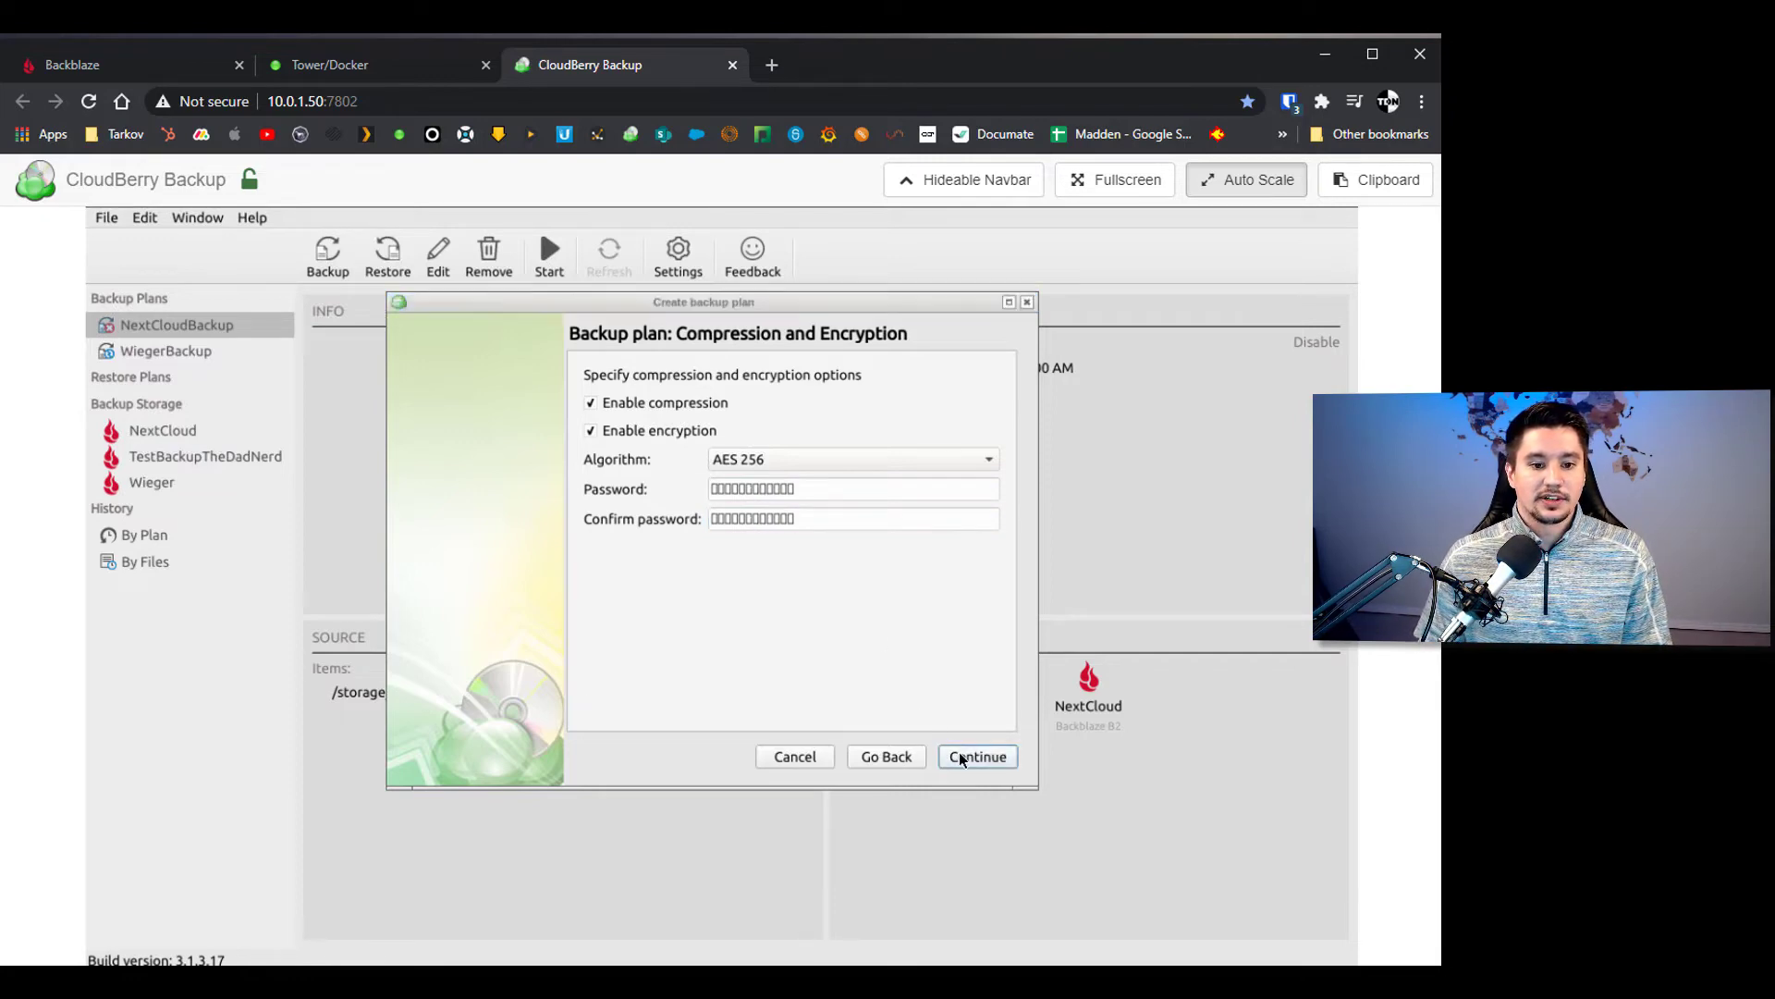
pyautogui.click(977, 756)
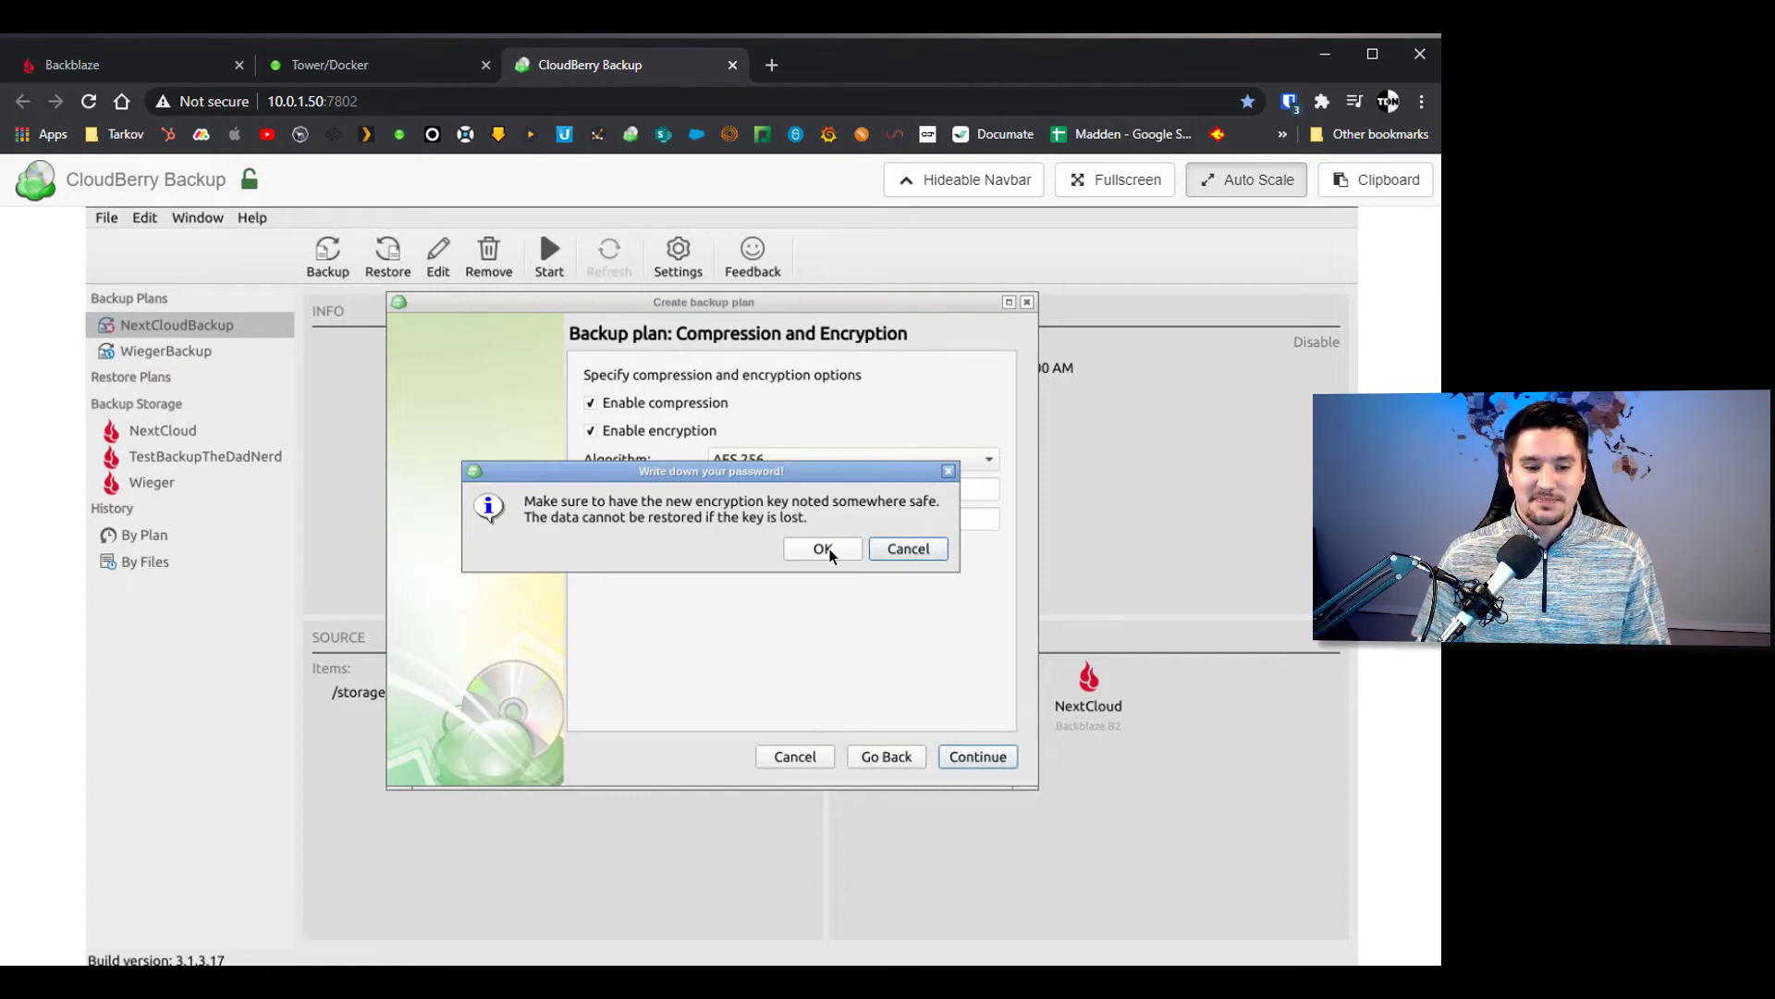
pyautogui.click(822, 549)
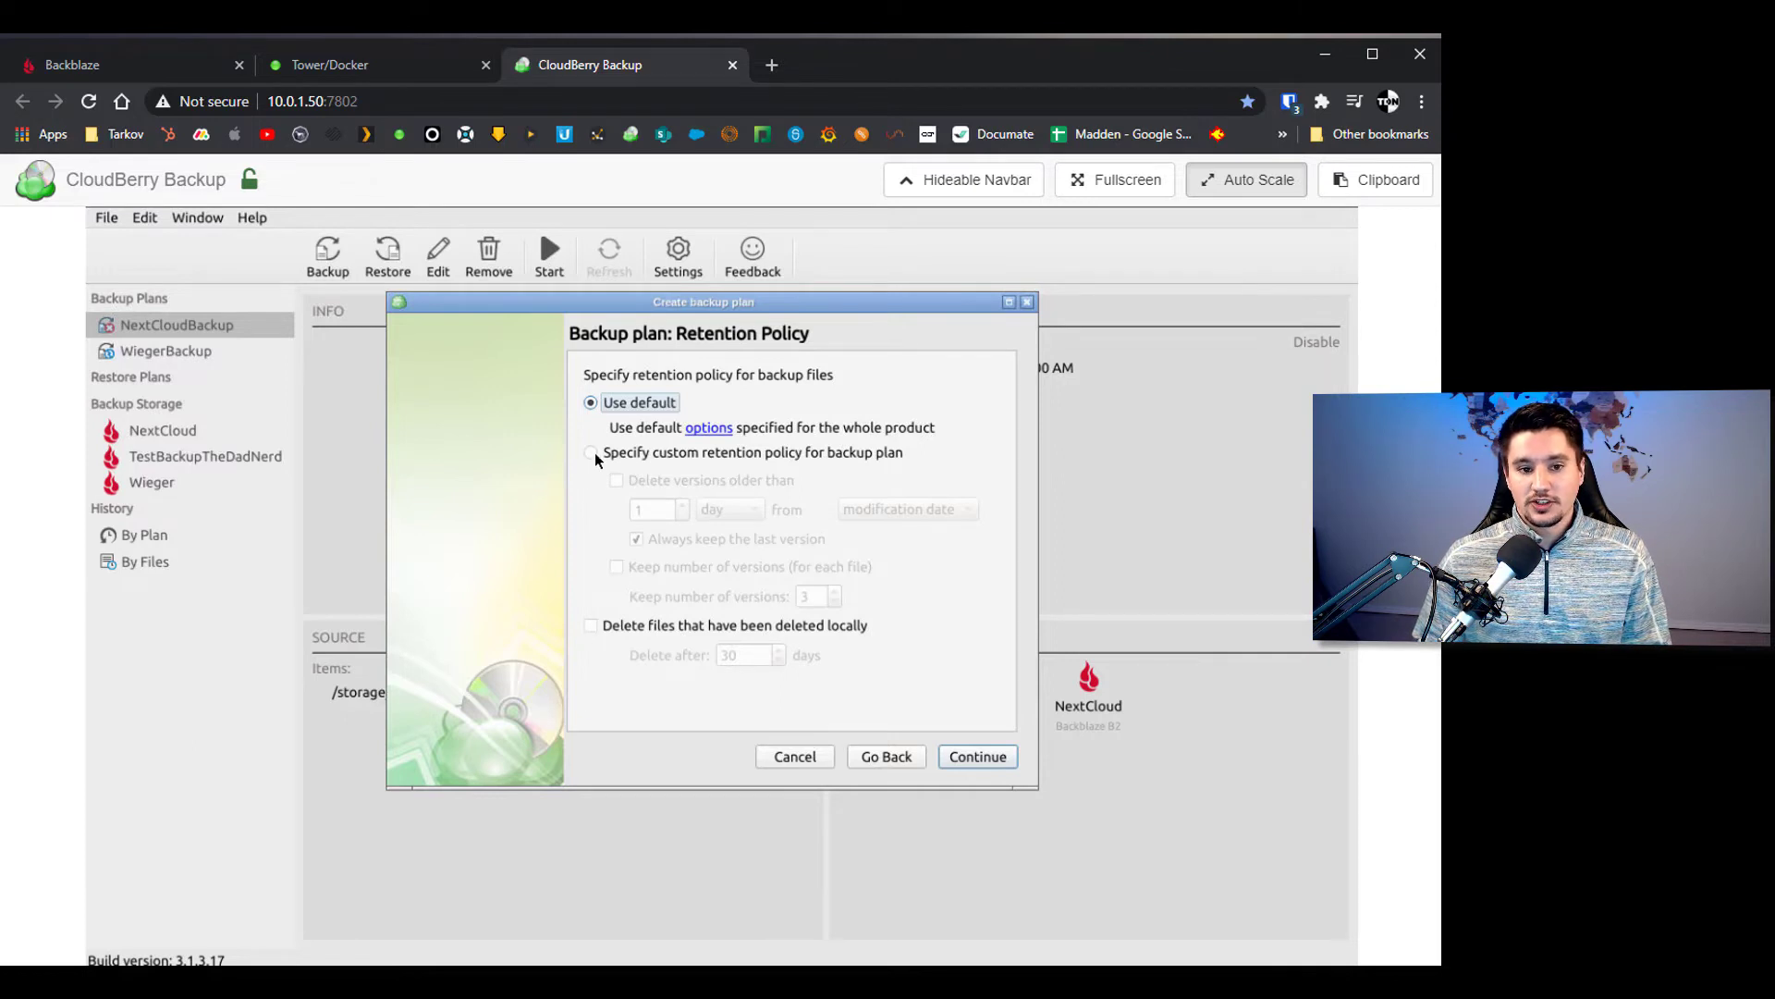
# Step: Look at the custom retention policy options, then continue to the schedule step
pyautogui.click(590, 452)
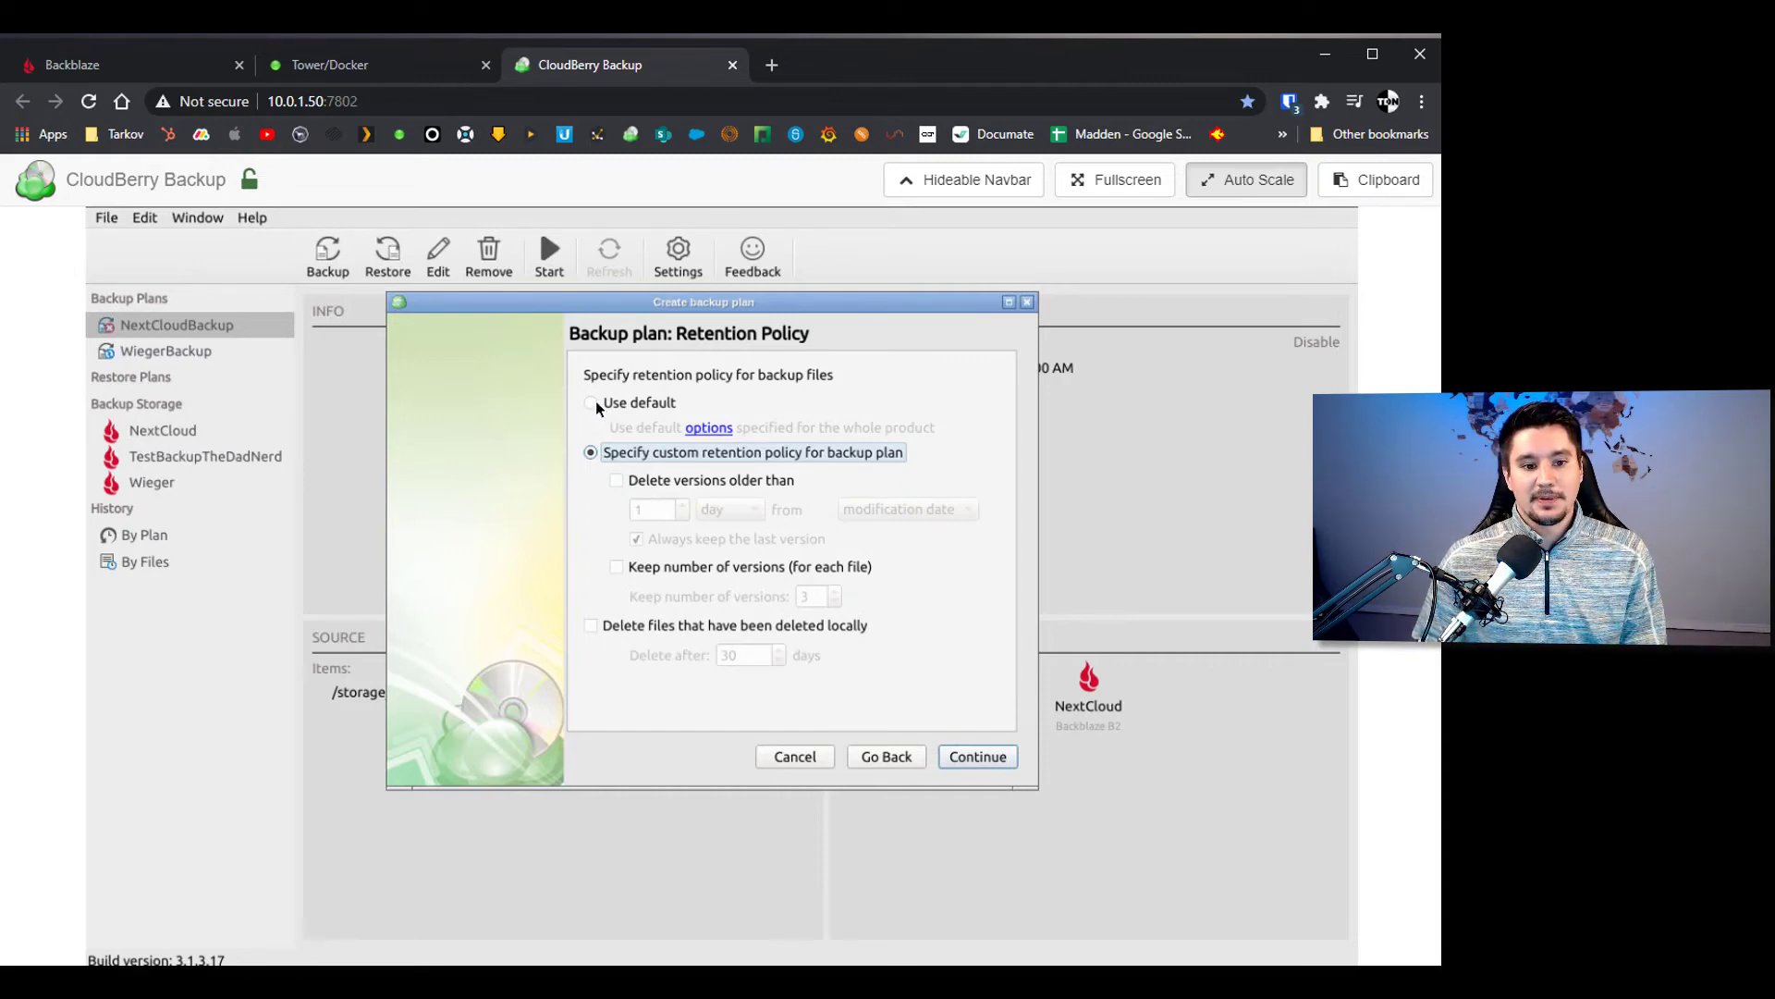
pyautogui.click(977, 756)
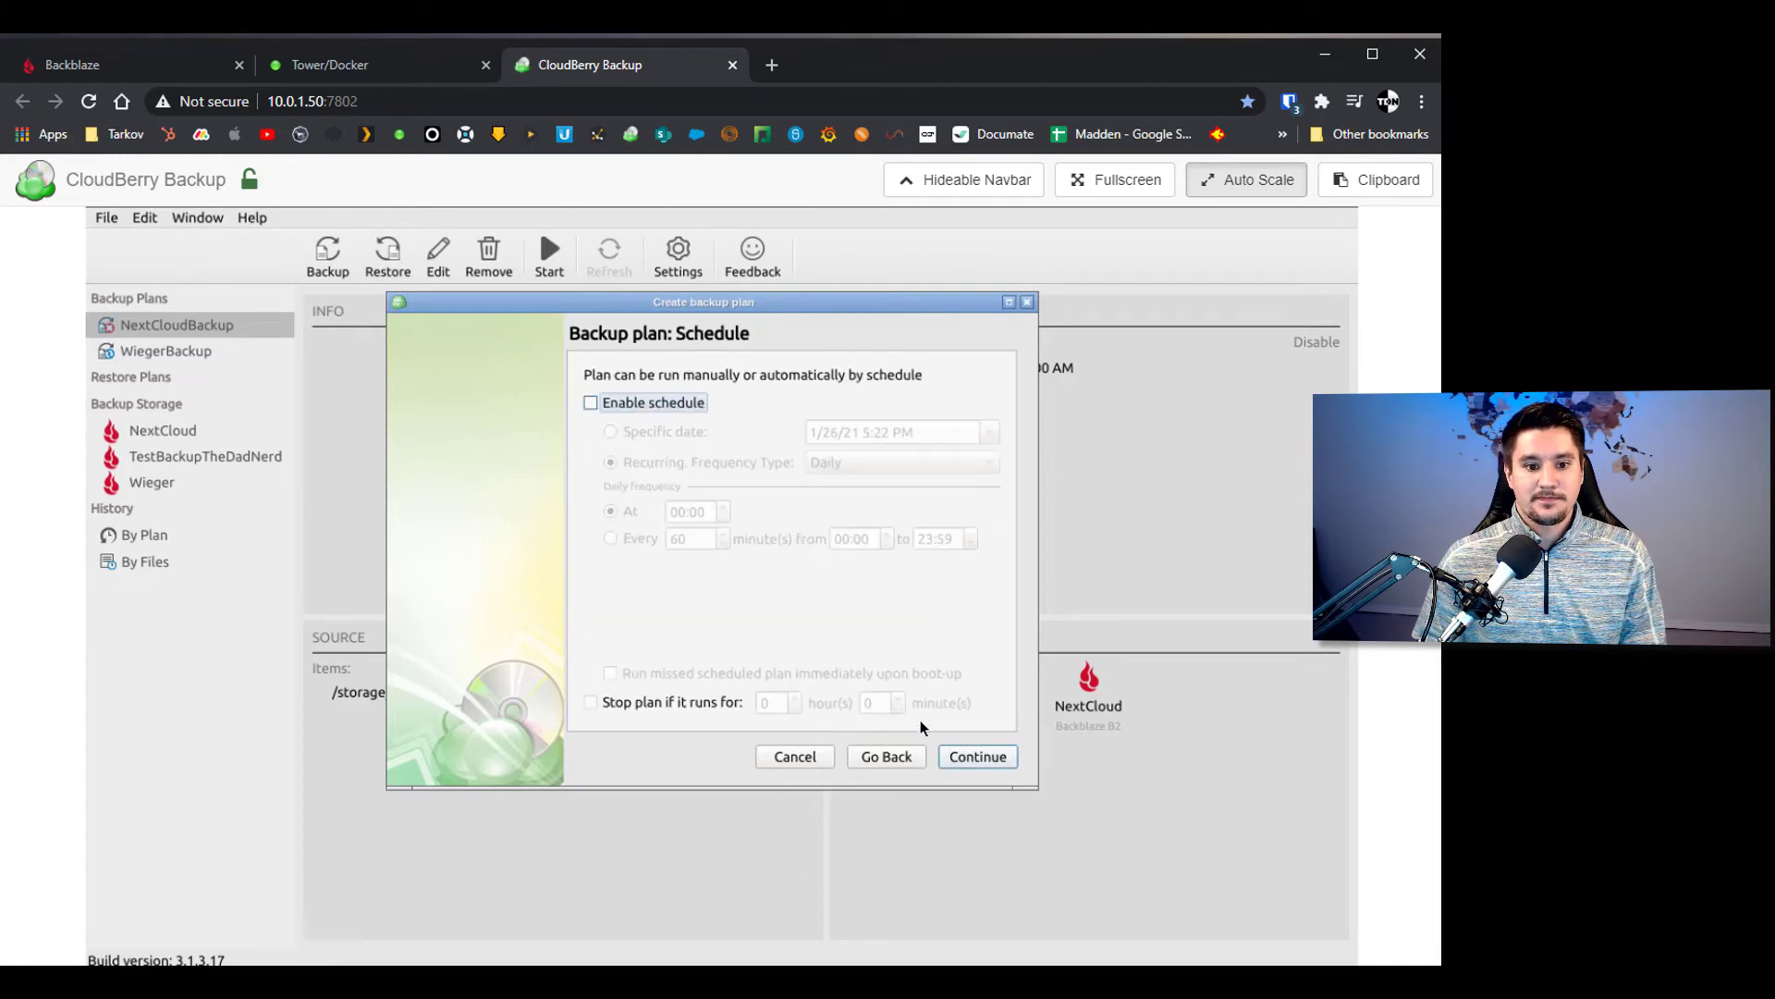
# Step: Enable a recurring daily schedule at 00:00 for the backup plan
pyautogui.click(590, 403)
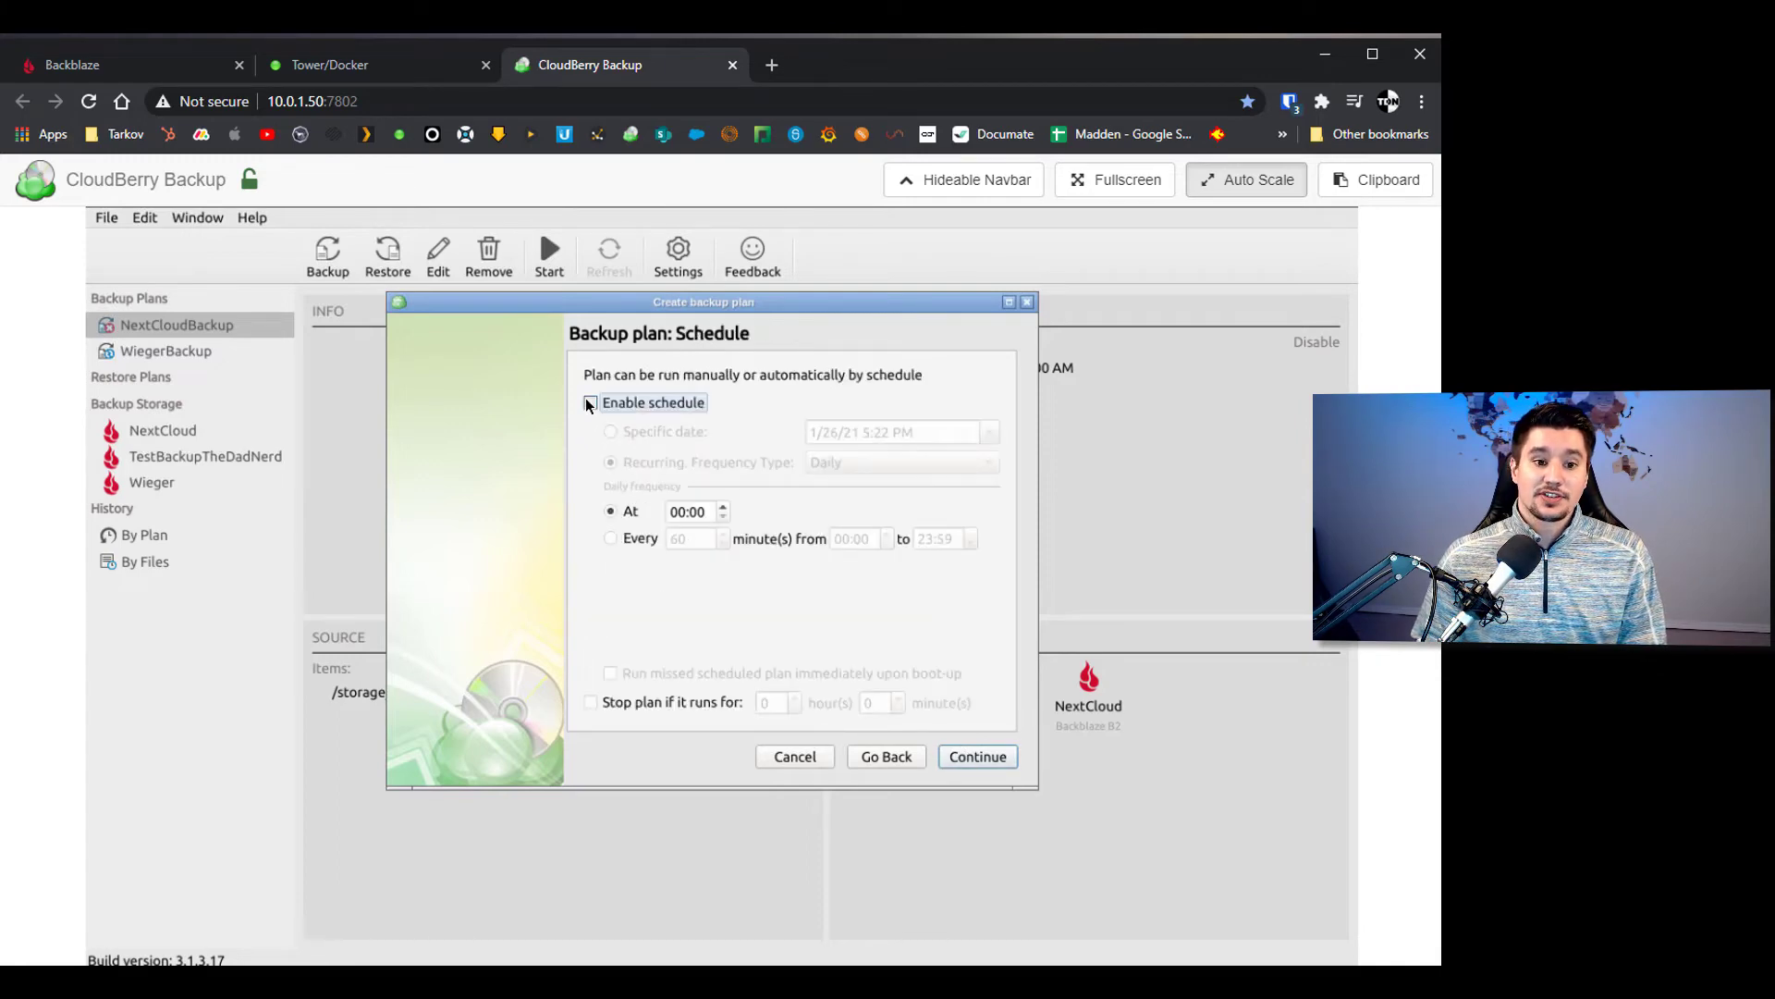
pyautogui.click(589, 402)
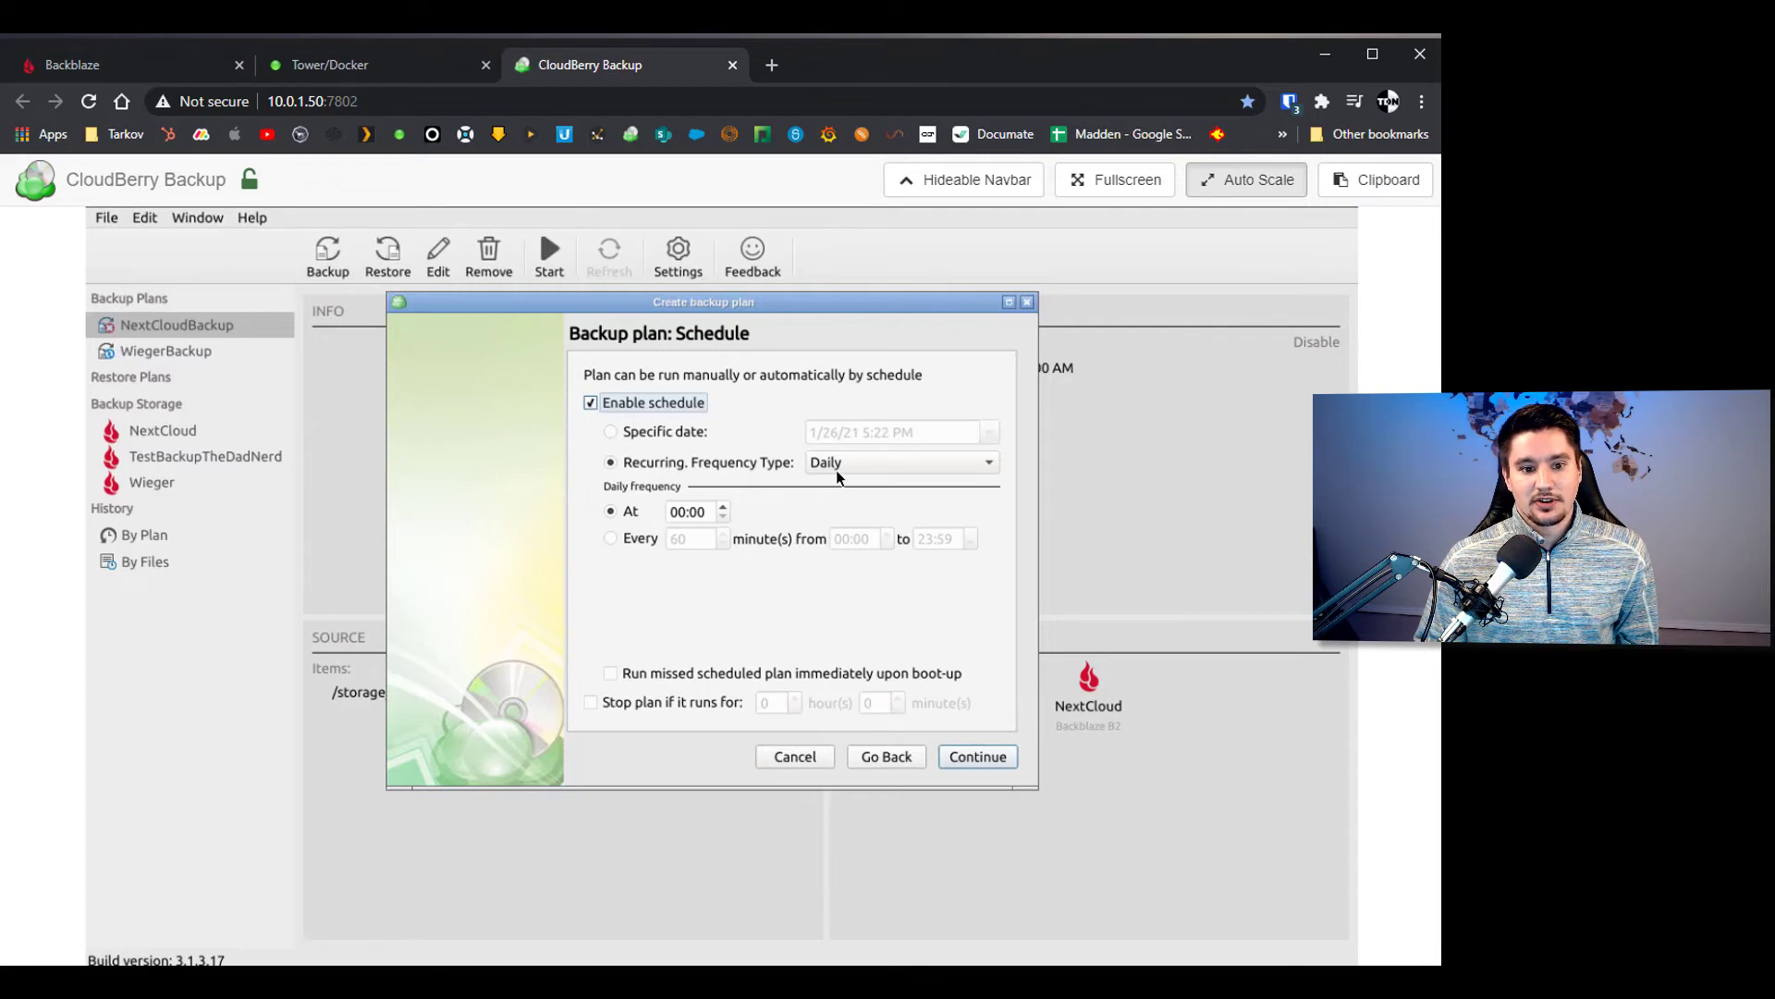
pyautogui.moveTo(776, 630)
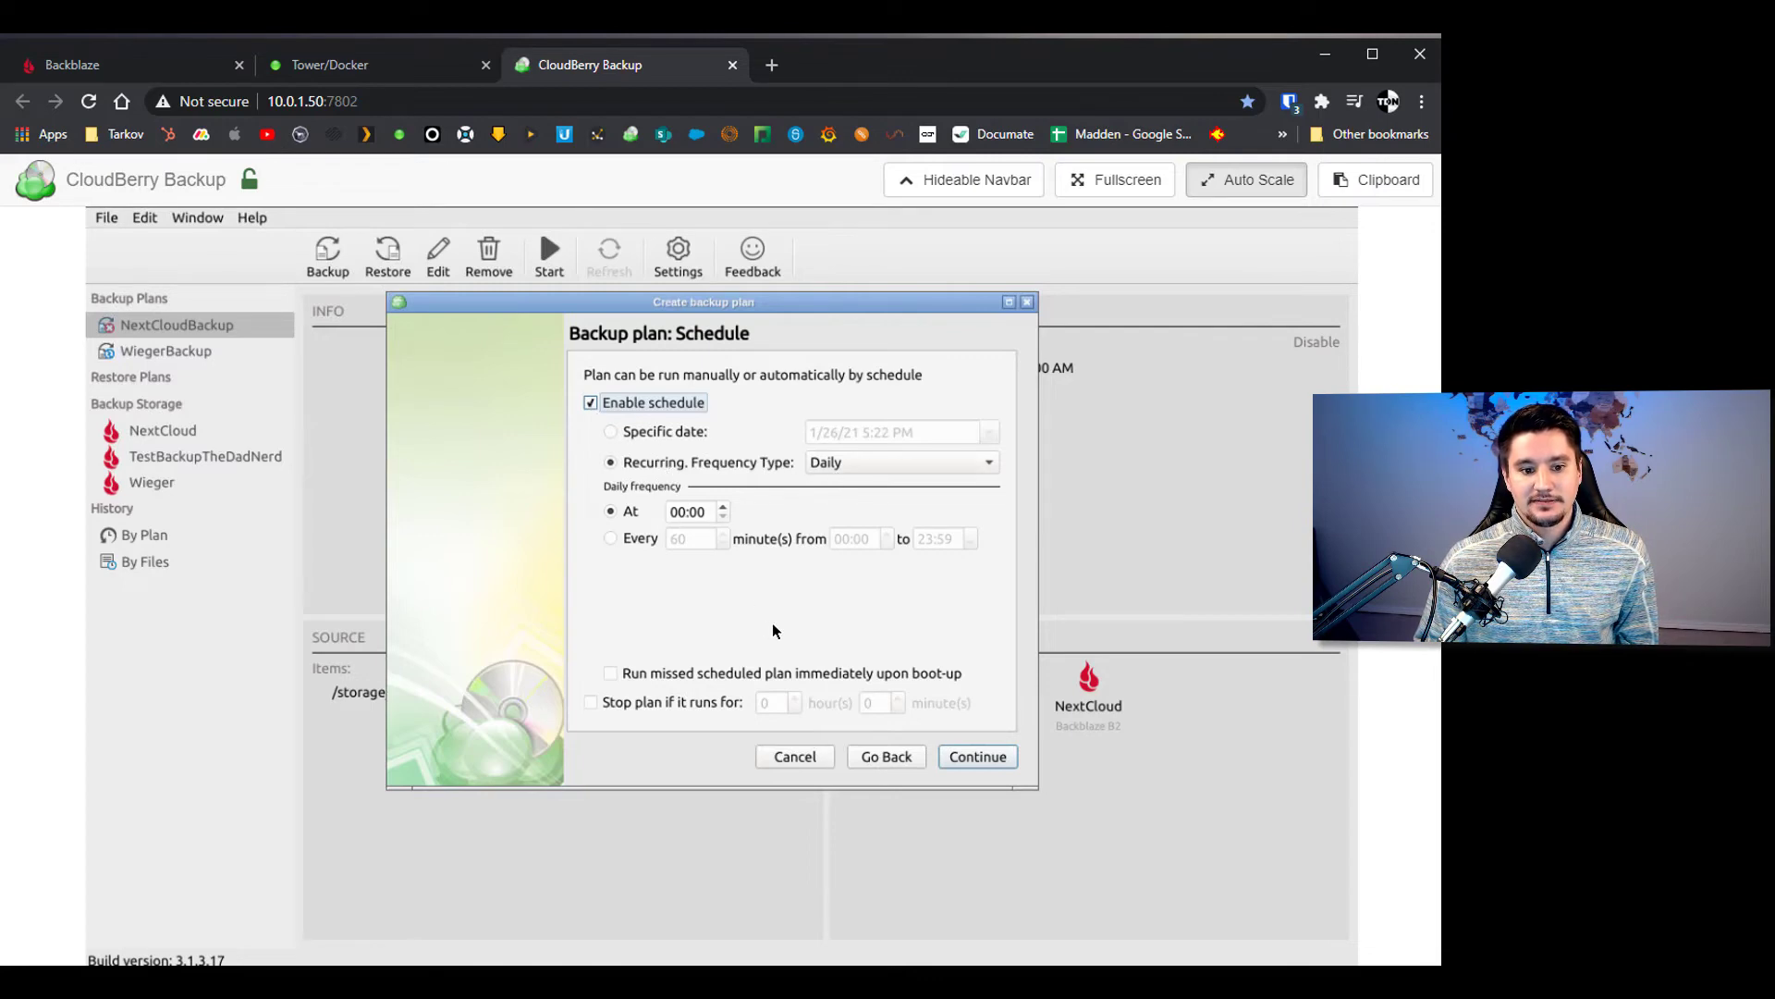
pyautogui.click(977, 757)
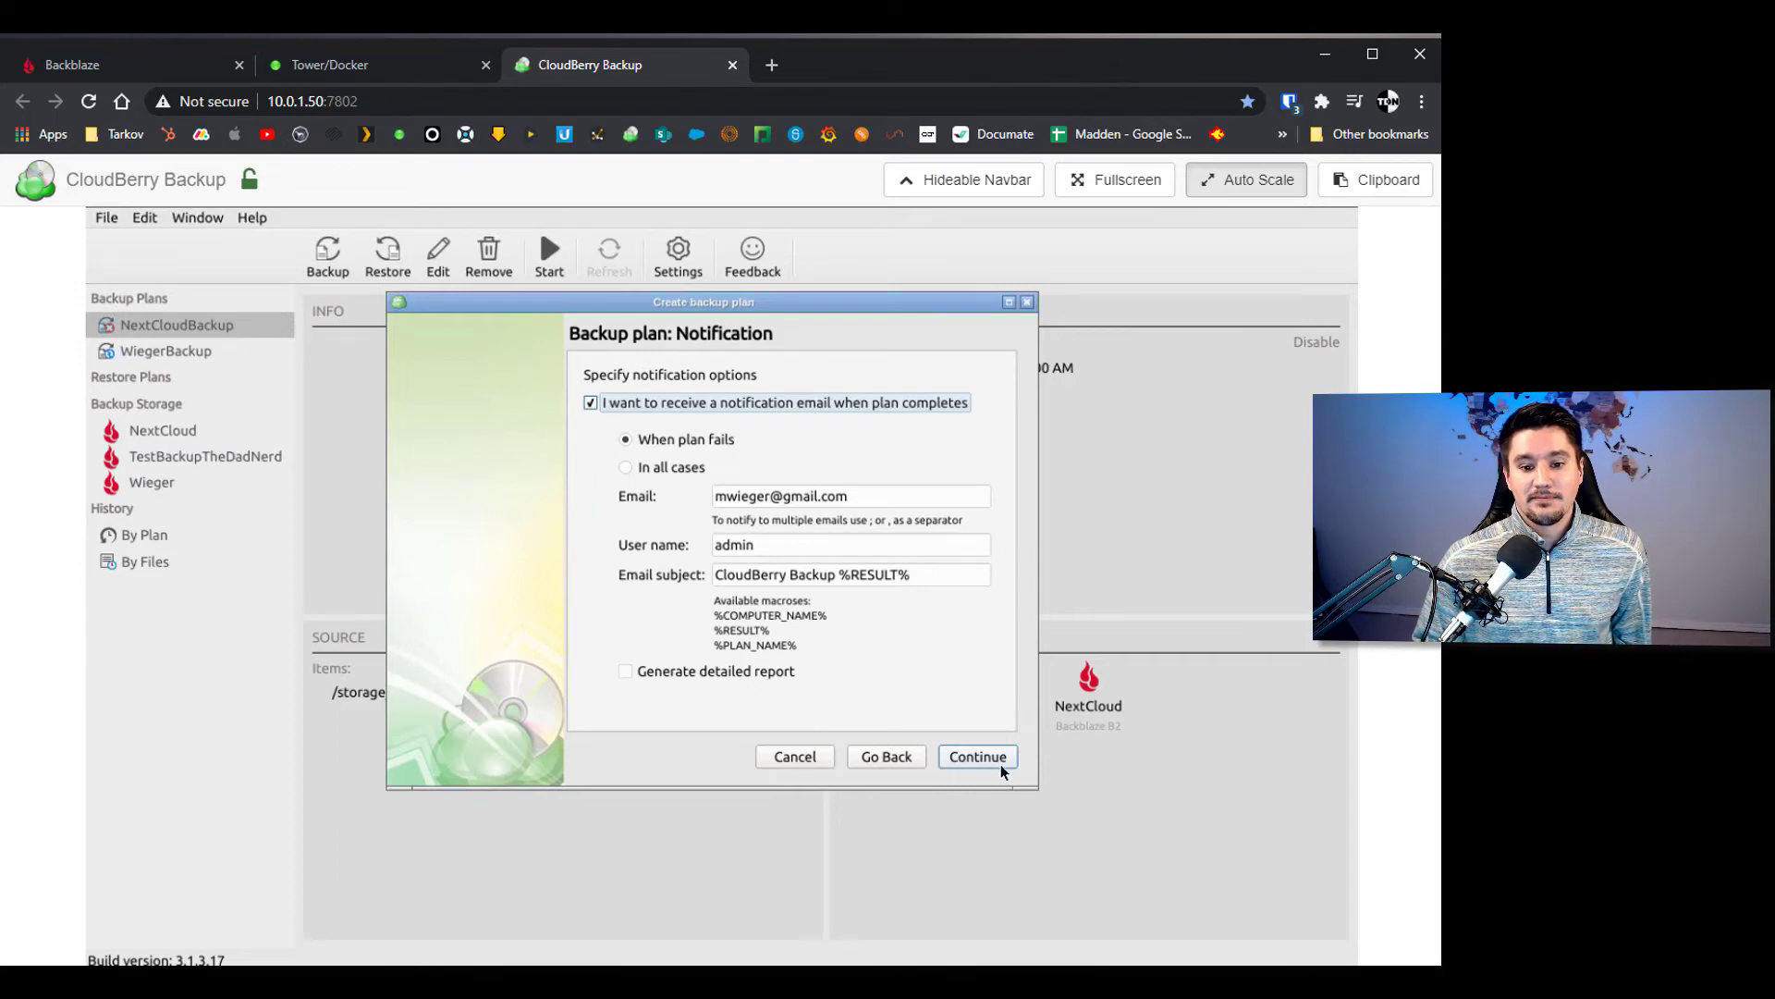
# Step: Accept the notification settings, review the summary, and finish creating the plan
pyautogui.click(976, 756)
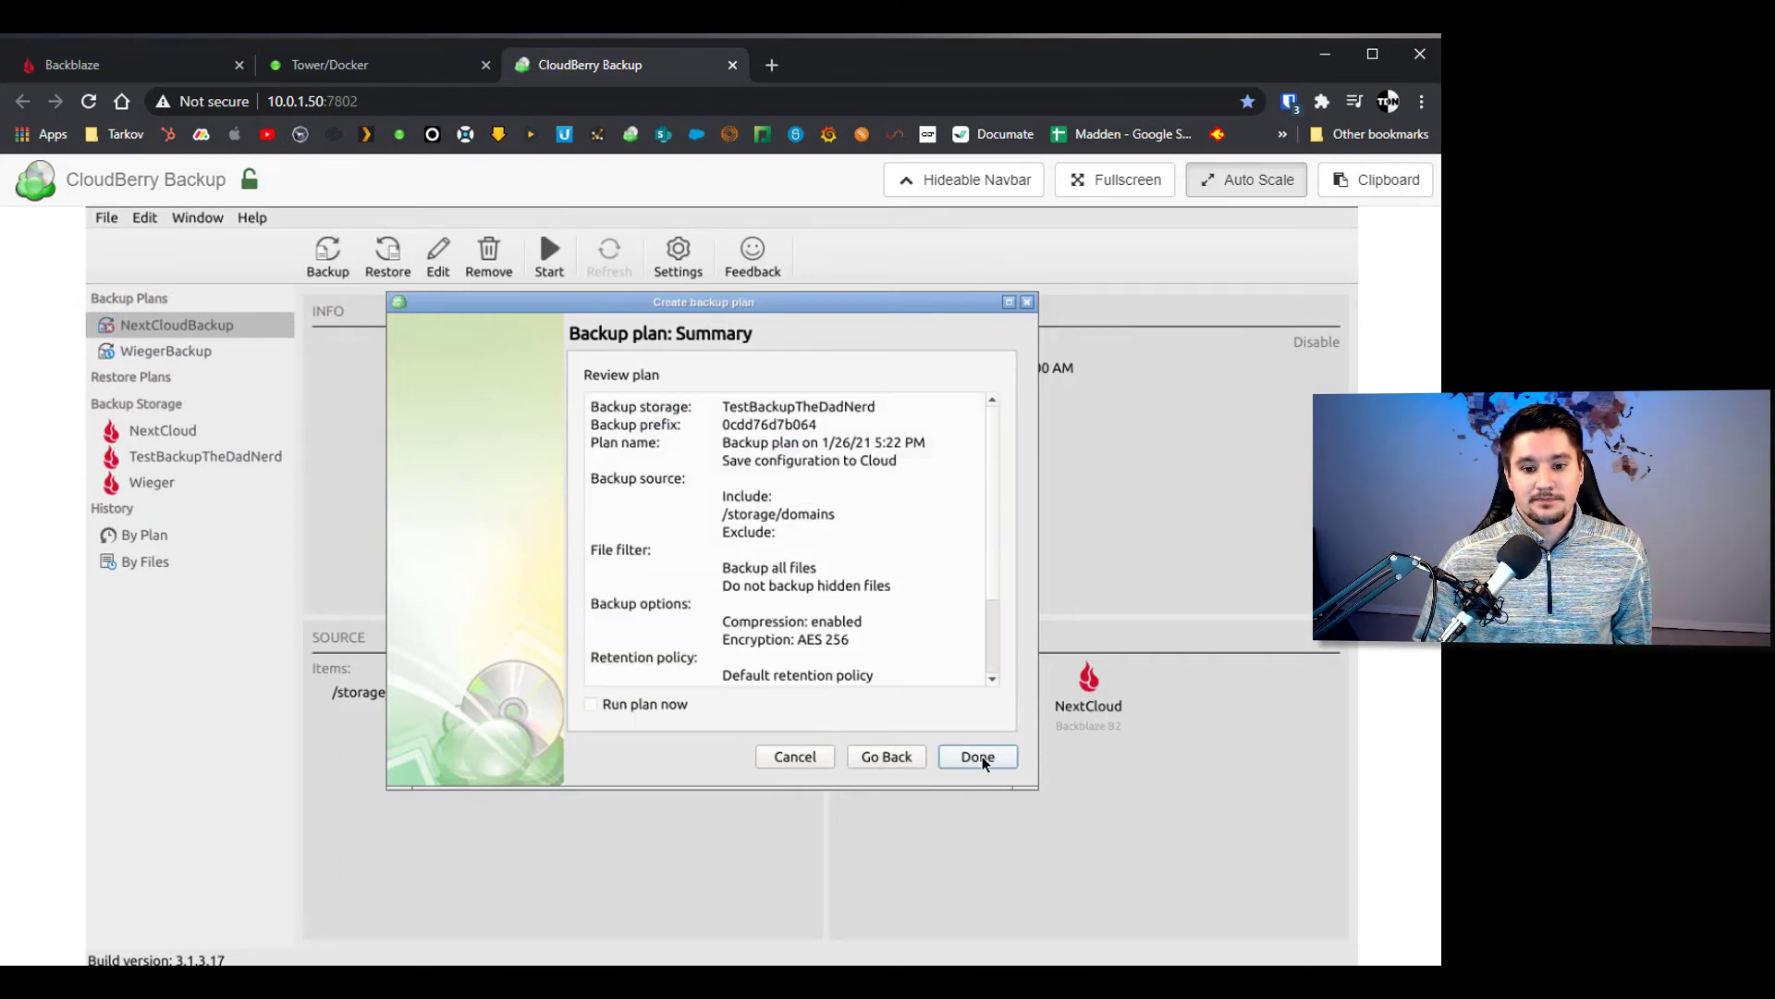
pyautogui.scroll(-3)
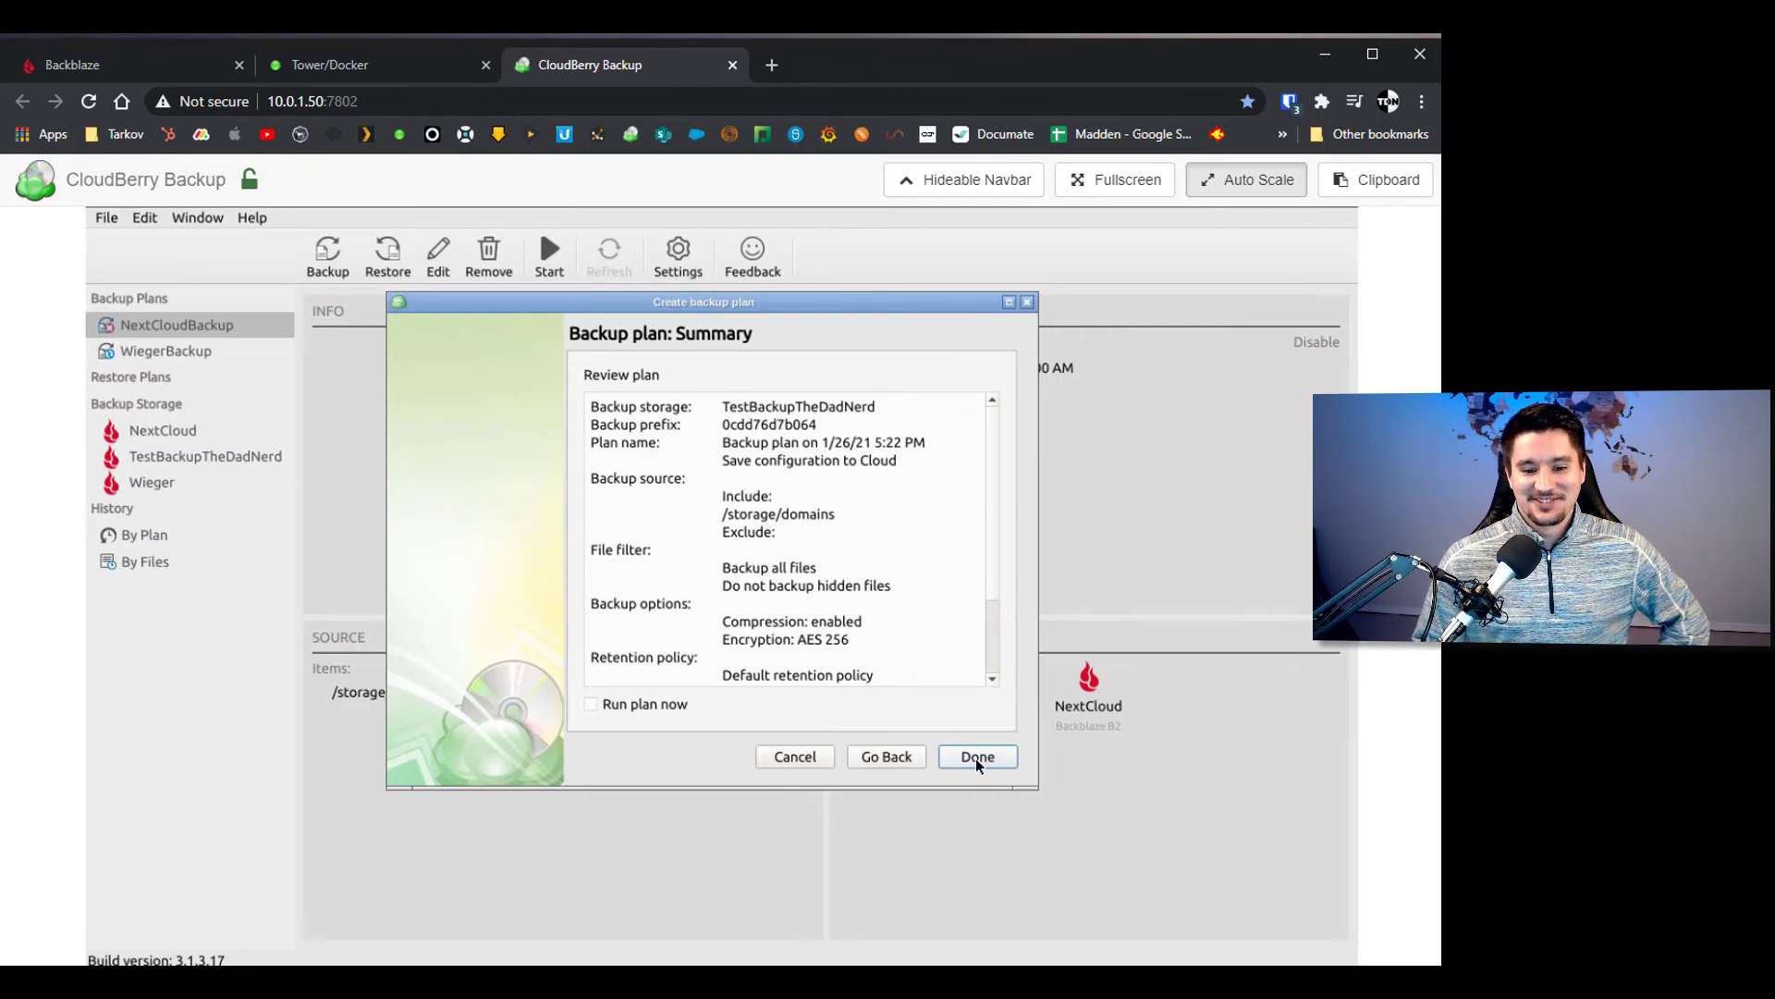
pyautogui.click(976, 756)
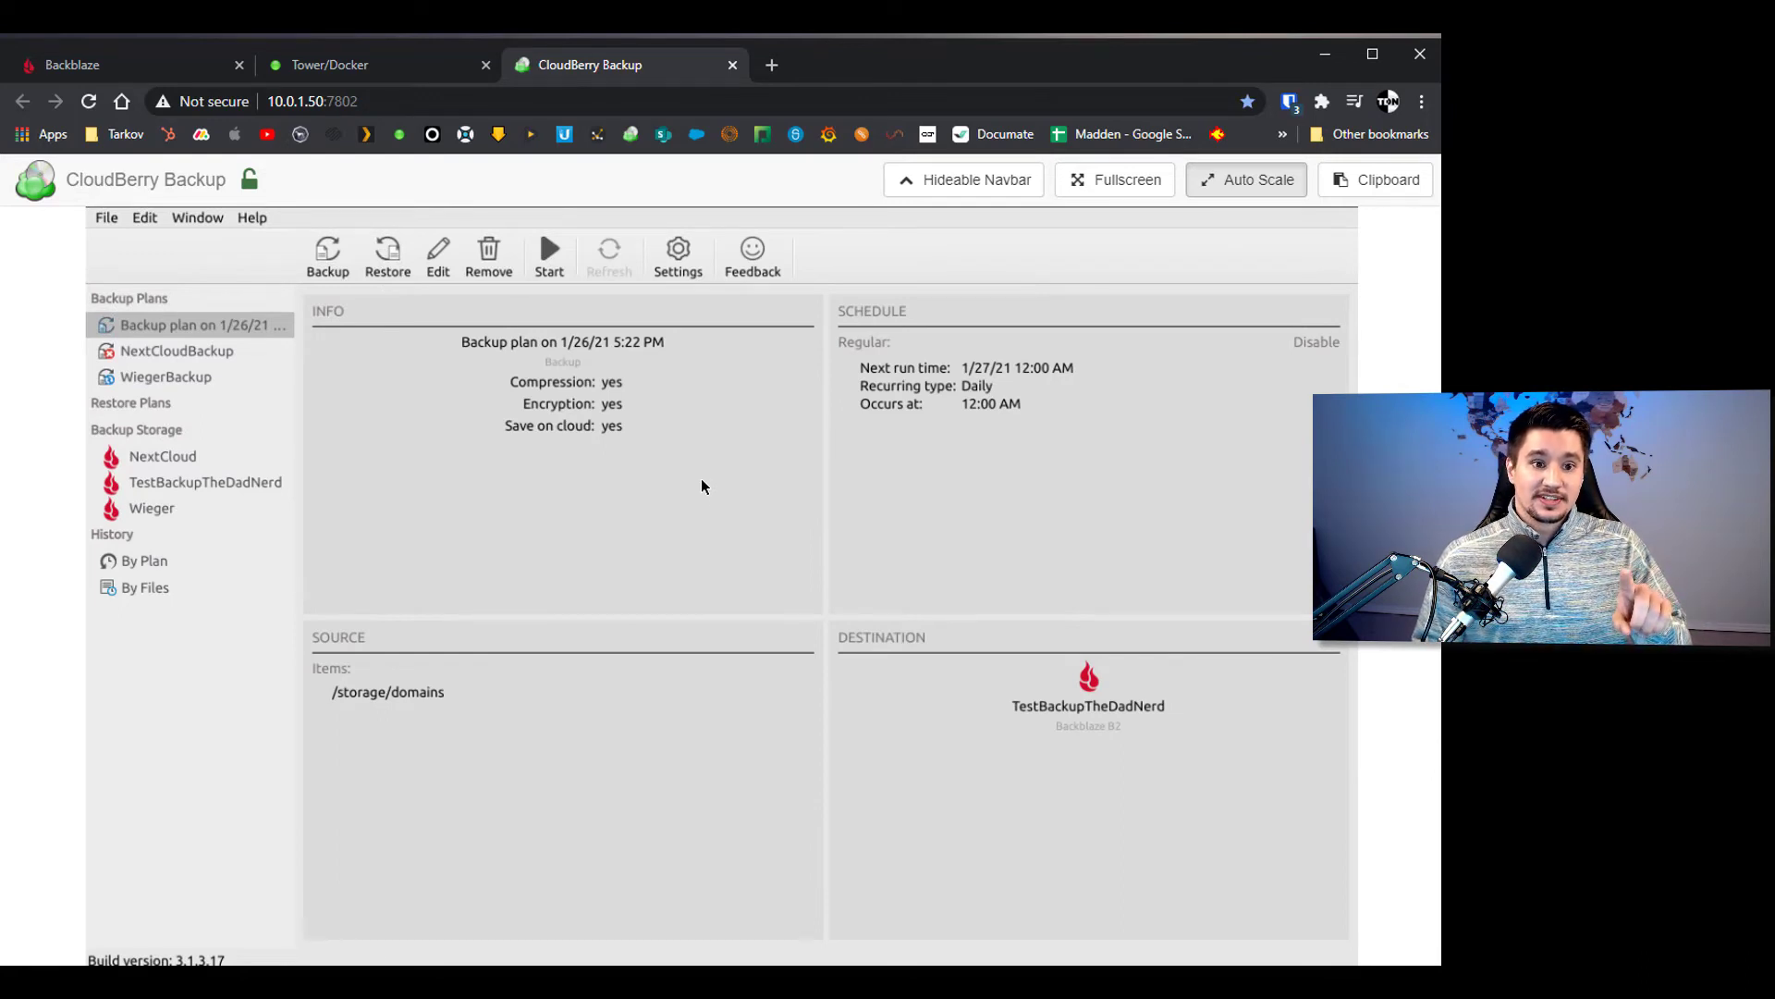
pyautogui.moveTo(688, 430)
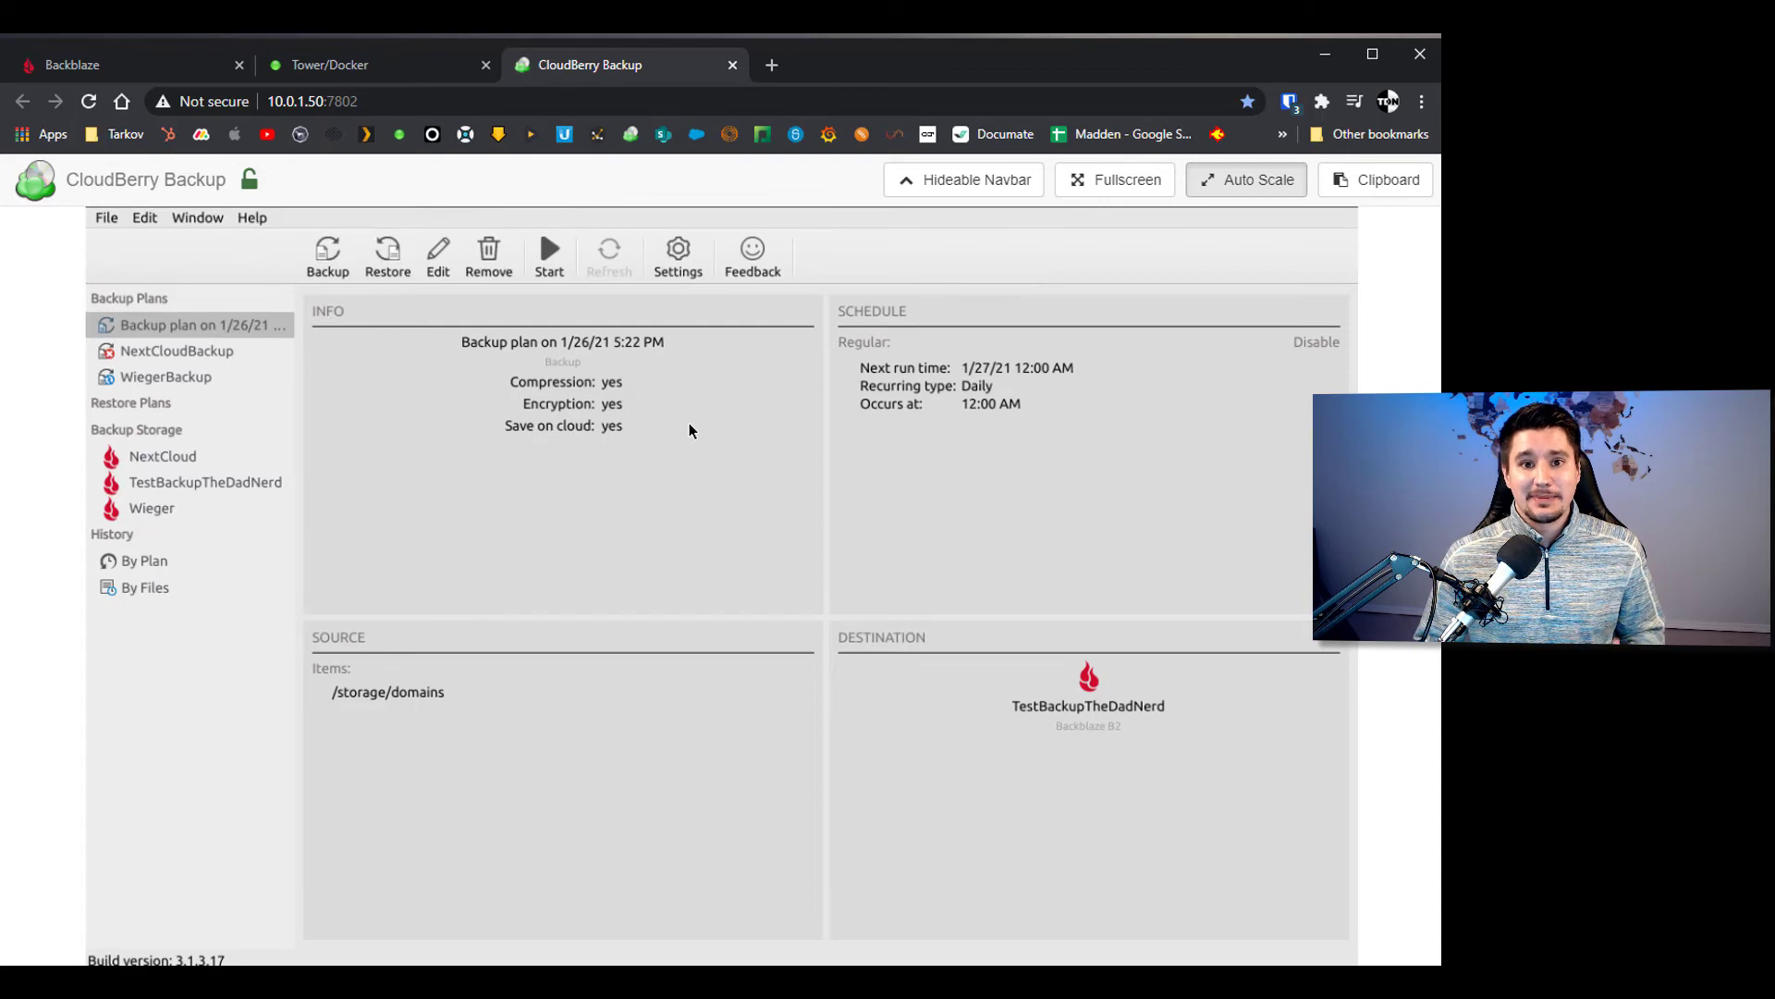
# Step: Open the application Settings from the toolbar
pyautogui.click(677, 255)
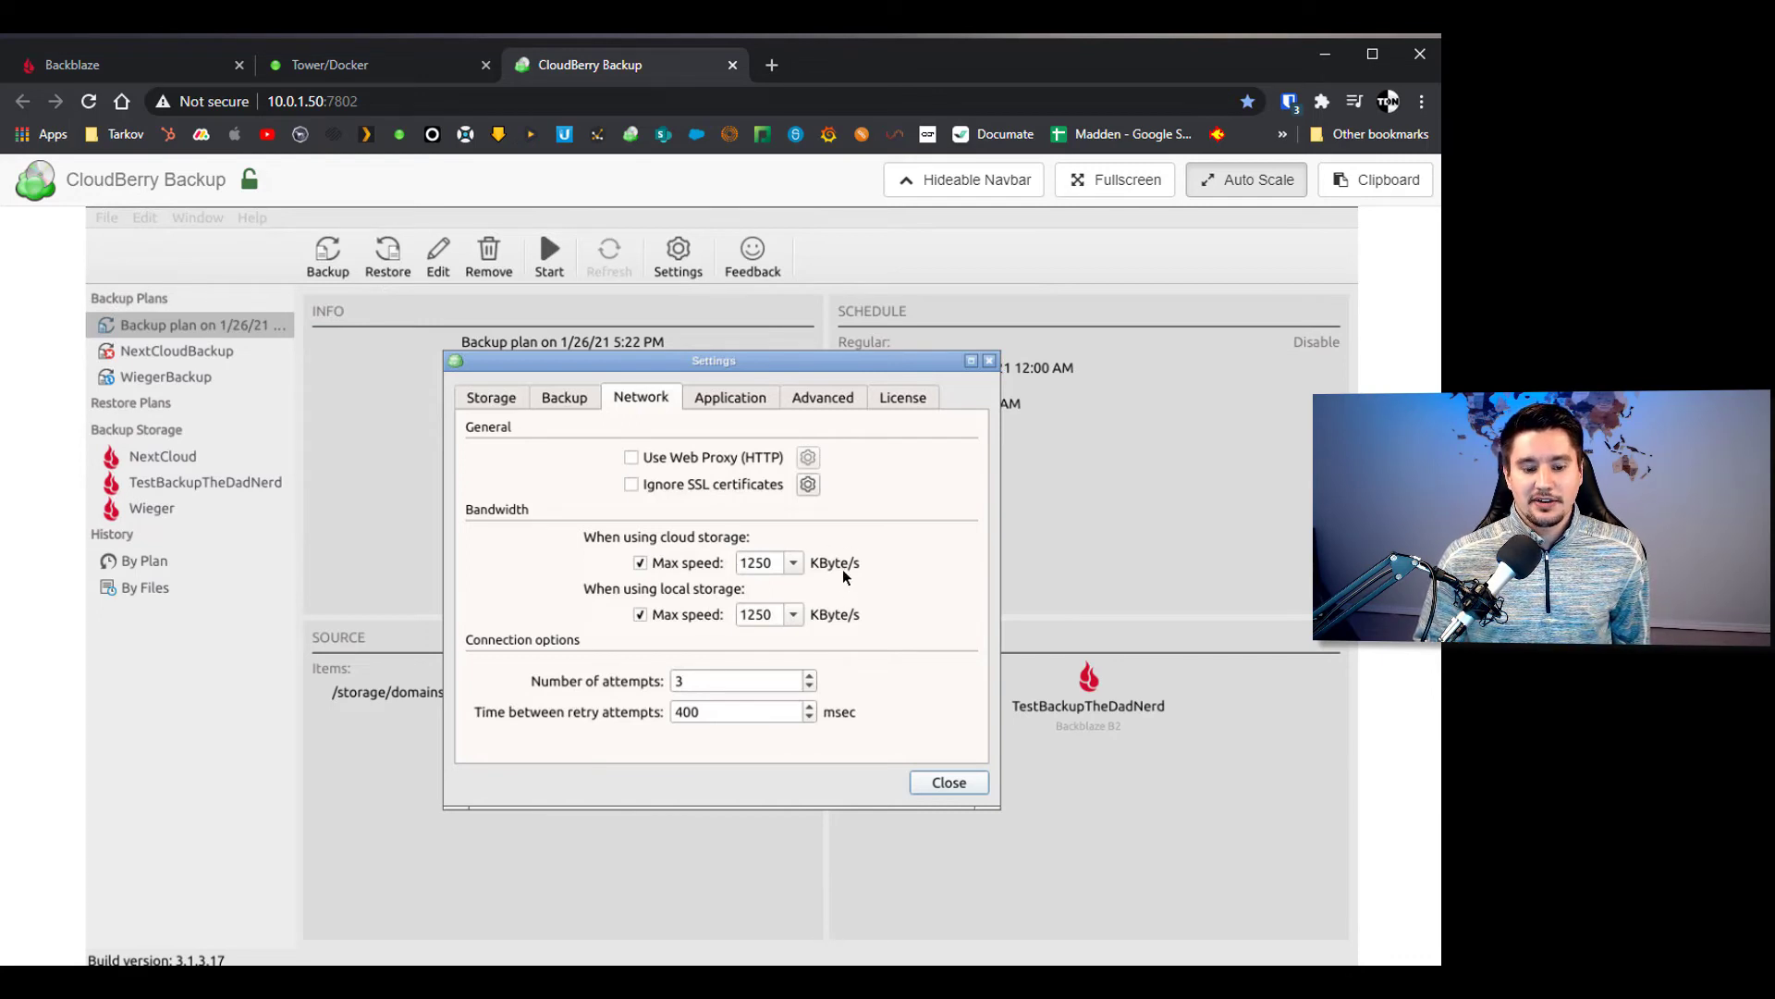
pyautogui.moveTo(841, 632)
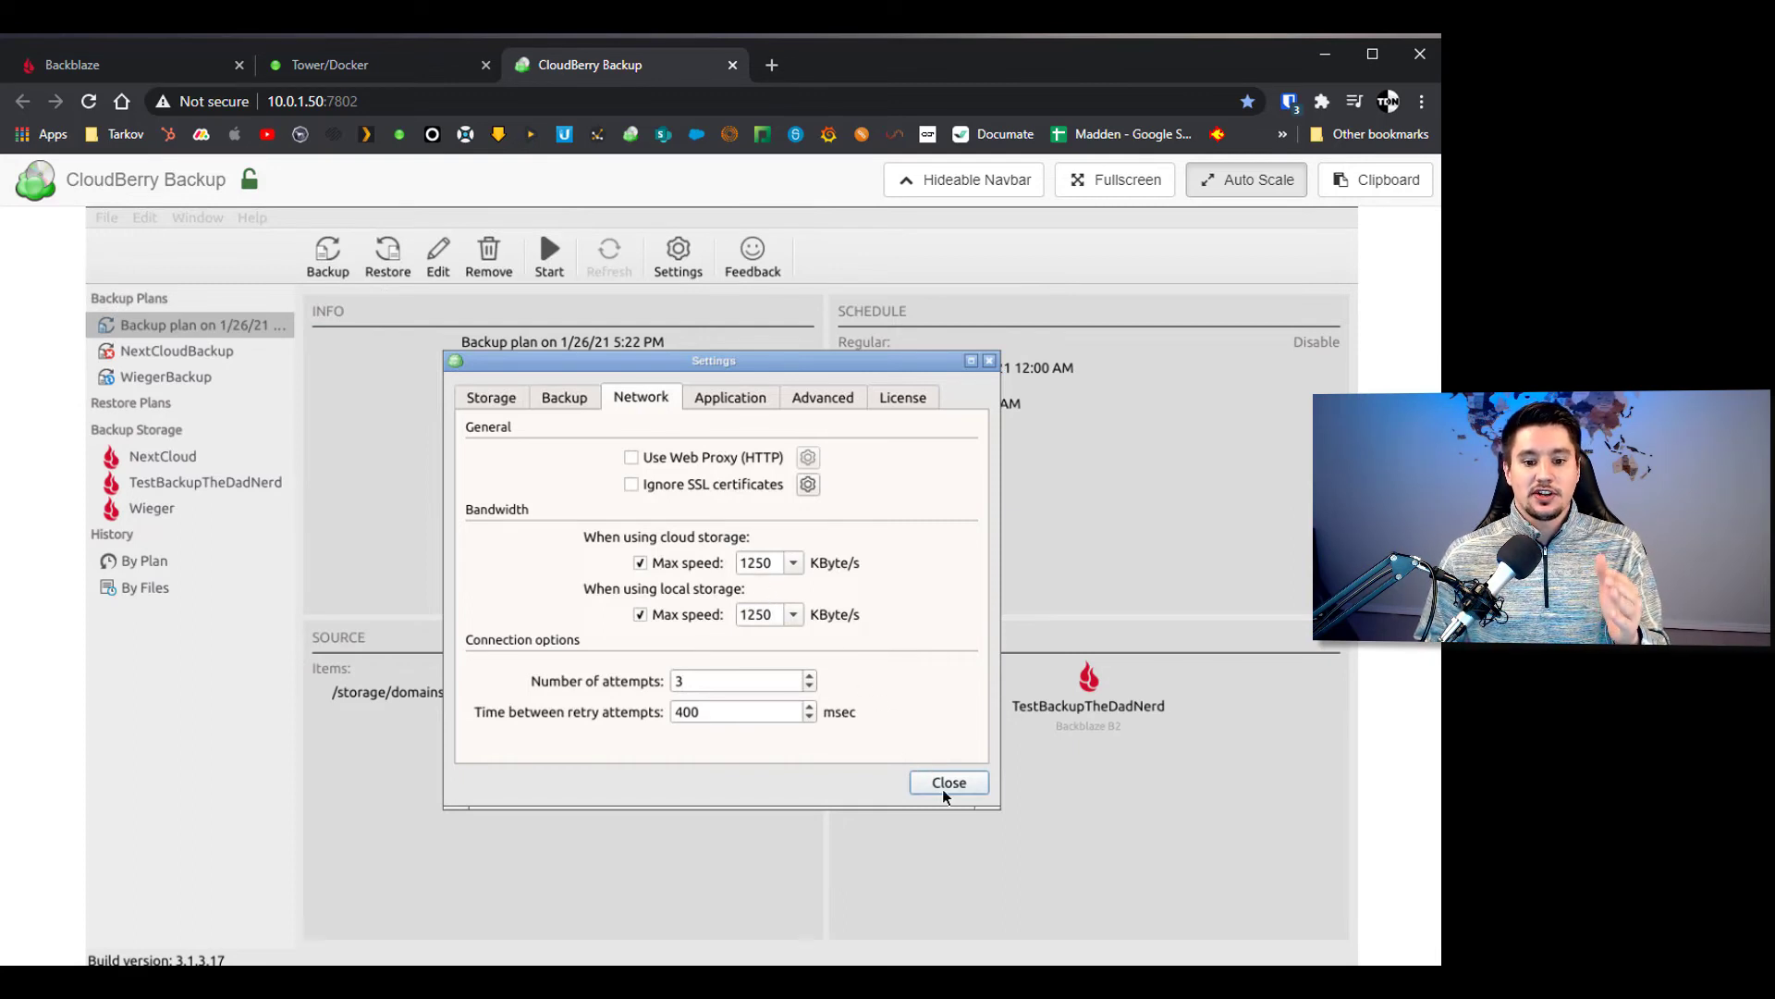
# Step: Close Settings, leaving the 1250 KByte/s bandwidth limits unchanged
pyautogui.click(948, 782)
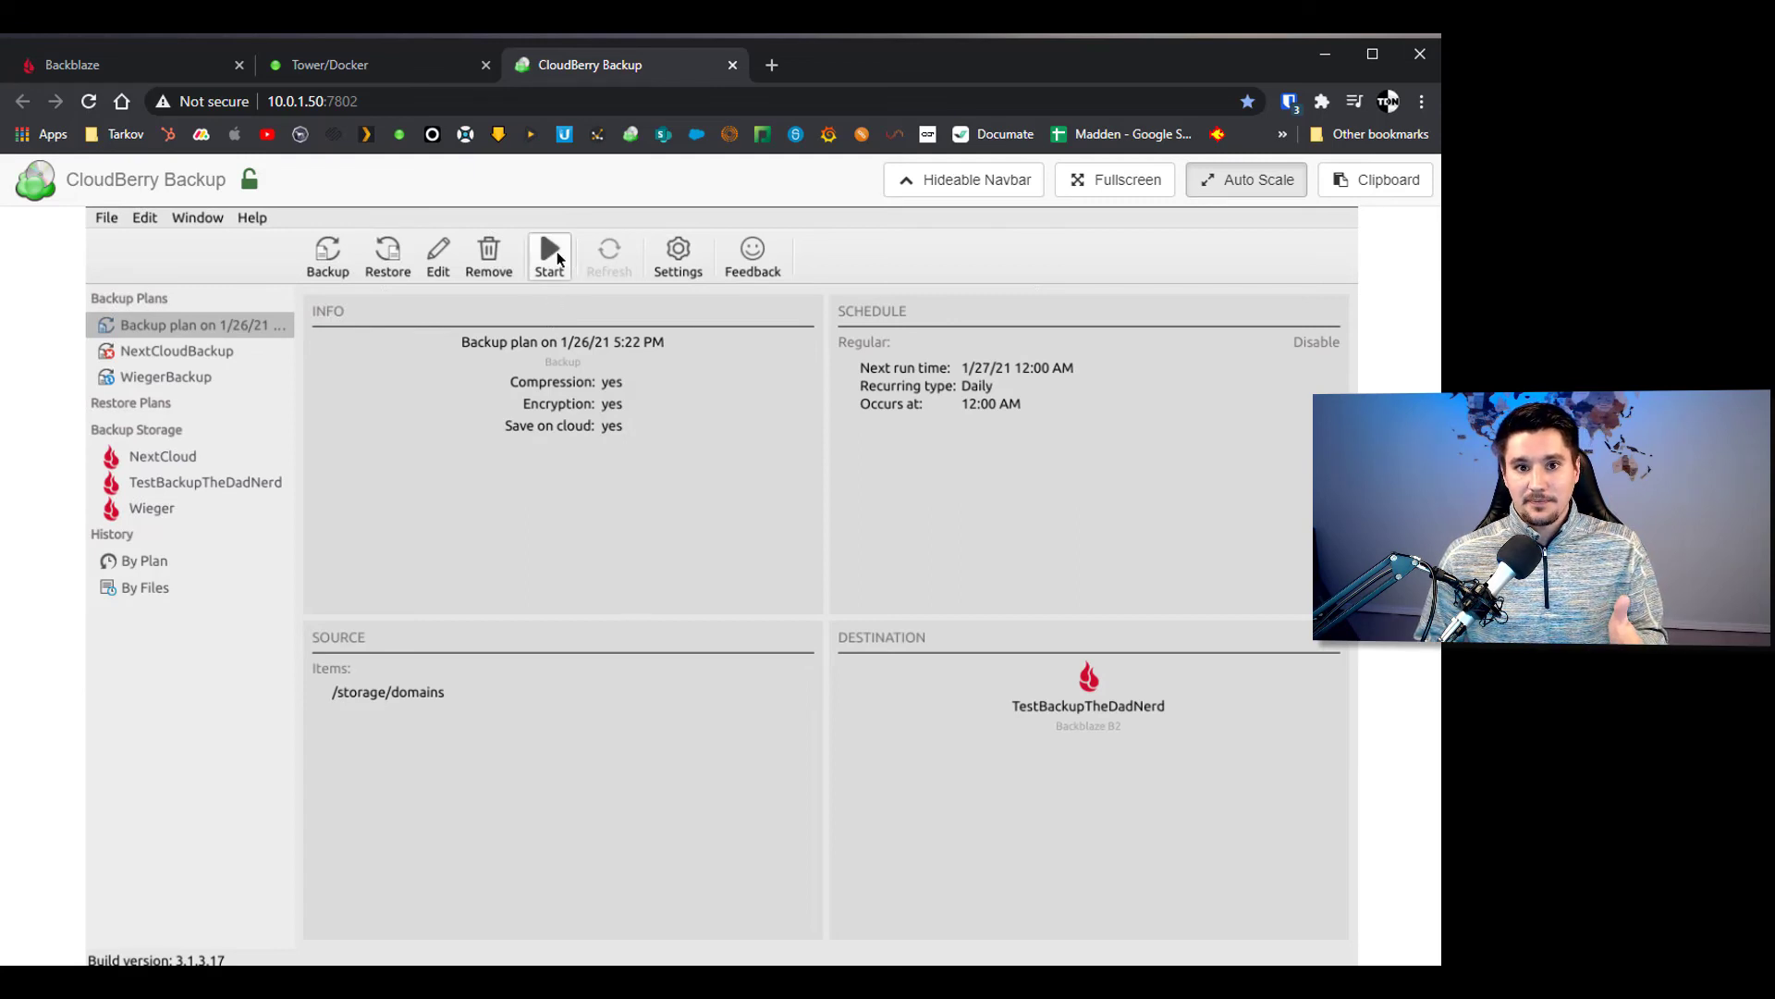
pyautogui.moveTo(548, 251)
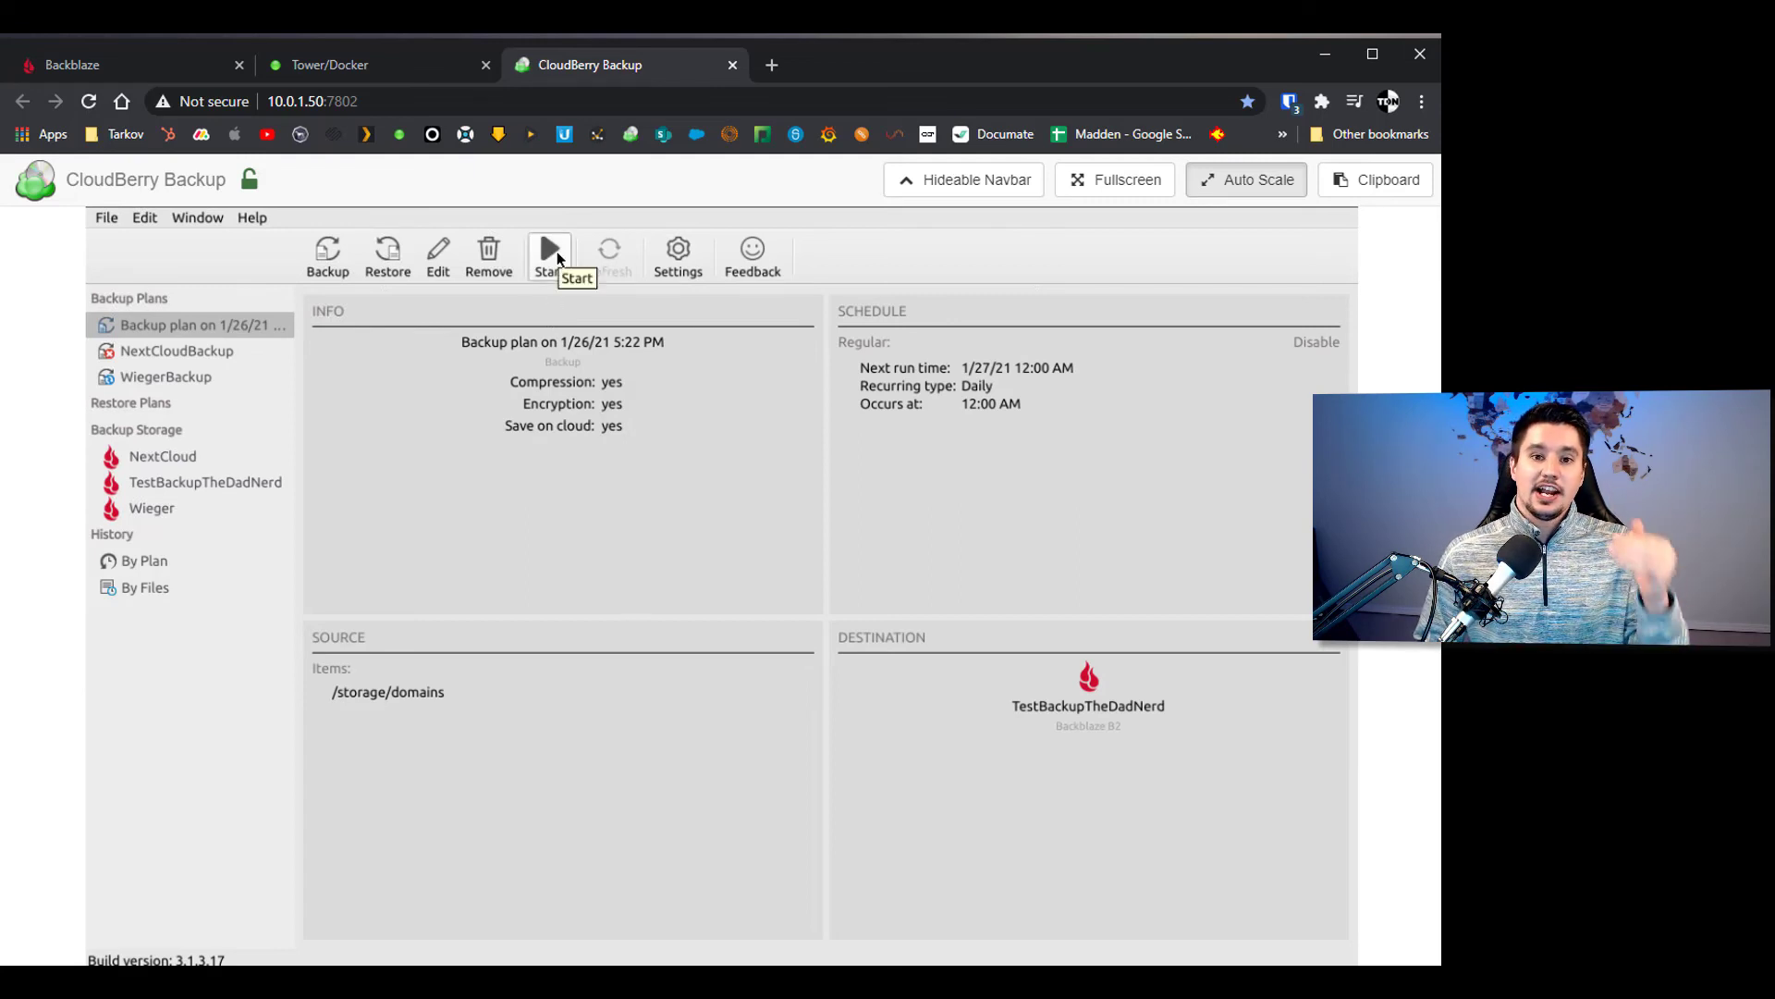